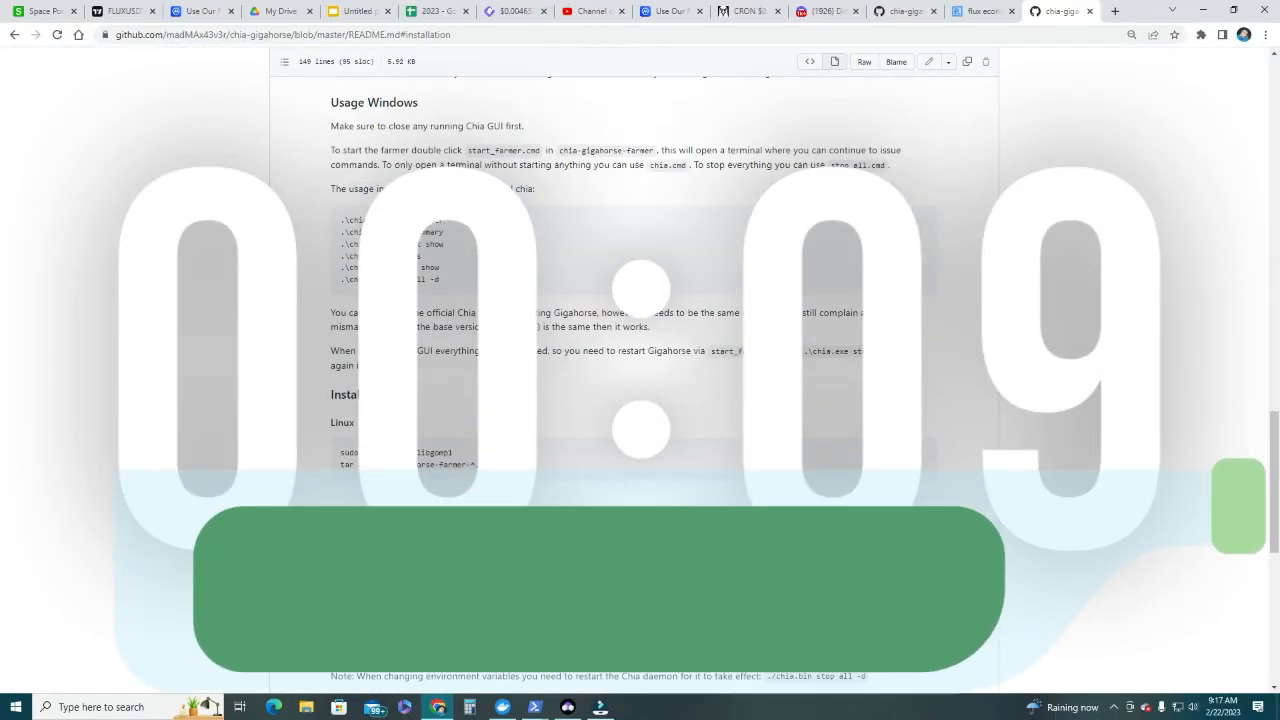
Step: Open the cuda-plotter folder's Gigahorse GPU Plotter README and scroll through its usage options
double_click(373, 628)
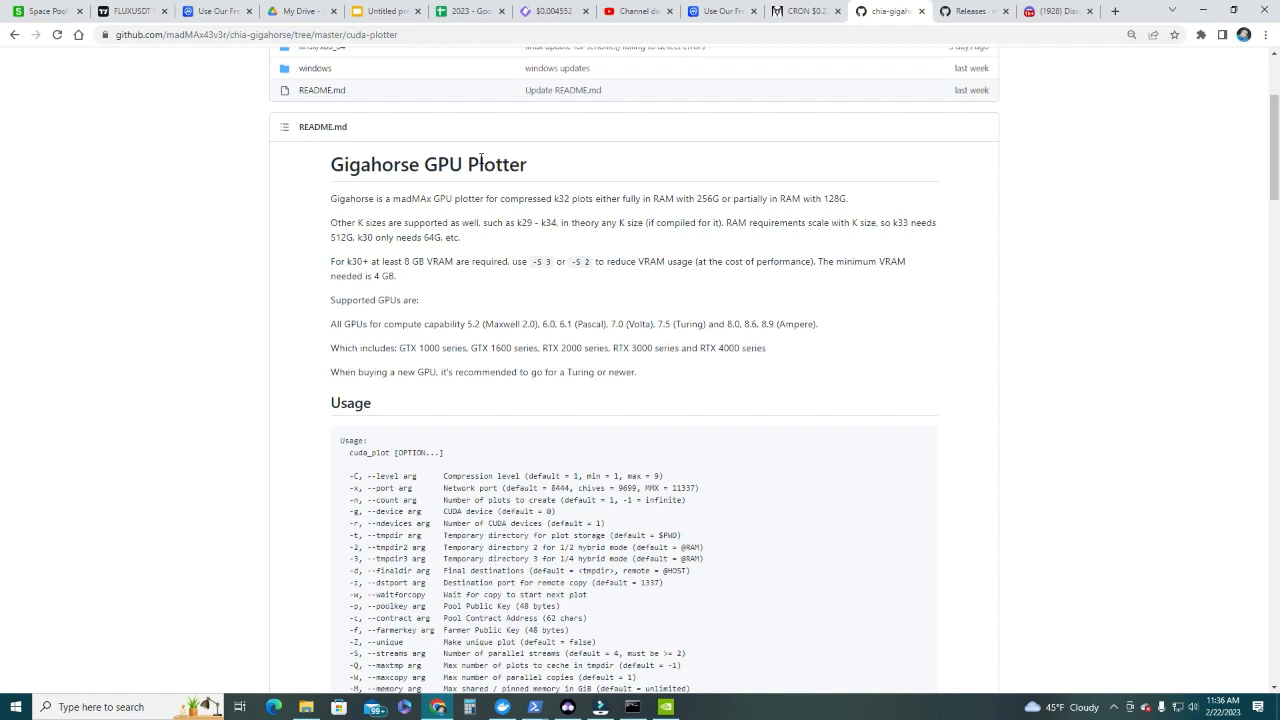
mouse_move(494, 214)
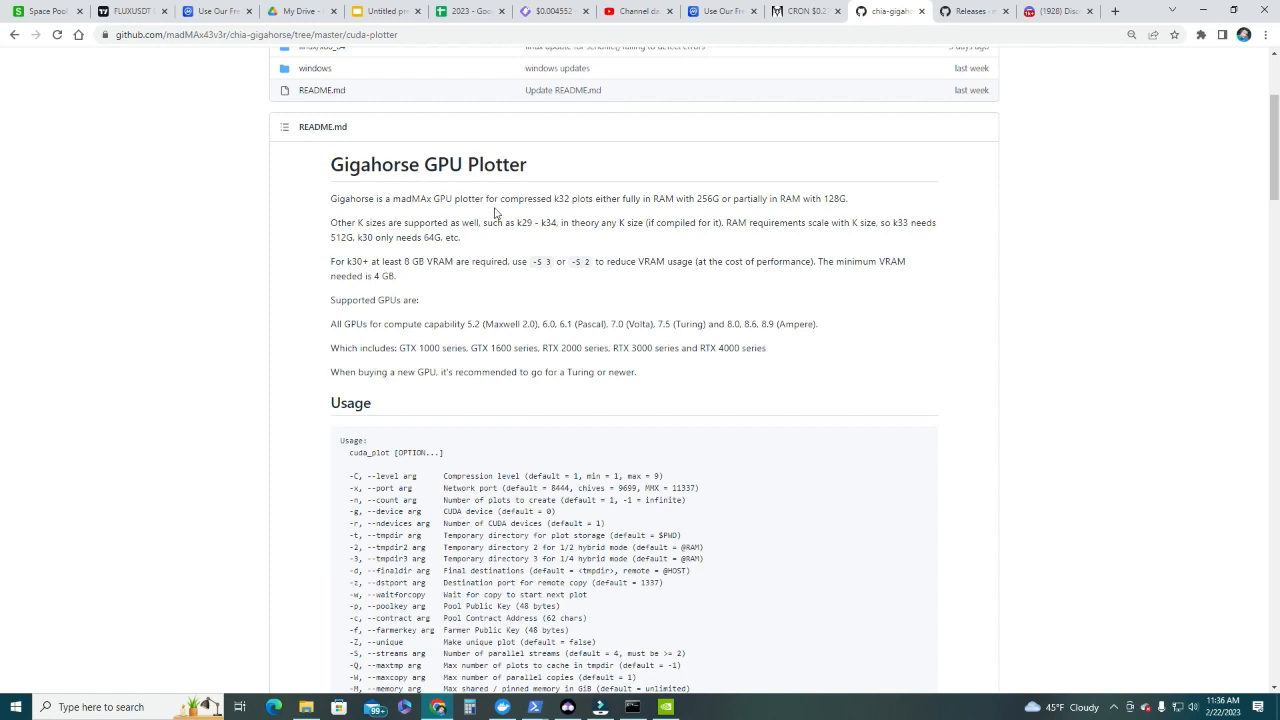
mouse_move(512, 217)
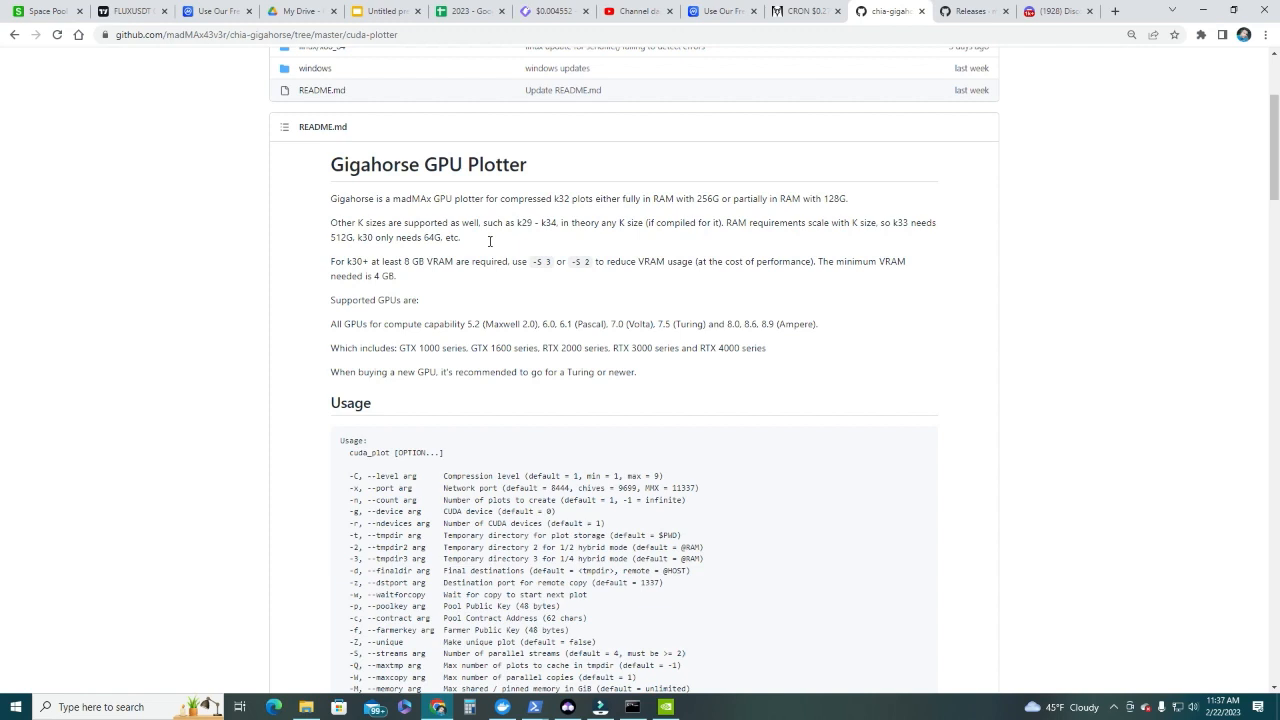
scroll(down, 3)
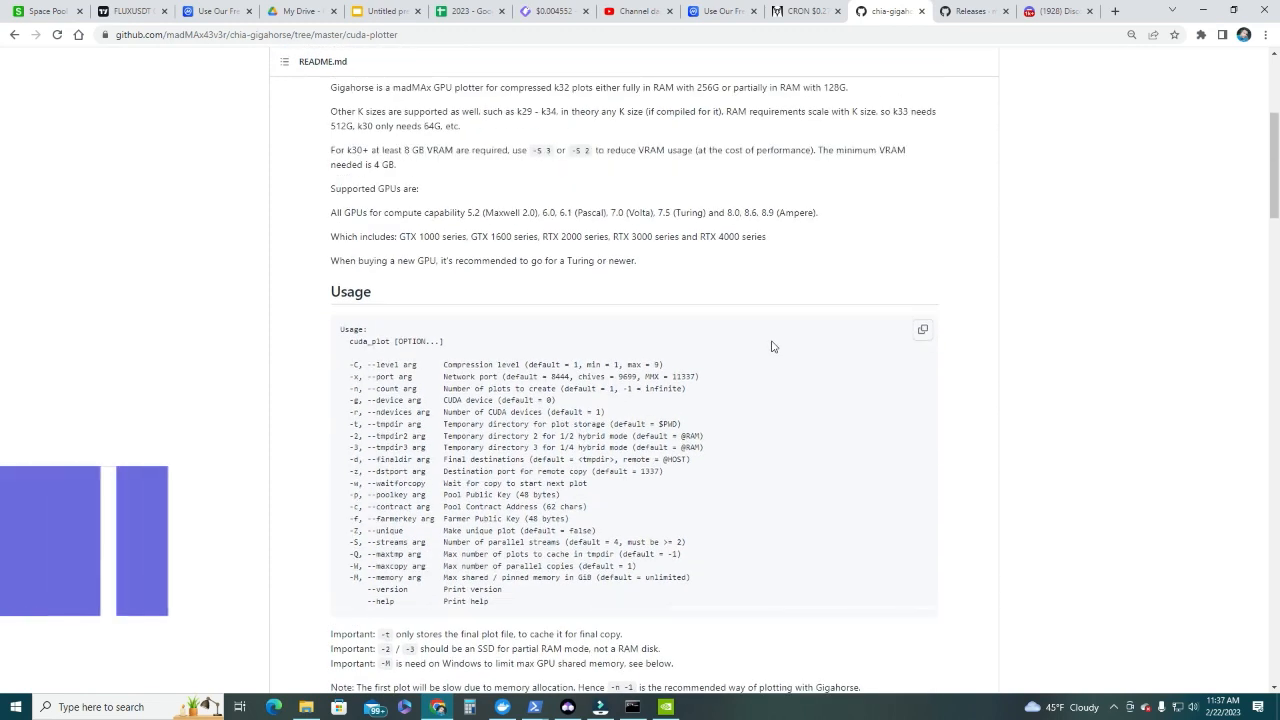
scroll(up, 3)
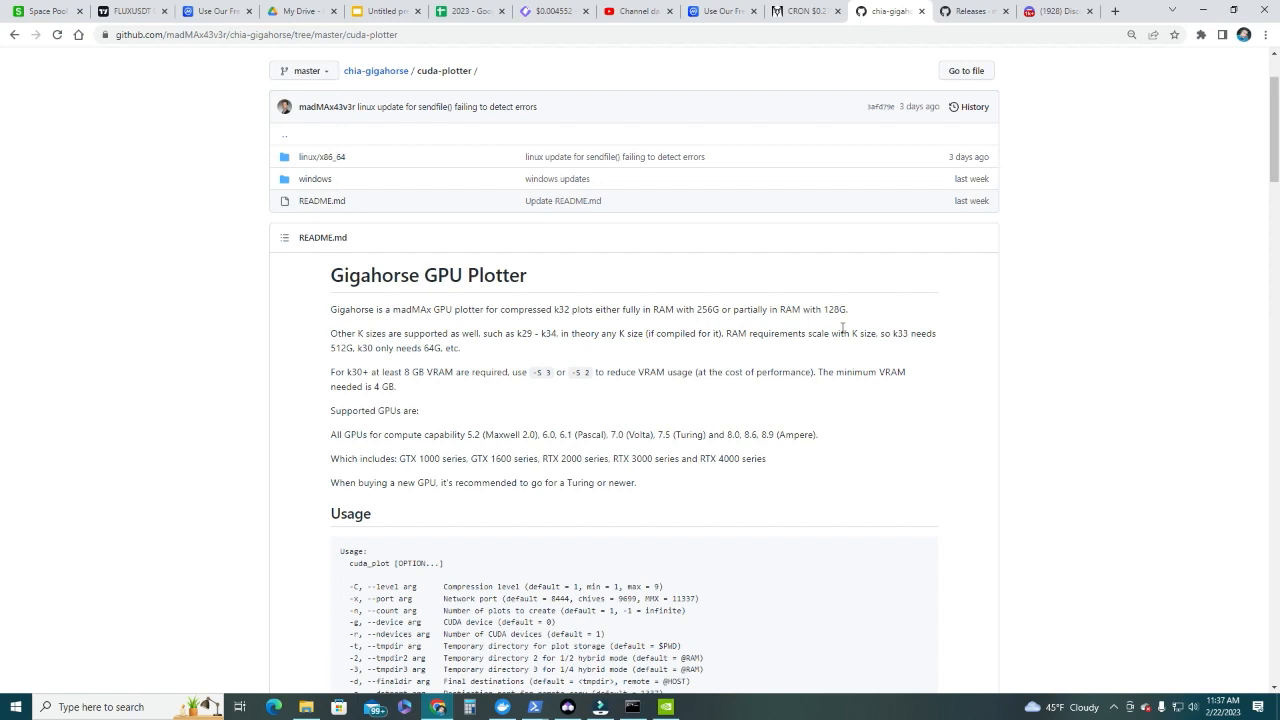
click(1055, 11)
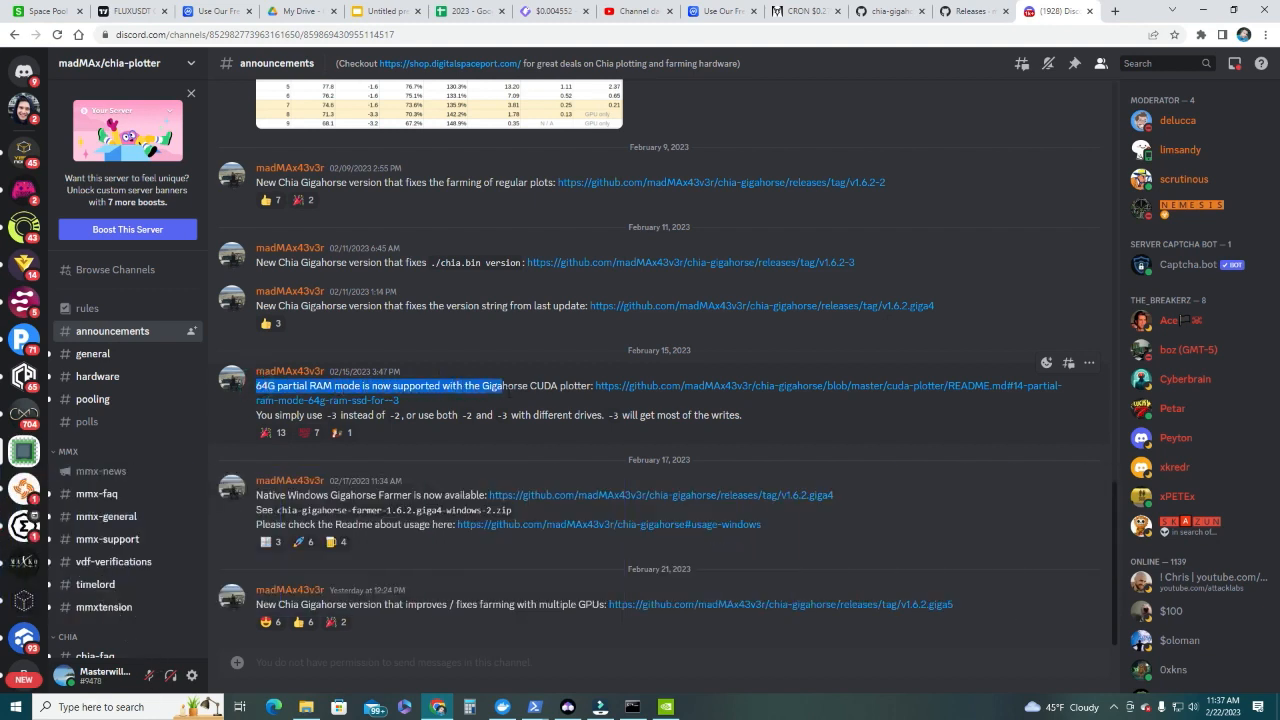
mouse_move(715, 390)
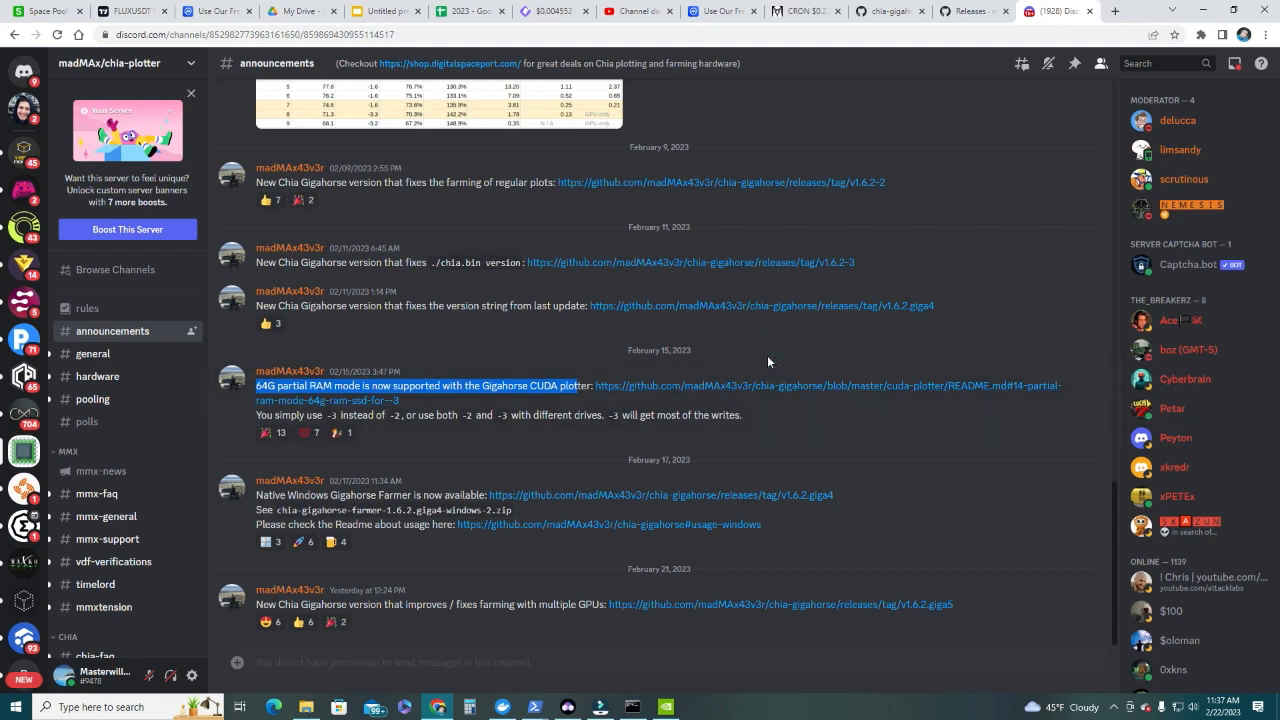
mouse_move(272, 405)
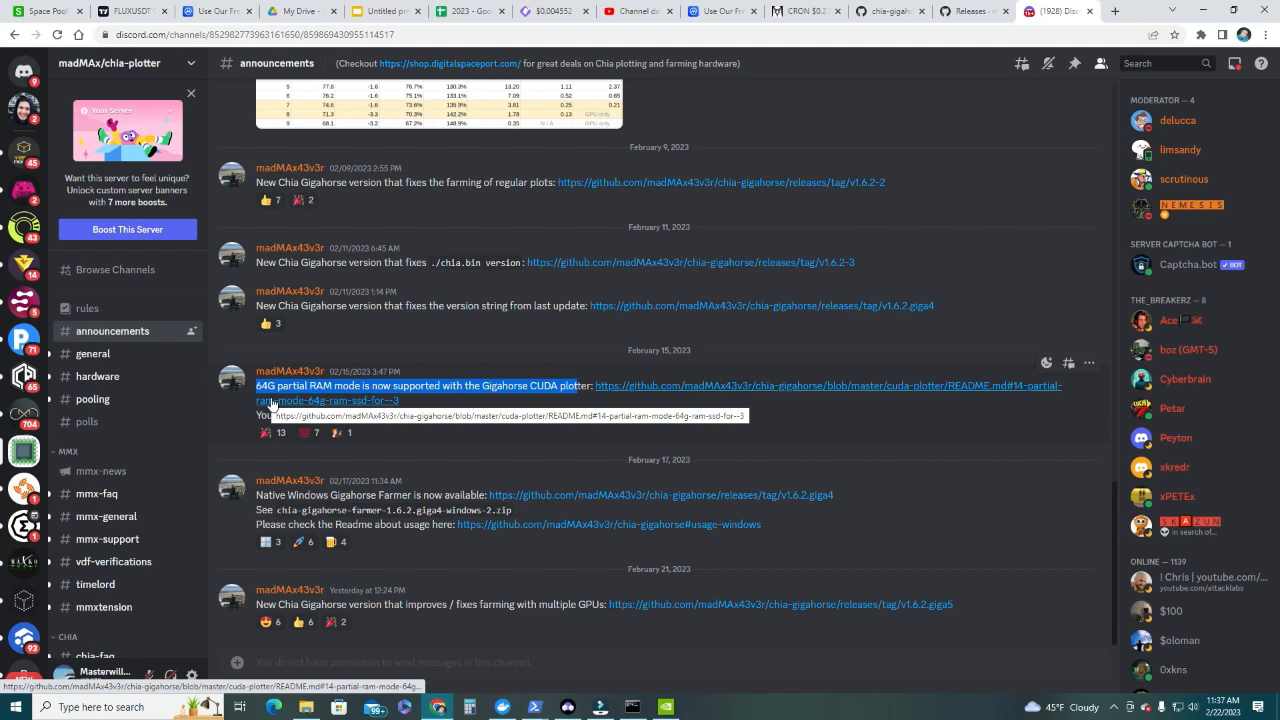
mouse_move(767, 348)
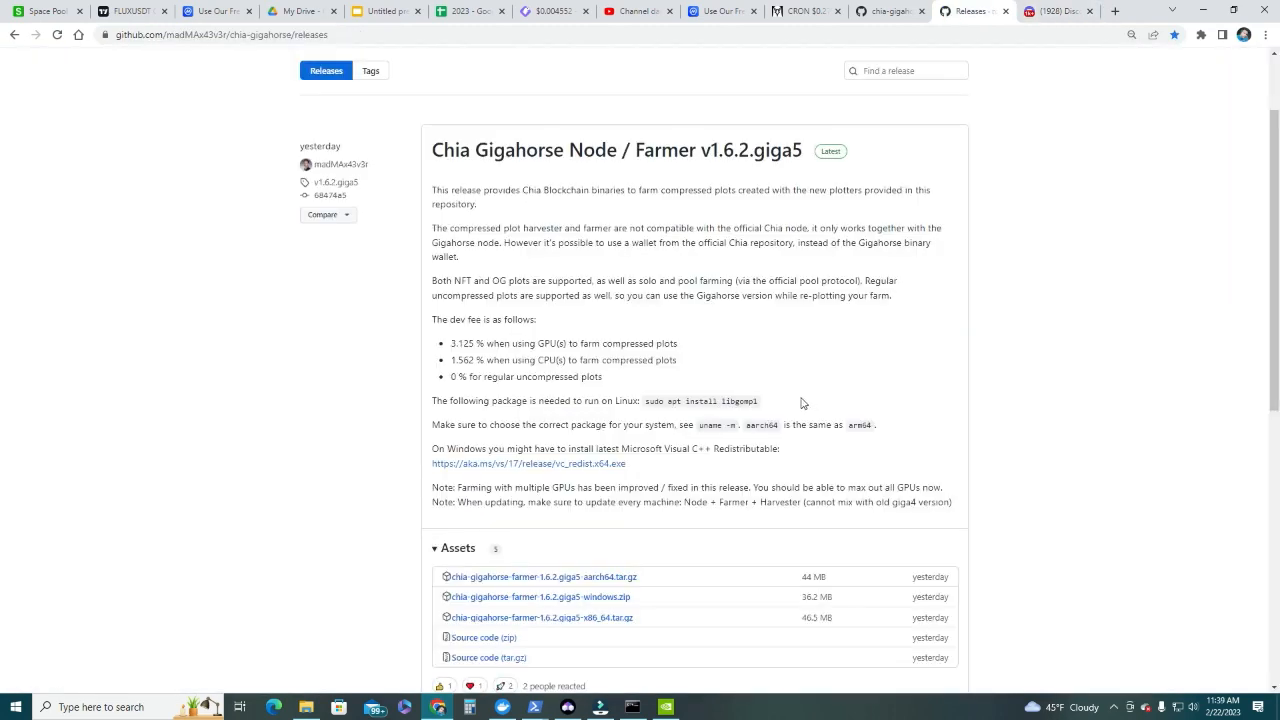
mouse_move(591, 278)
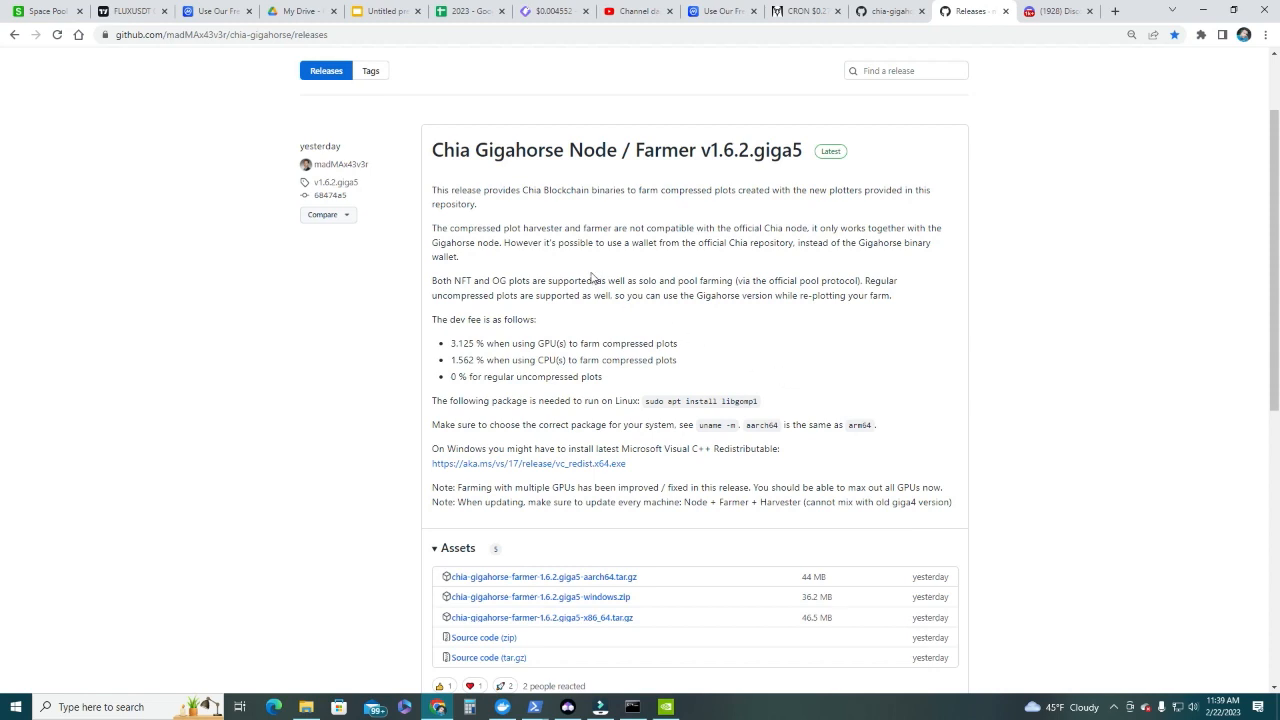
mouse_move(616, 150)
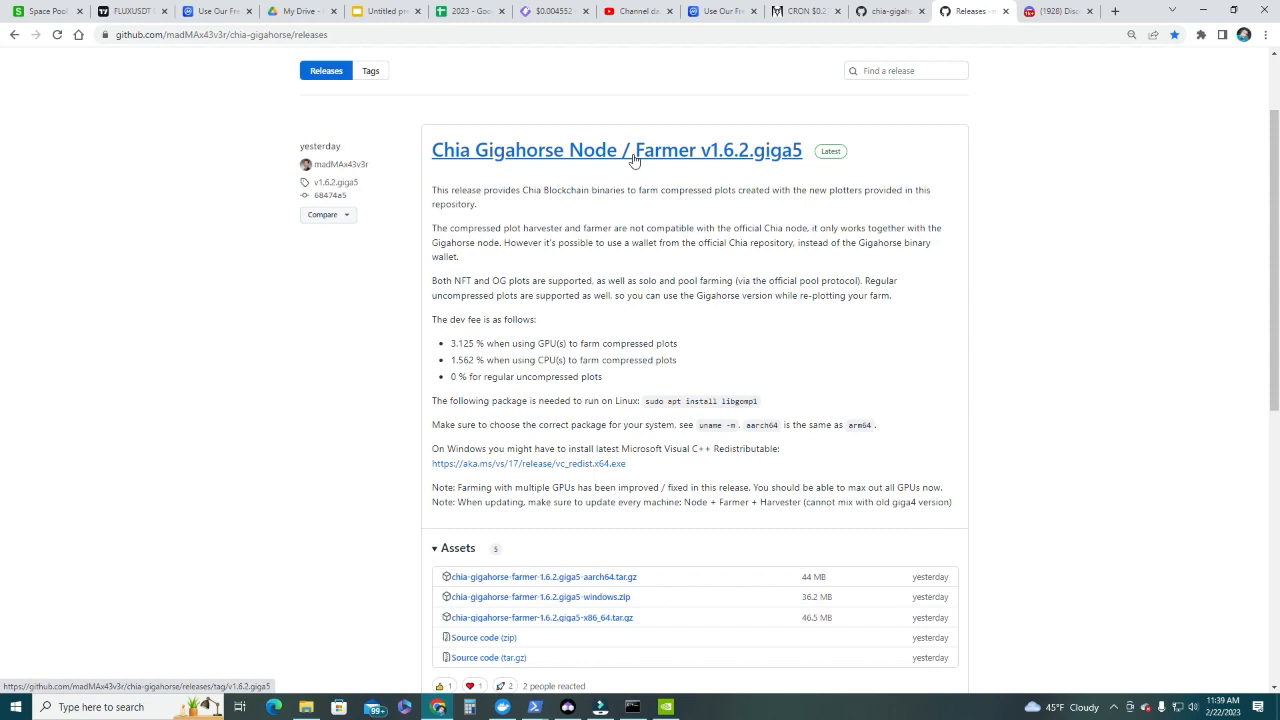
mouse_move(548, 168)
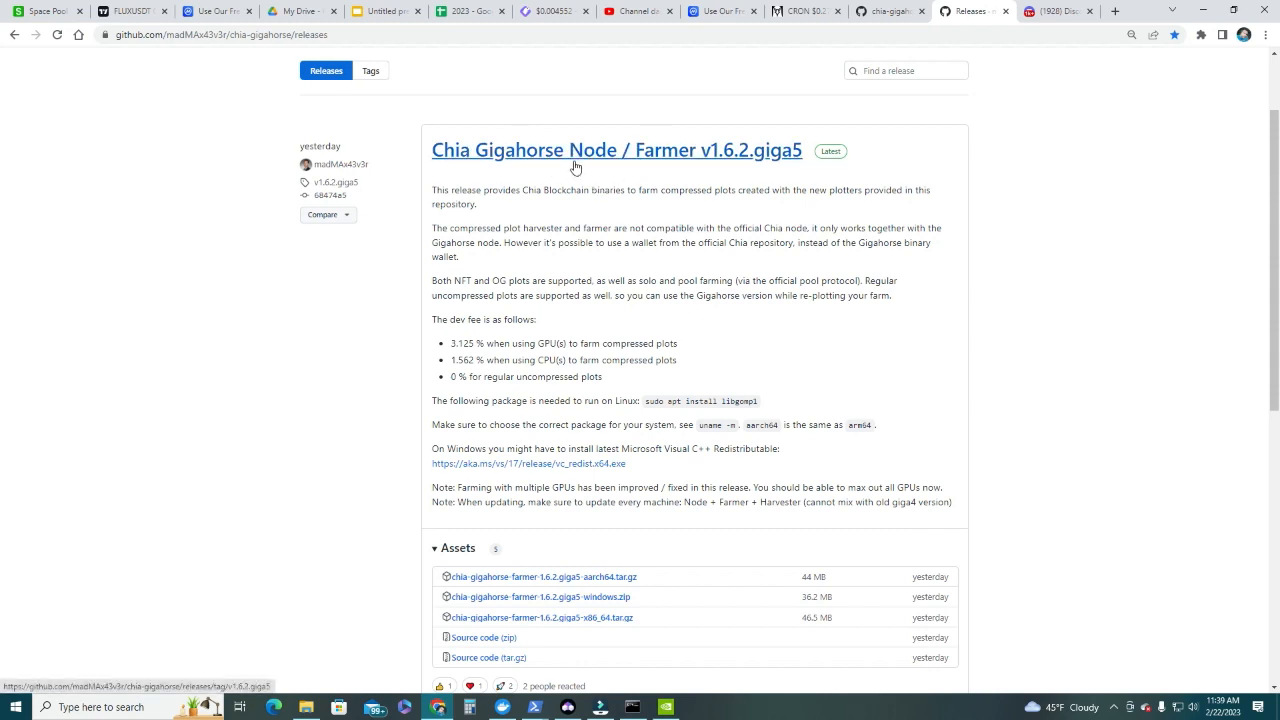
mouse_move(720, 163)
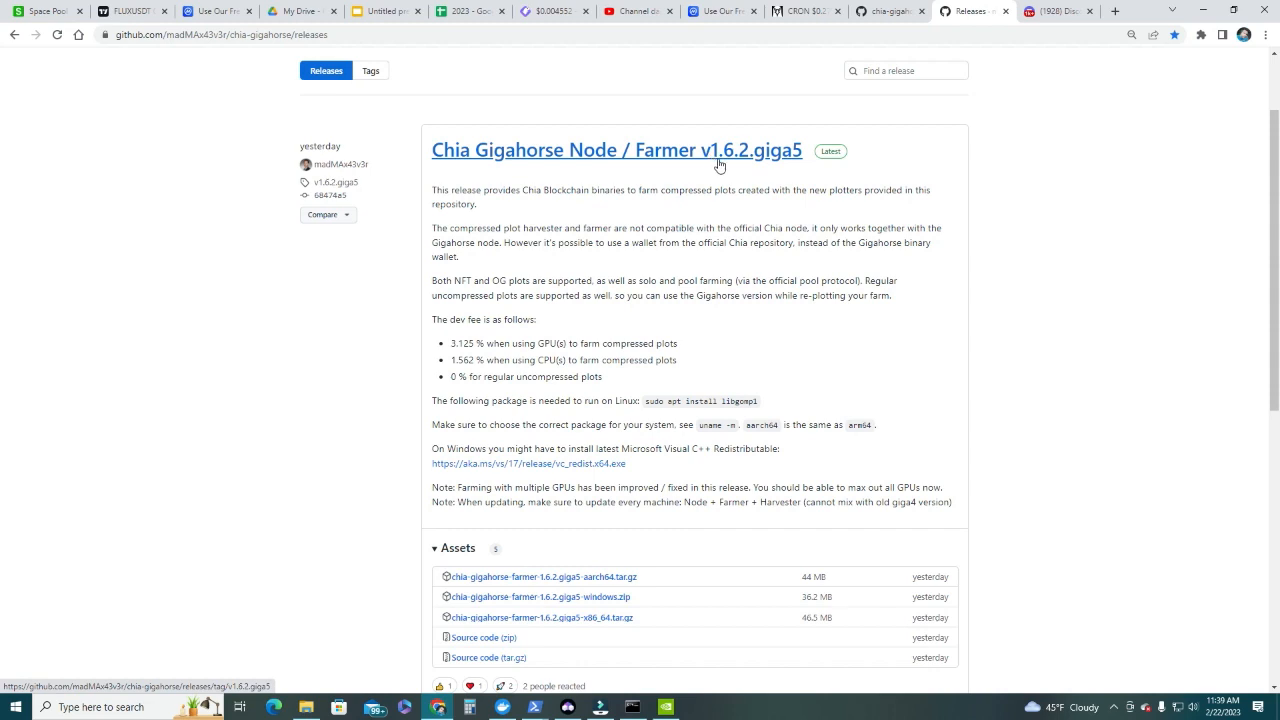
mouse_move(575, 210)
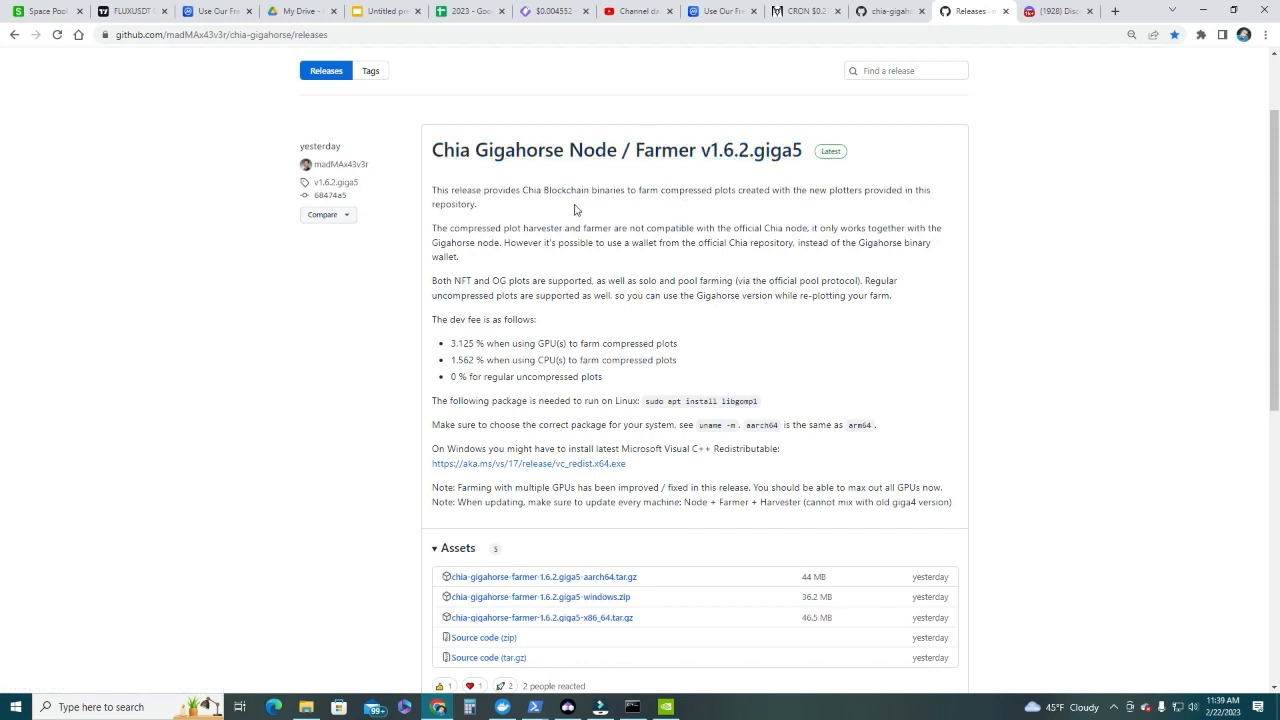
mouse_move(508, 240)
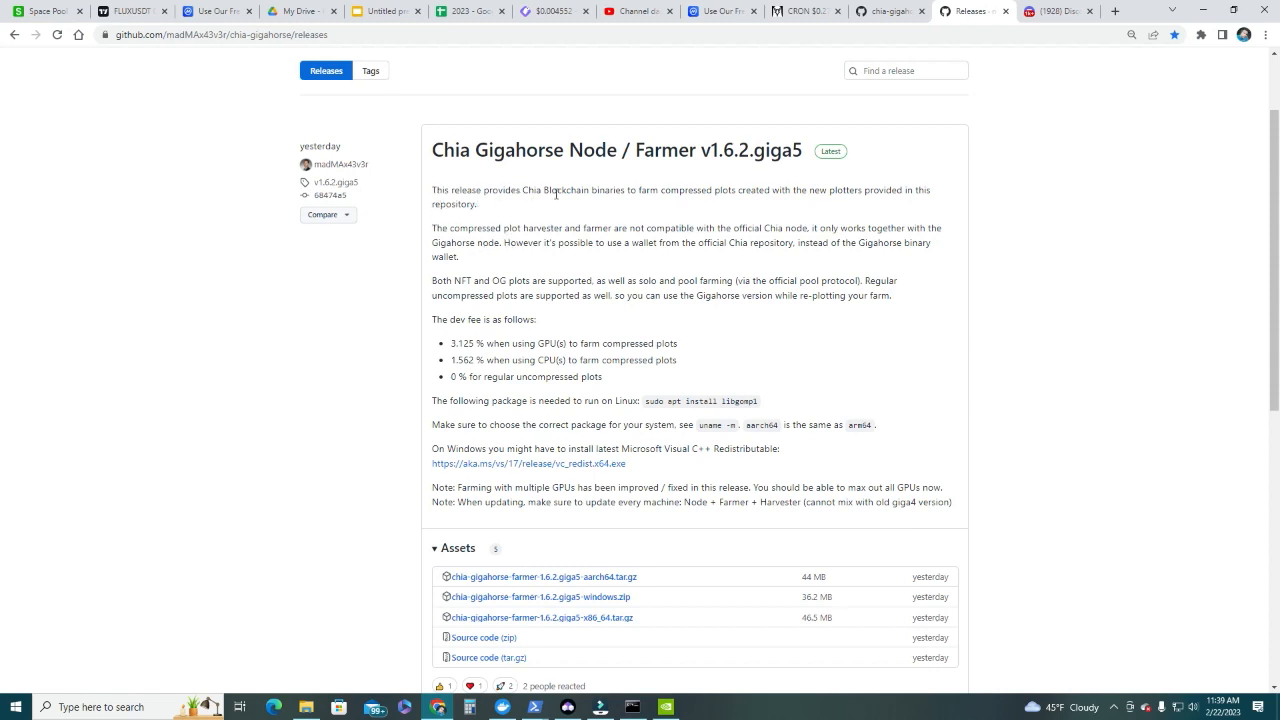
mouse_move(728, 204)
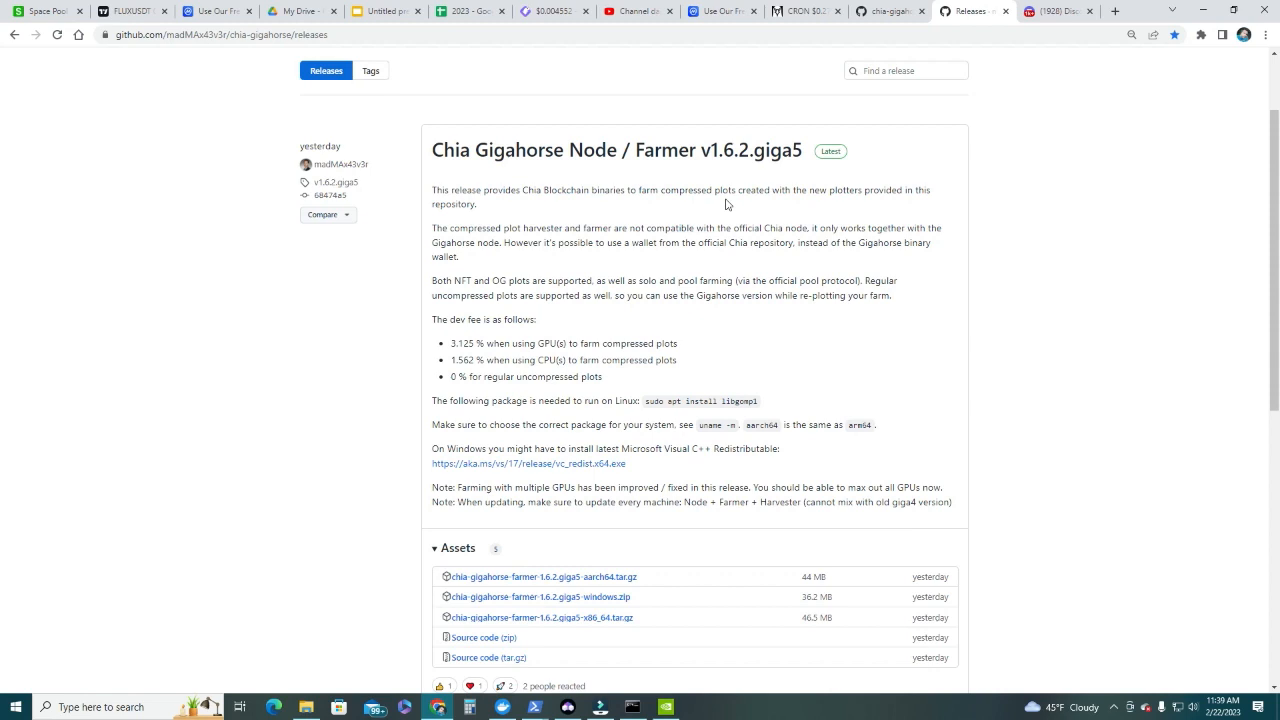
mouse_move(515, 222)
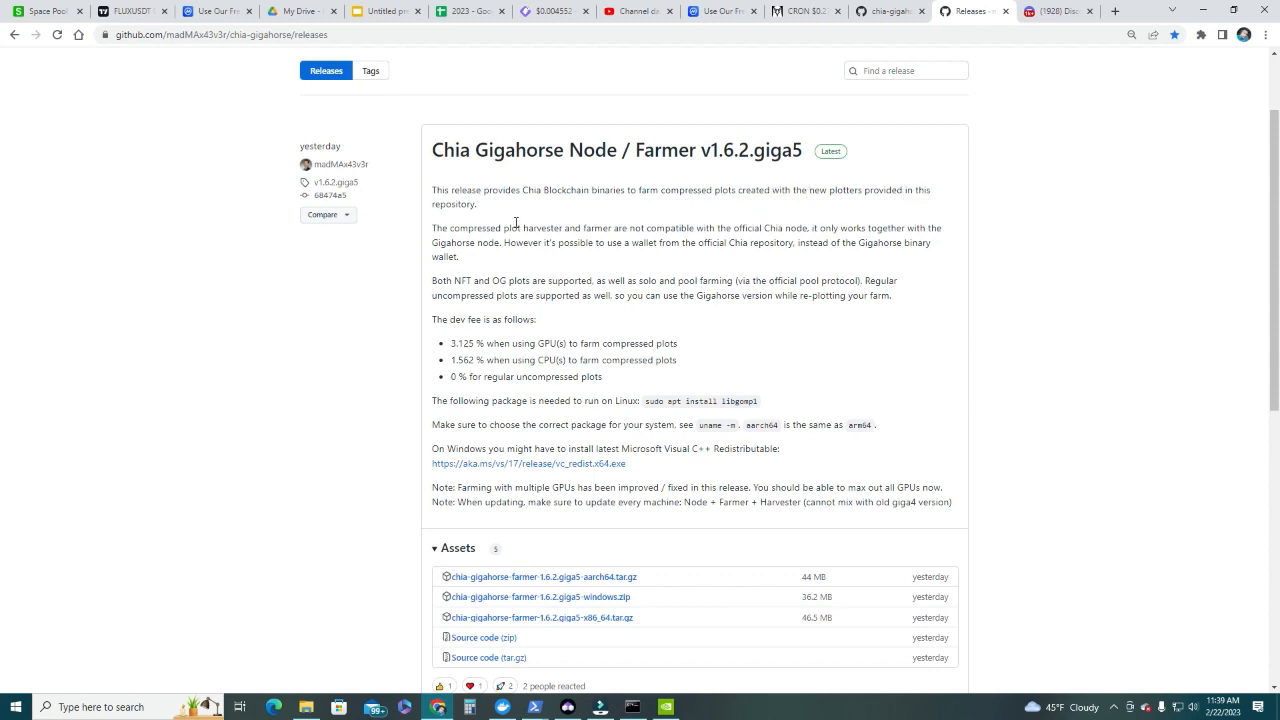
mouse_move(574, 263)
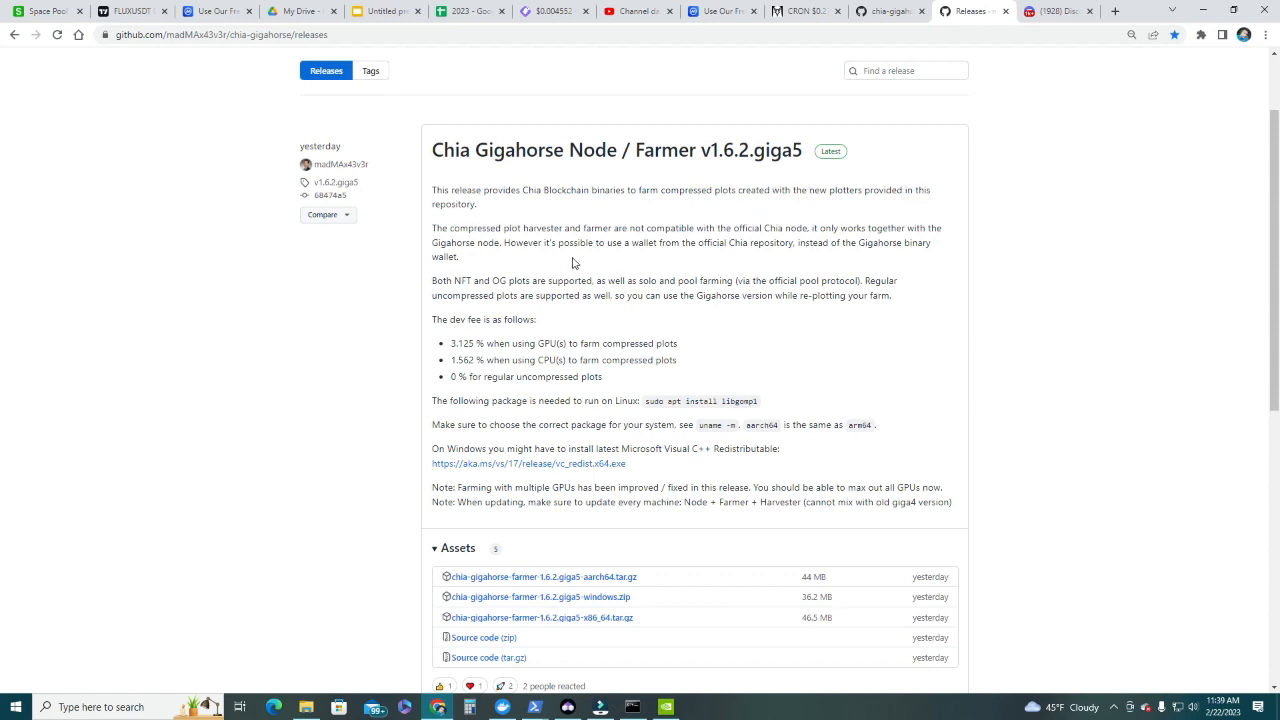
mouse_move(659, 230)
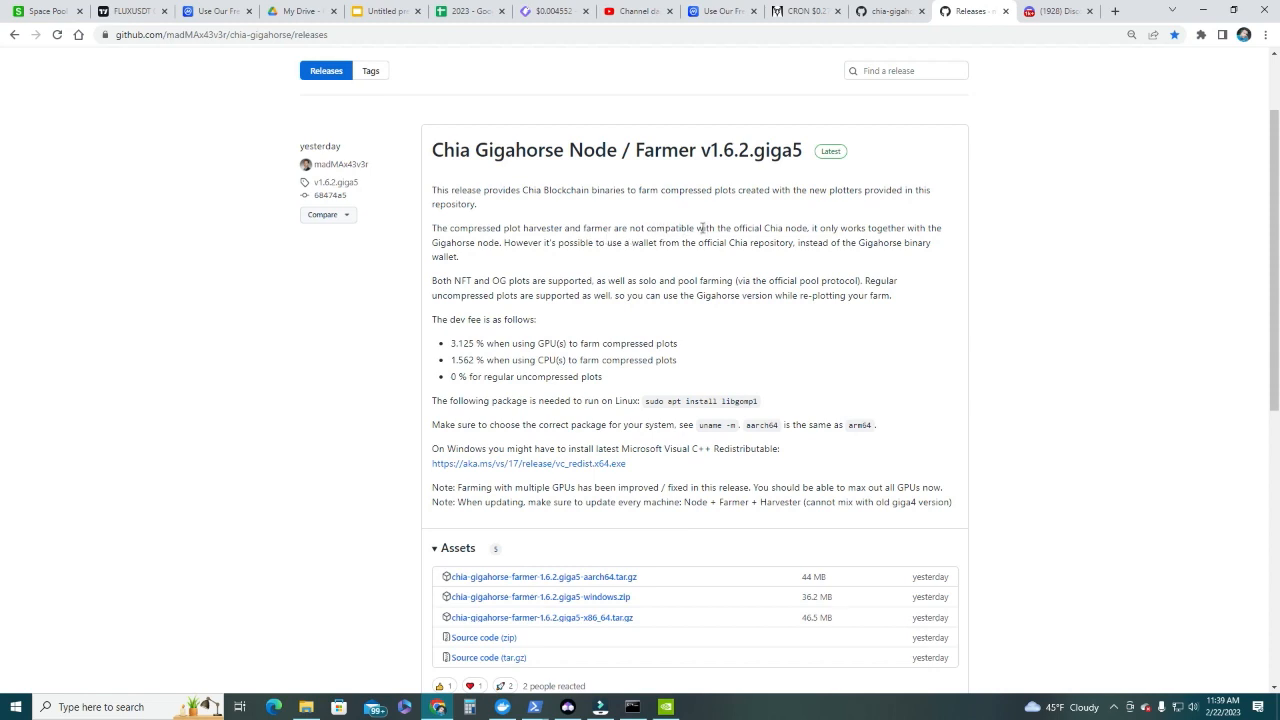
mouse_move(939, 226)
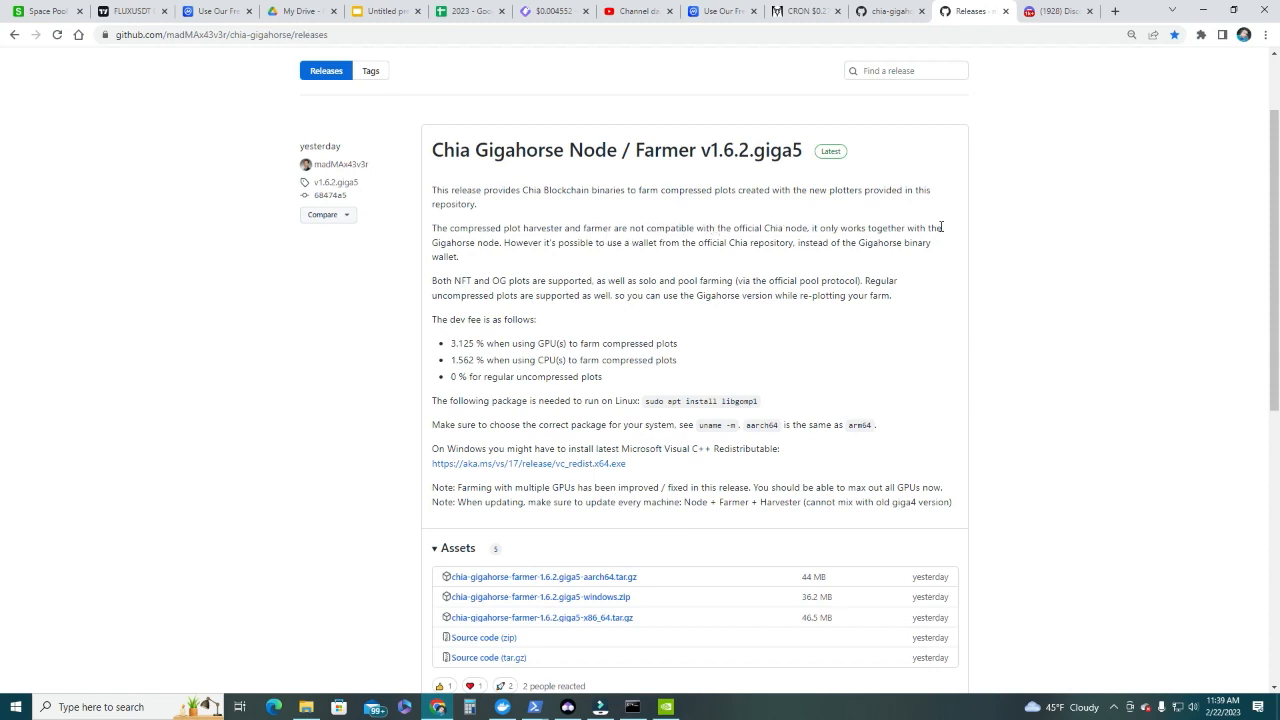
mouse_move(560, 247)
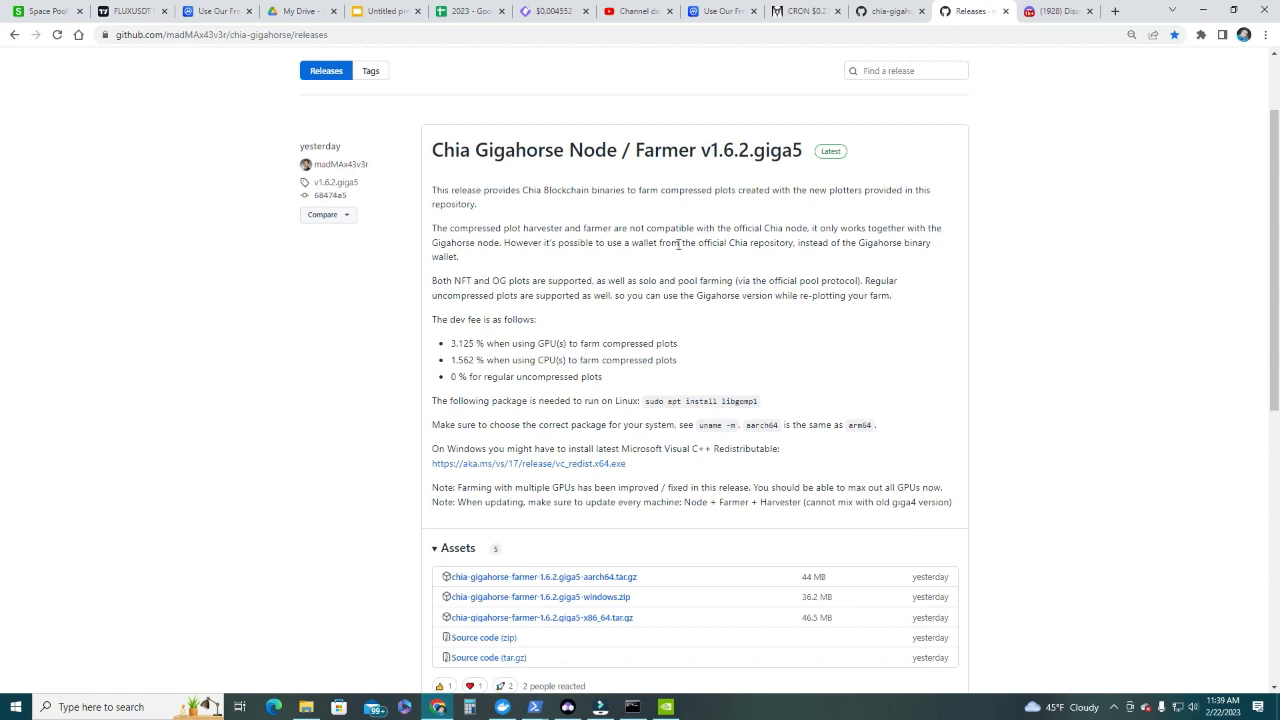
mouse_move(883, 247)
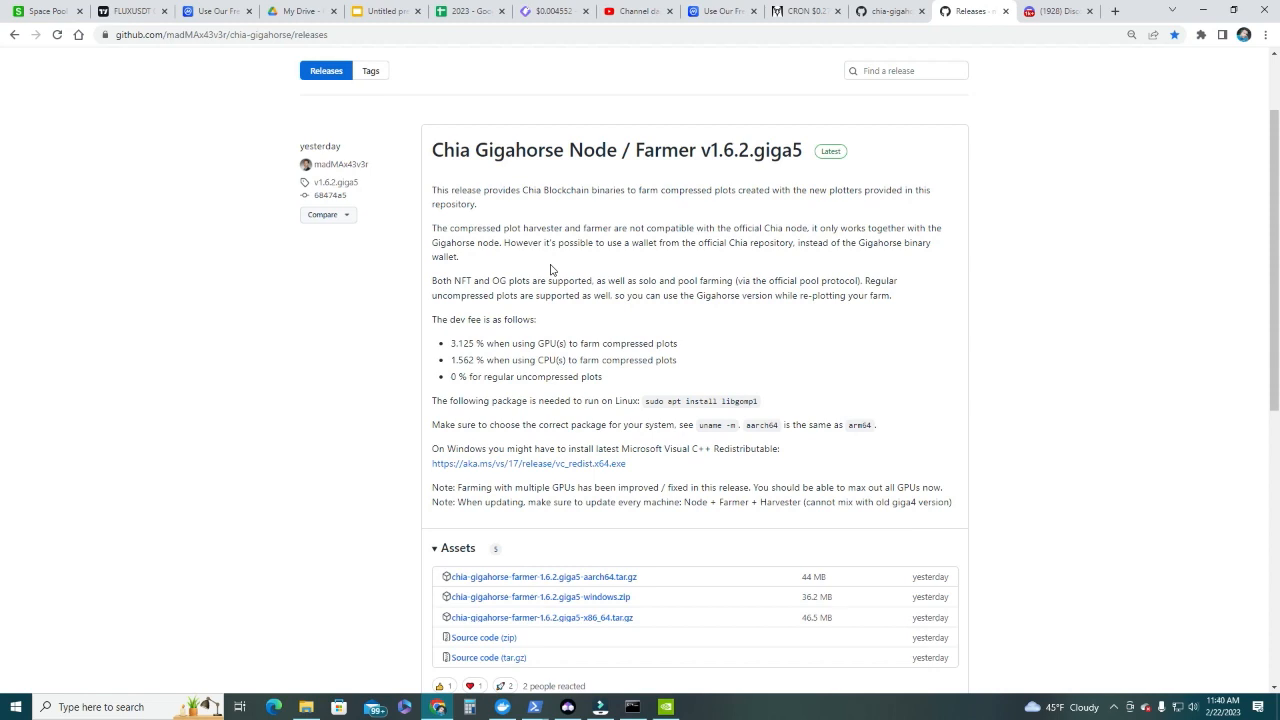
mouse_move(607, 277)
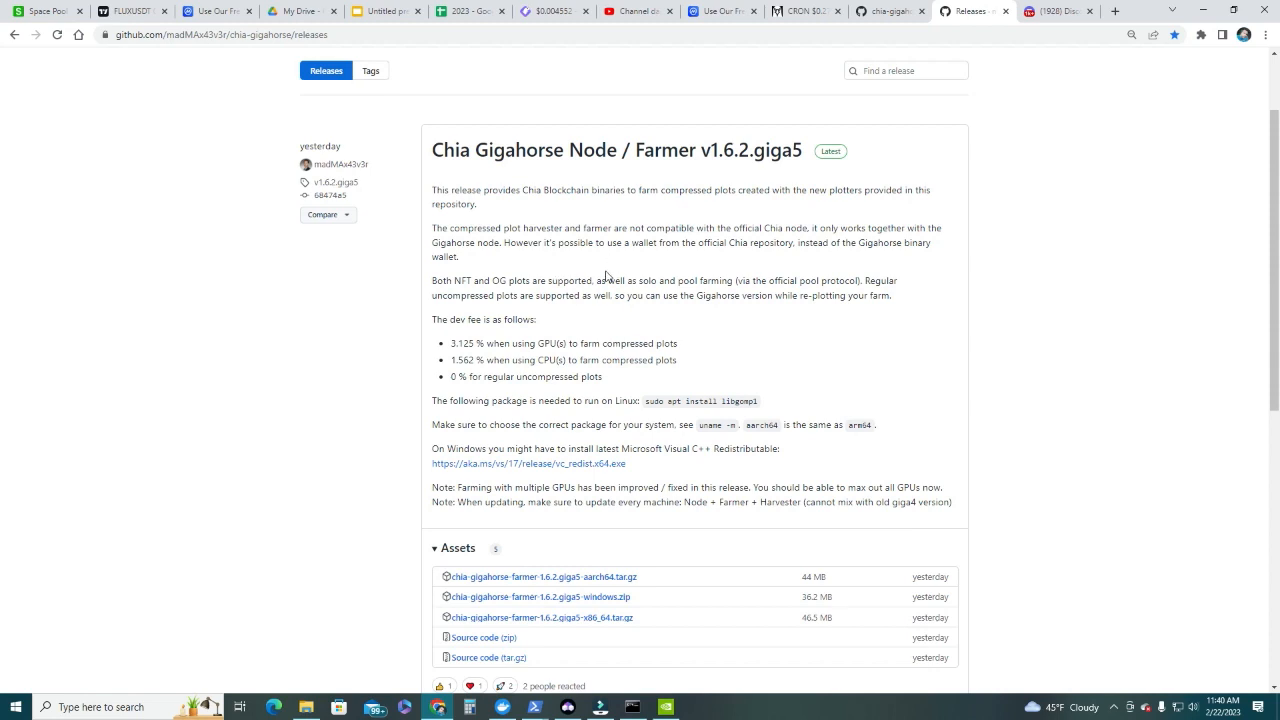
mouse_move(590, 318)
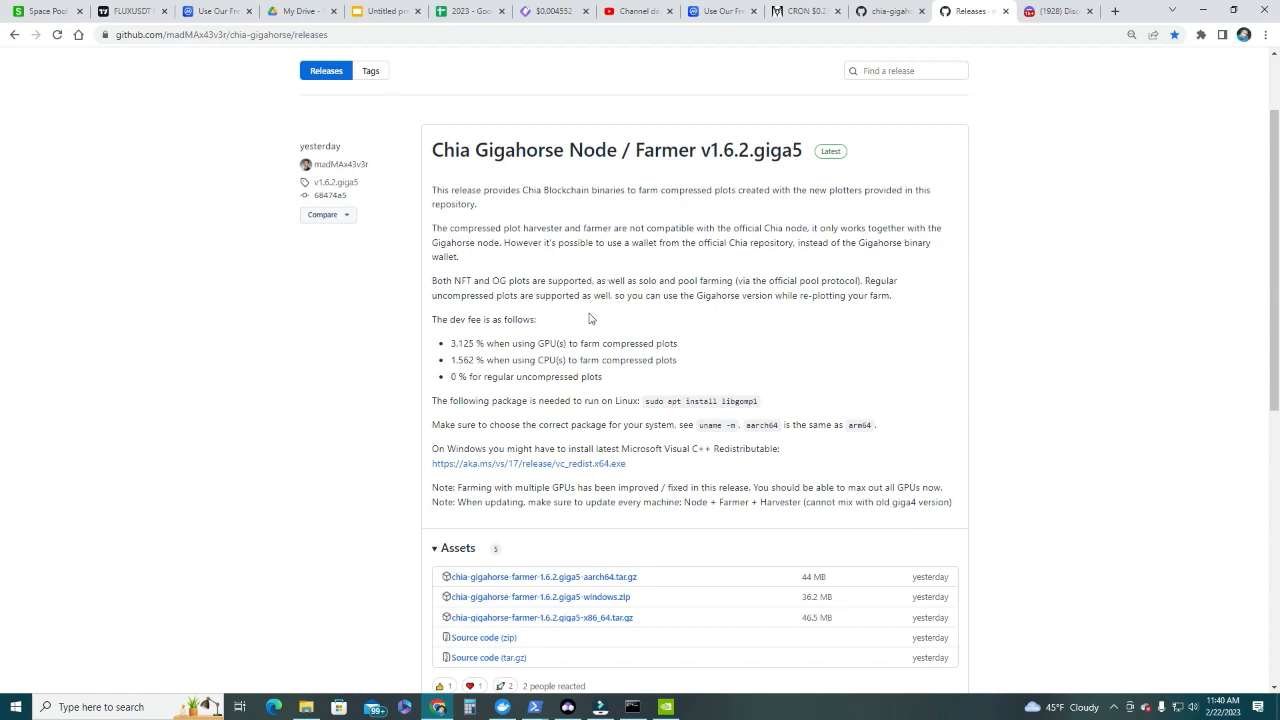
mouse_move(543, 576)
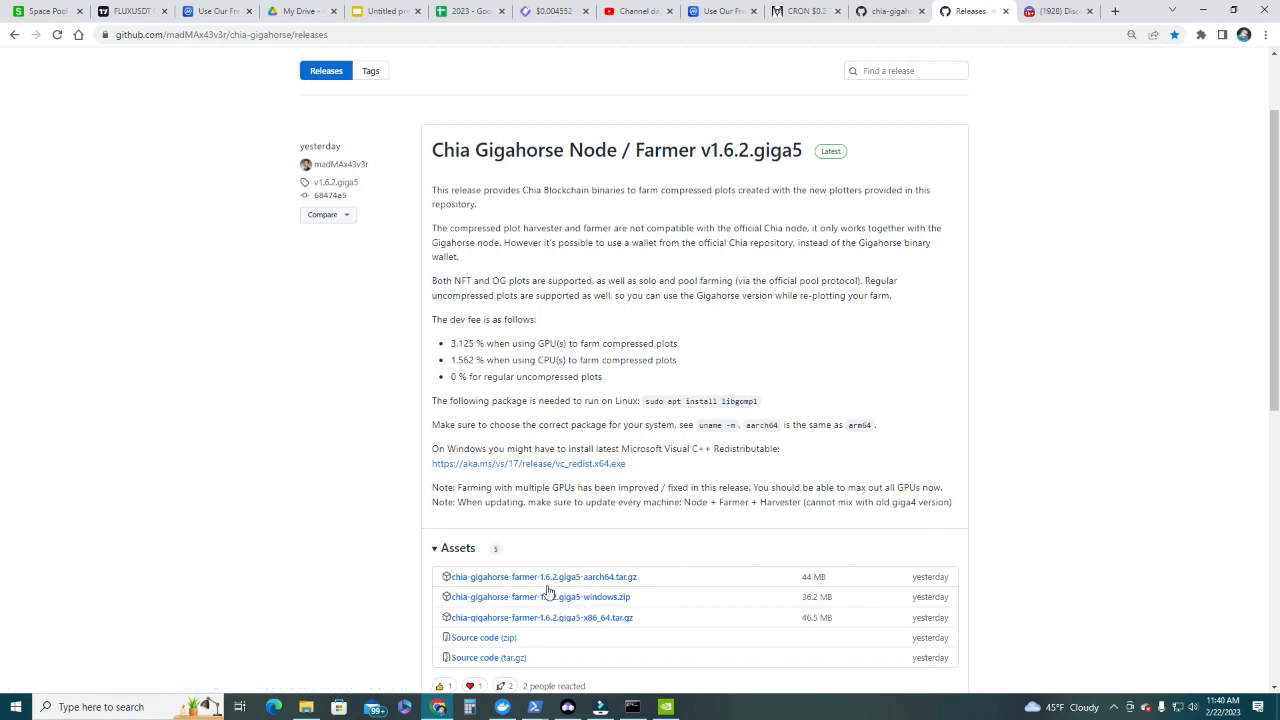
mouse_move(168, 34)
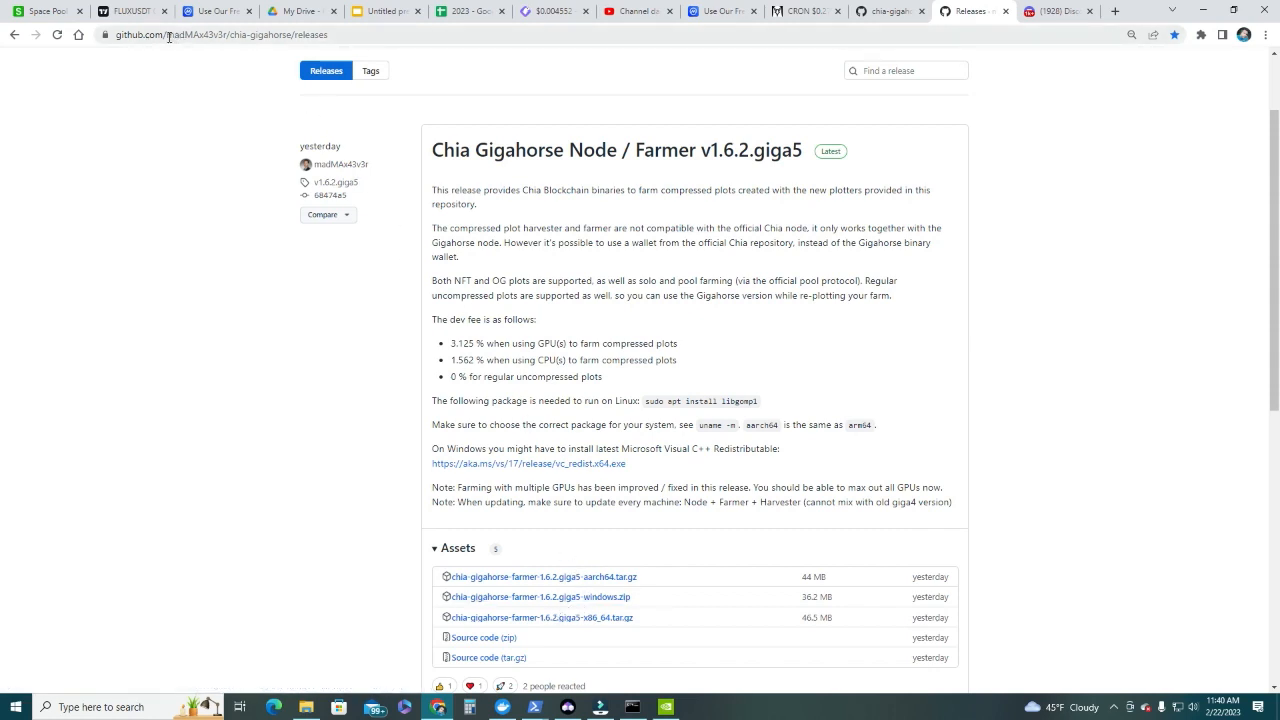
mouse_move(207, 40)
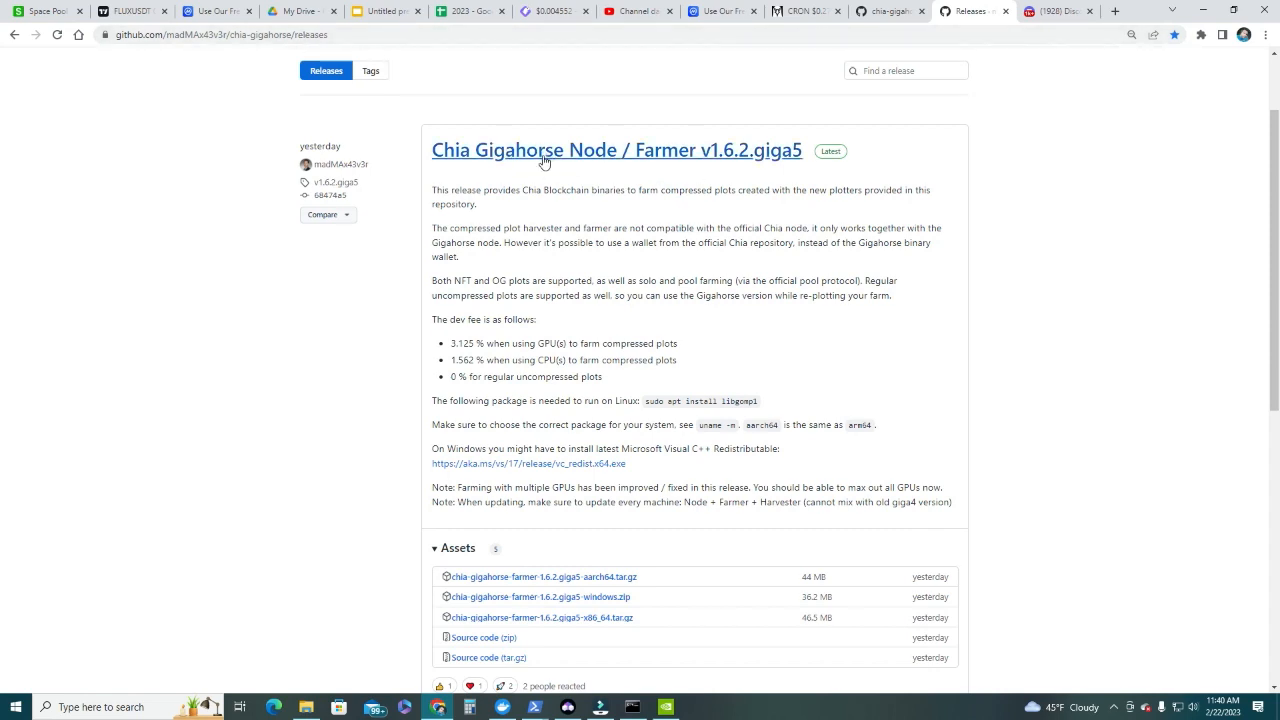
mouse_move(648, 160)
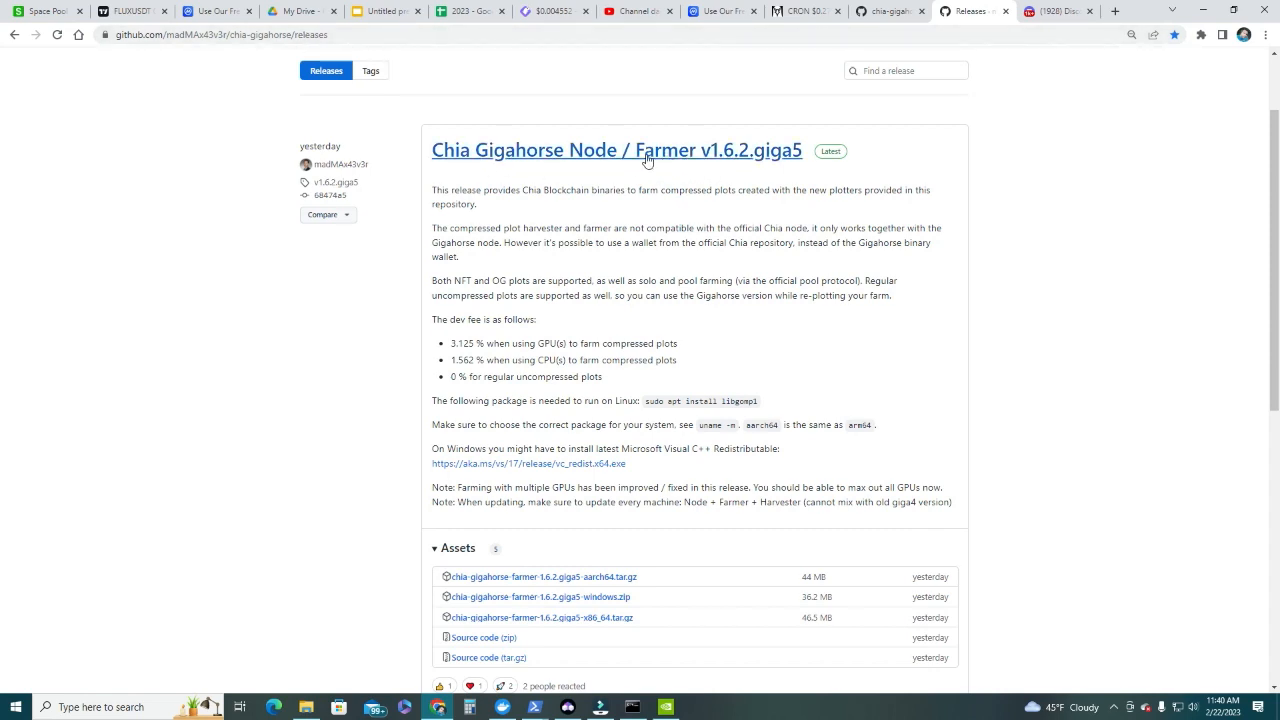
Step: Scroll down the v1.6.2.giga5 release notes to the downloadable assets
scroll(down, 3)
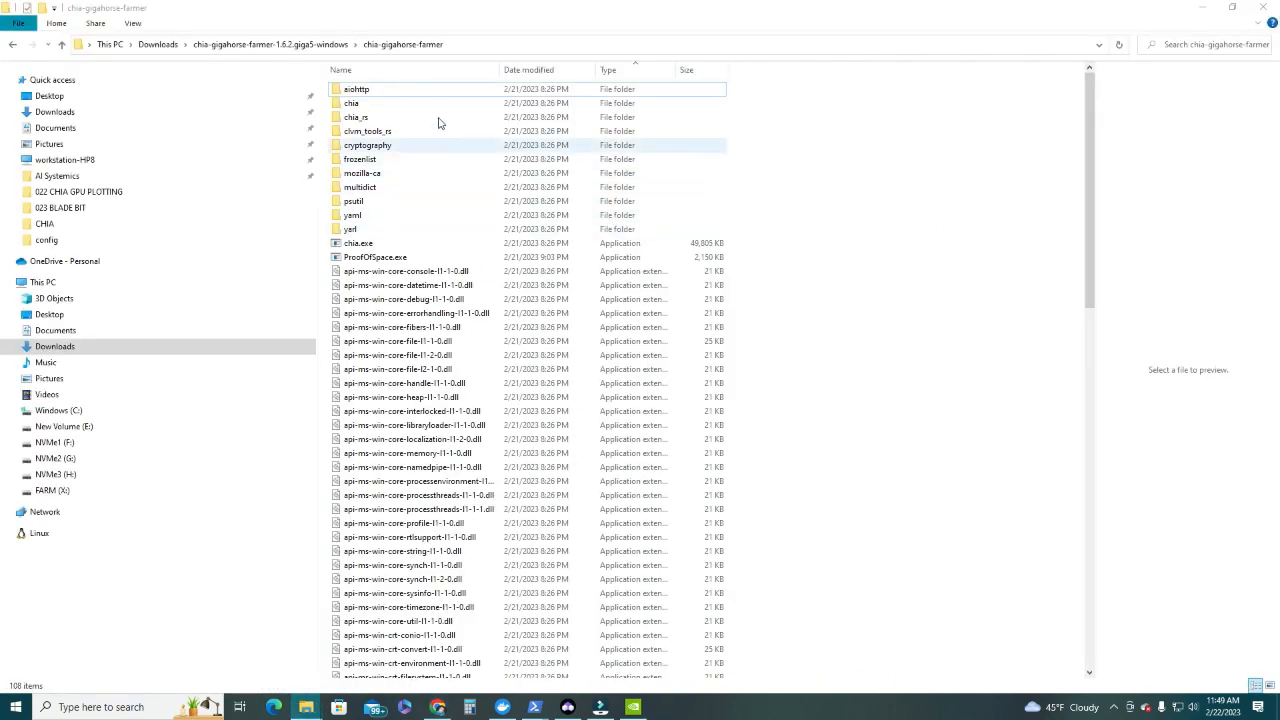
click(403, 327)
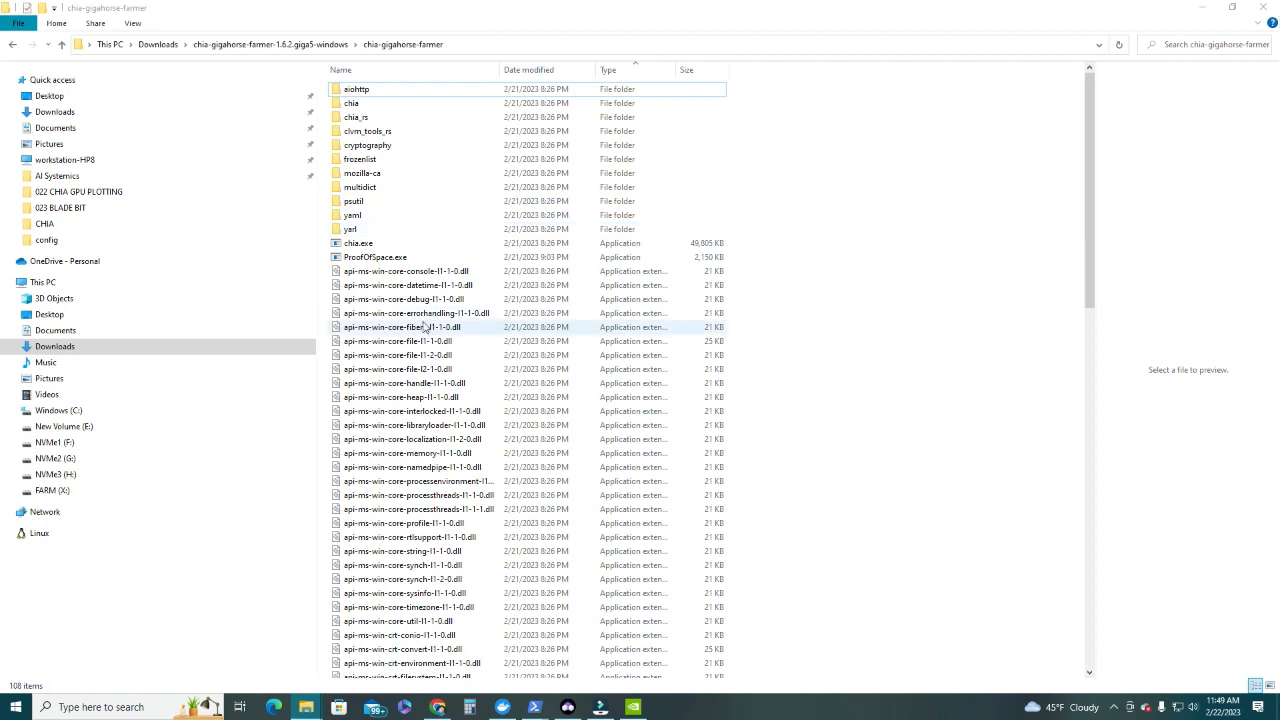
click(375, 257)
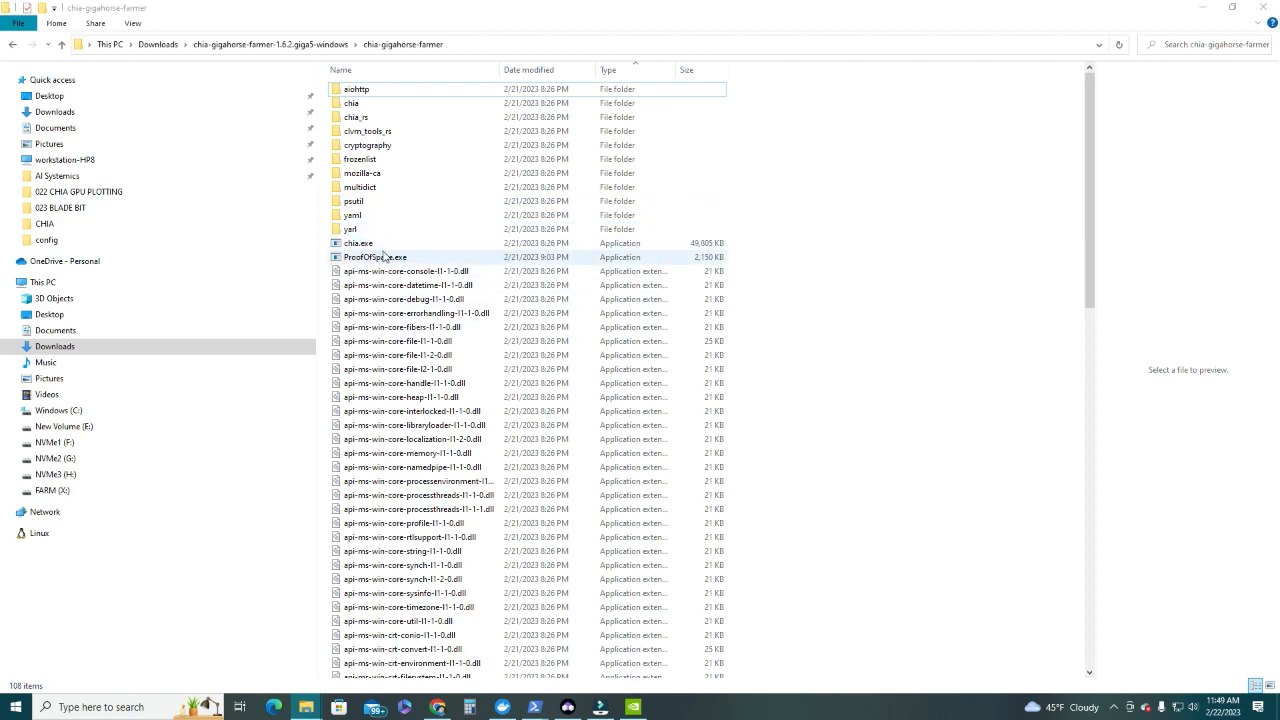
mouse_move(400, 290)
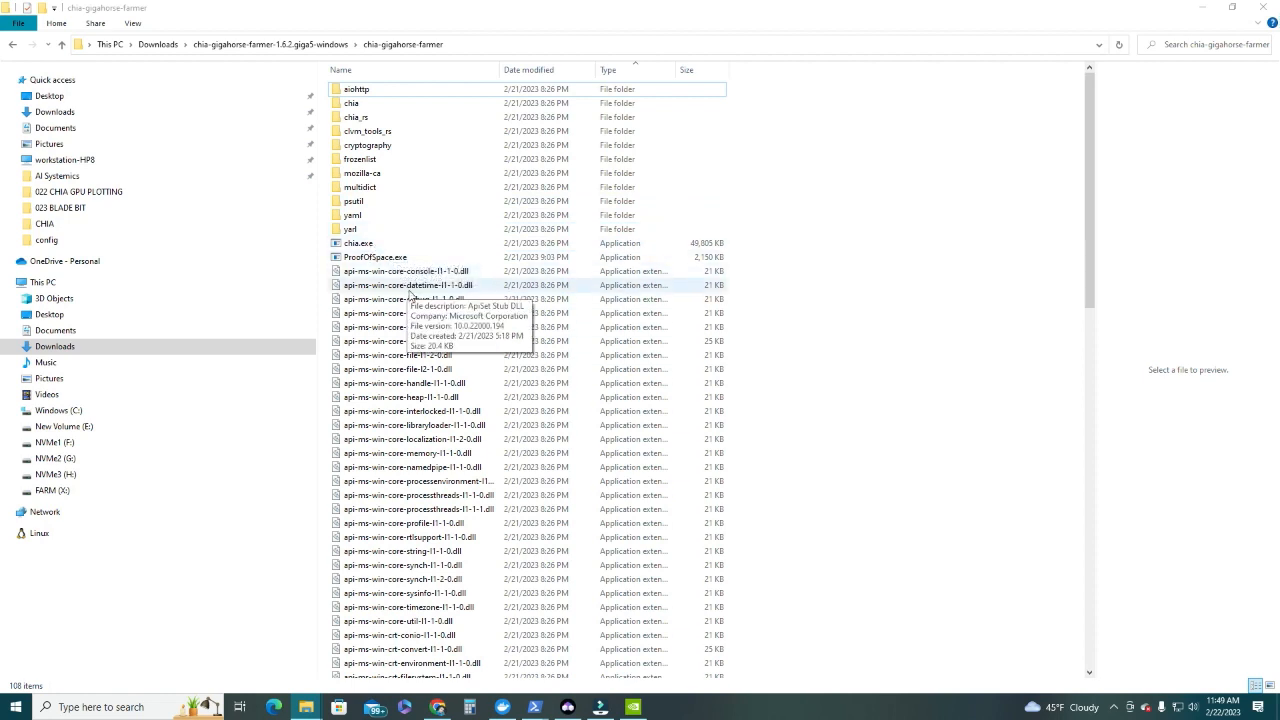
scroll(down, 3)
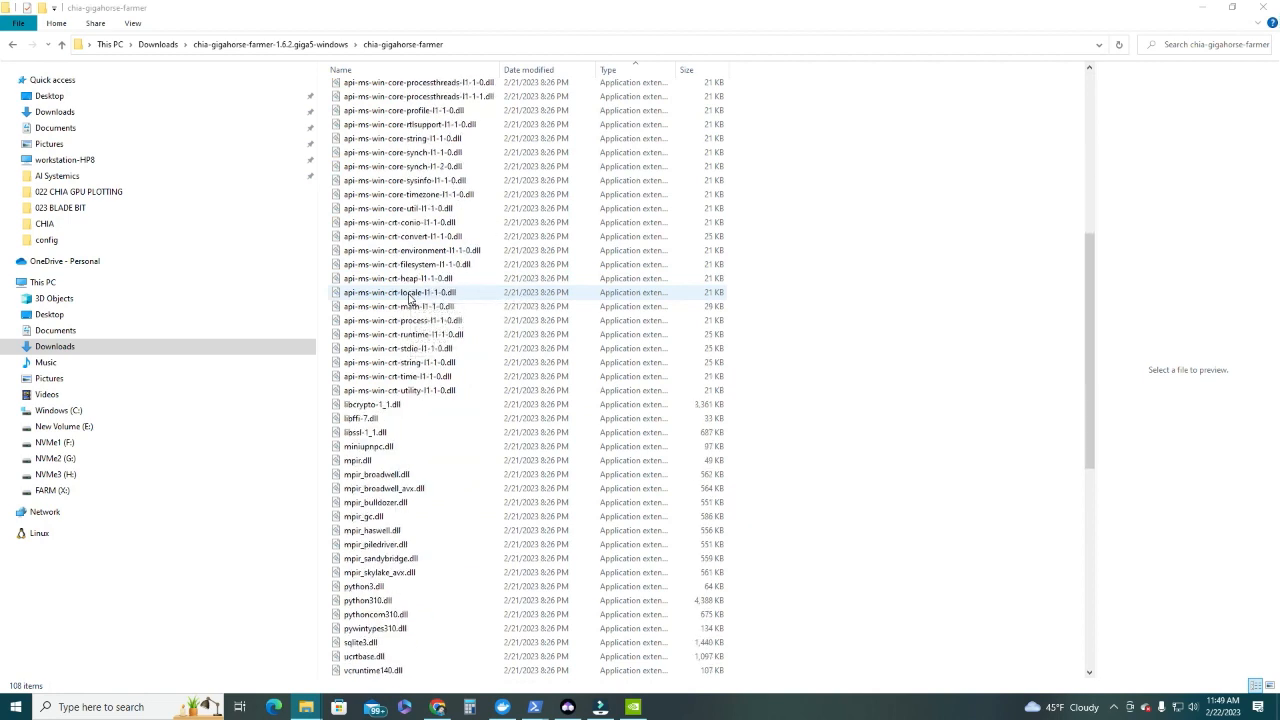
scroll(down, 3)
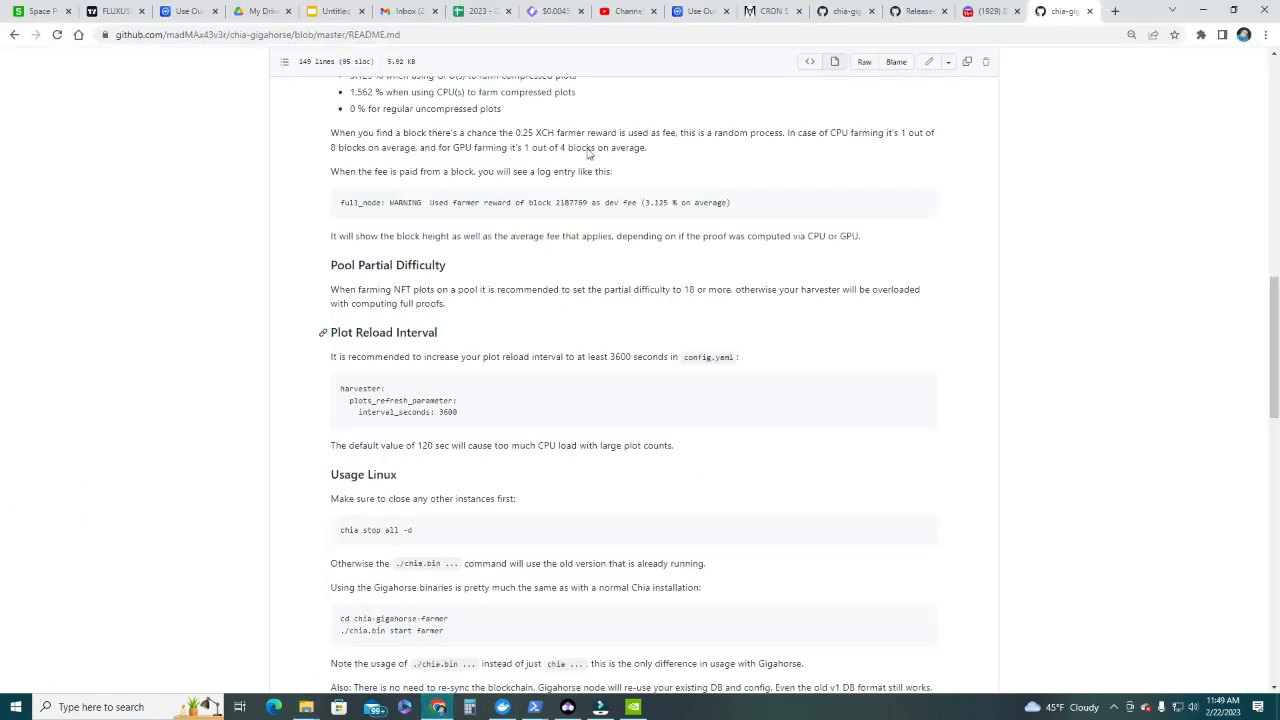
Step: Scroll the chia-gigahorse README down to the Usage Windows section with chia.exe commands
scroll(up, 3)
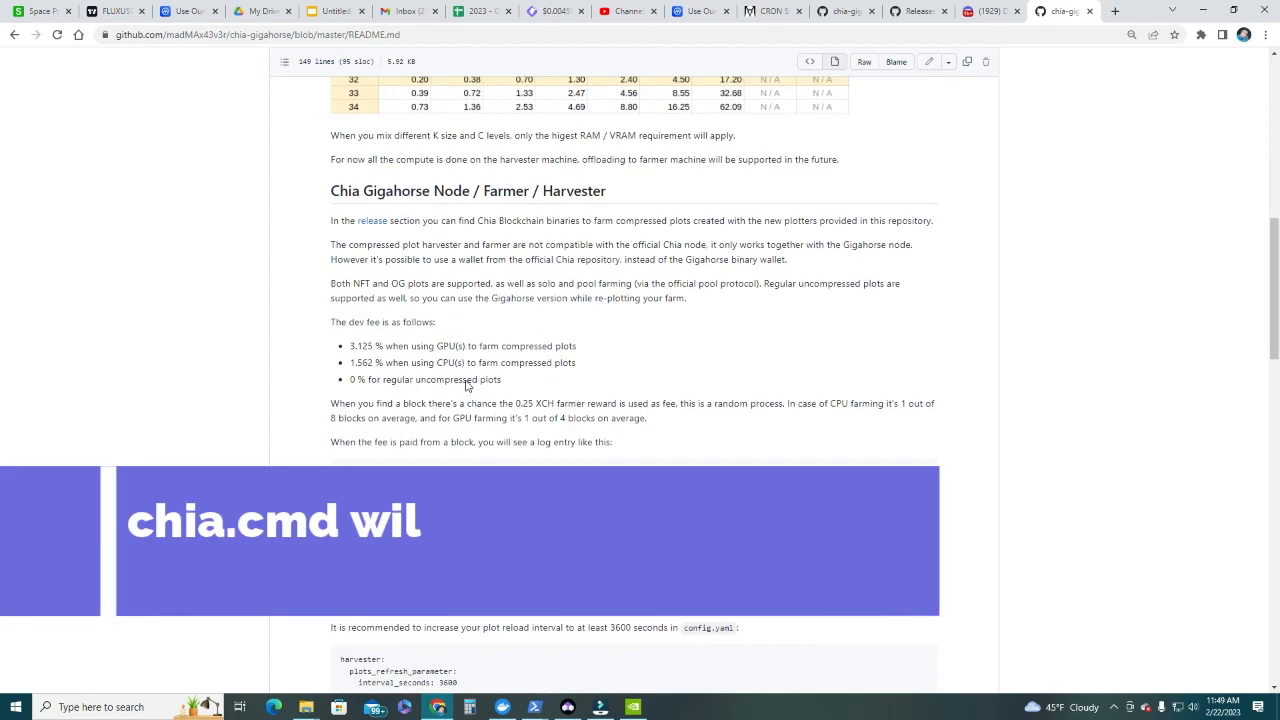
scroll(down, 3)
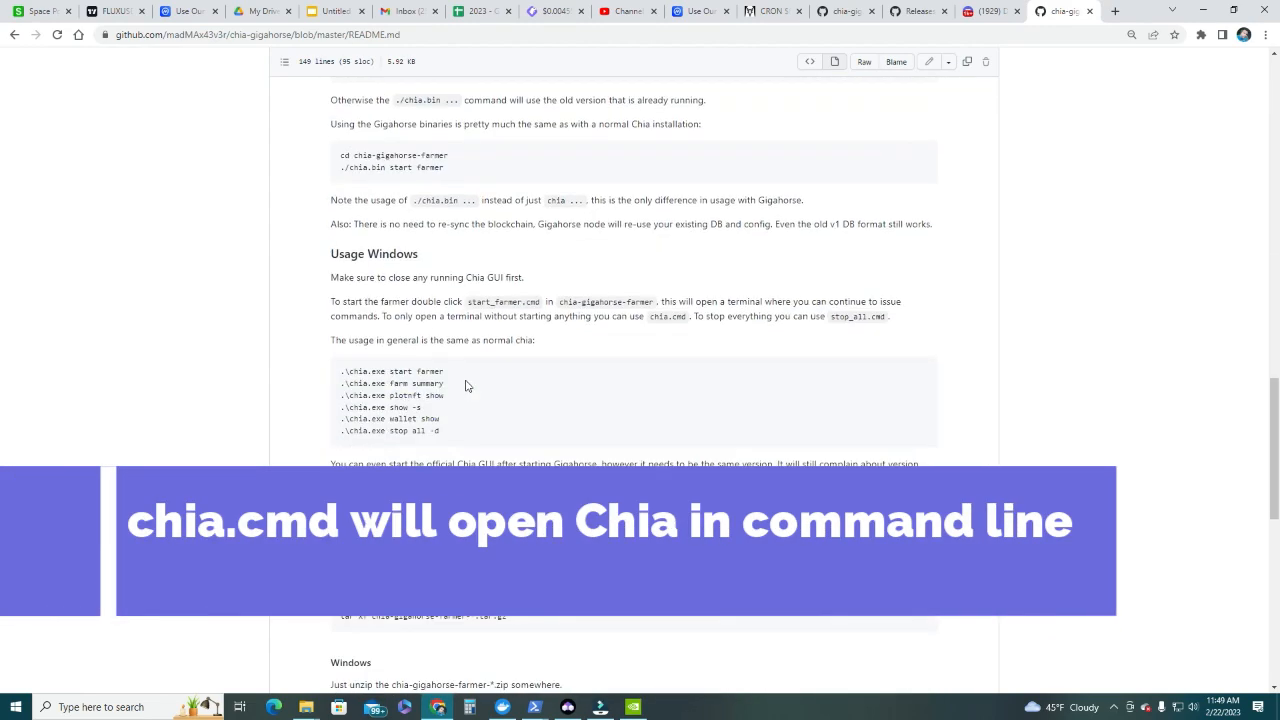
scroll(down, 3)
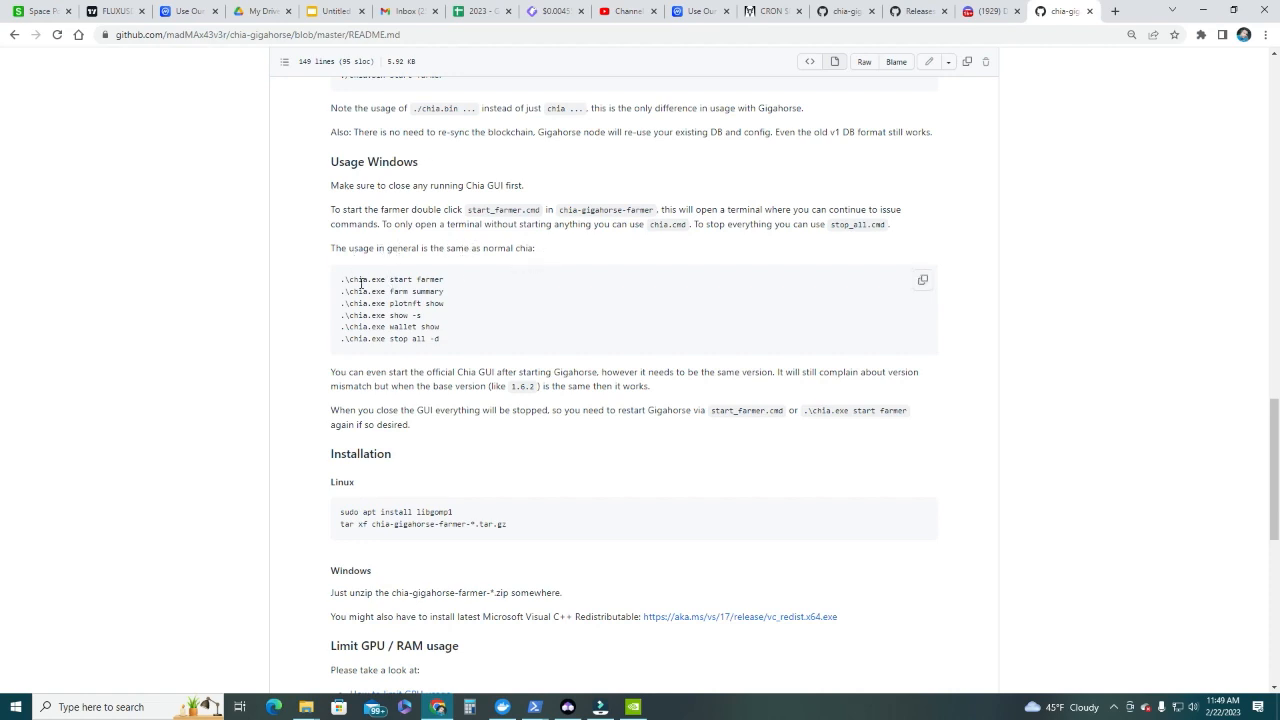
mouse_move(400, 302)
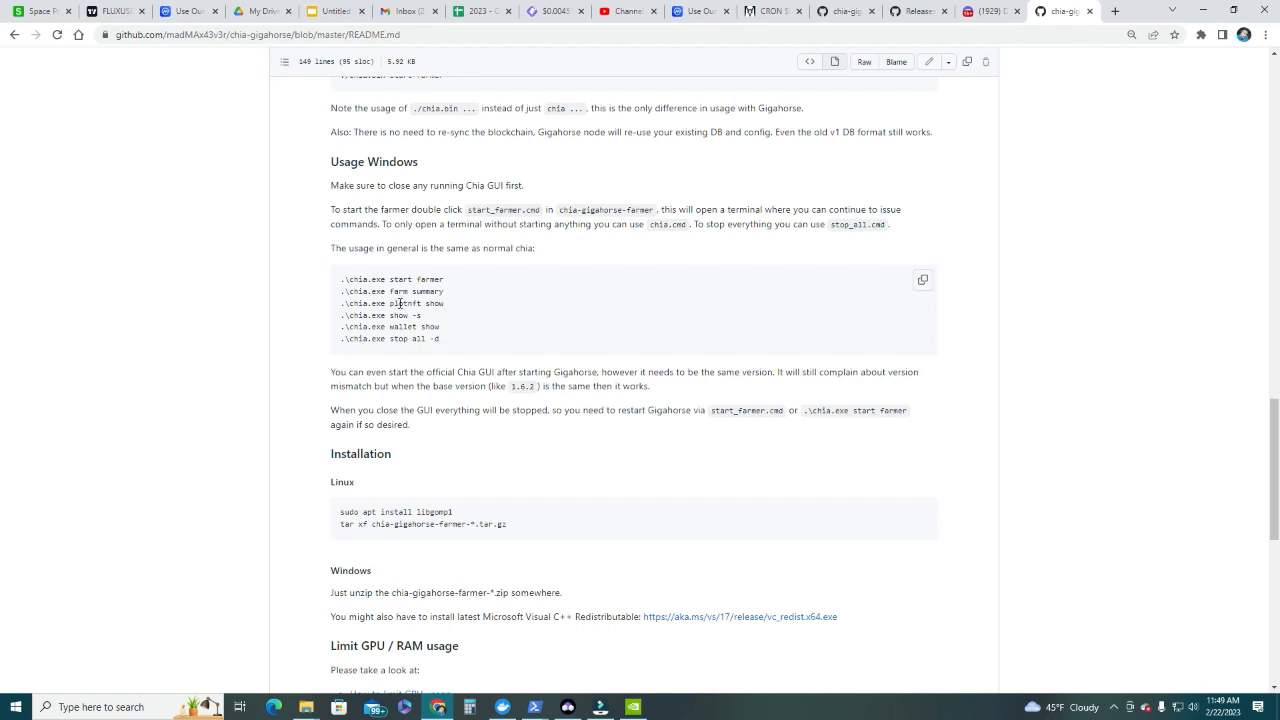
mouse_move(447, 325)
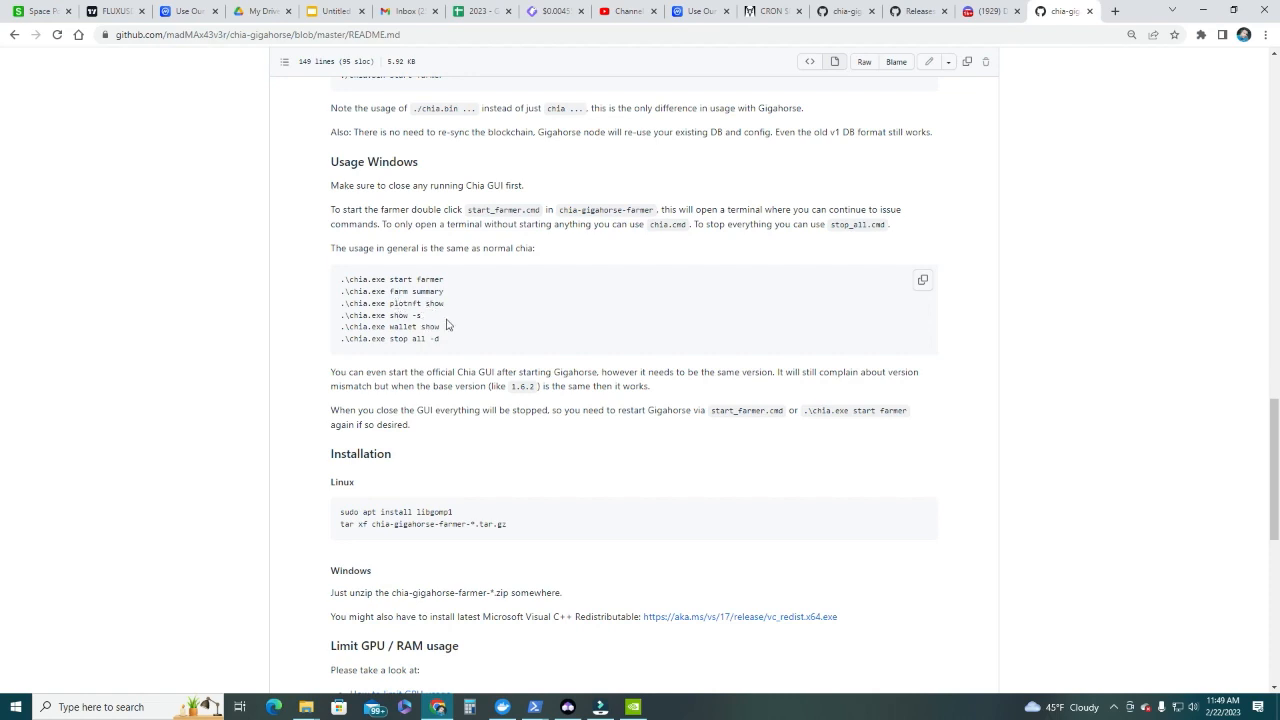
mouse_move(438, 281)
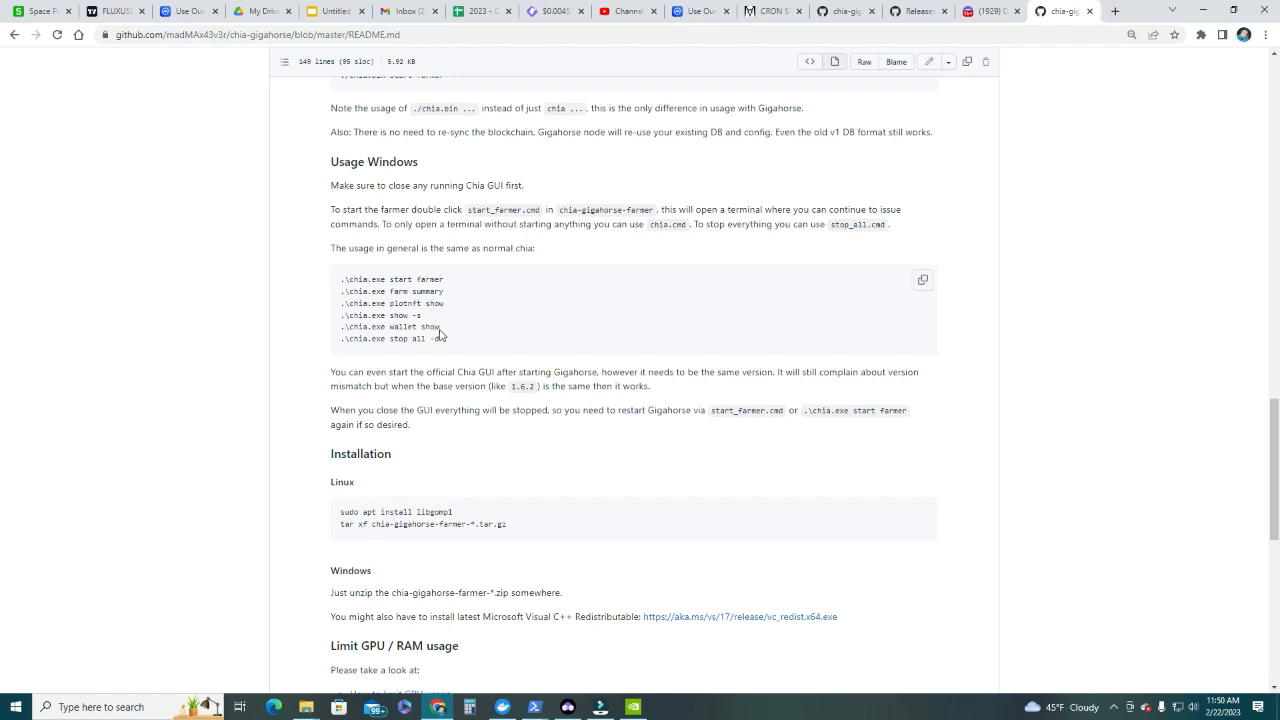
mouse_move(450, 319)
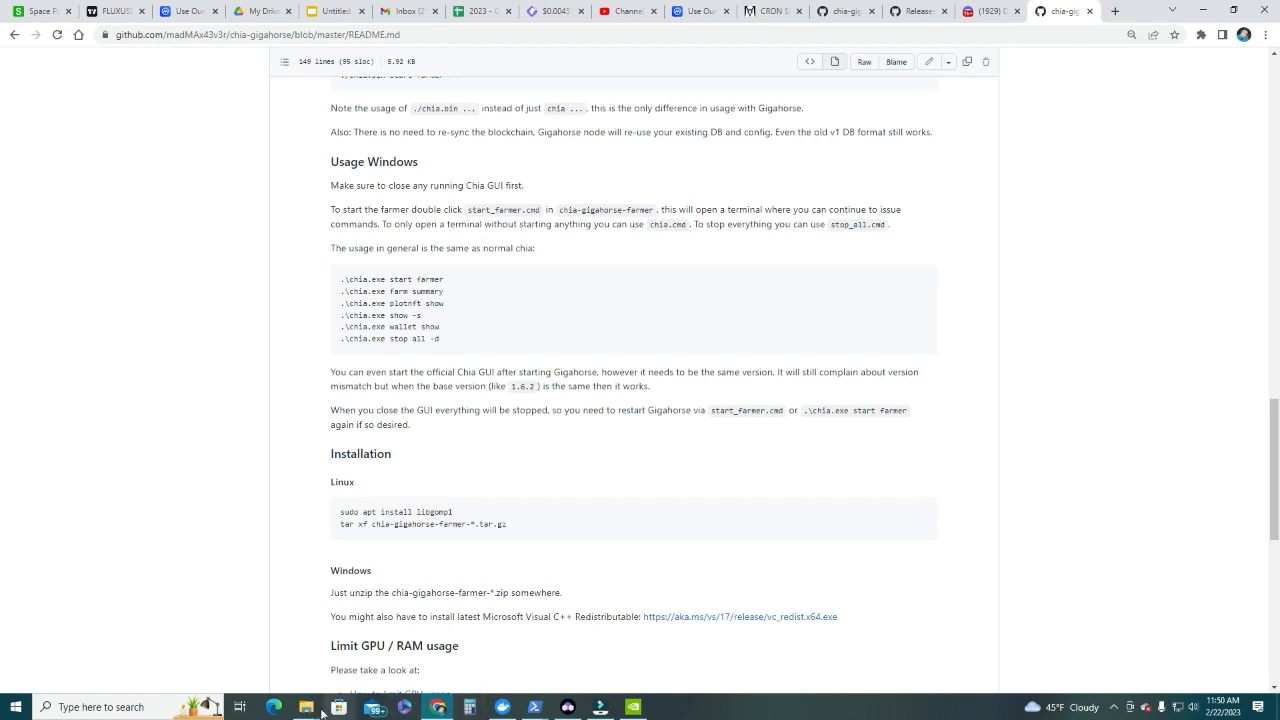
Step: Switch back to the chia-gigahorse-farmer folder showing start_farmer.cmd and stop_all.cmd
click(338, 707)
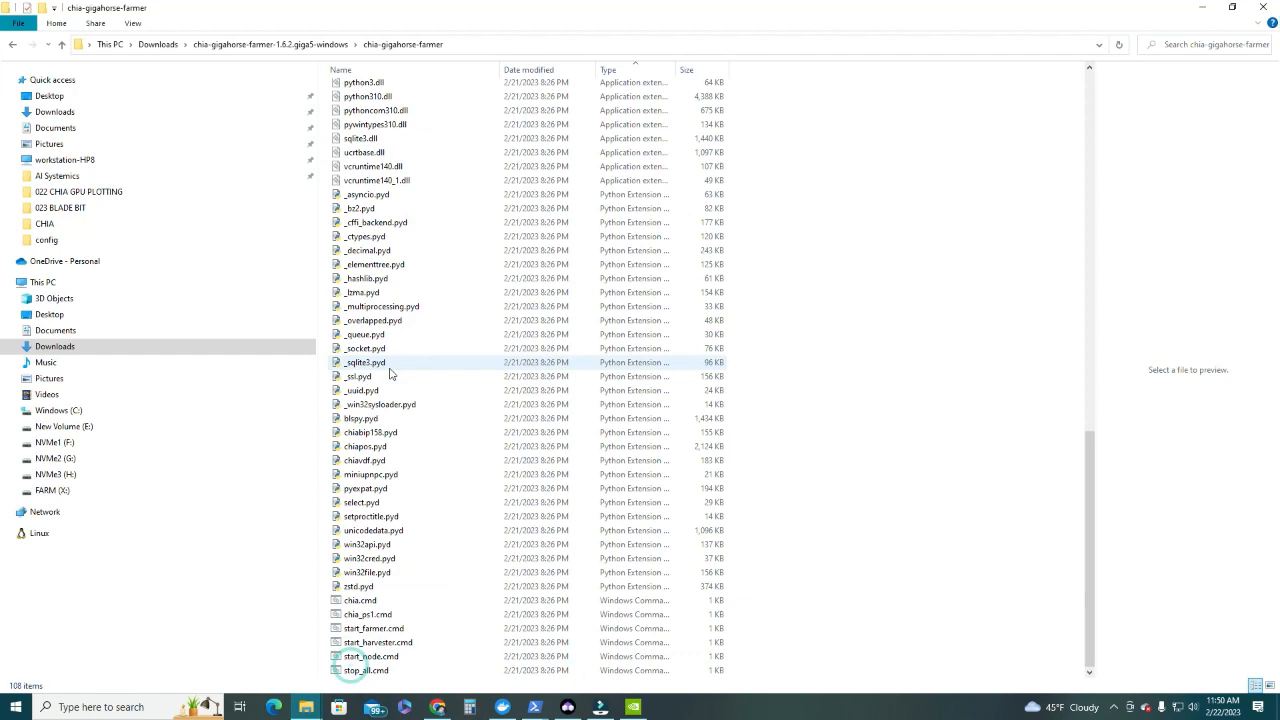
click(373, 628)
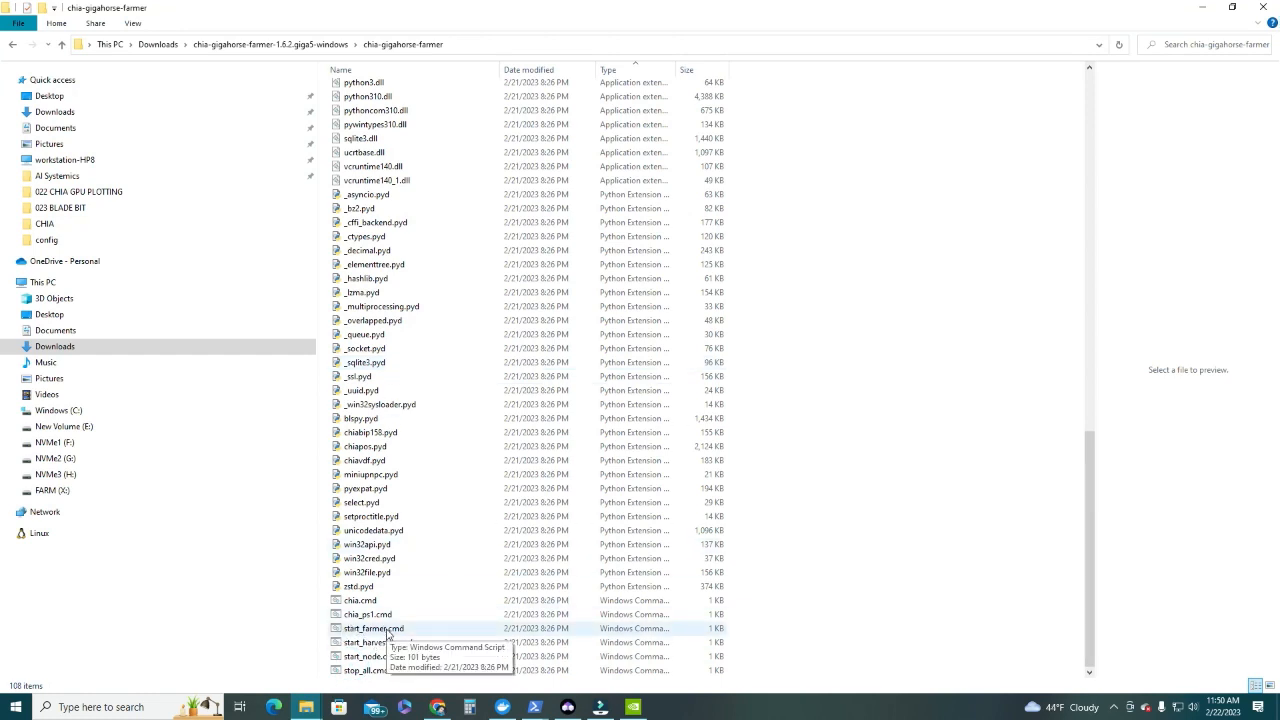
Step: Launch start_farmer.cmd to start the daemon, harvester, farmer, full node and wallet
double_click(373, 628)
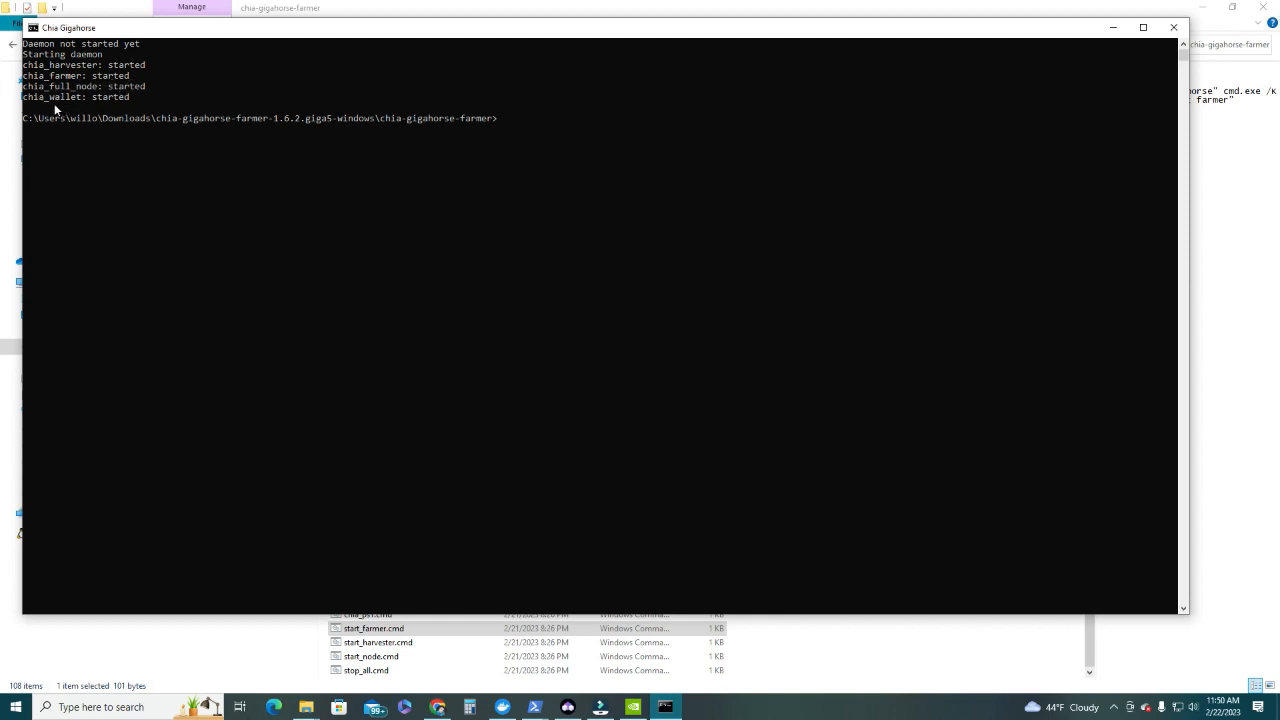
mouse_move(184, 156)
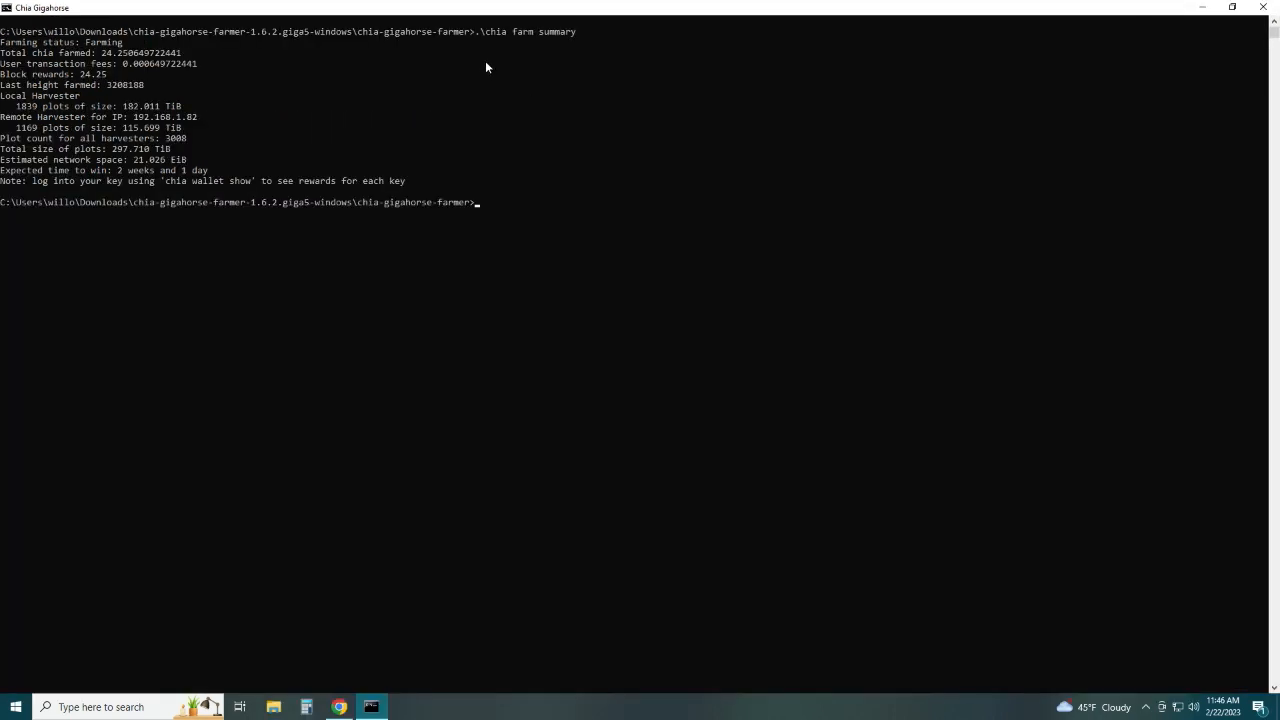
mouse_move(477, 43)
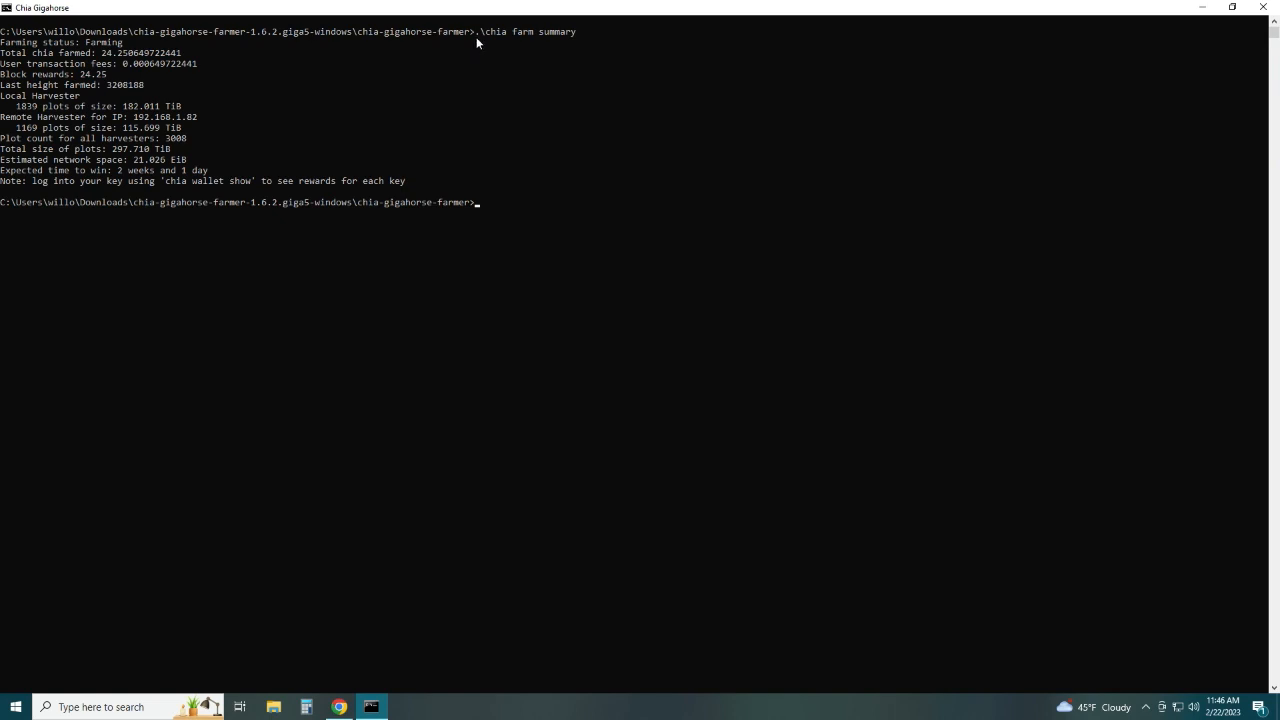
mouse_move(492, 45)
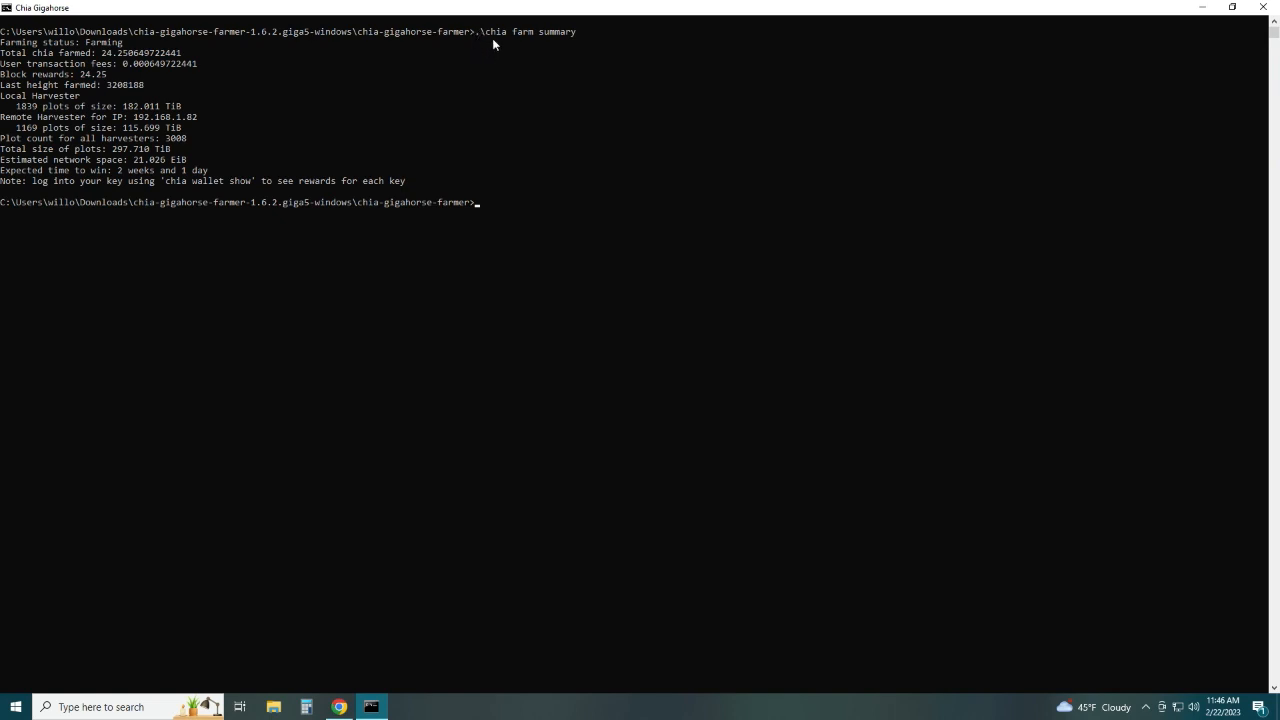
mouse_move(103, 52)
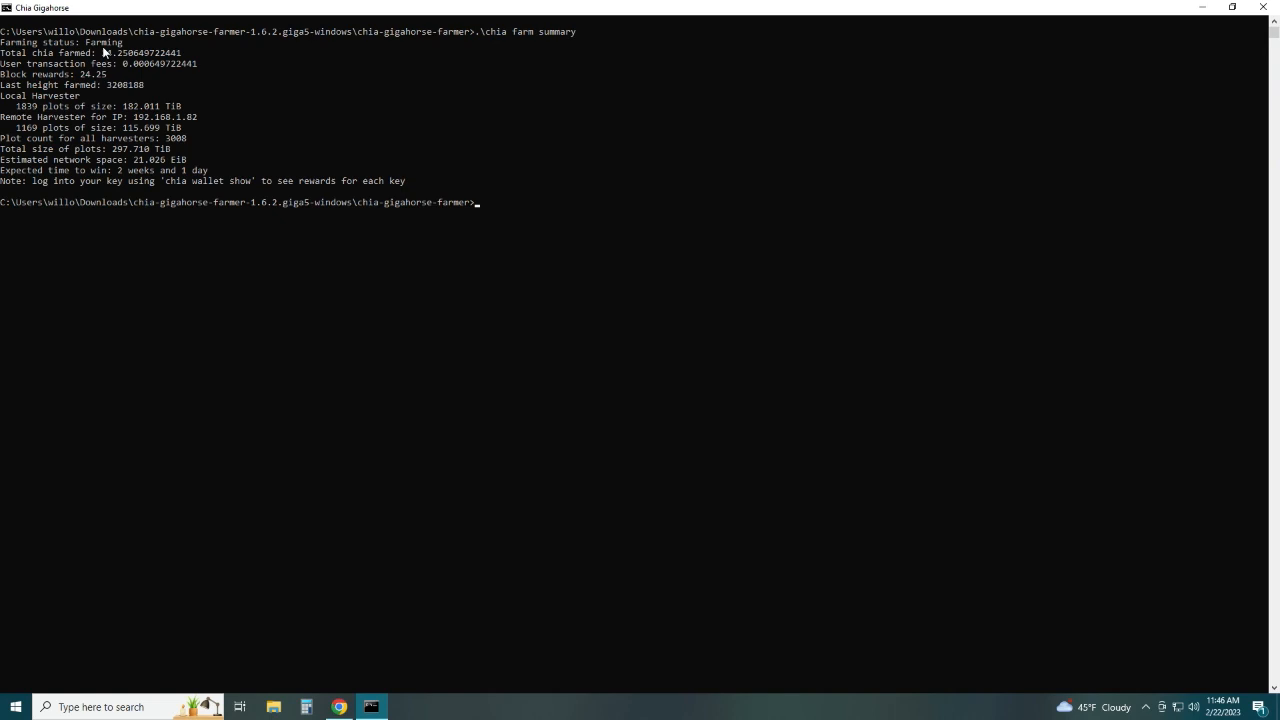
mouse_move(52, 63)
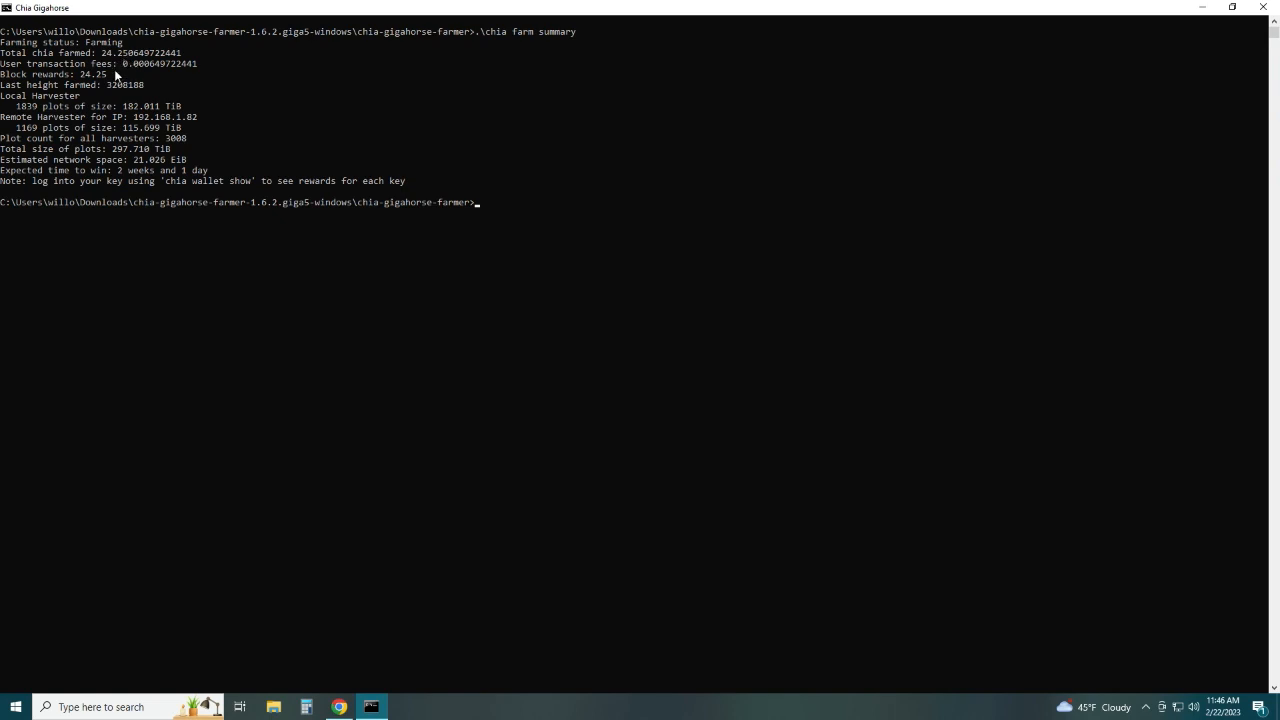
mouse_move(82, 92)
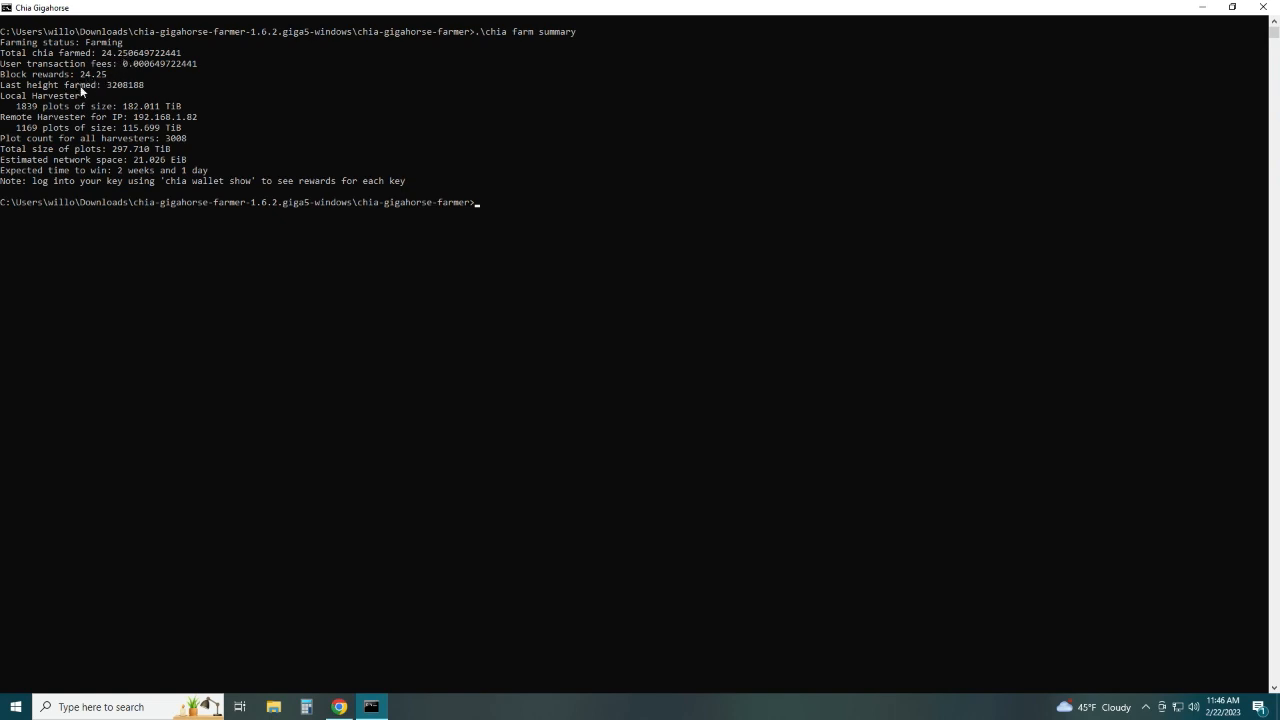
mouse_move(102, 132)
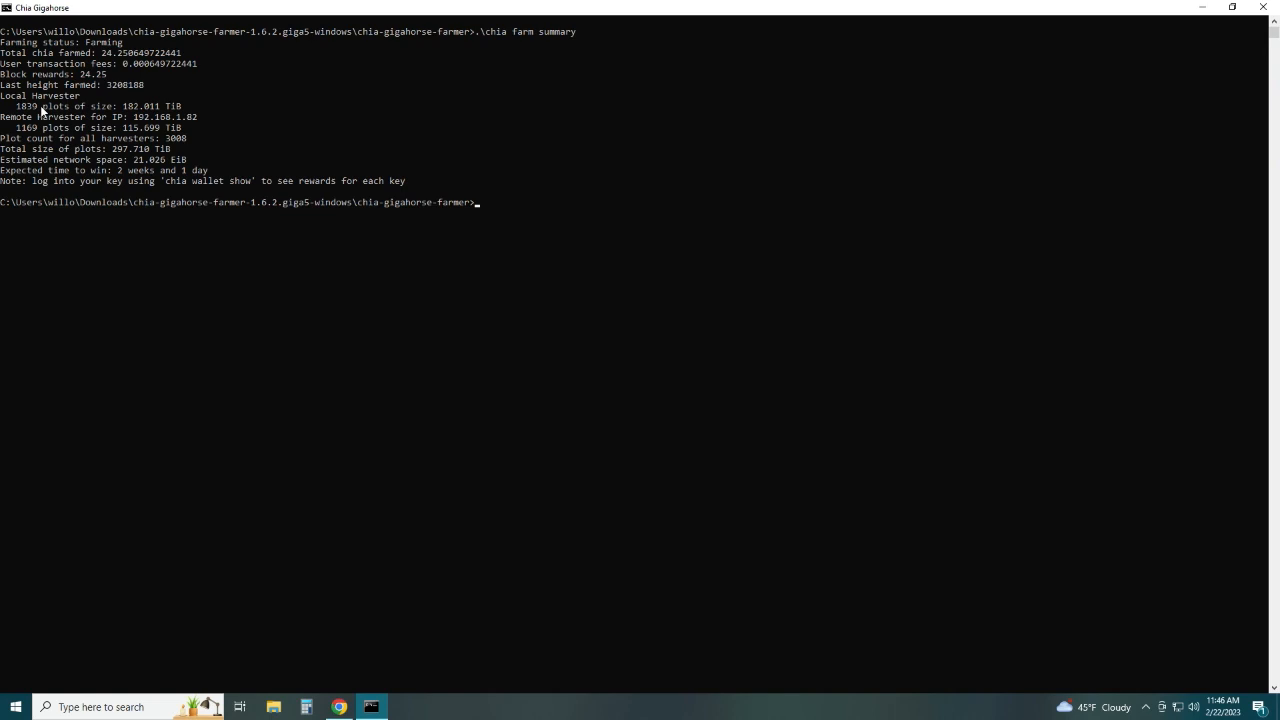
mouse_move(37, 128)
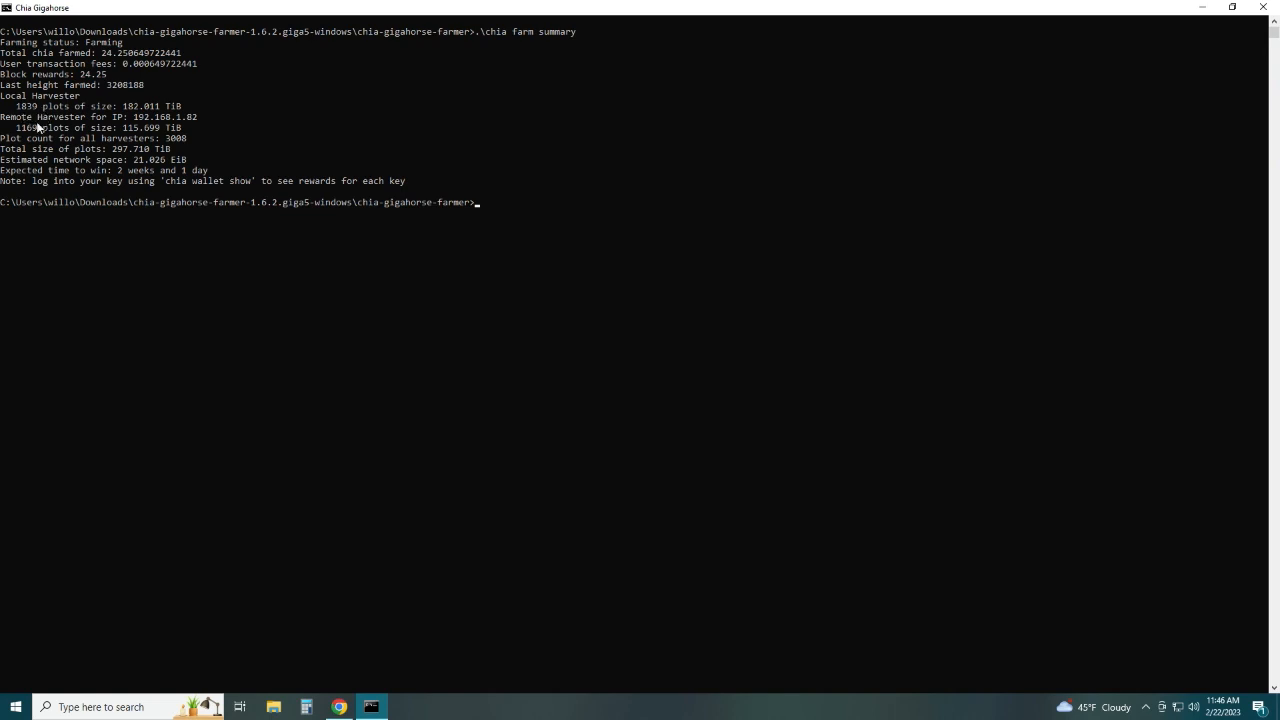
mouse_move(38, 133)
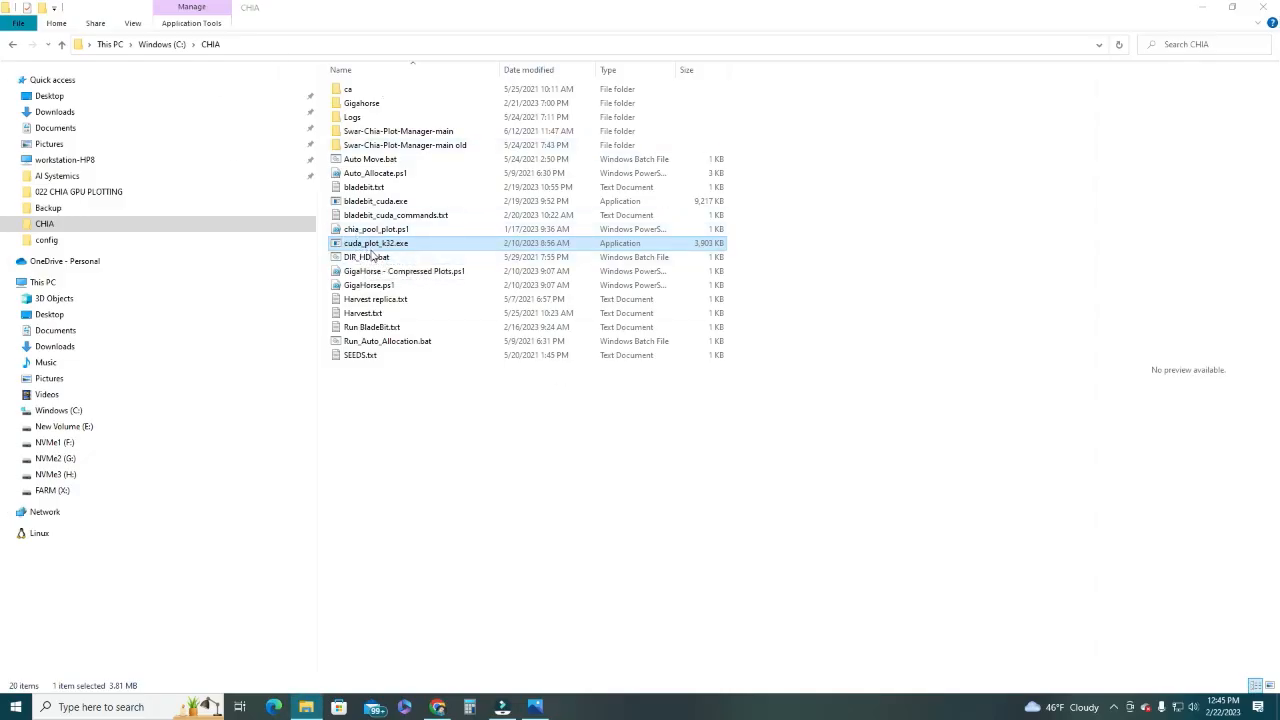
mouse_move(412, 247)
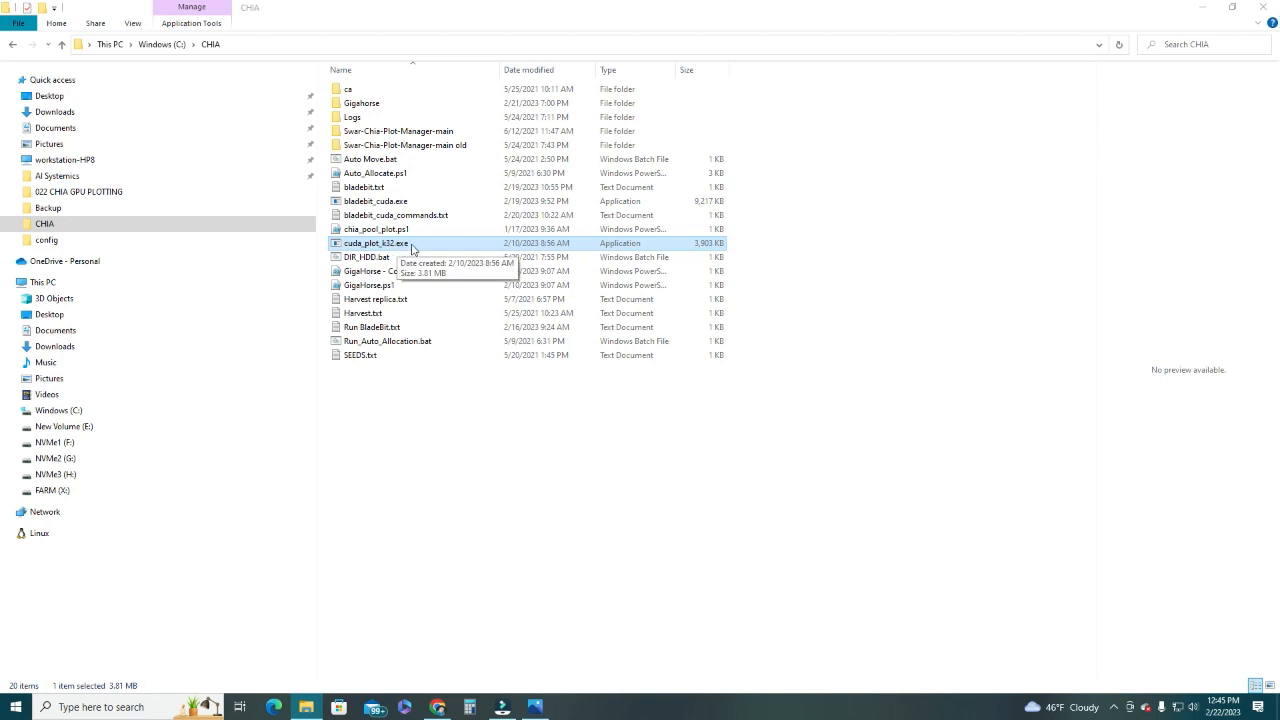
mouse_move(413, 249)
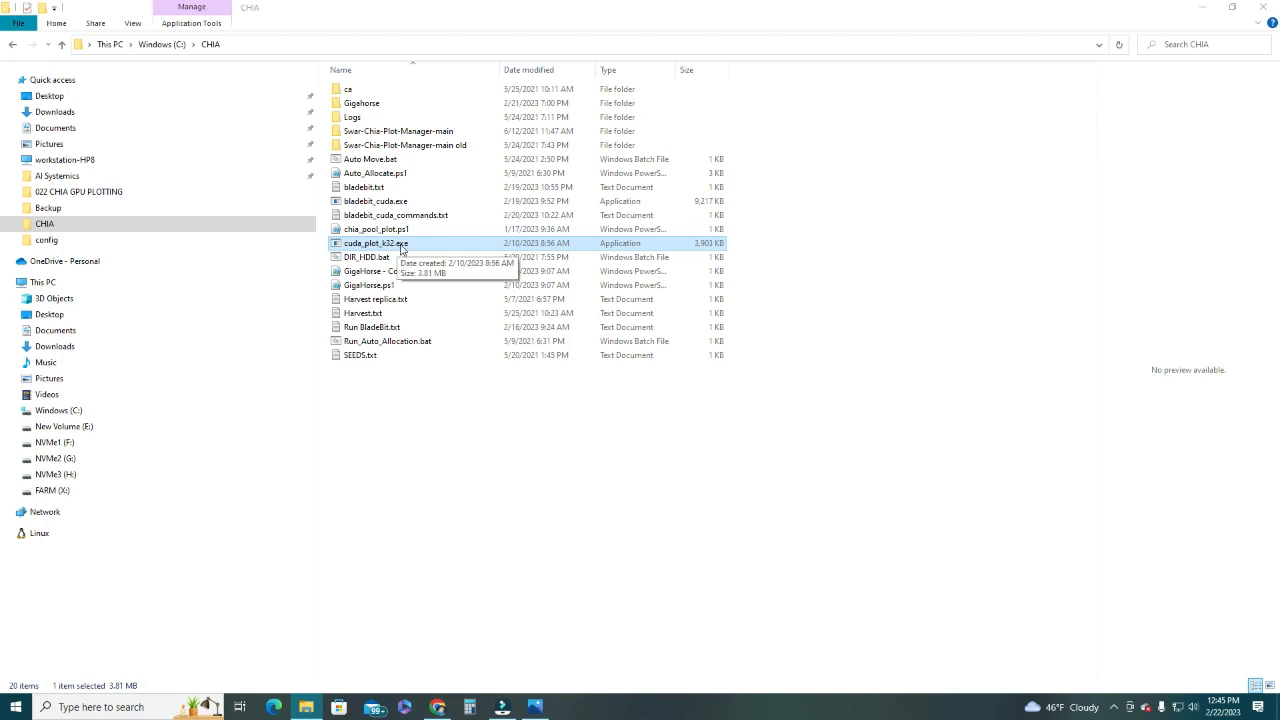
mouse_move(398, 251)
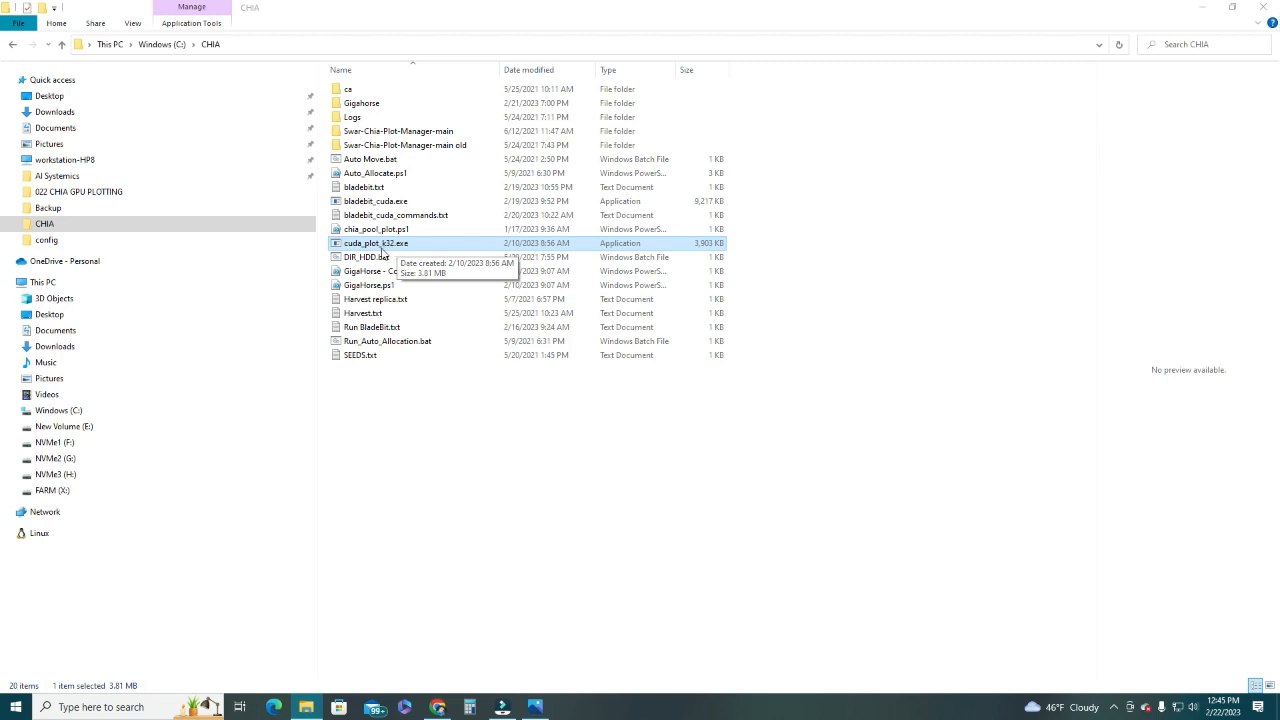
mouse_move(399, 256)
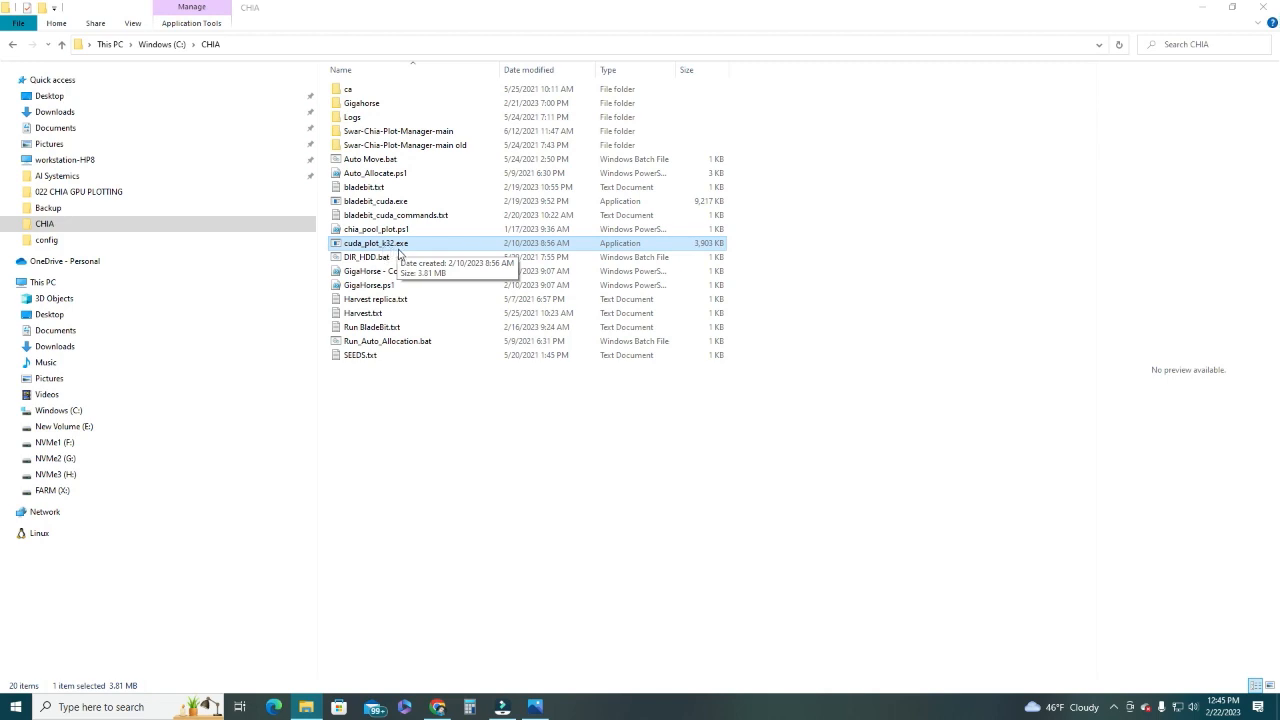
Step: Select GigaHorse - Compressed Plots.ps1 in C:\CHIA and open its context menu
click(410, 382)
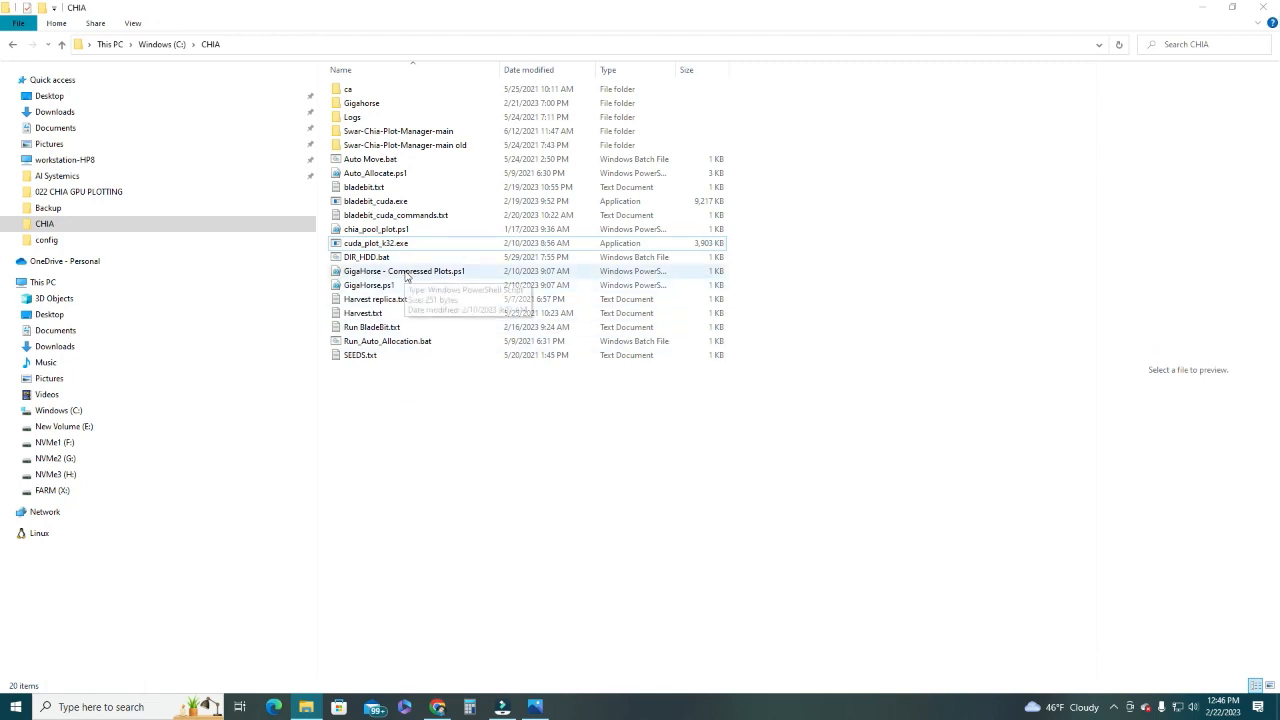
click(404, 271)
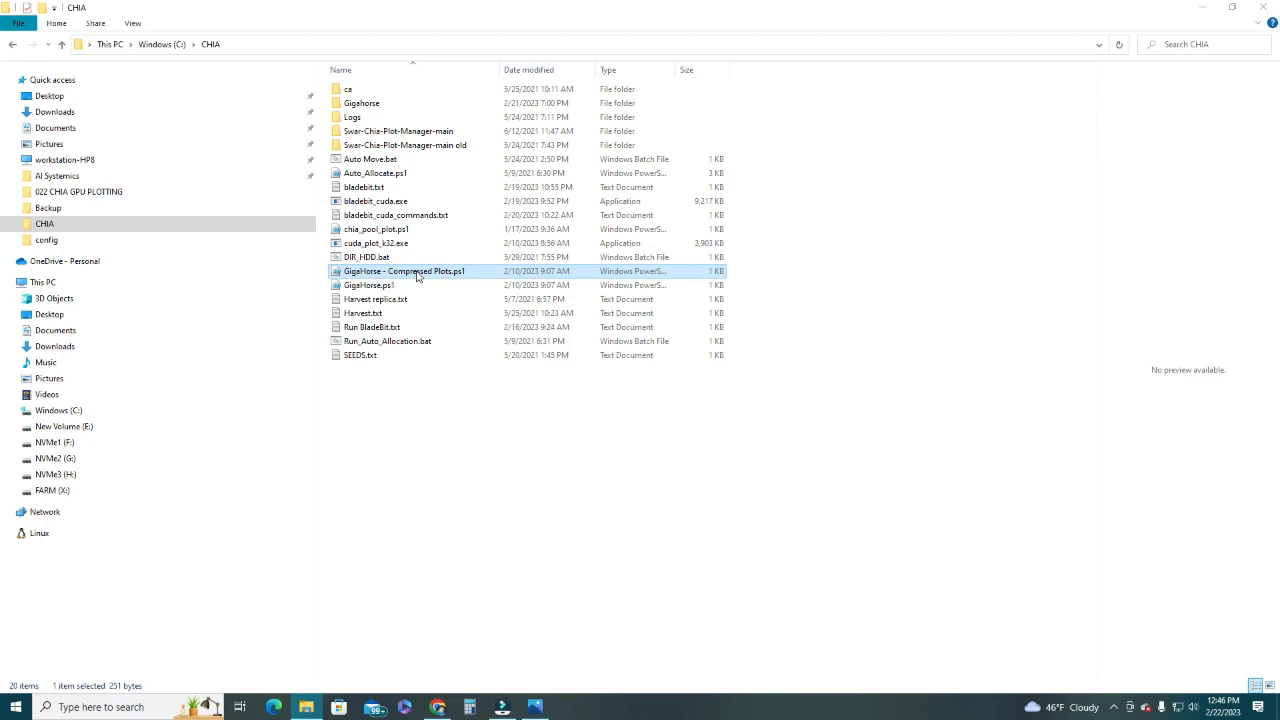
right_click(404, 271)
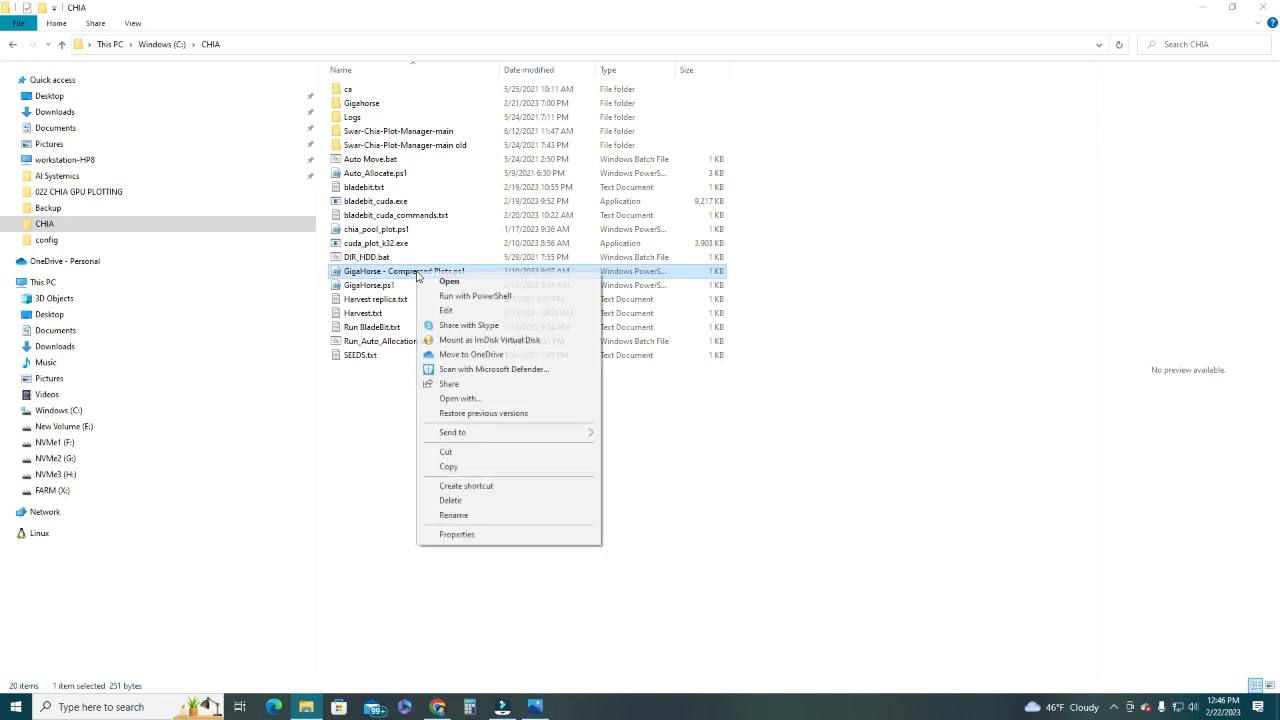
Step: Edit the cuda_plot_k32 command for two C7 plots in PowerShell ISE and save the script
click(446, 310)
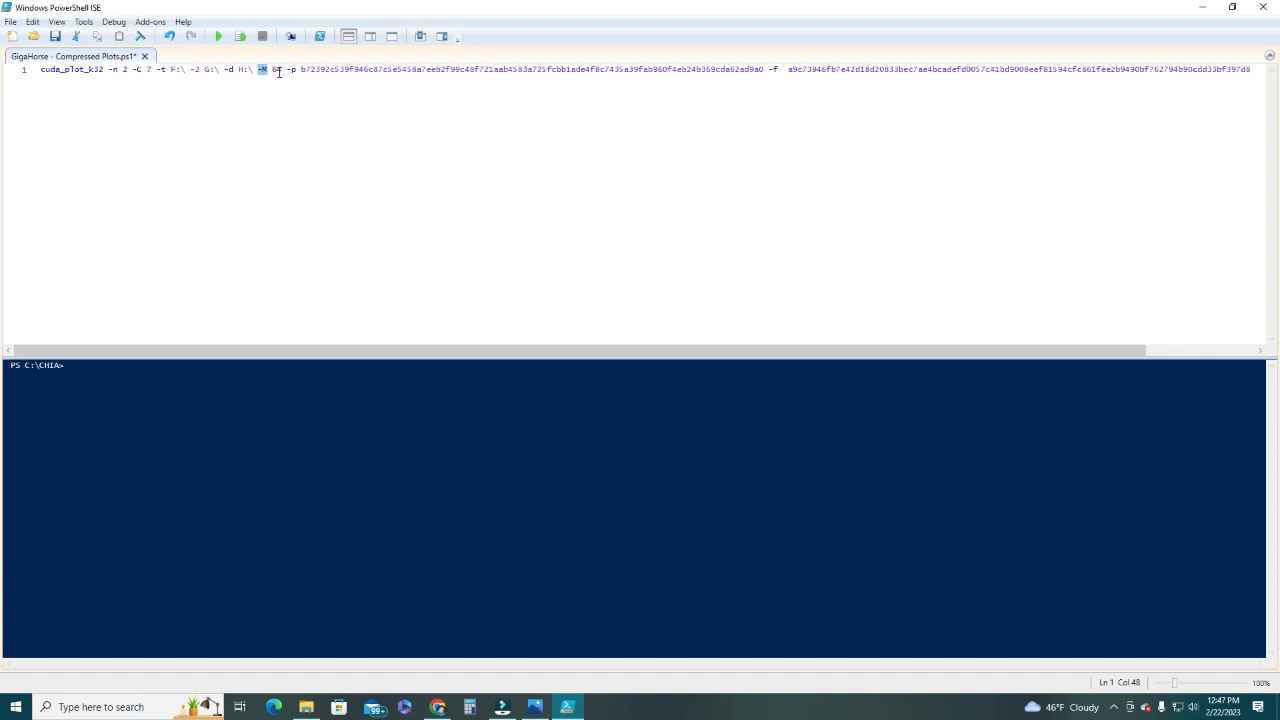
text(64)
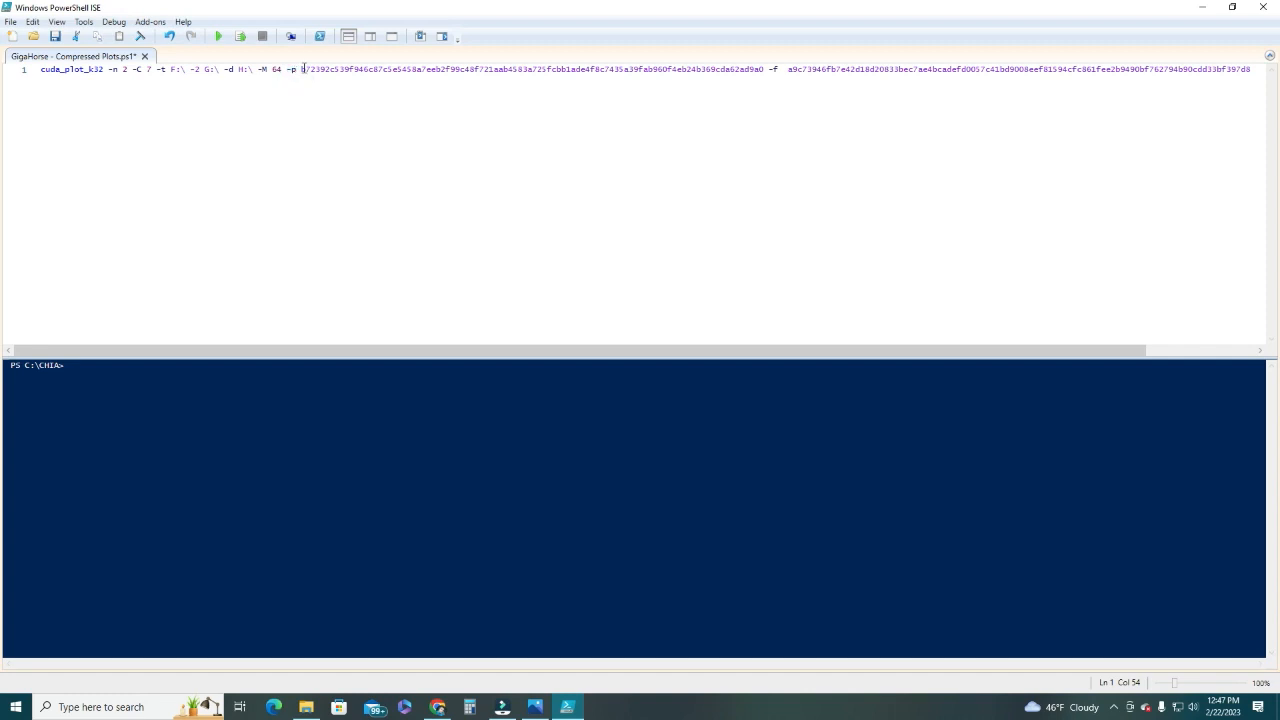
drag(305, 69, 737, 69)
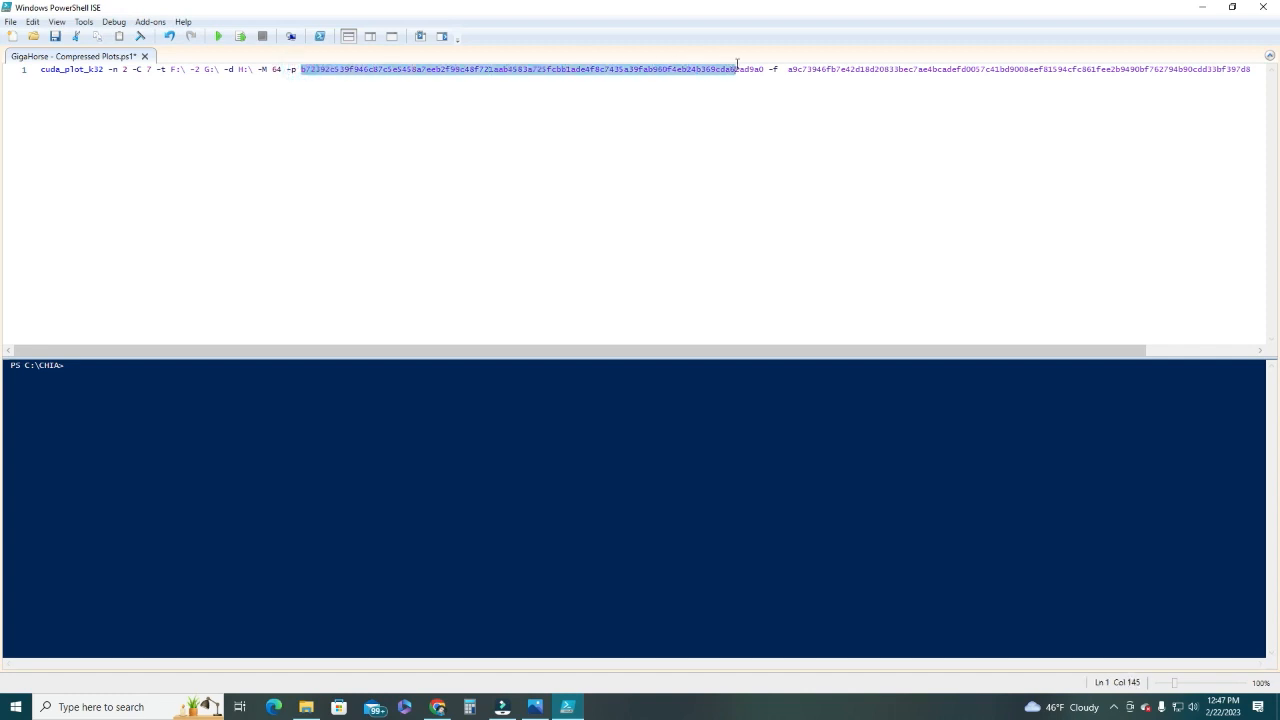
click(737, 69)
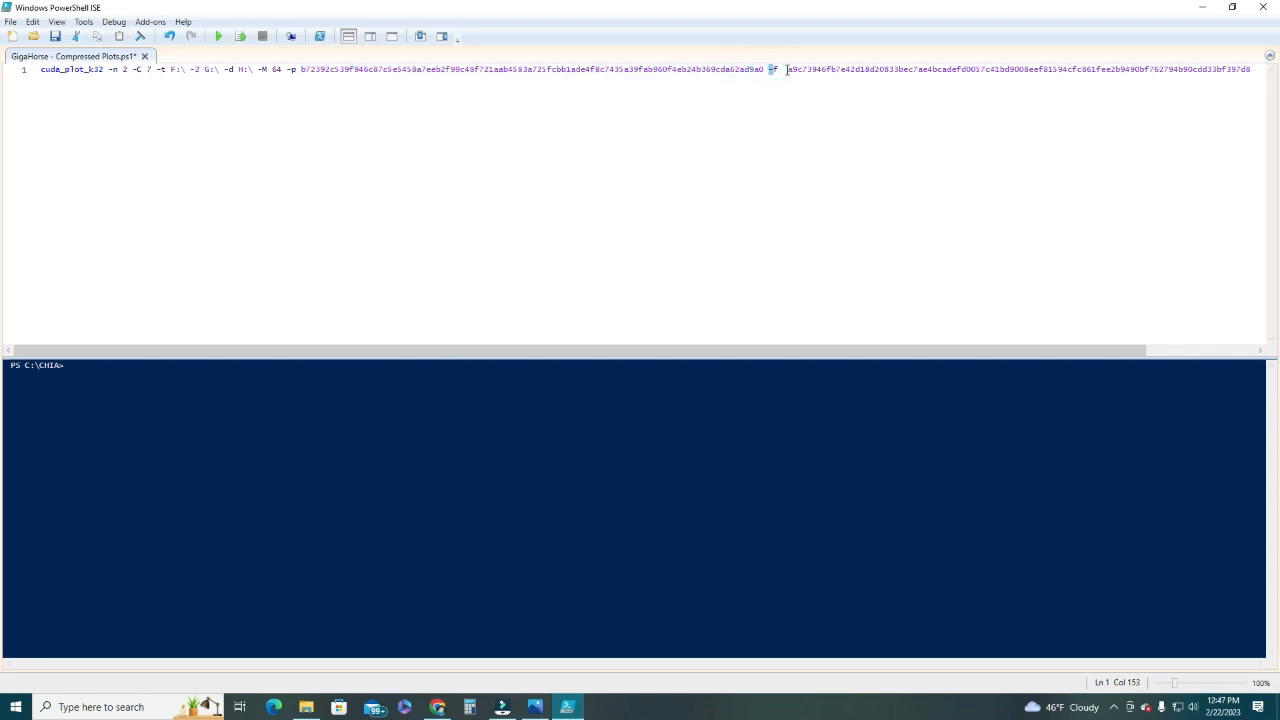
click(600, 101)
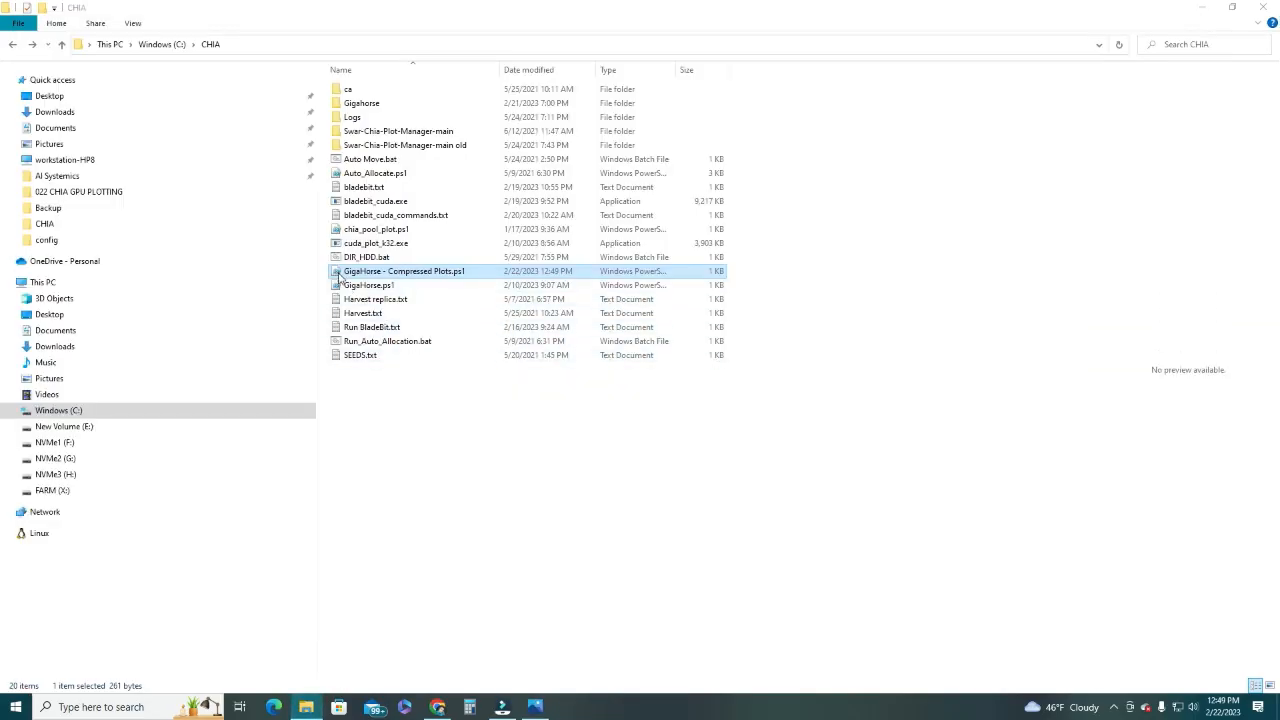
Step: Run GigaHorse - Compressed Plots.ps1 with PowerShell to start crafting plot 1 of 2
right_click(403, 271)
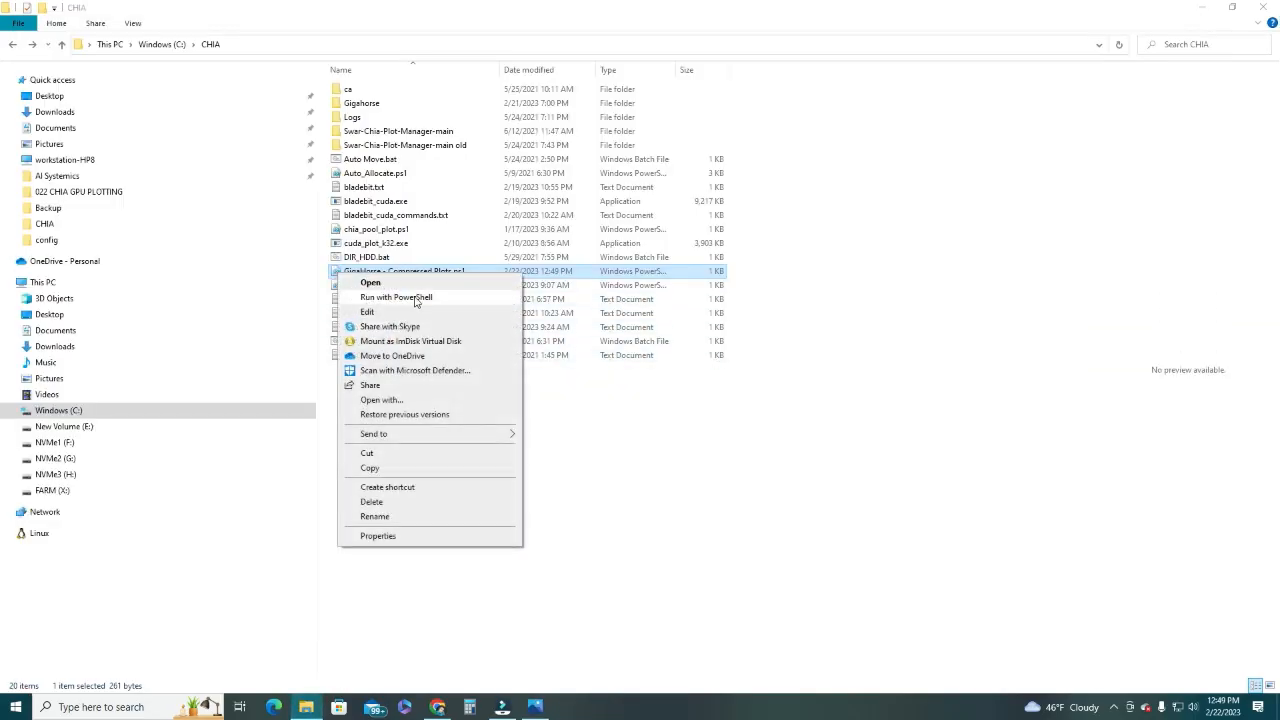
click(396, 297)
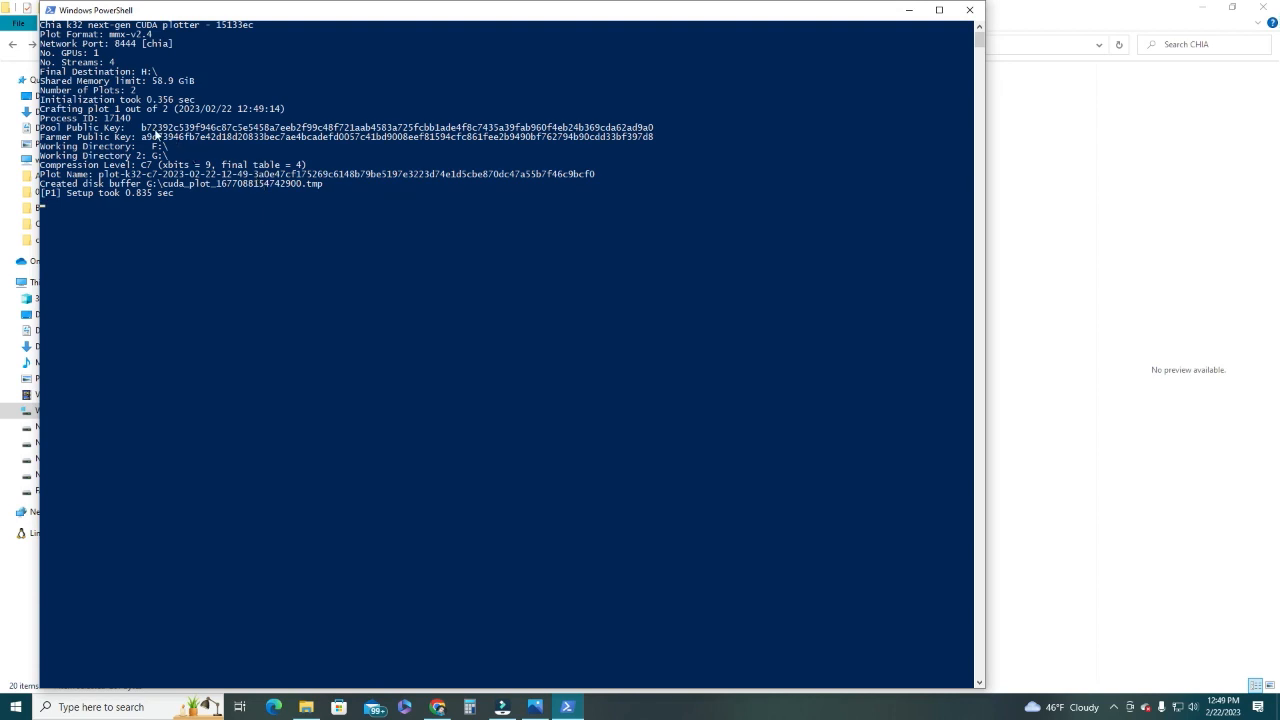
mouse_move(63, 91)
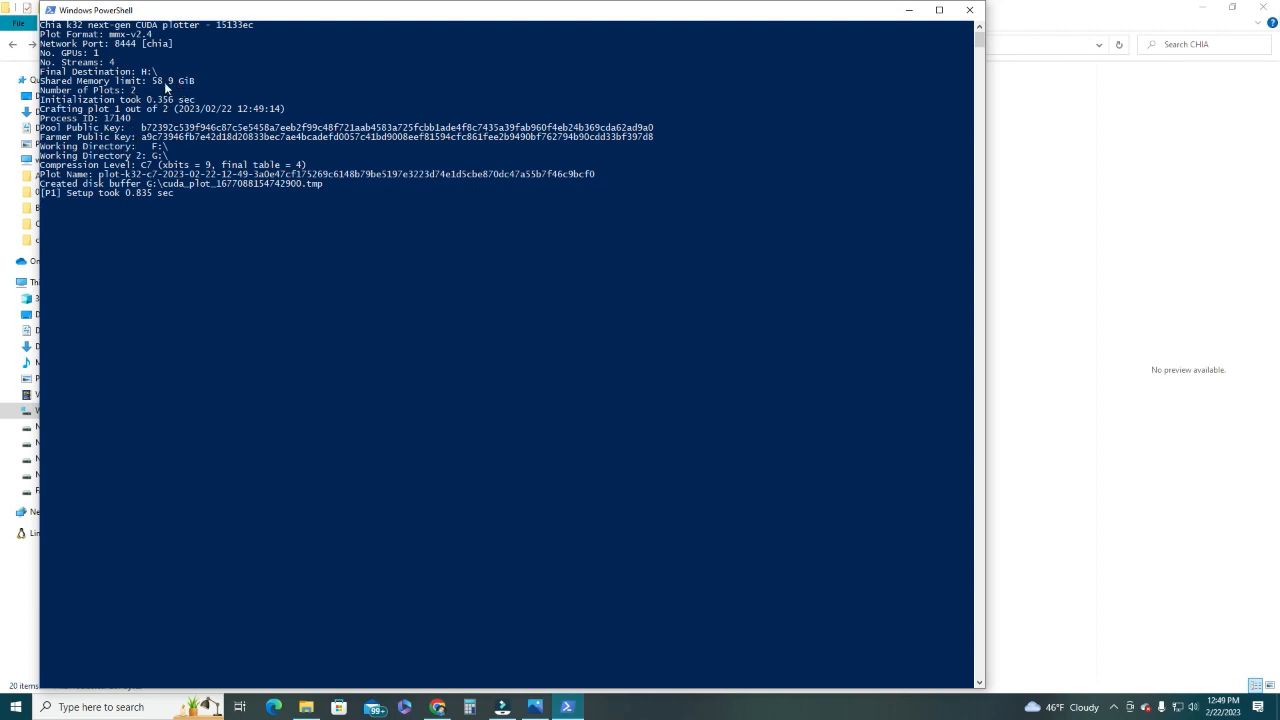
mouse_move(78, 187)
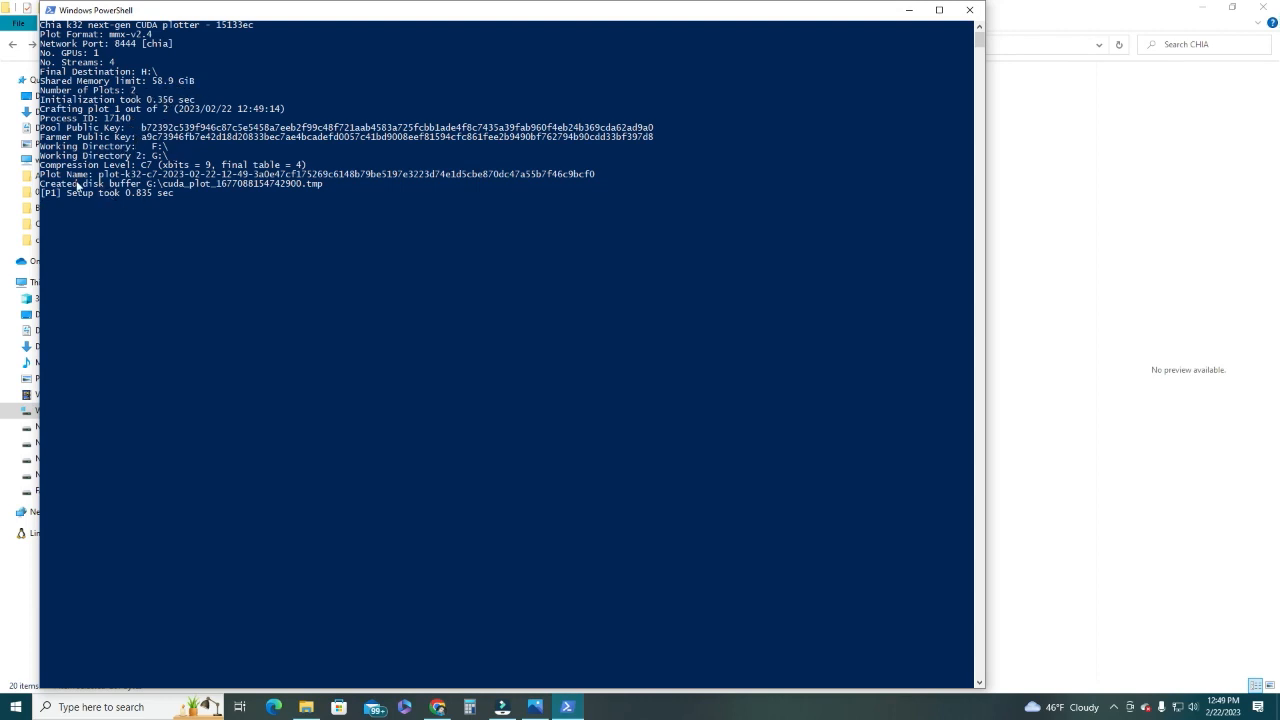
mouse_move(293, 211)
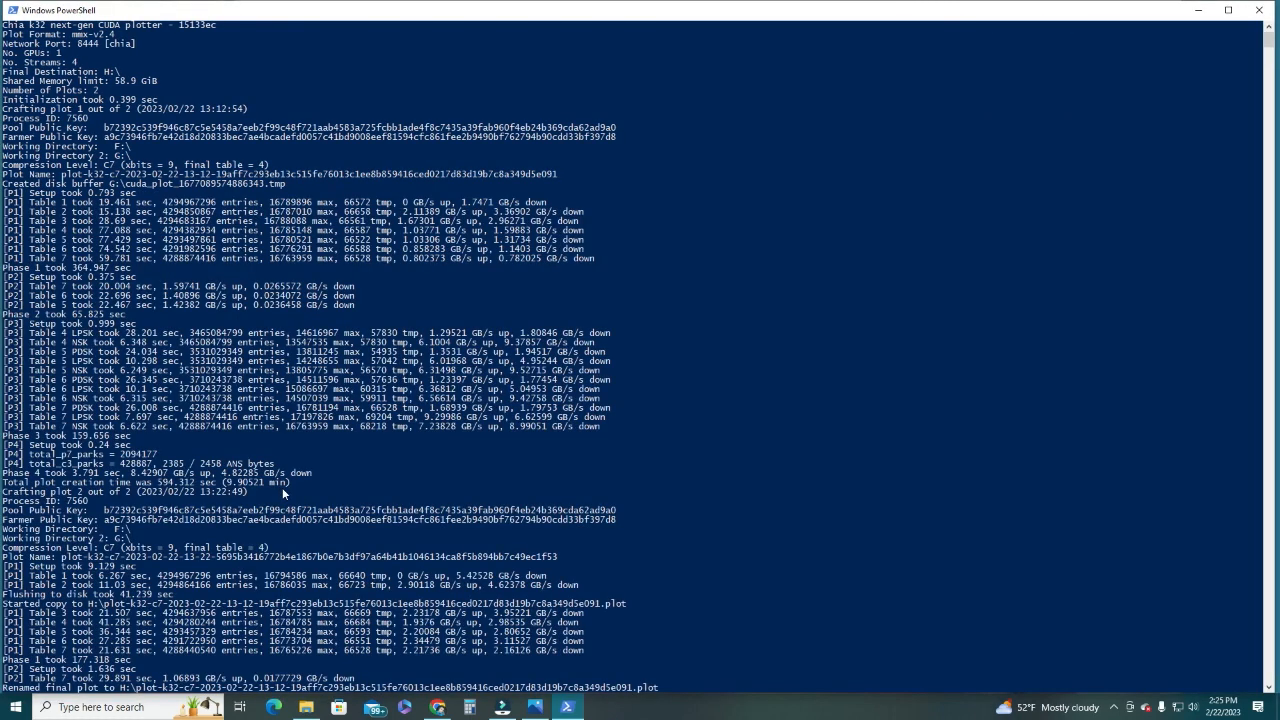
mouse_move(202, 440)
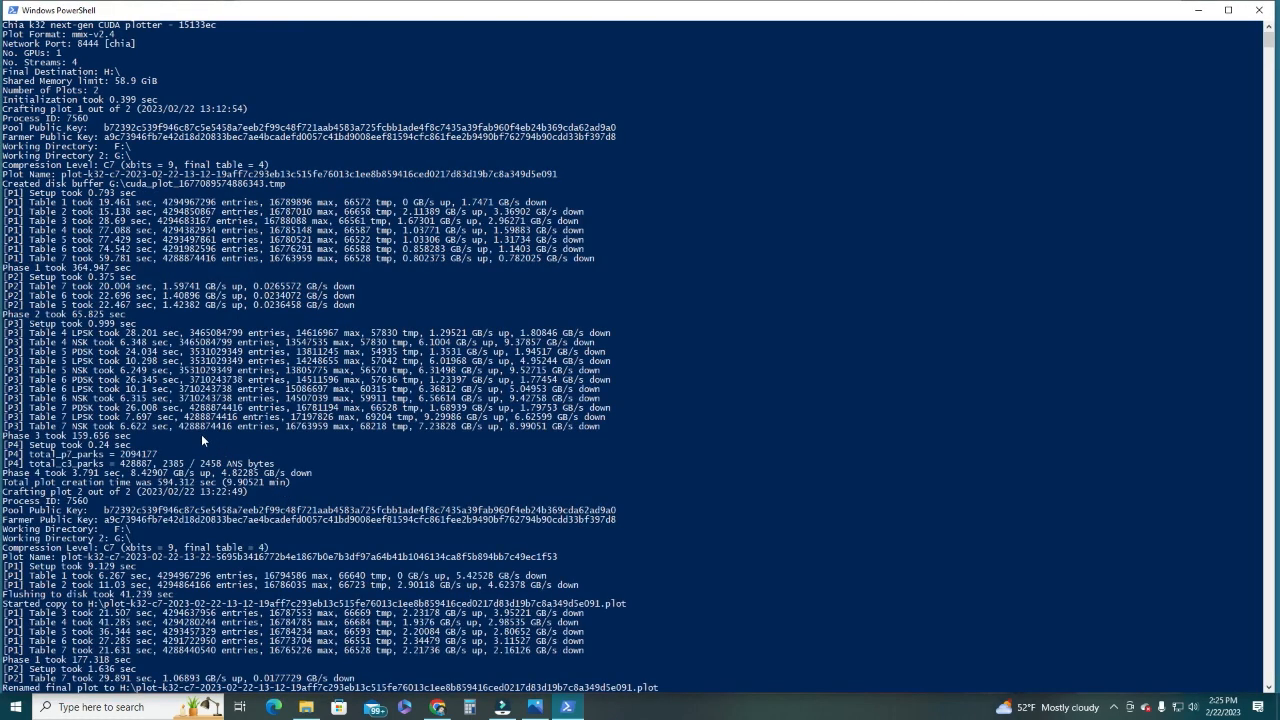
scroll(down, 3)
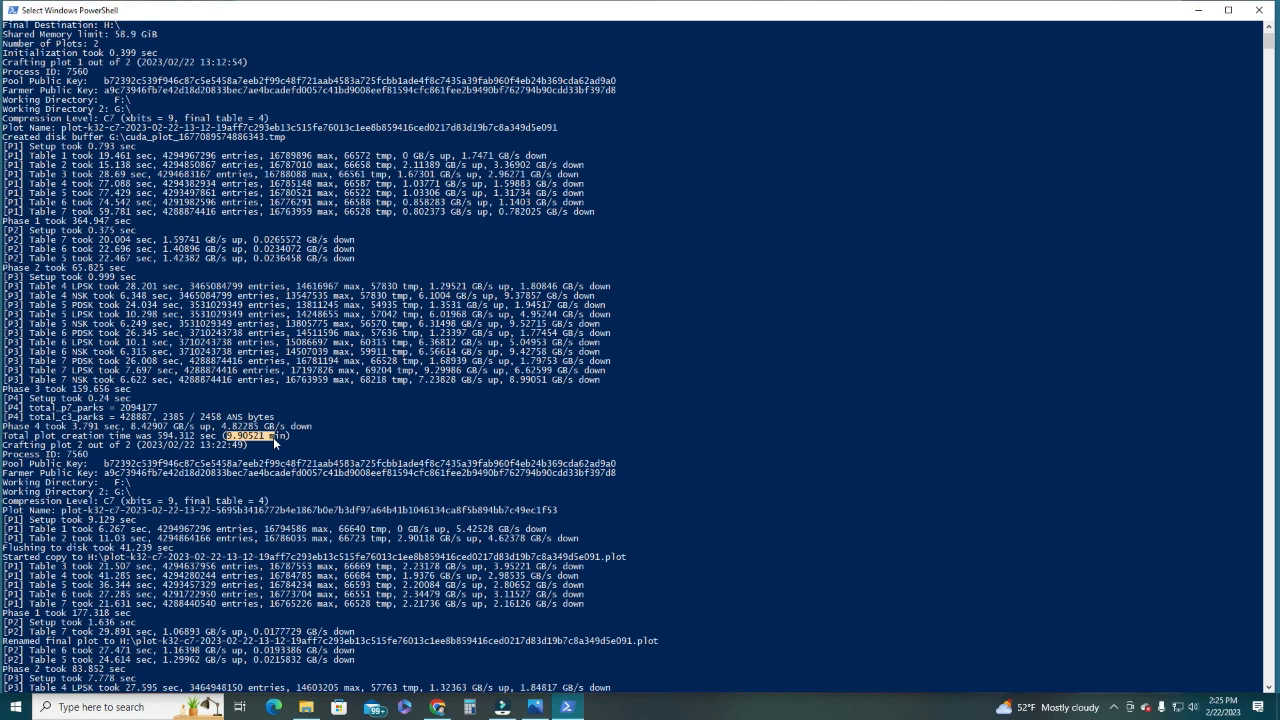
scroll(down, 3)
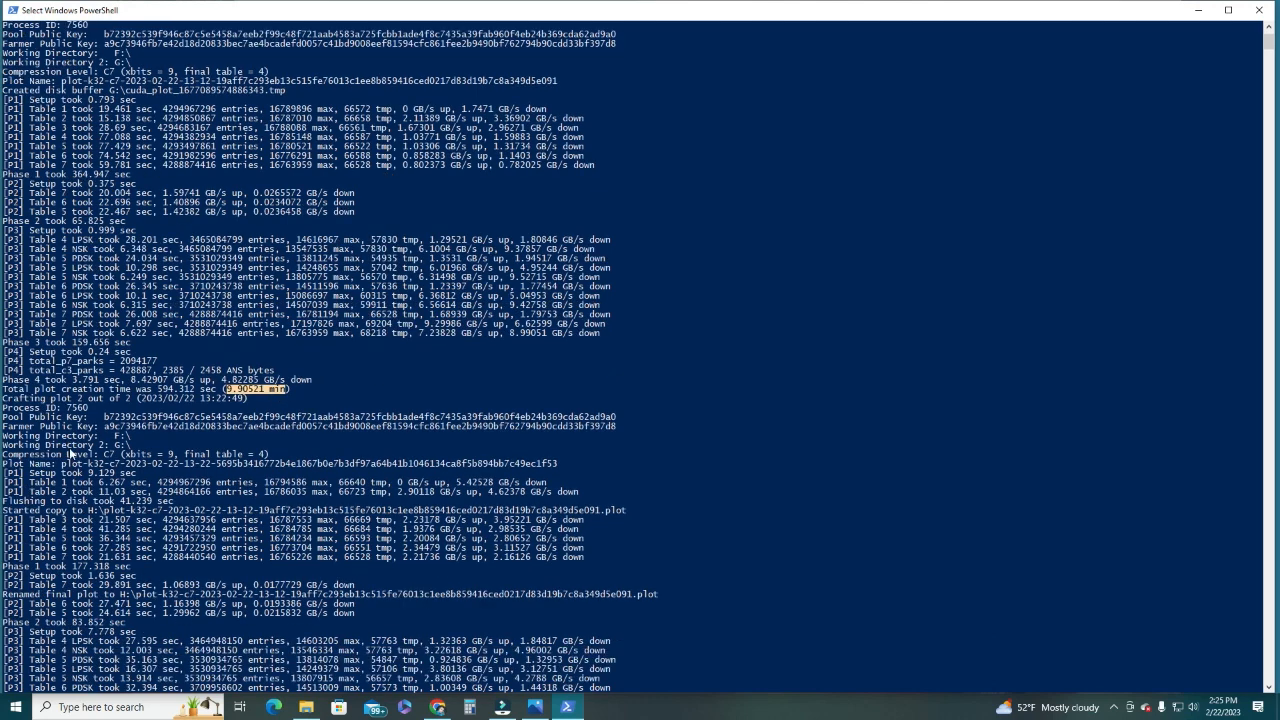
scroll(down, 3)
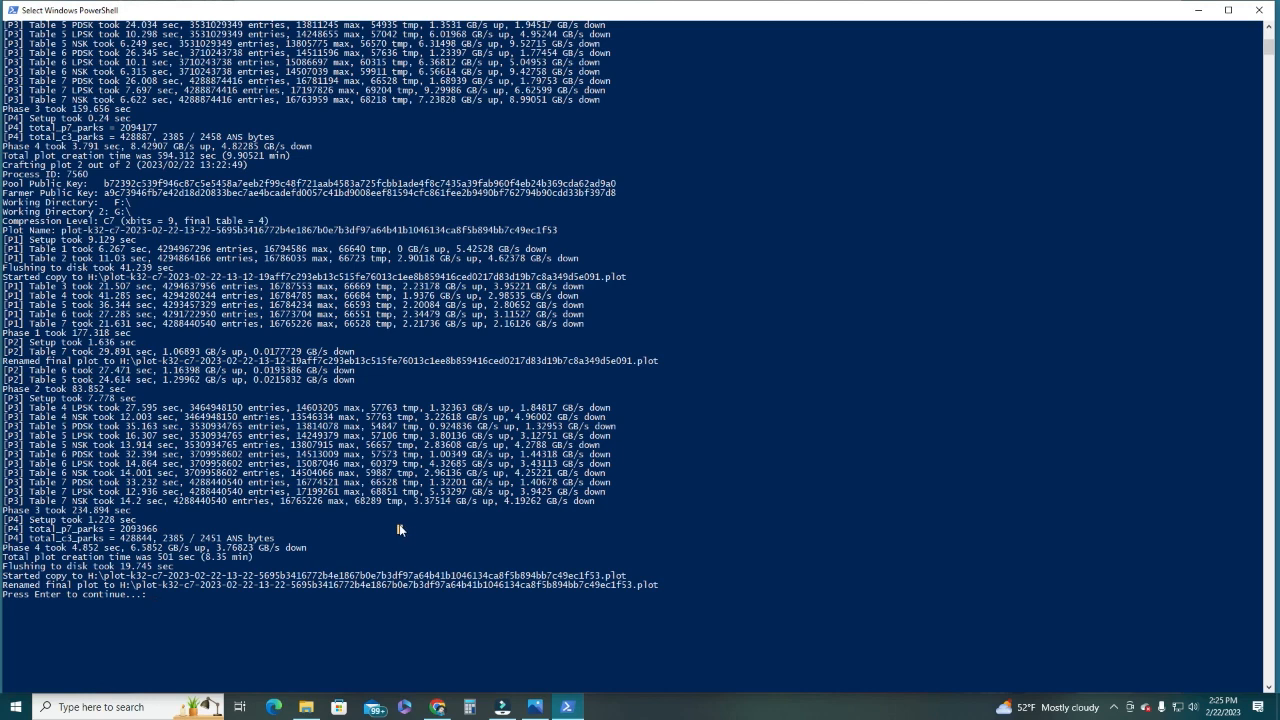
mouse_move(400, 528)
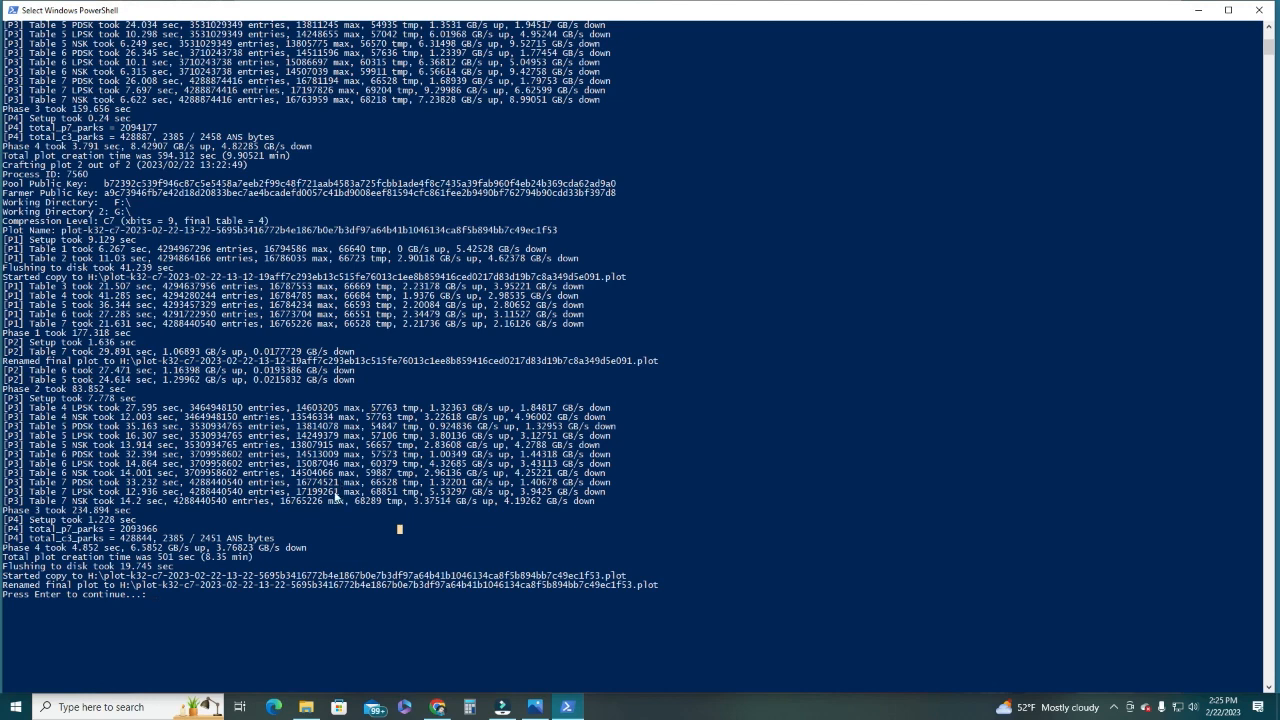
mouse_move(368, 542)
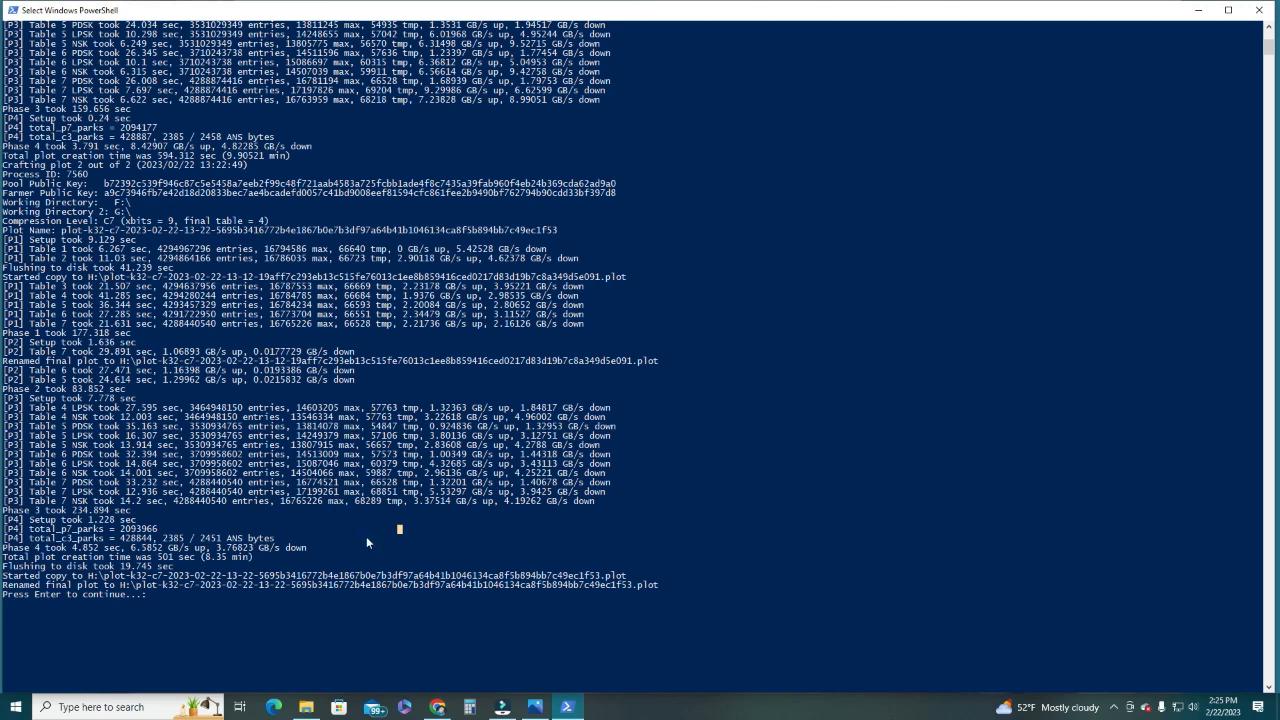
mouse_move(366, 537)
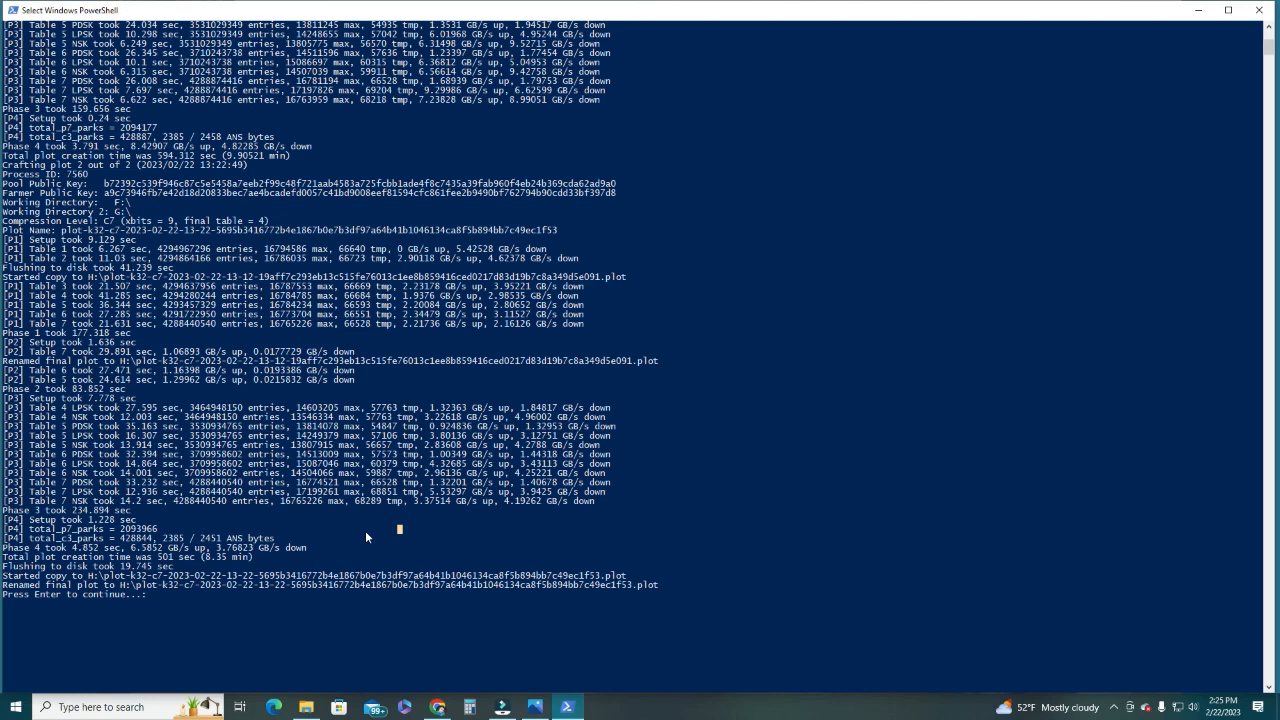
mouse_move(321, 549)
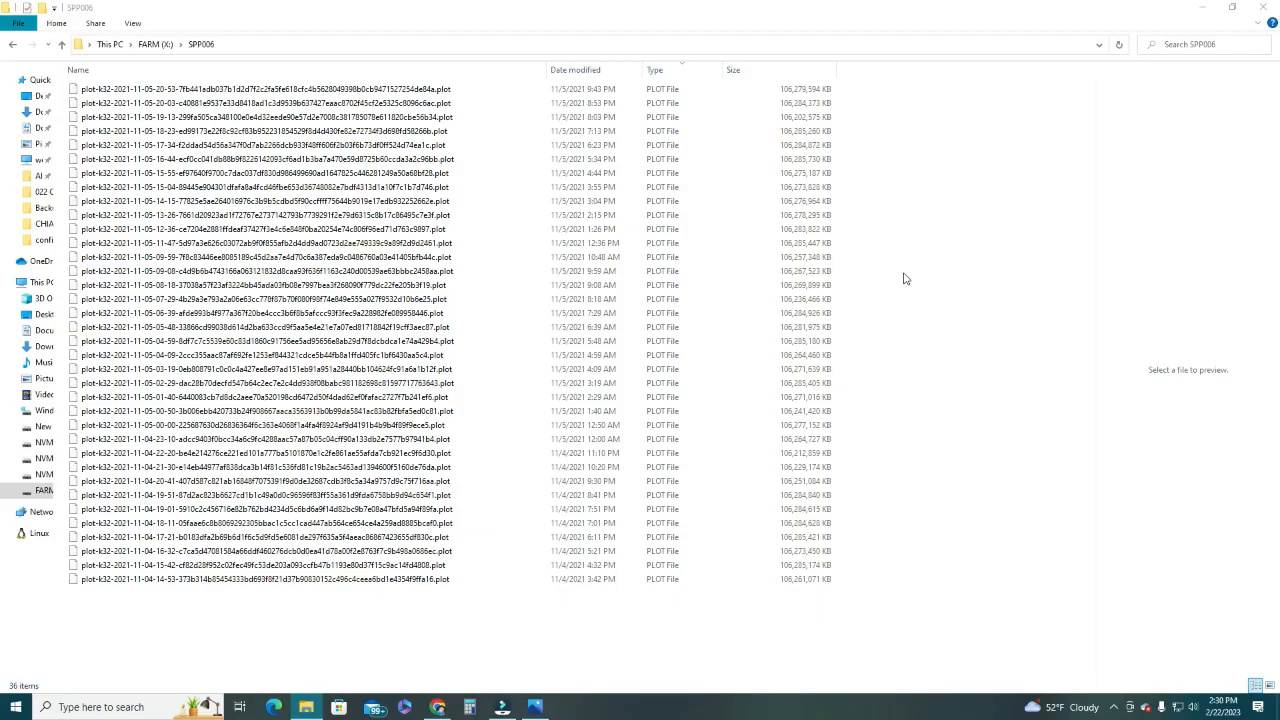
mouse_move(887, 258)
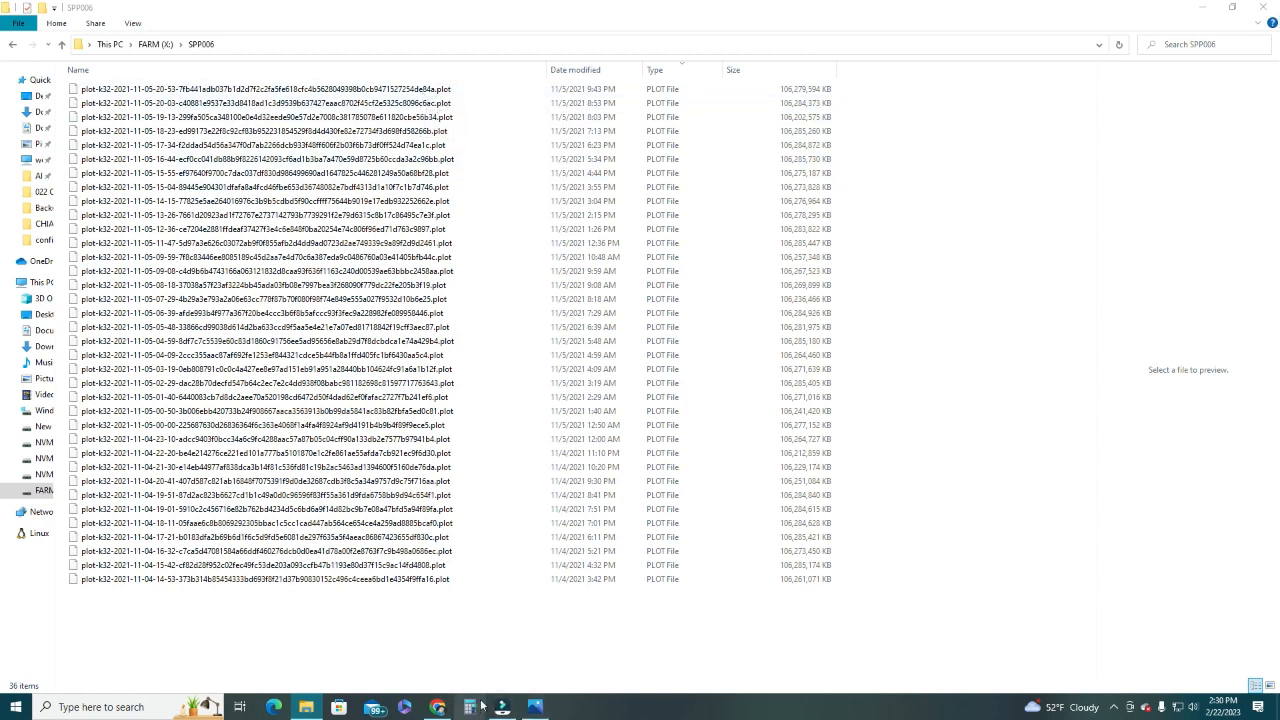
Step: Switch to Calculator from the SPP006 folder
click(470, 707)
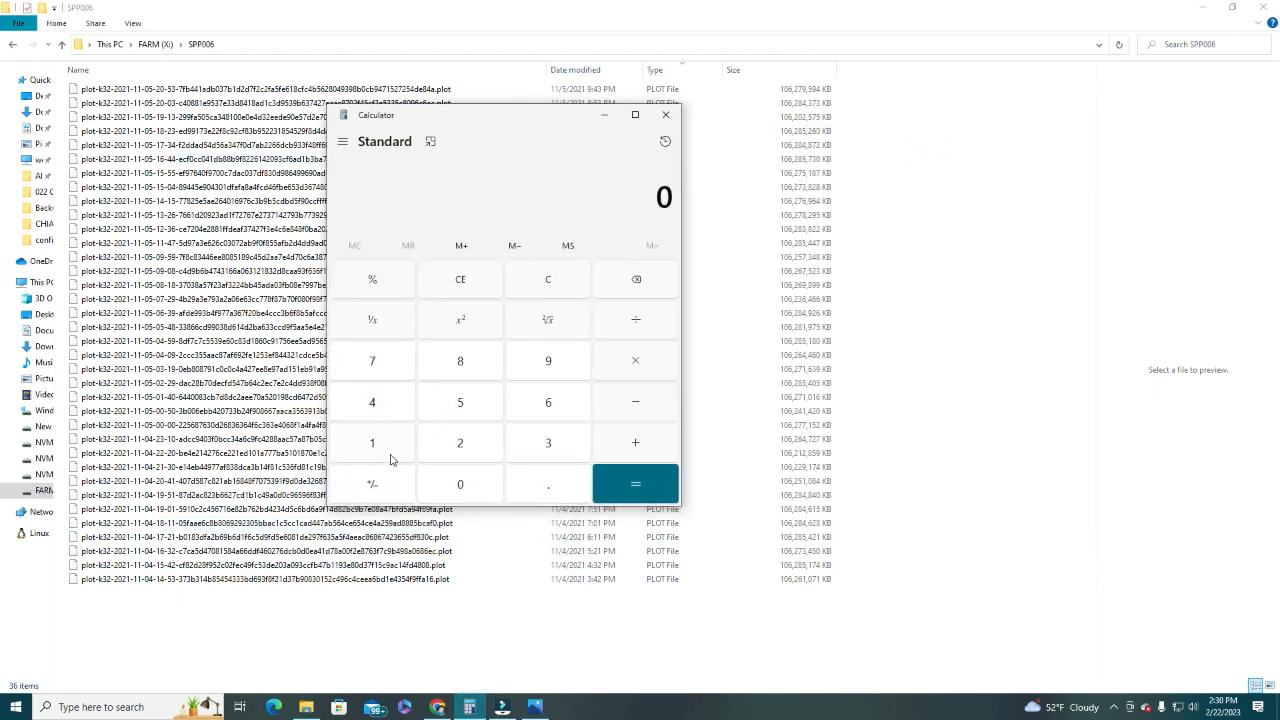
Step: Key in the uncompressed k32 plot size 106,279,594 KB on the number pad
click(548, 401)
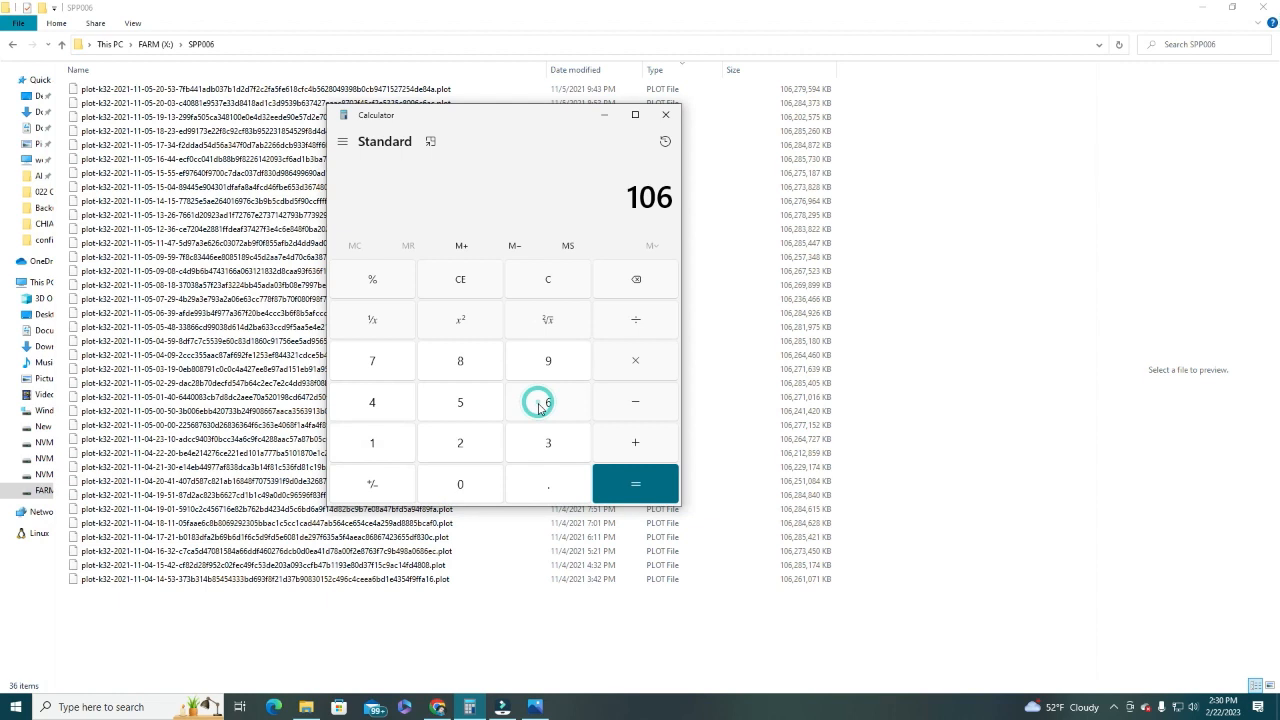
click(547, 360)
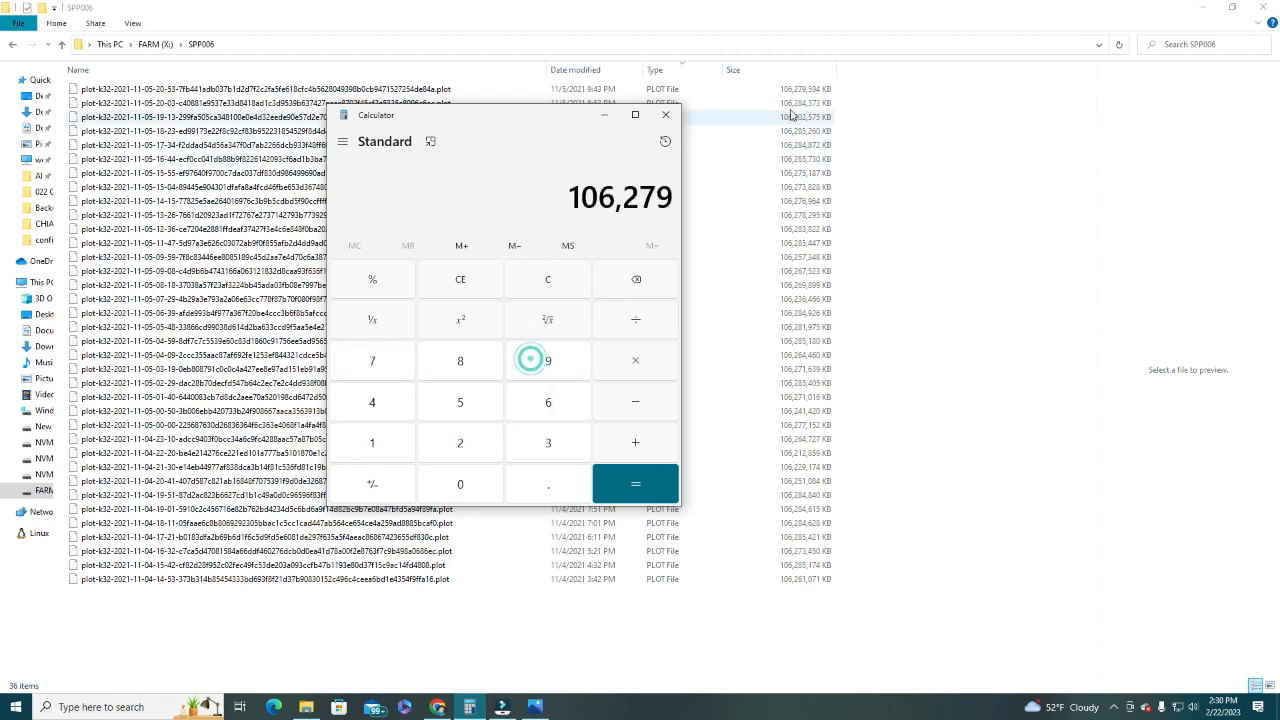
click(547, 360)
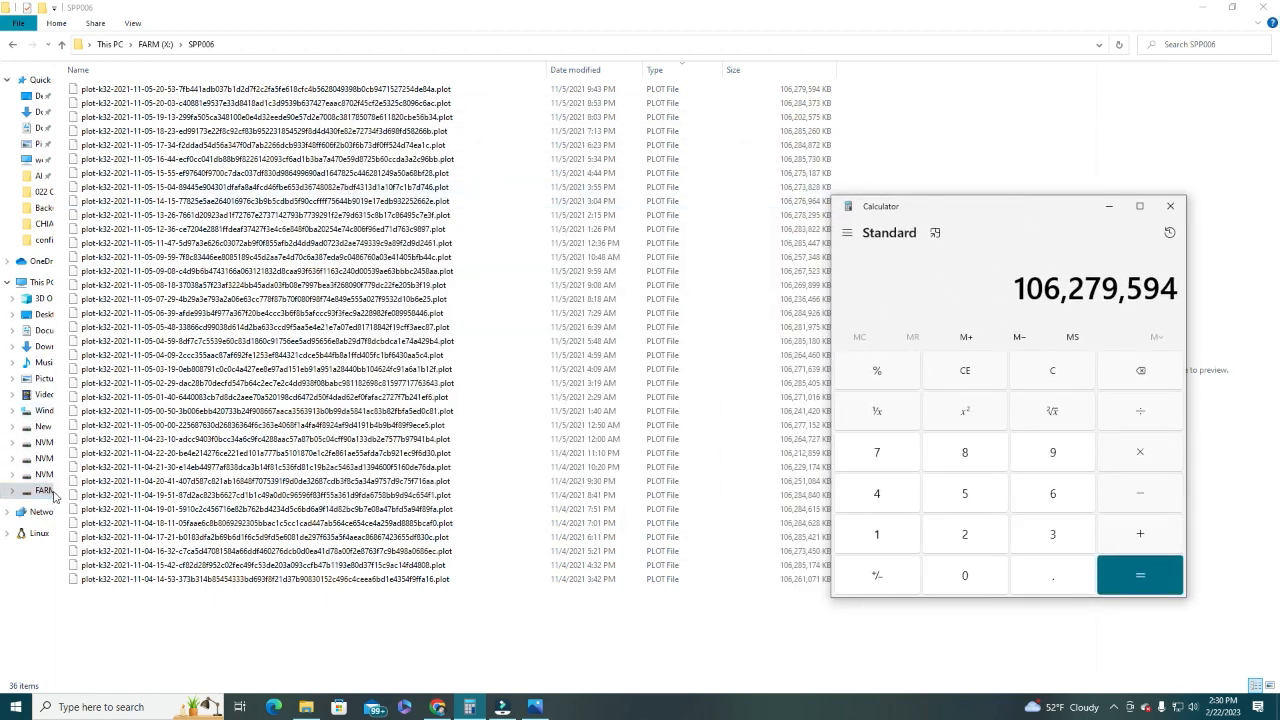
Step: Open NVMe3 (H:) and select the first plot-k32-c7 file (about 78,215,979 KB)
click(44, 474)
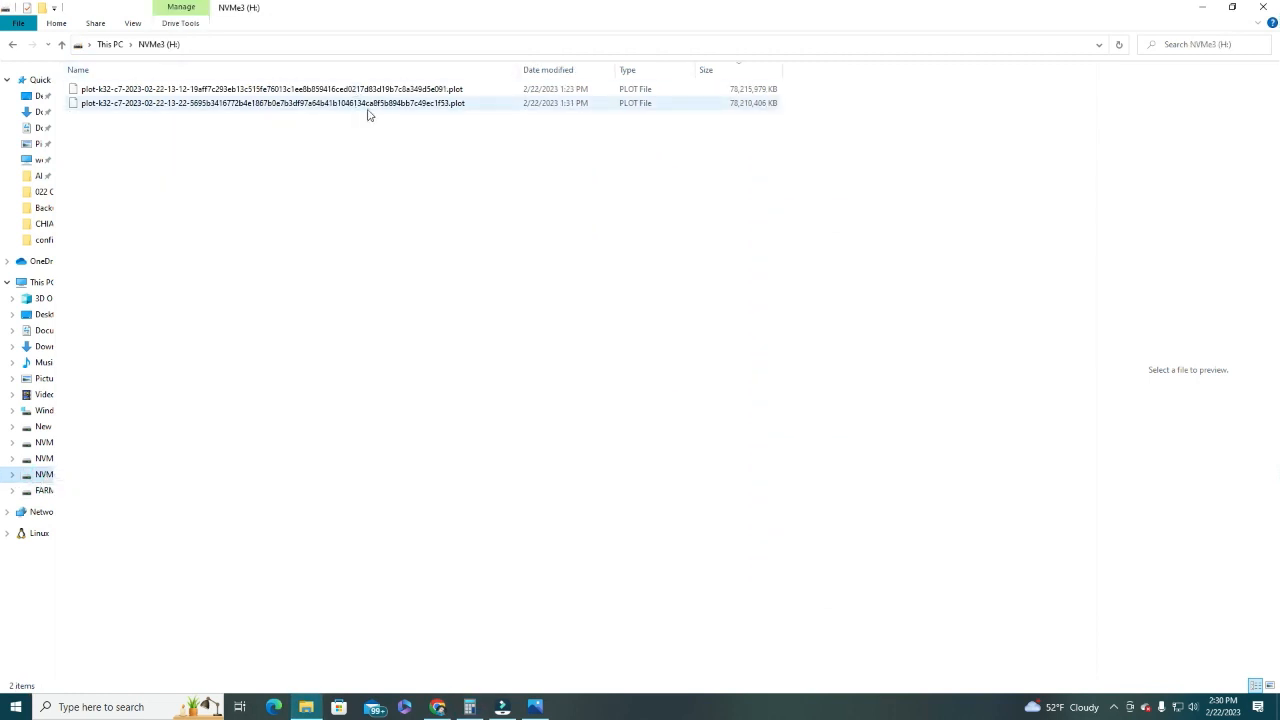
mouse_move(302, 113)
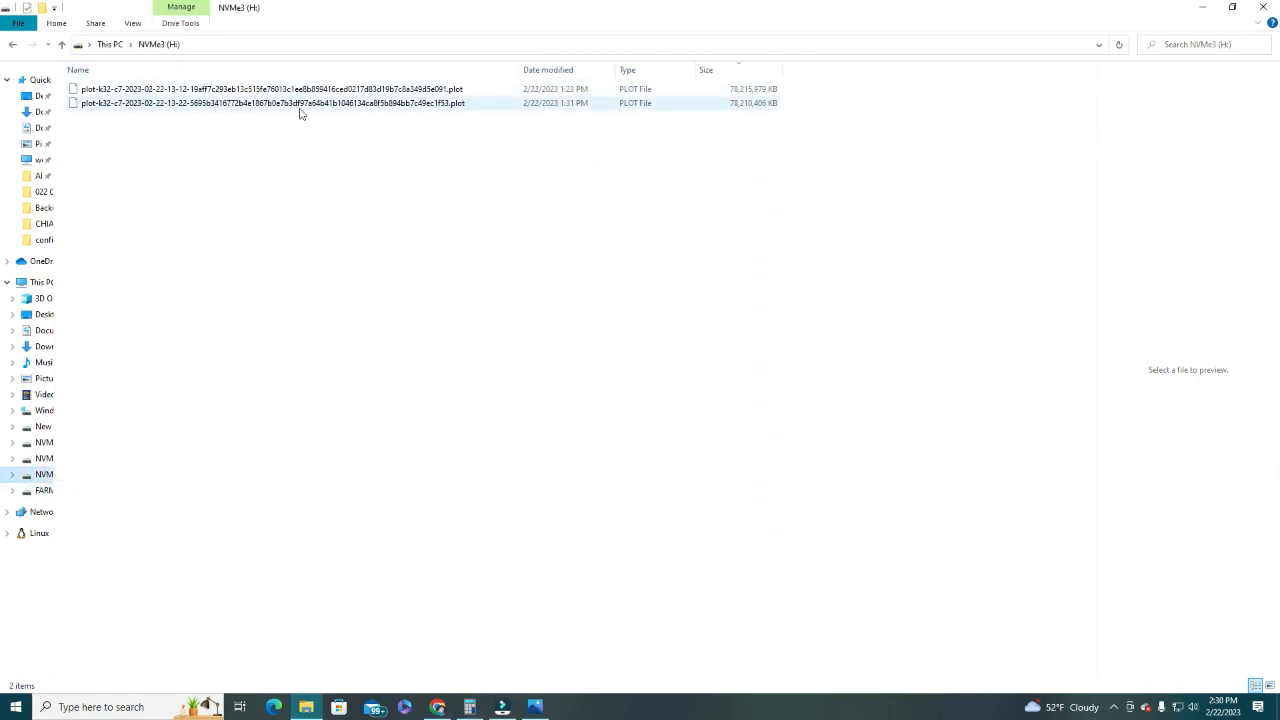
click(300, 88)
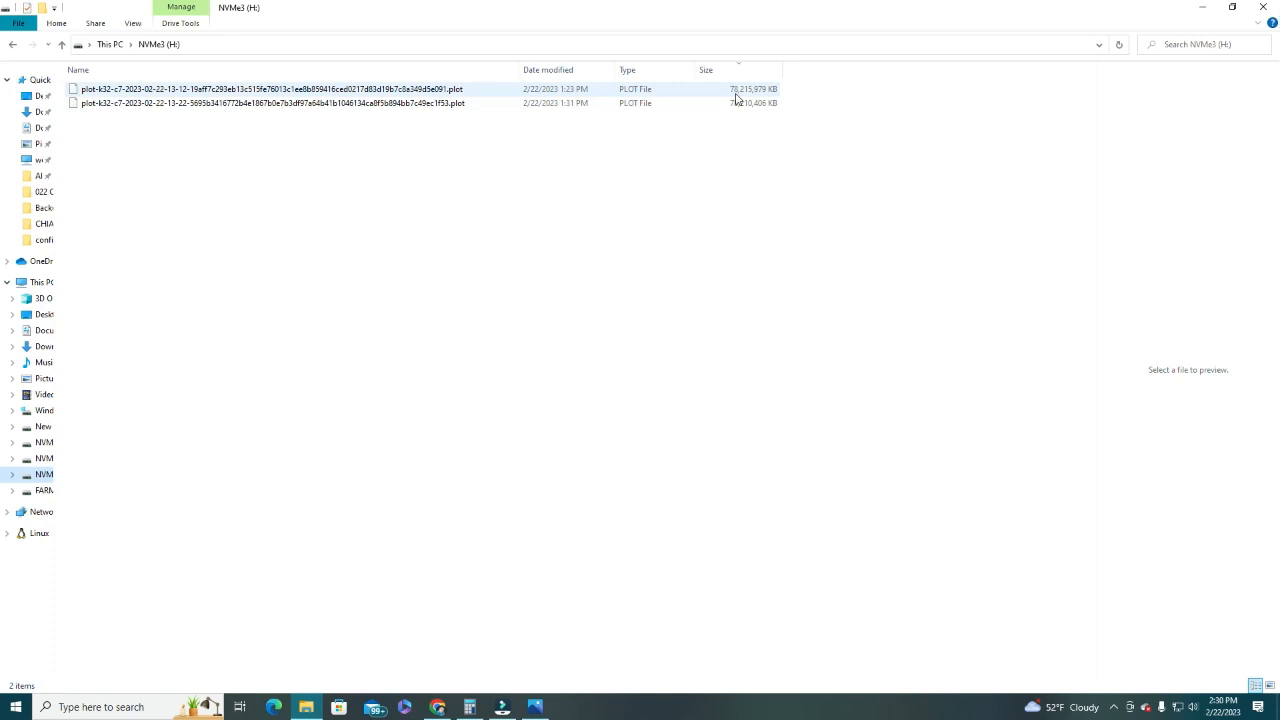
mouse_move(469, 707)
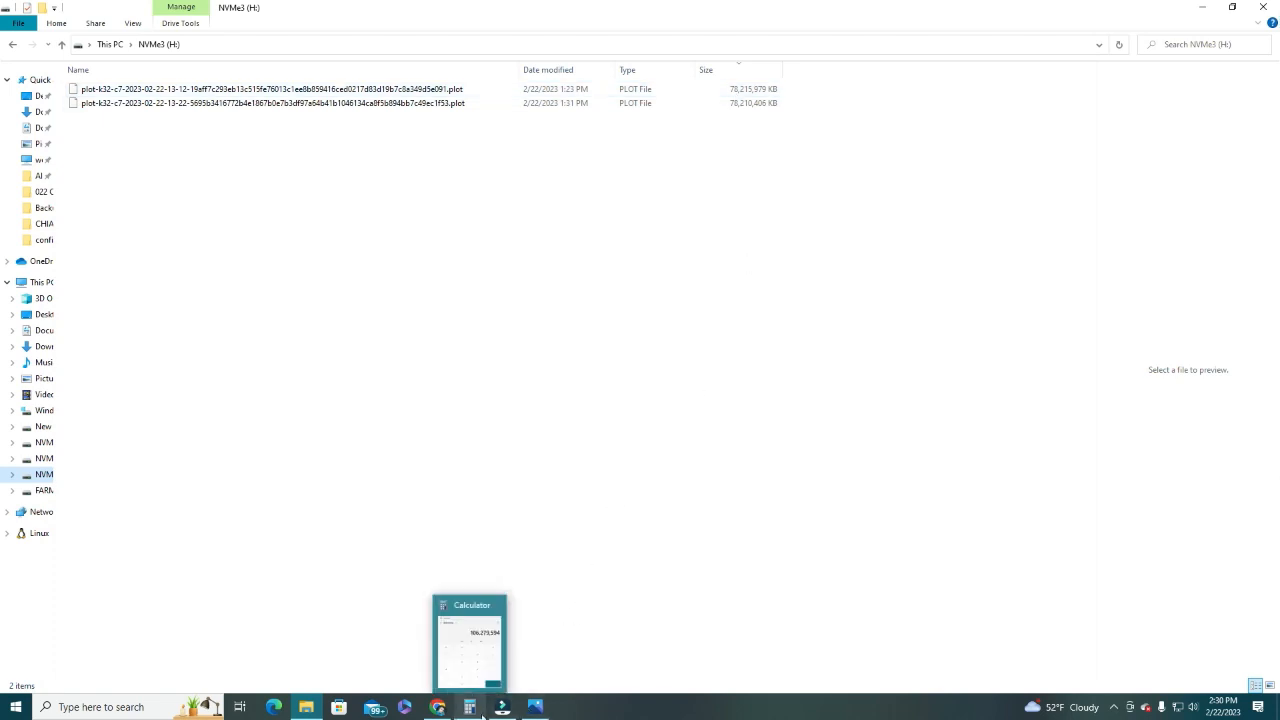
Step: In Calculator, subtract the compressed plot size from the uncompressed size, giving 28,063,615
click(468, 645)
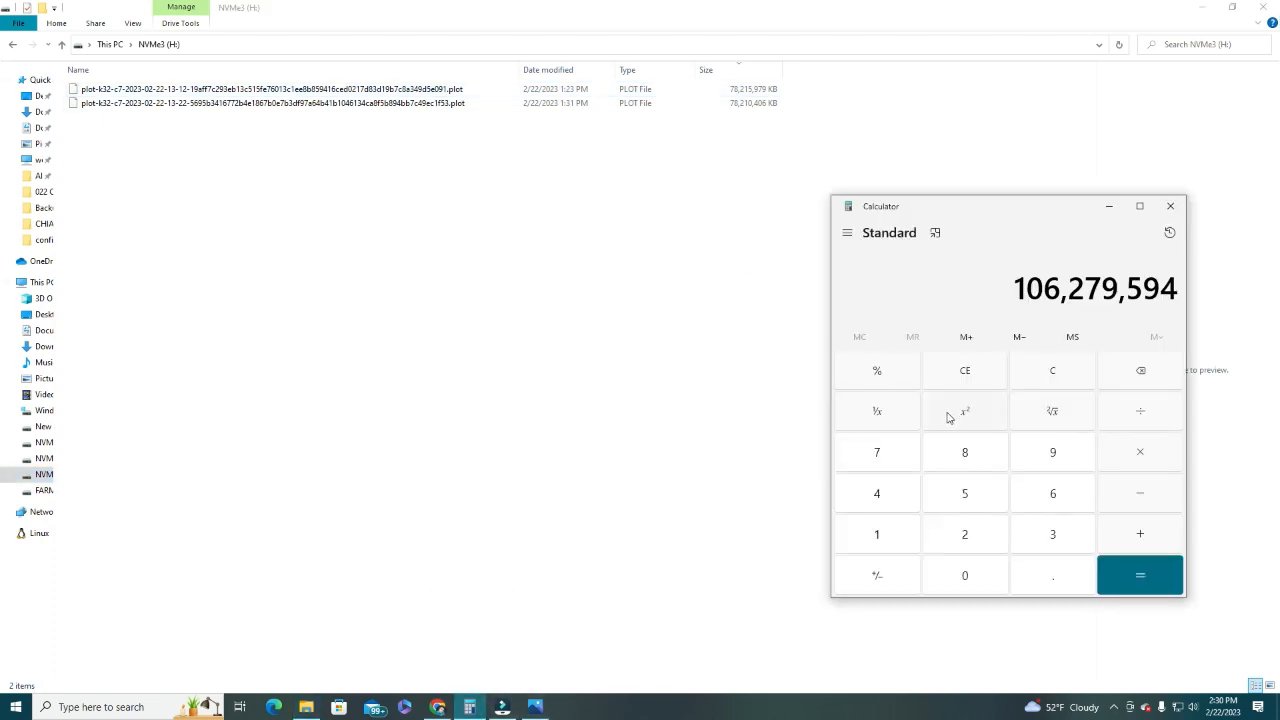
click(877, 451)
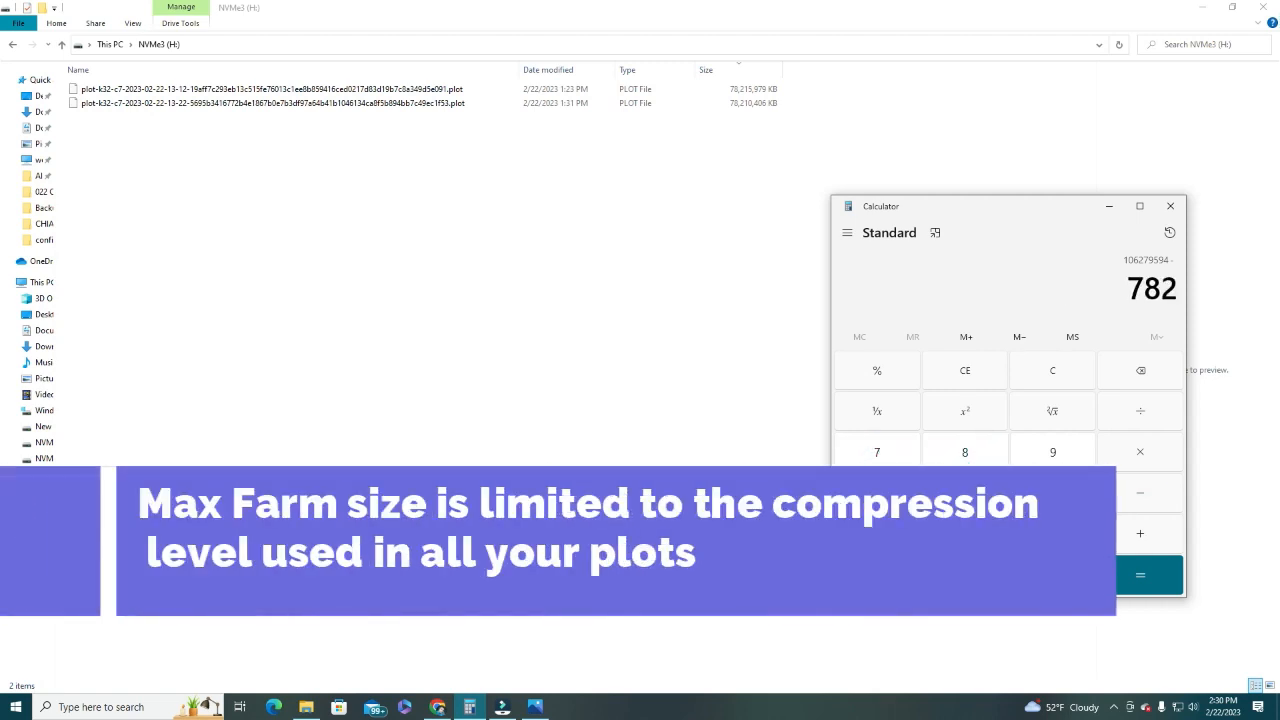
click(1052, 452)
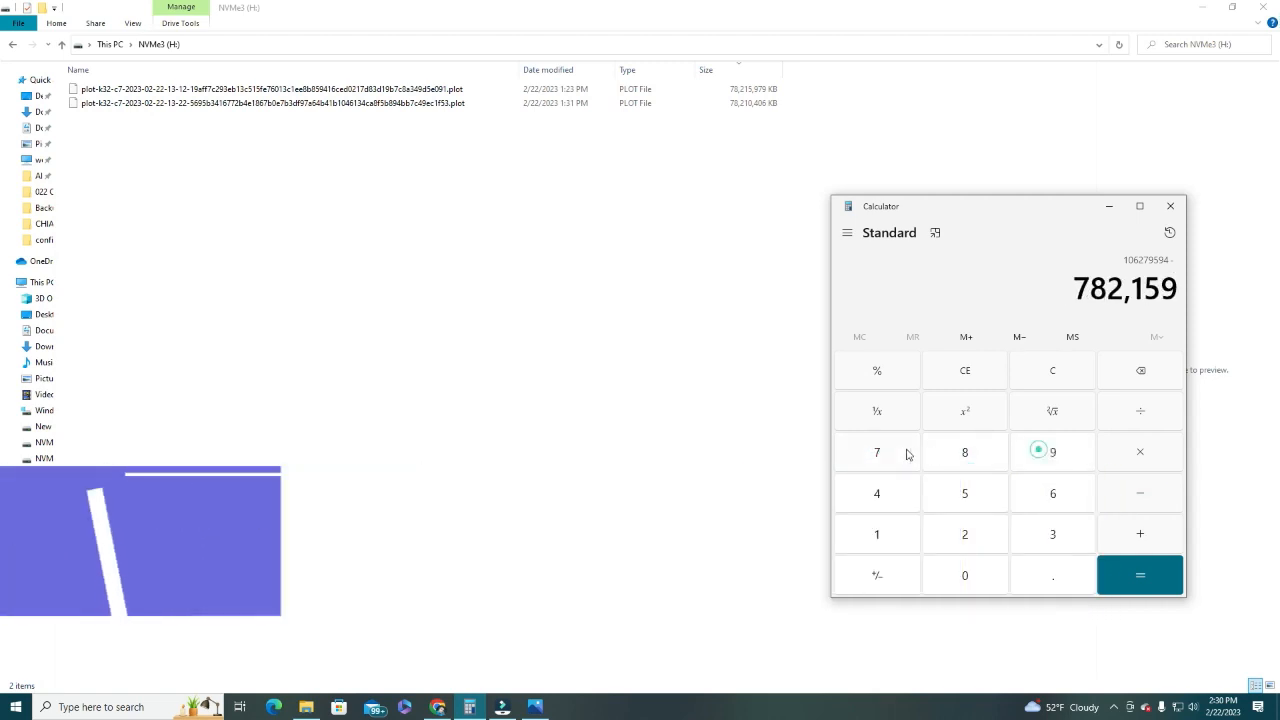
click(1139, 574)
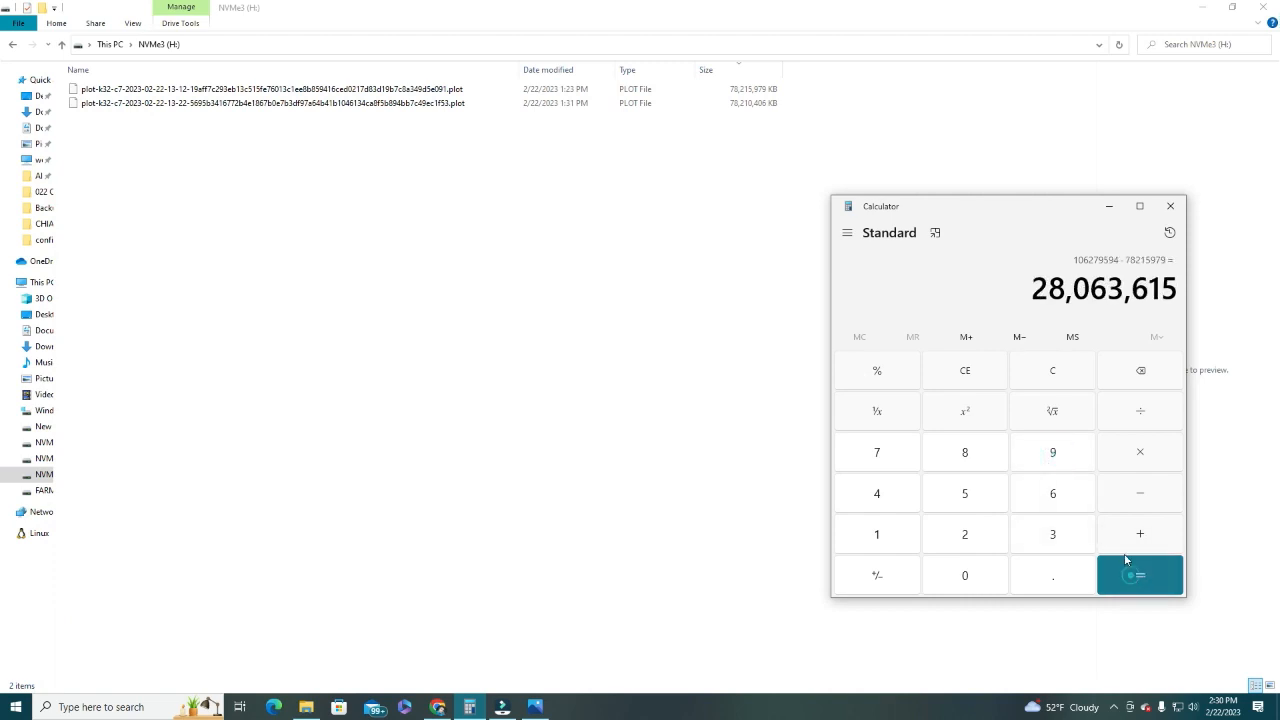
mouse_move(1077, 320)
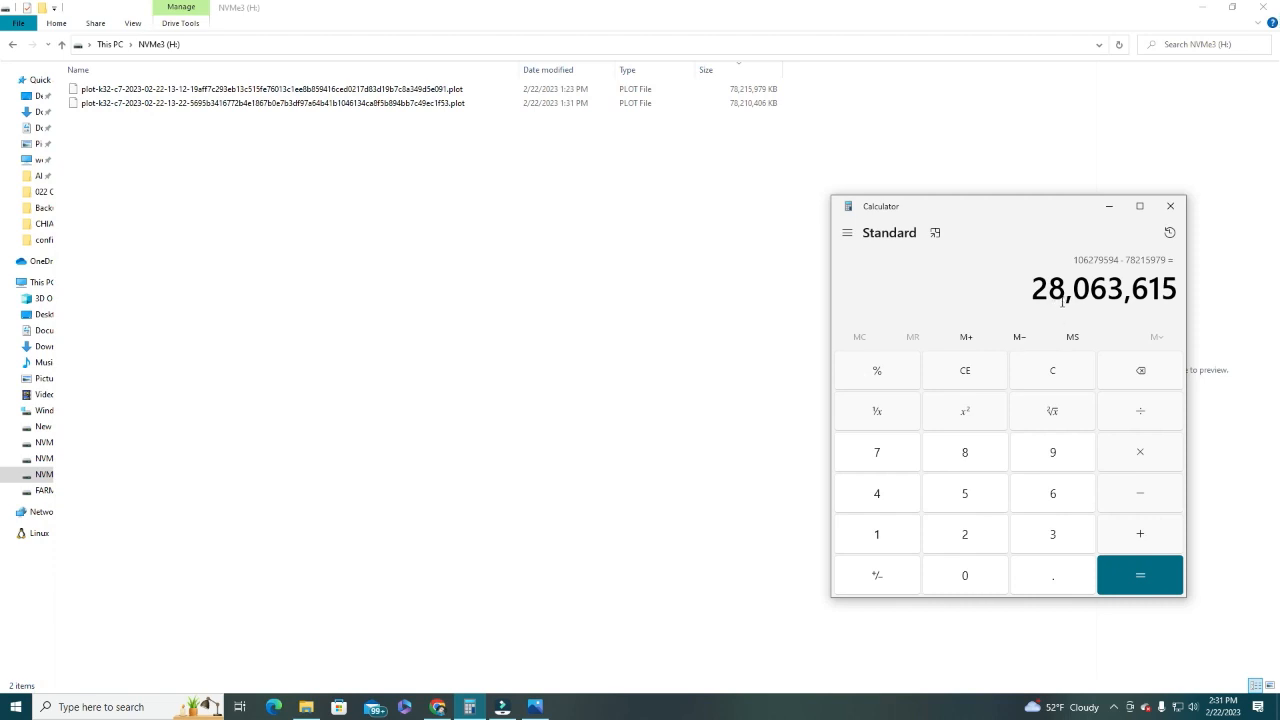
mouse_move(1018, 337)
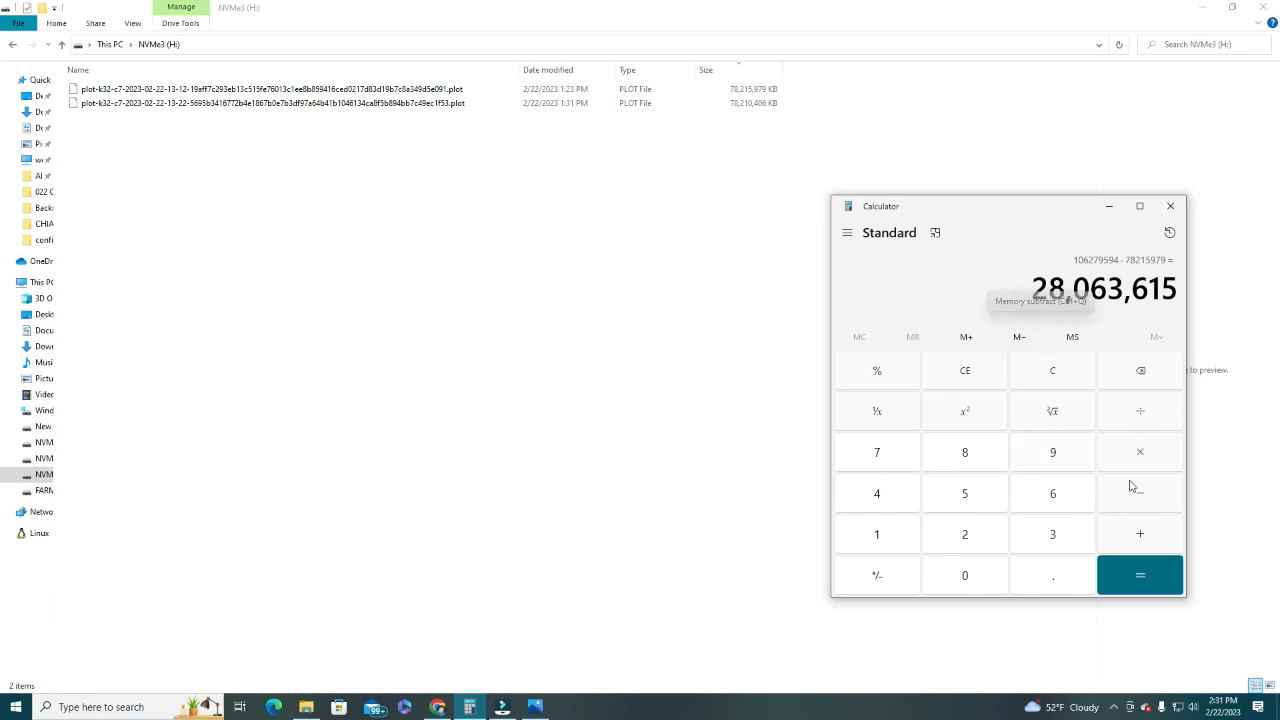
mouse_move(1140, 418)
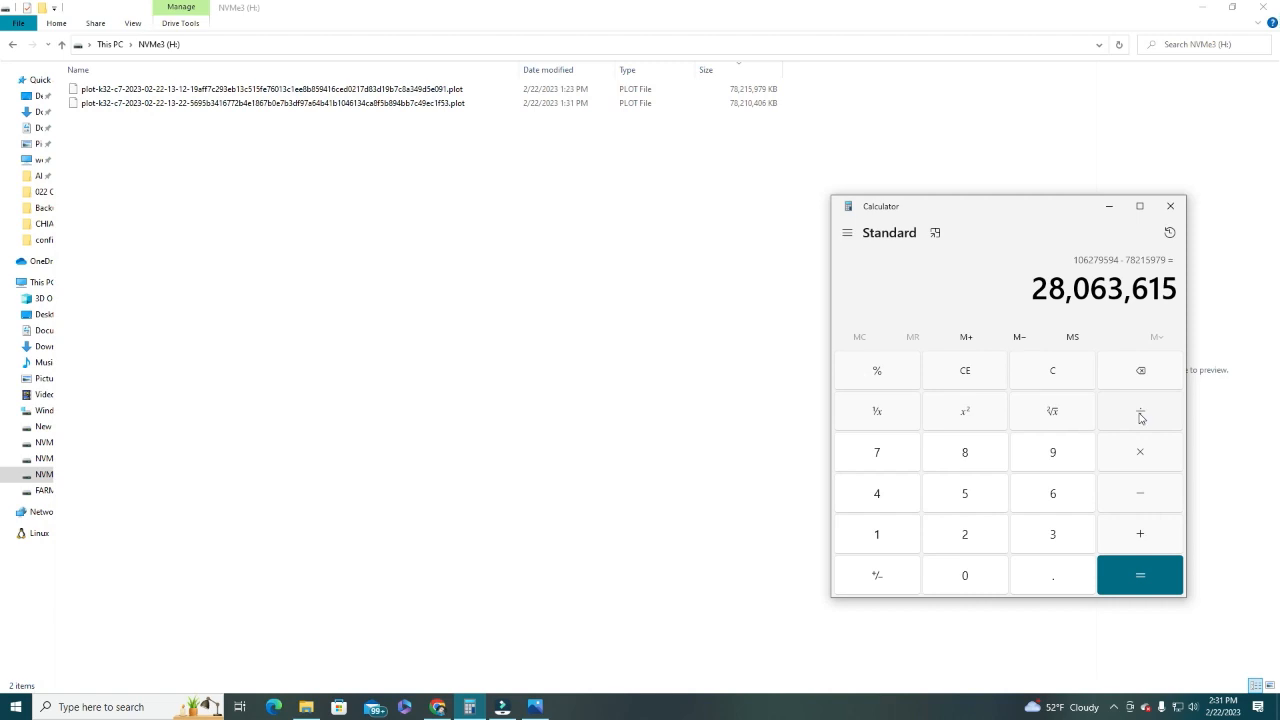
Step: Divide 28,063,615 by 106,000,000 to get about 0.2648, then close Calculator
click(1139, 411)
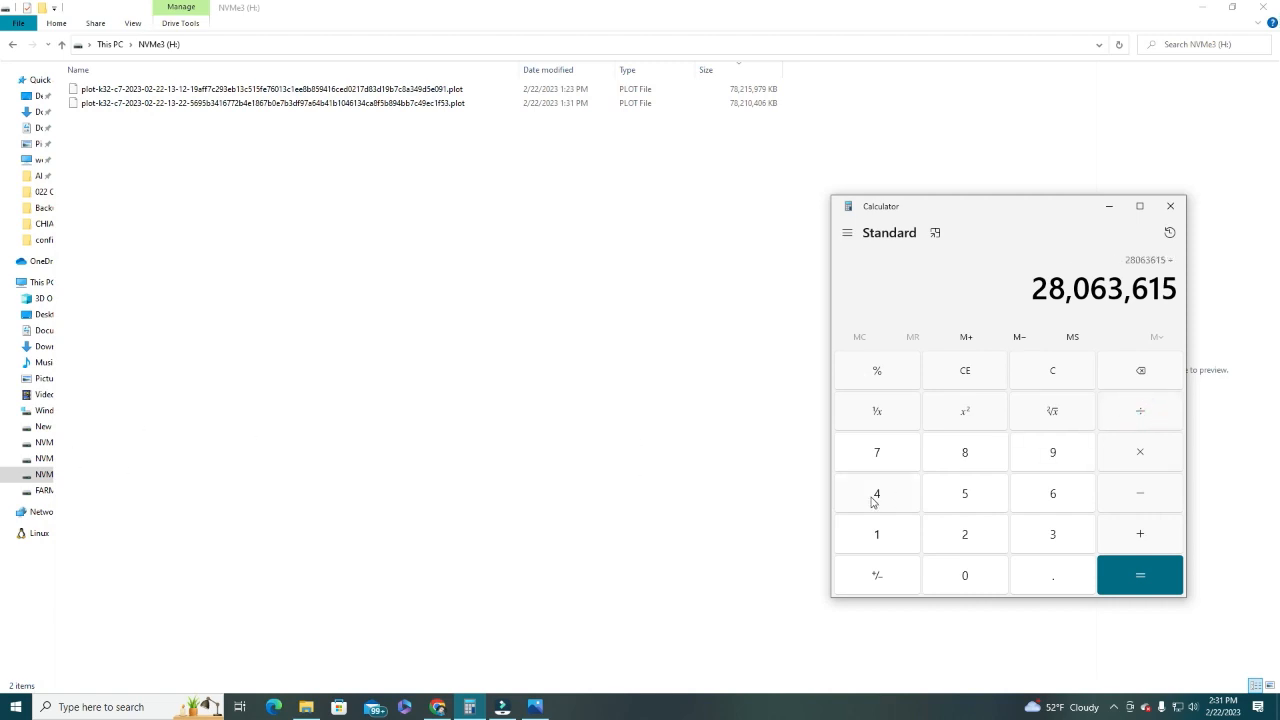
click(877, 533)
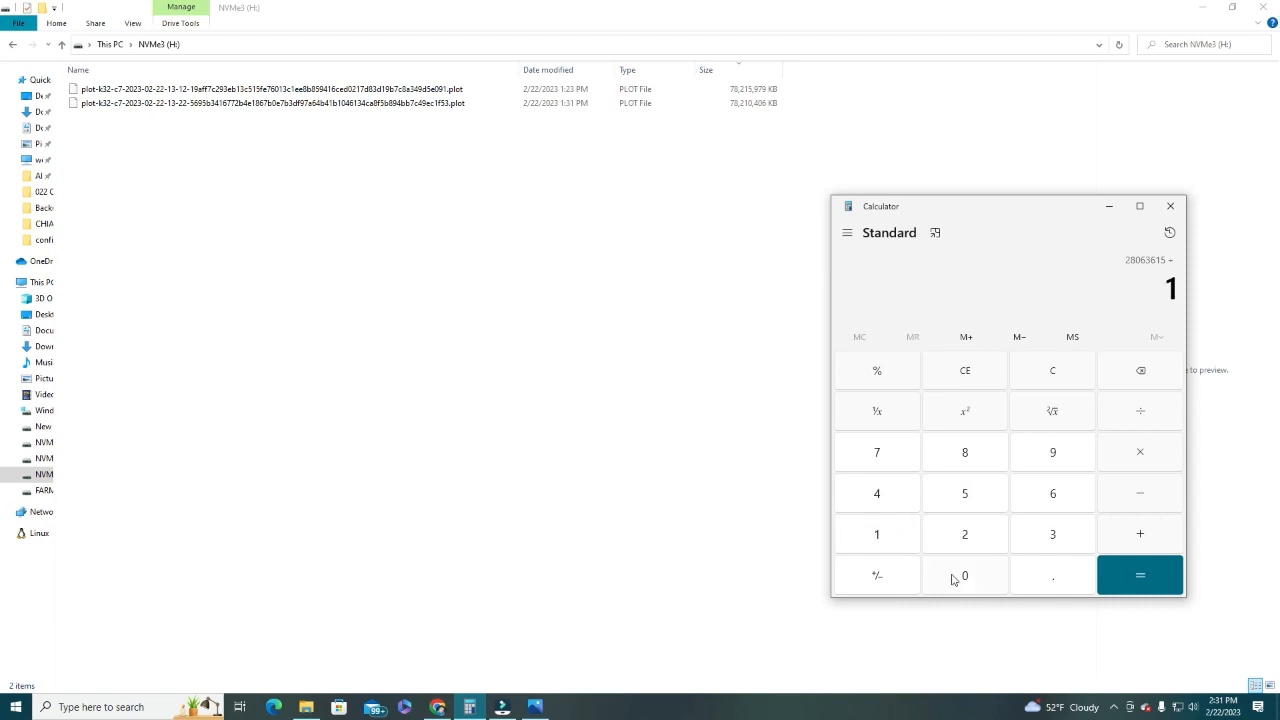
click(964, 575)
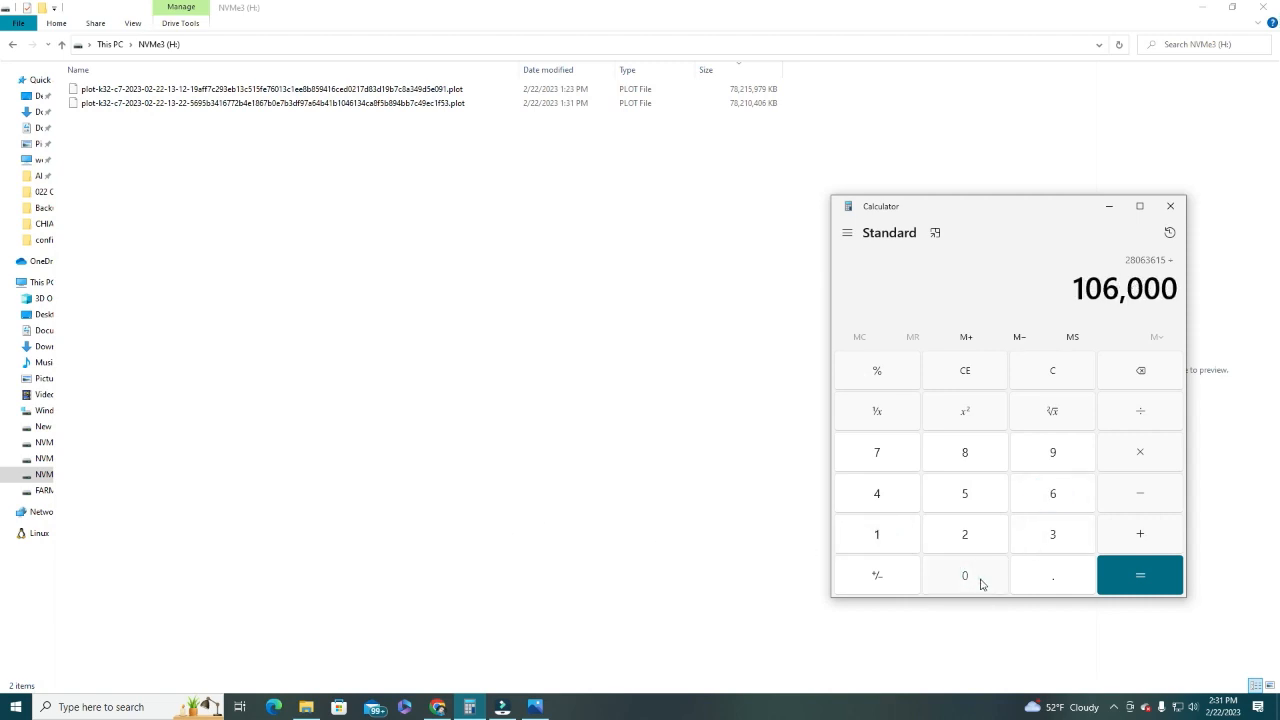
click(1139, 575)
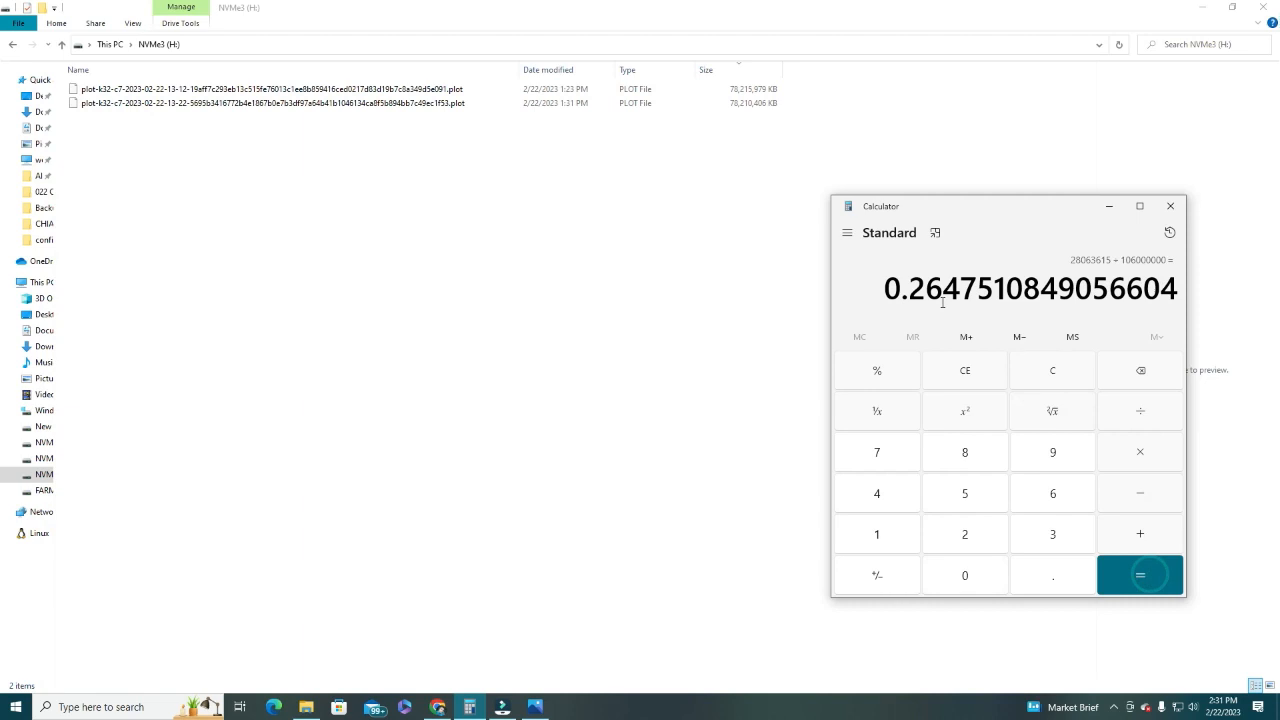
mouse_move(883, 326)
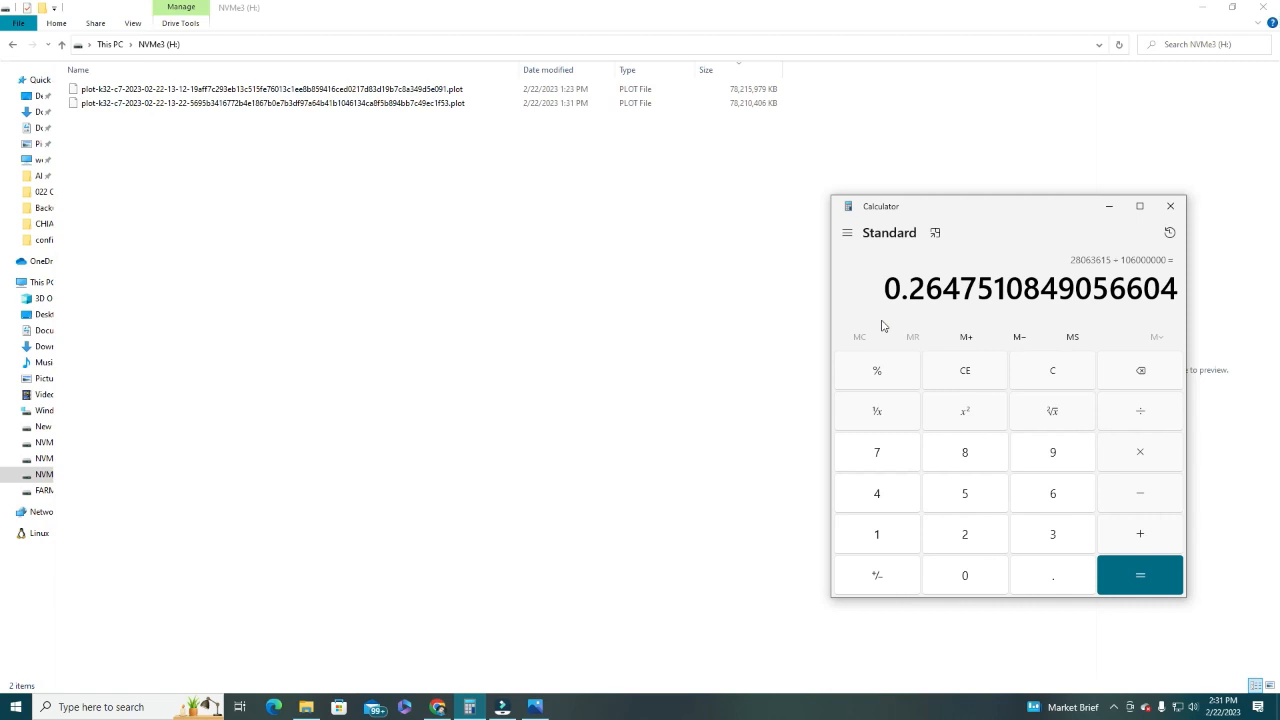
mouse_move(758, 241)
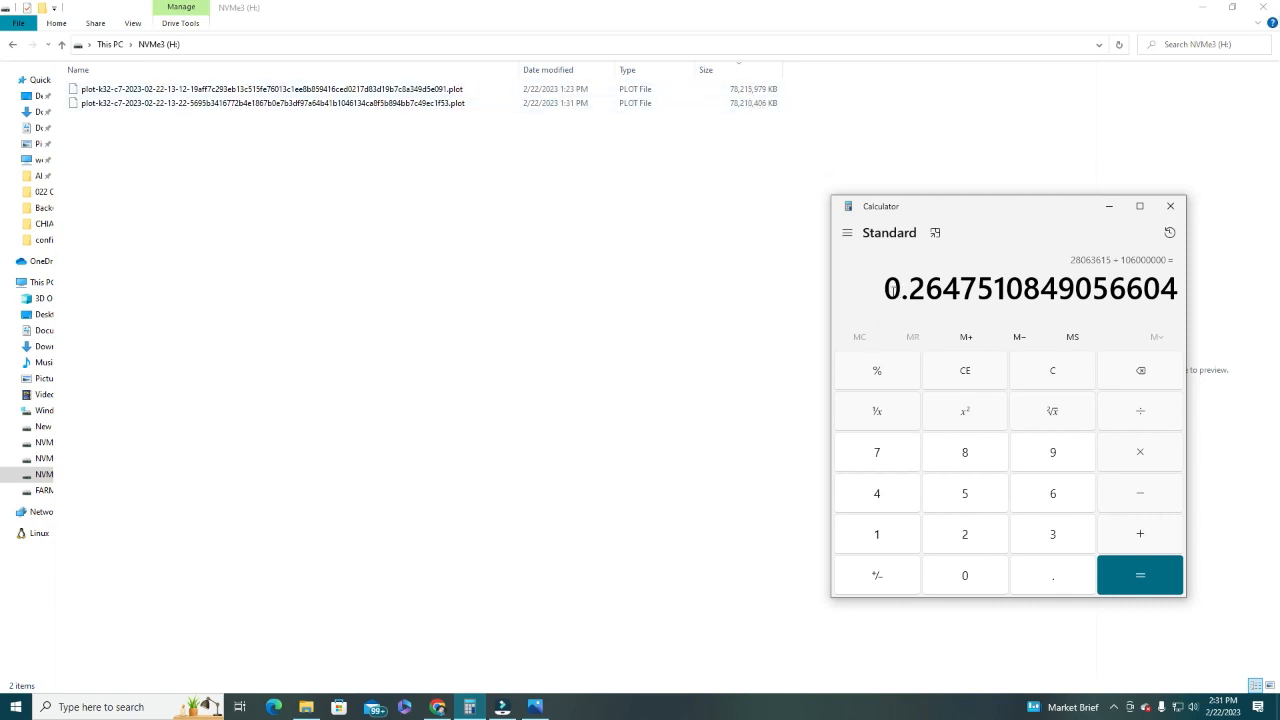
mouse_move(1185, 224)
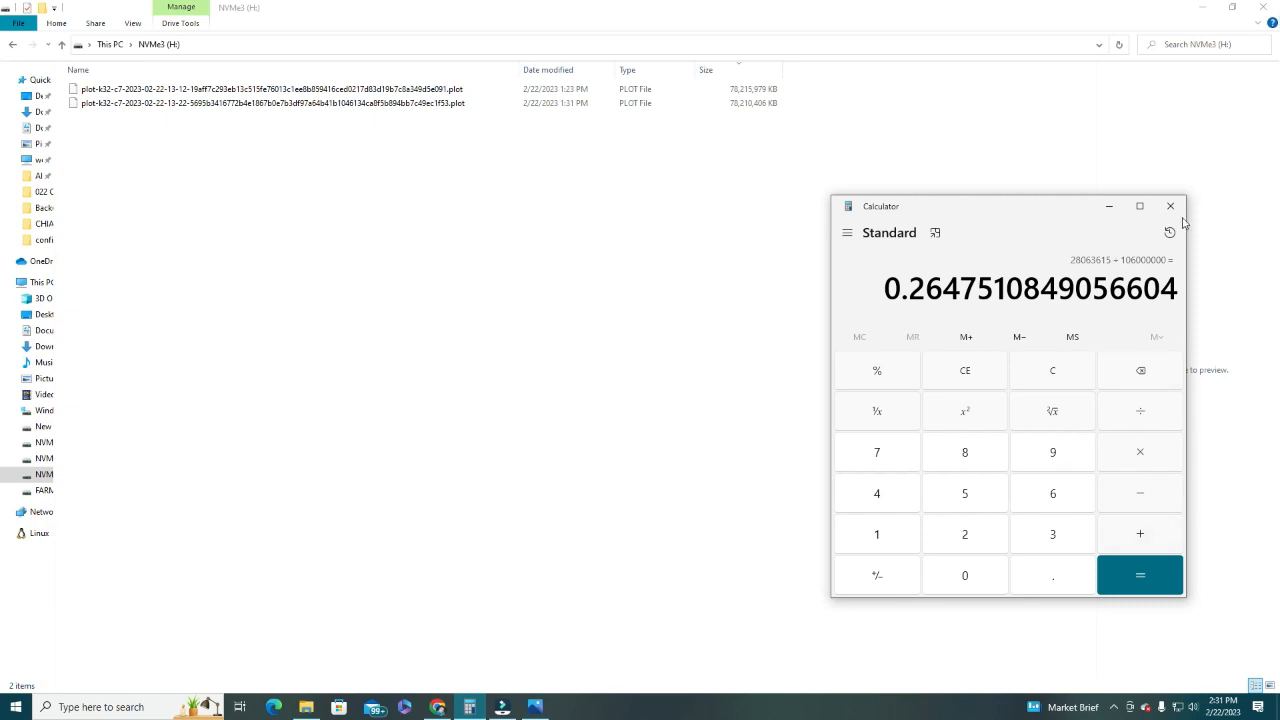
click(1170, 206)
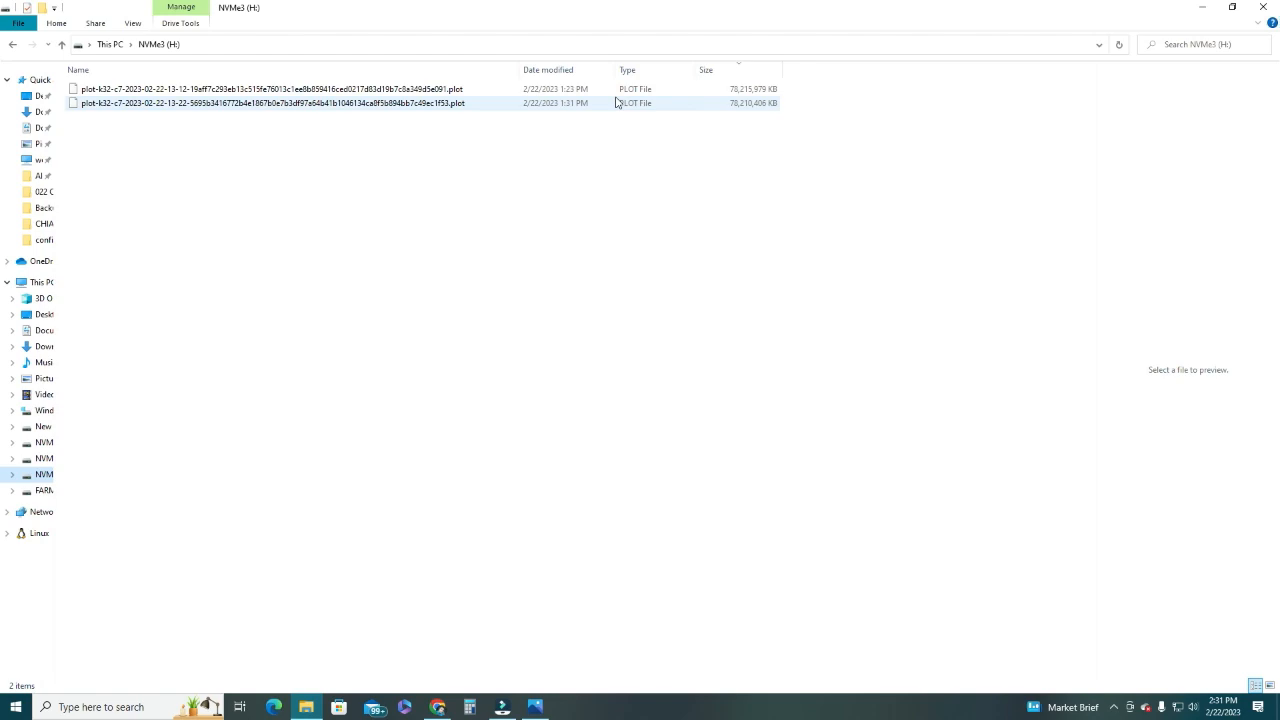
click(371, 707)
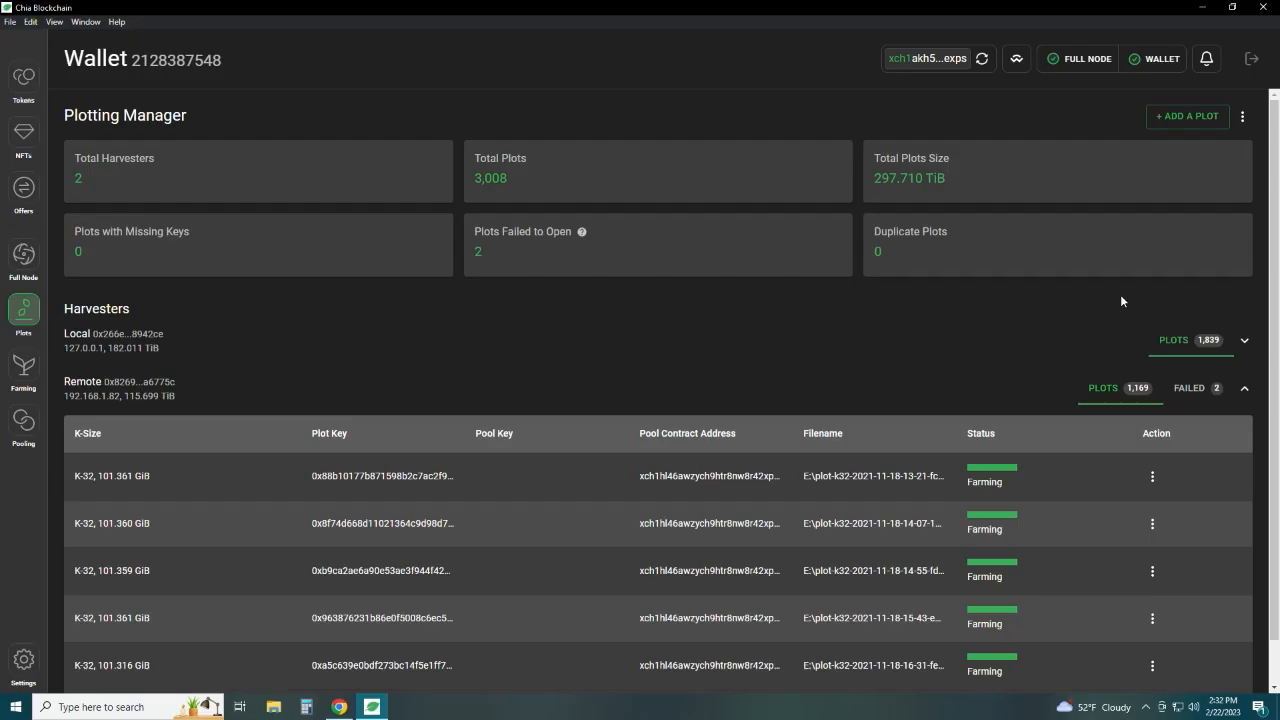
mouse_move(752, 321)
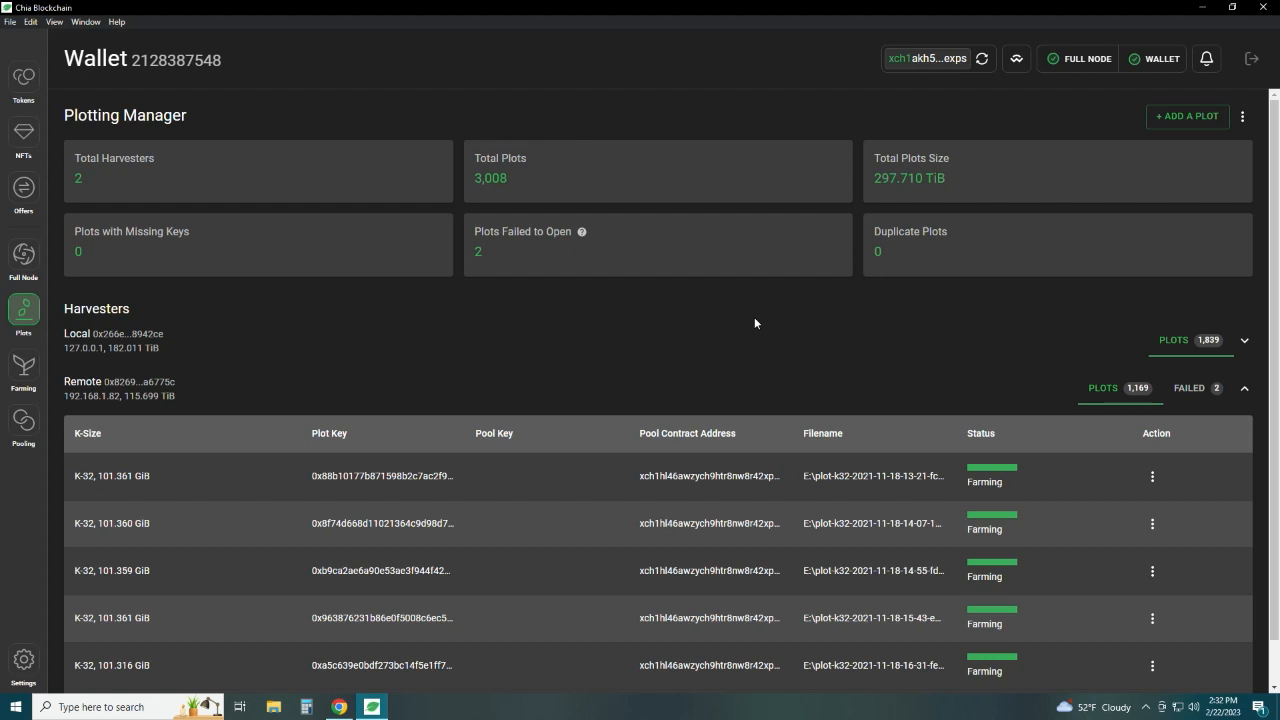
mouse_move(155, 410)
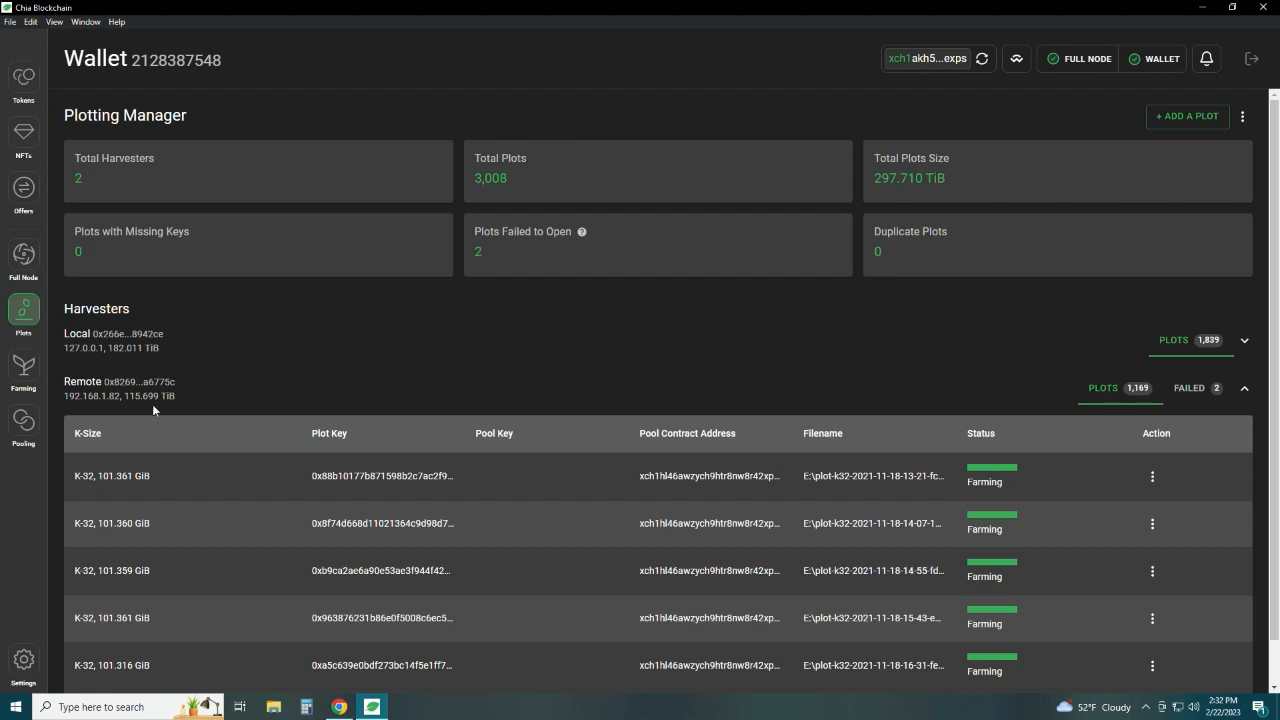
mouse_move(1080, 378)
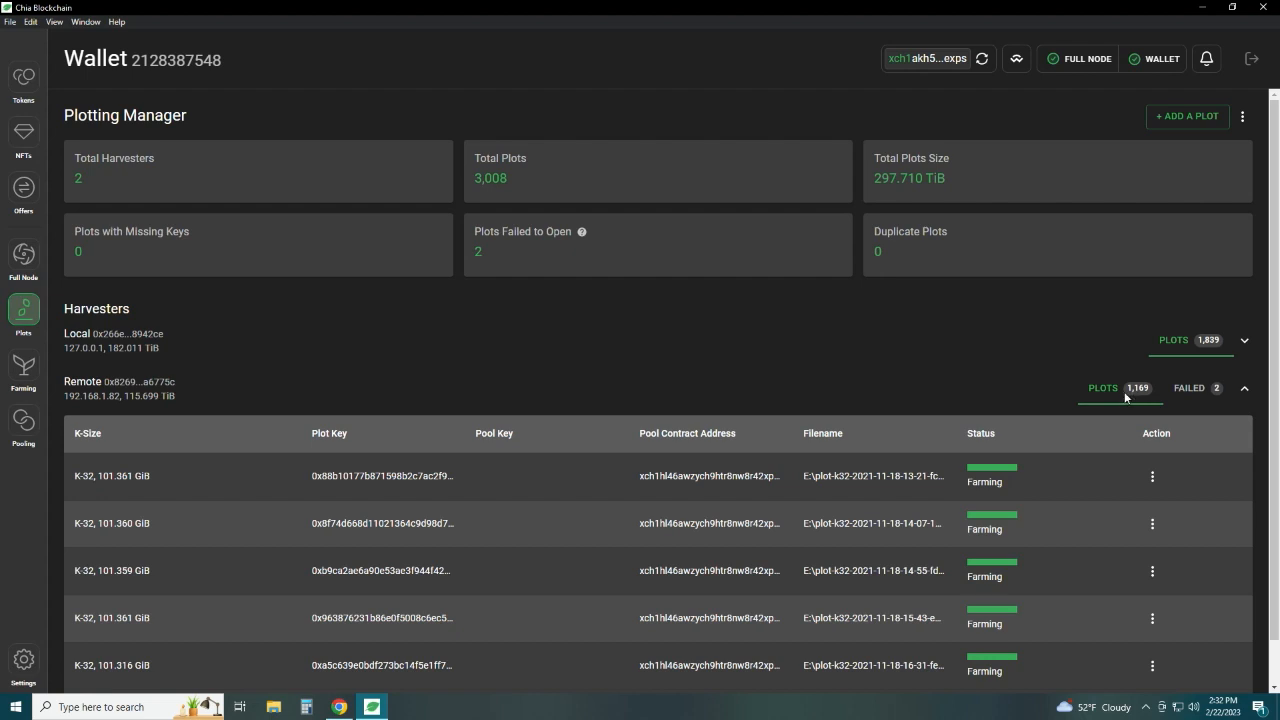
mouse_move(1175, 393)
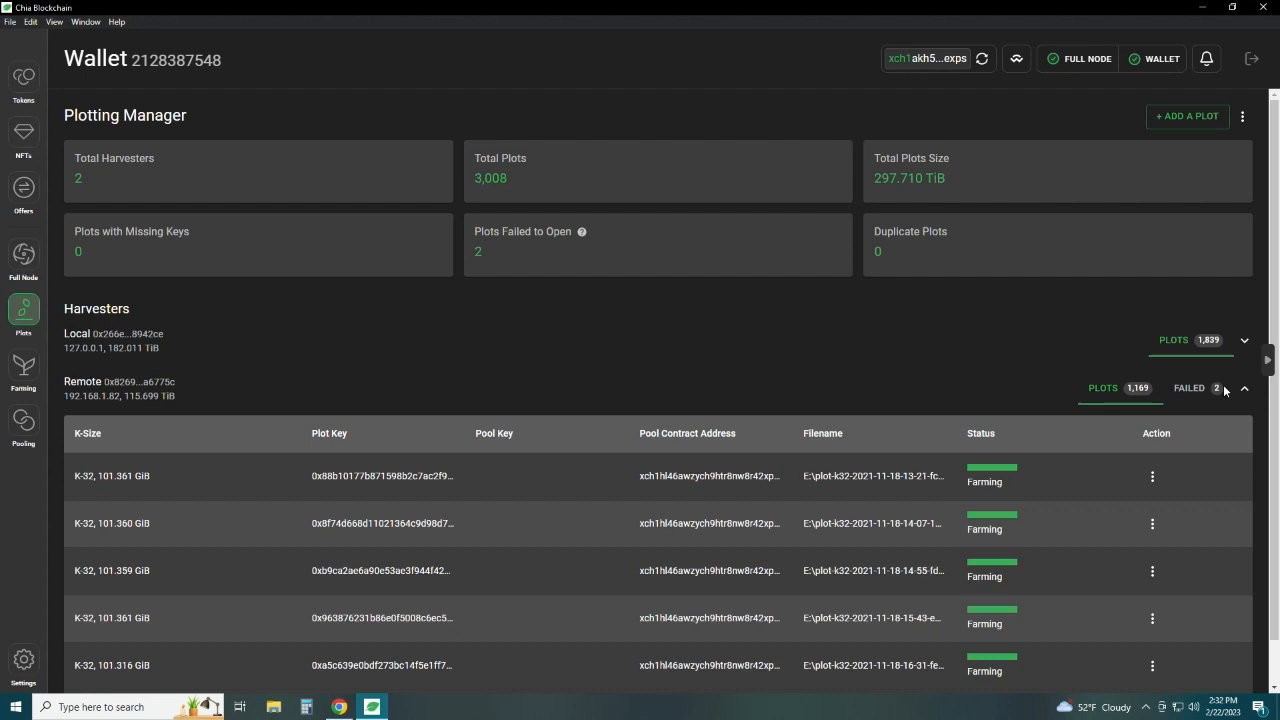
mouse_move(1218, 390)
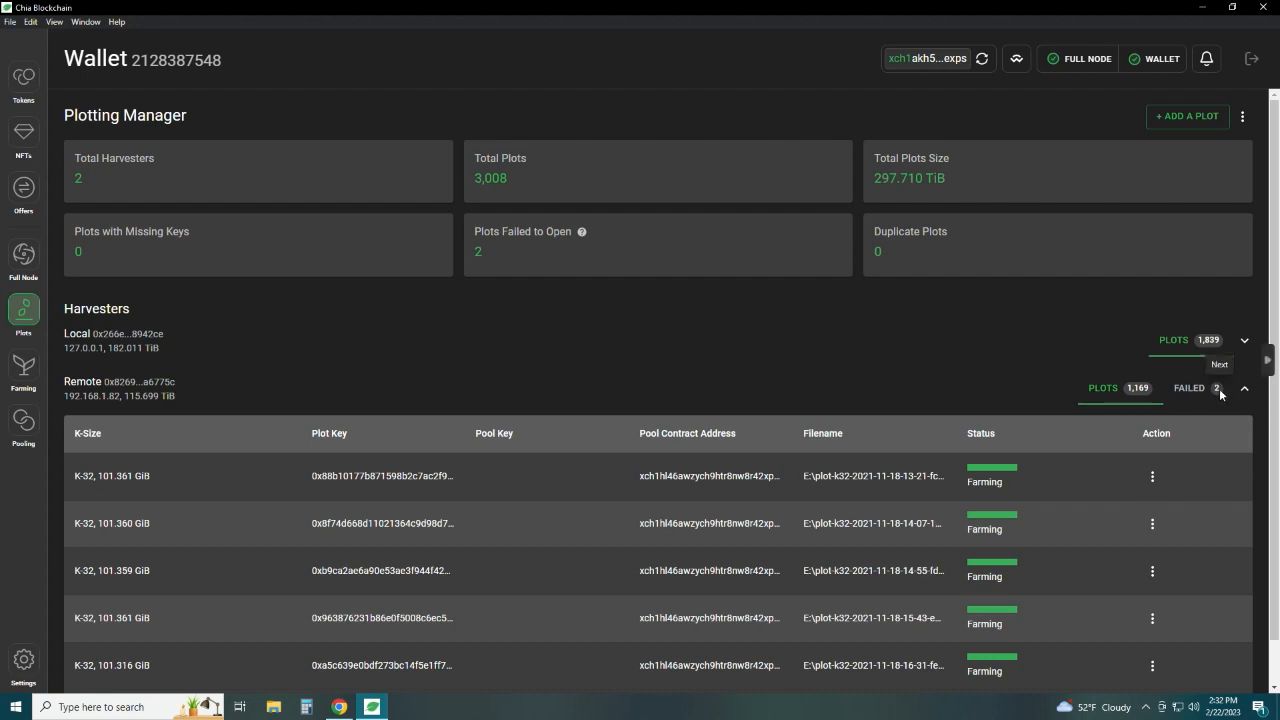
mouse_move(1218, 395)
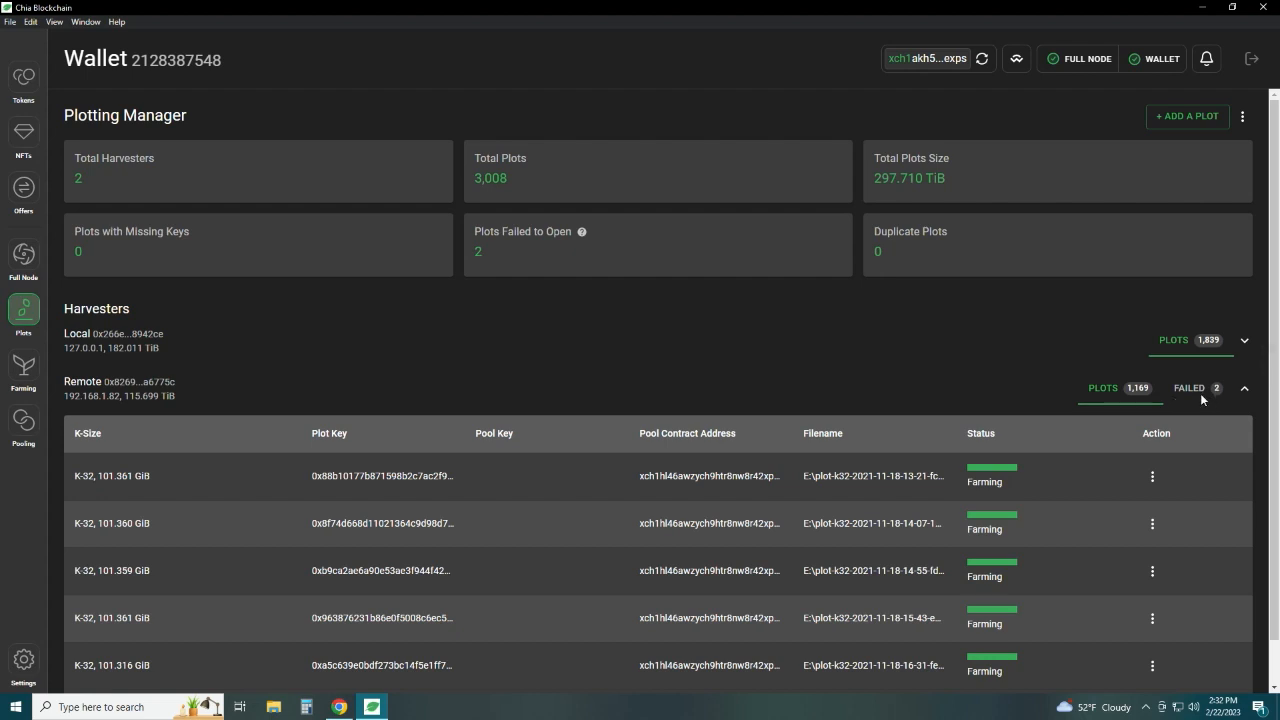
mouse_move(1187, 403)
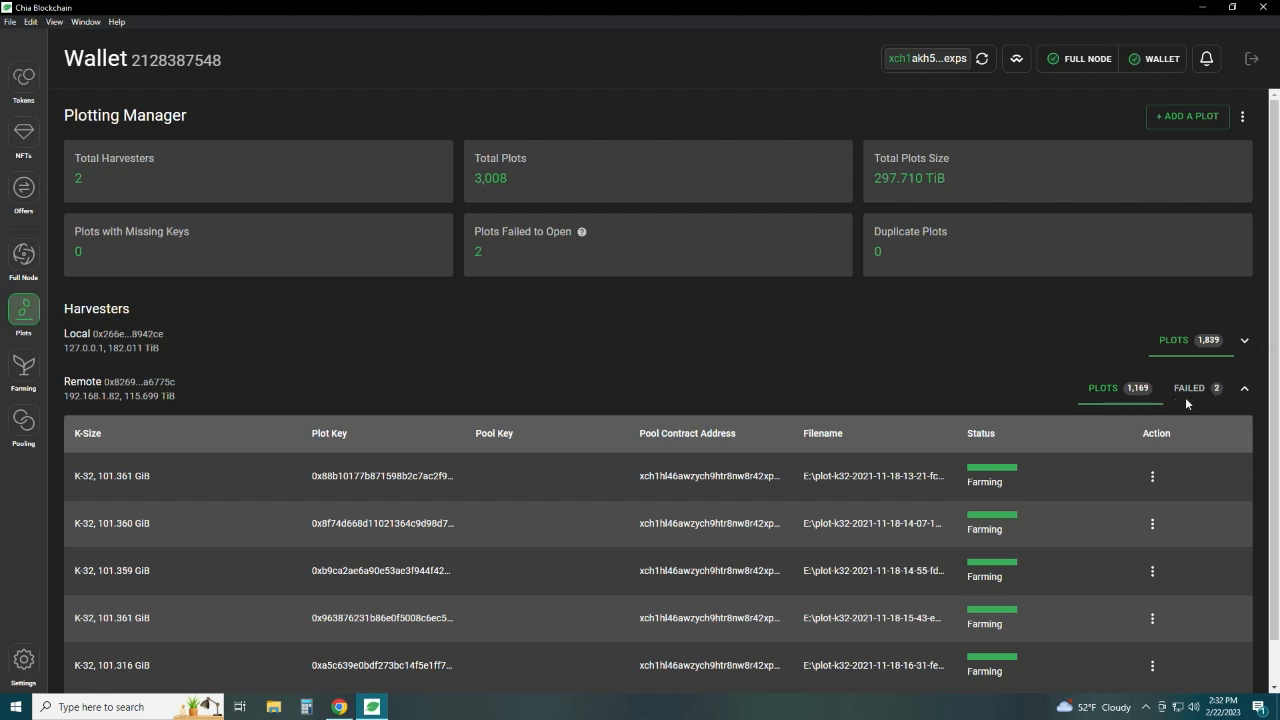
mouse_move(414, 403)
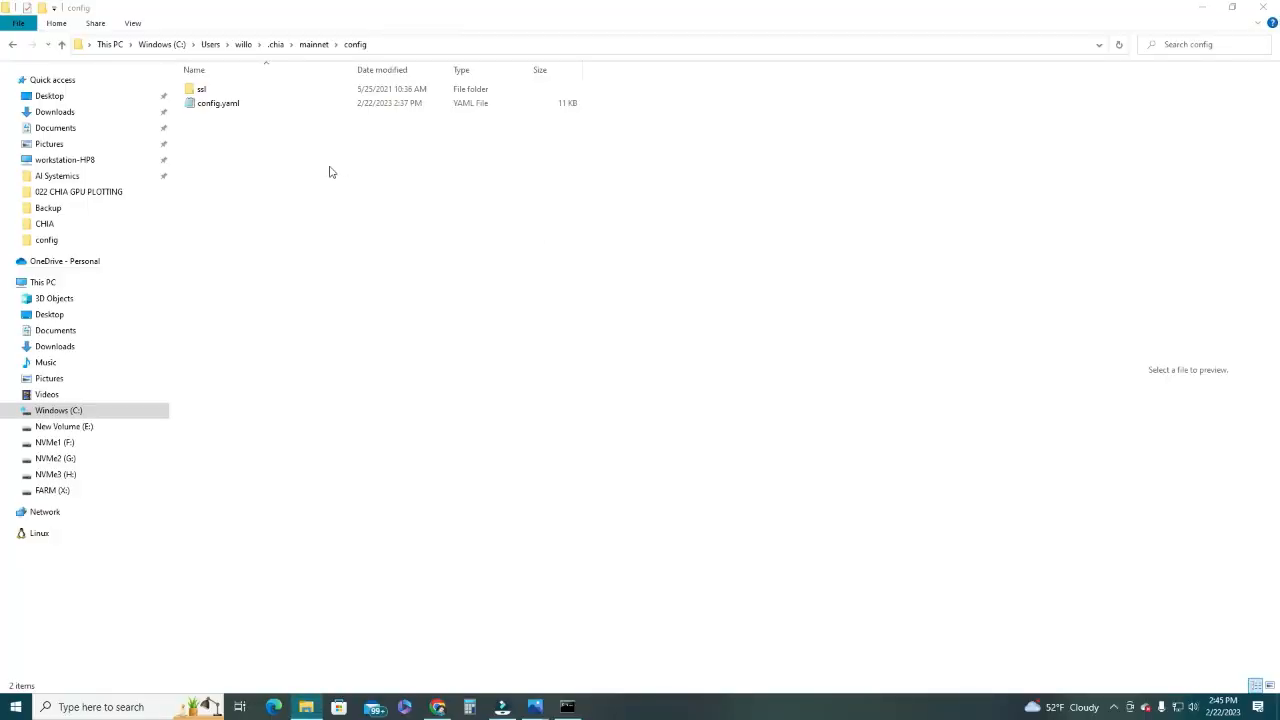
mouse_move(242, 122)
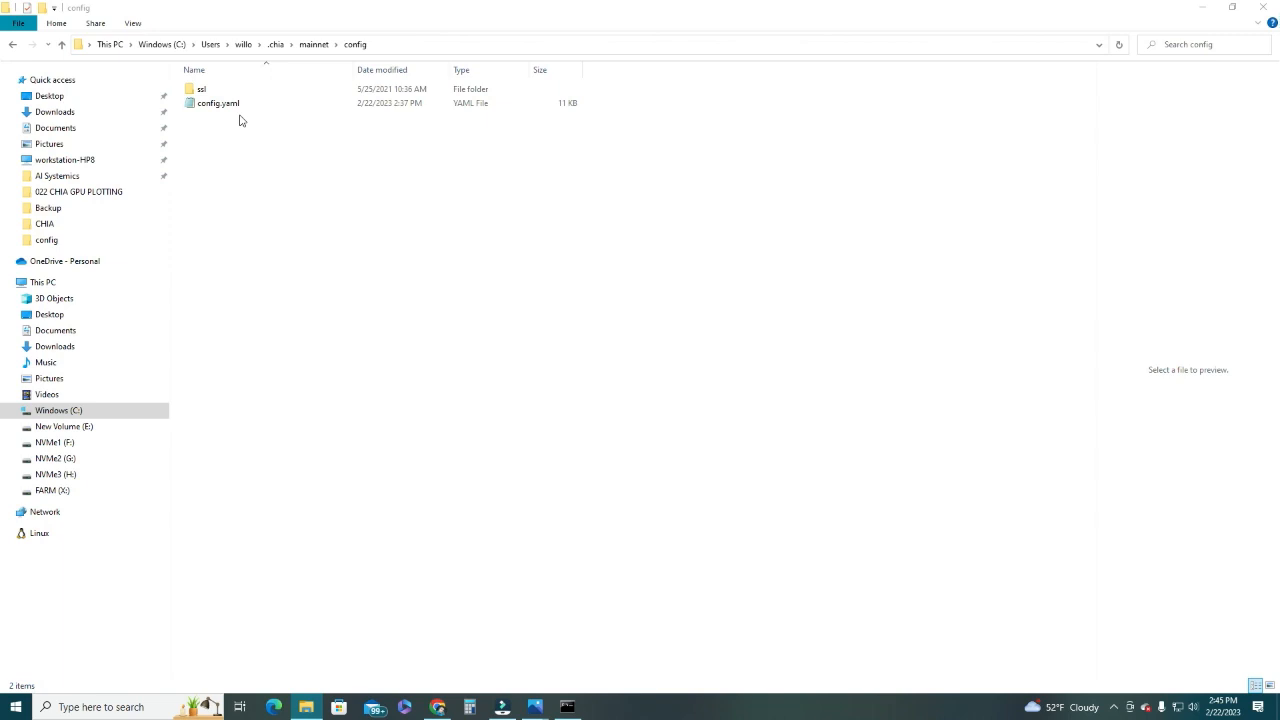
Step: Open config.yaml from .chia\mainnet\config in Notepad
double_click(217, 103)
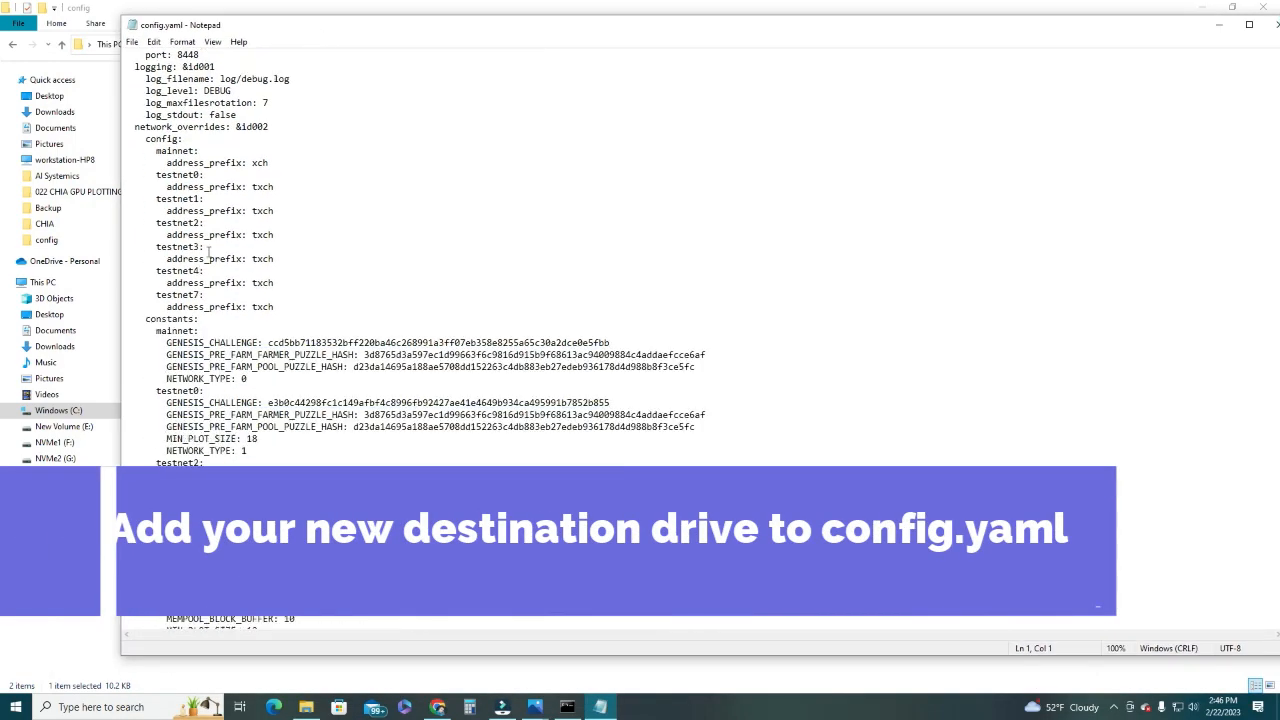
Step: Scroll to the harvester section and select the '- H:\' entry under plot_directories
scroll(down, 3)
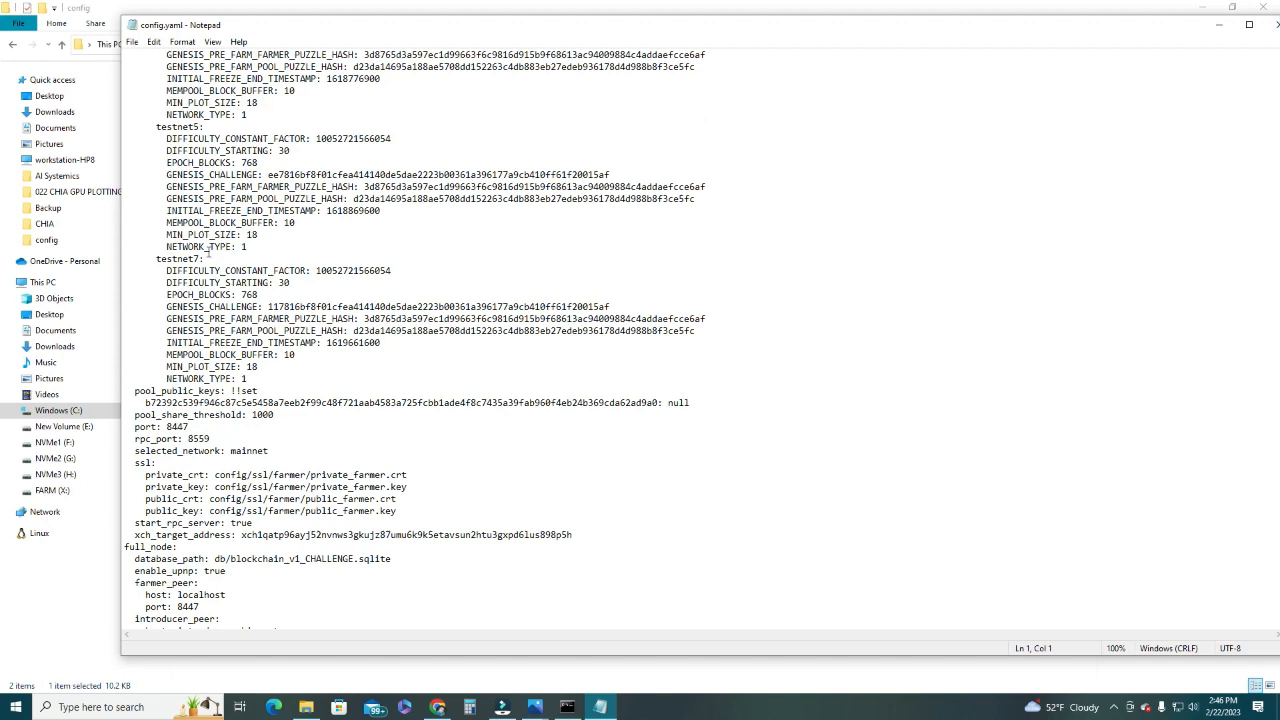
scroll(down, 3)
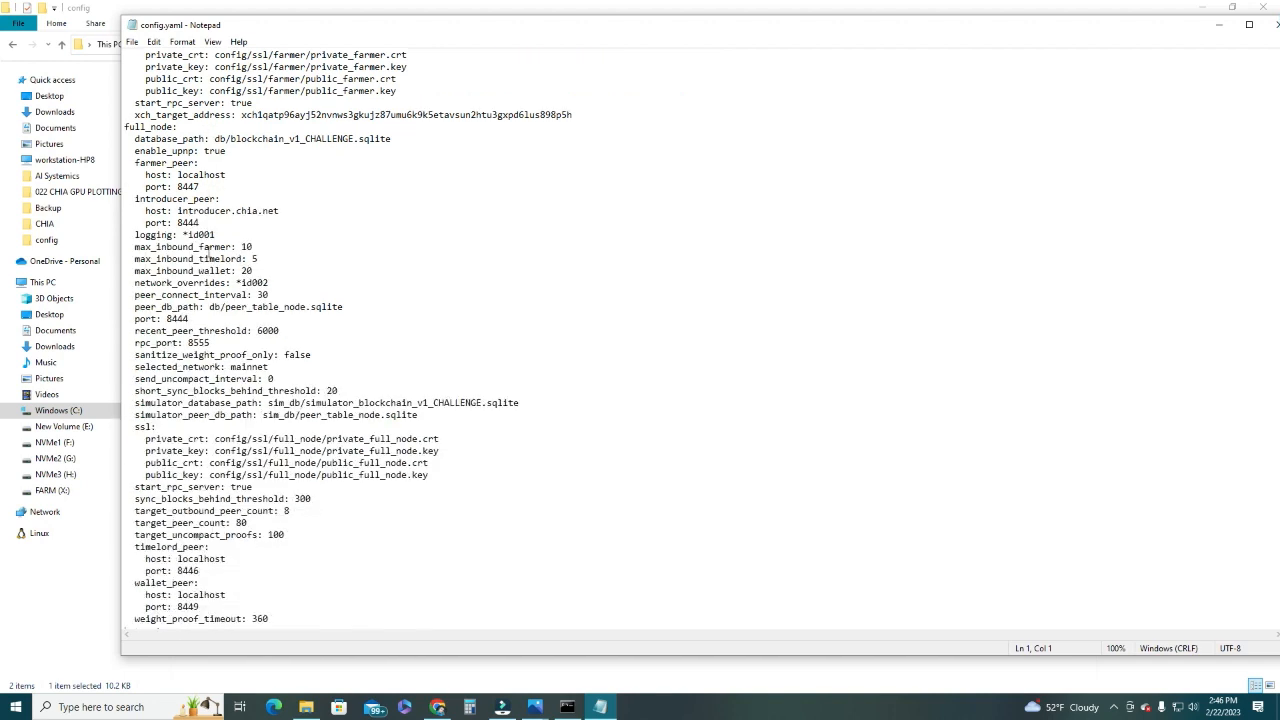
scroll(down, 3)
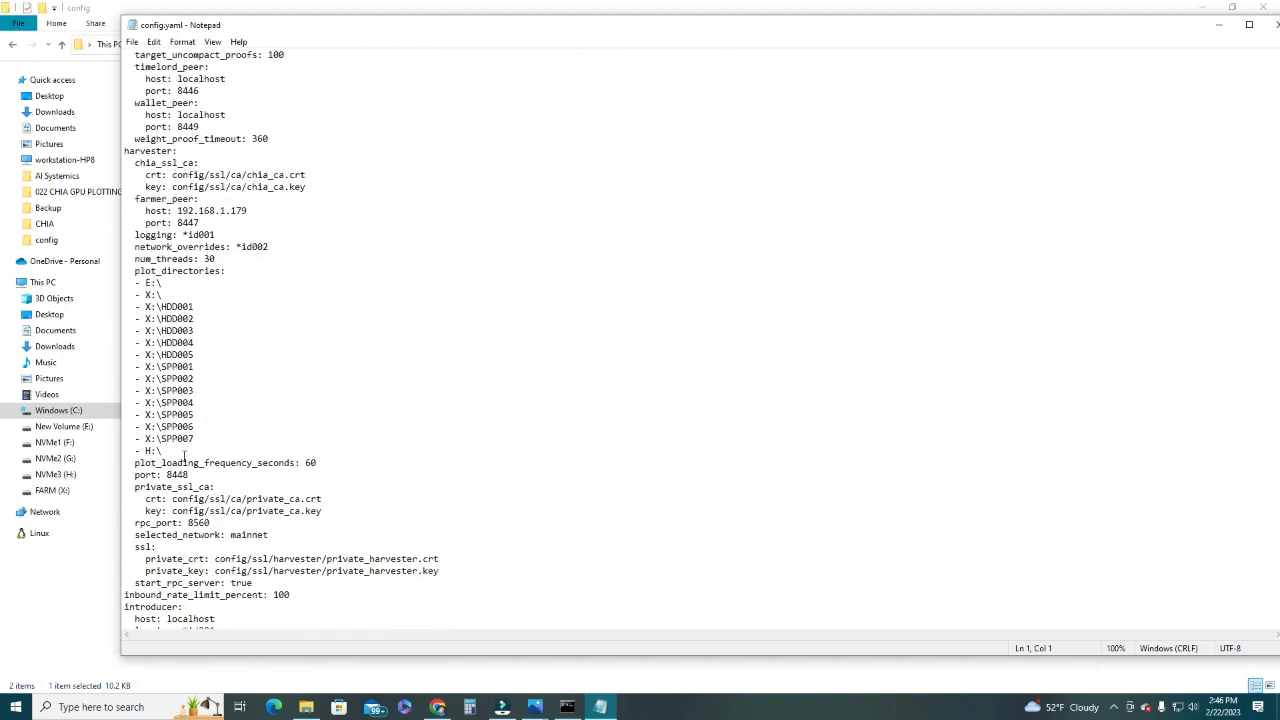
click(167, 450)
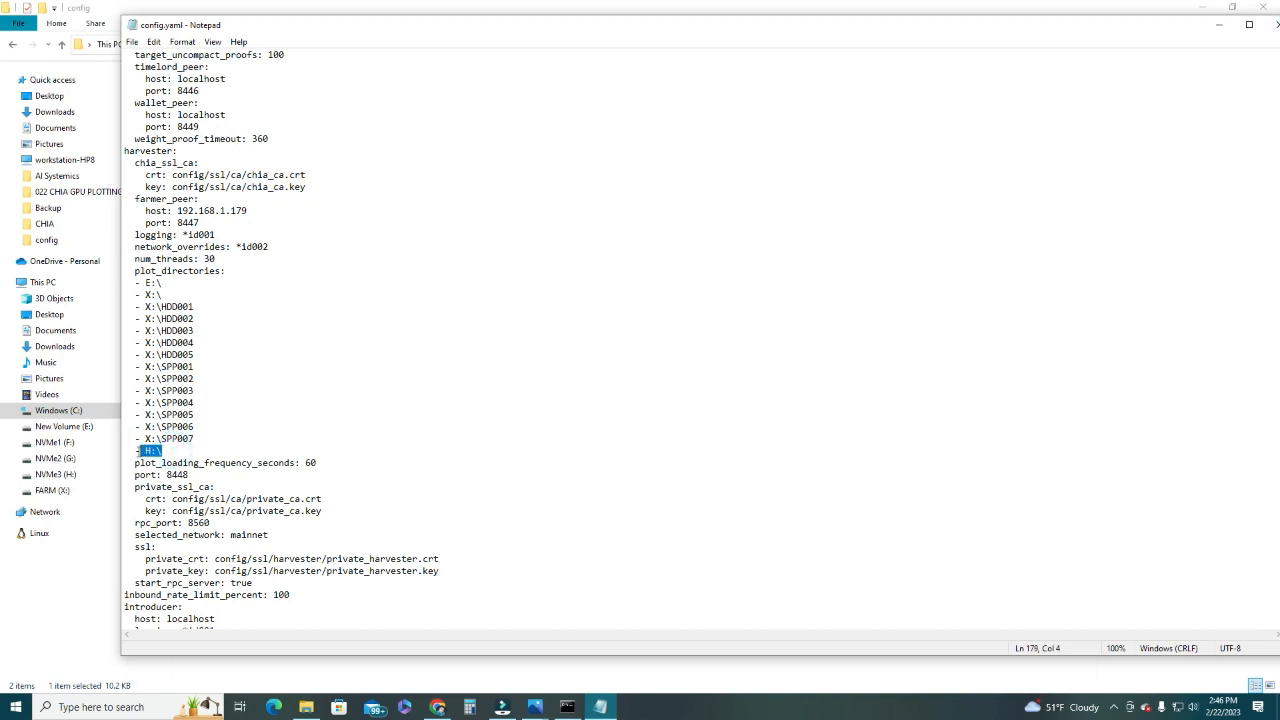
click(150, 450)
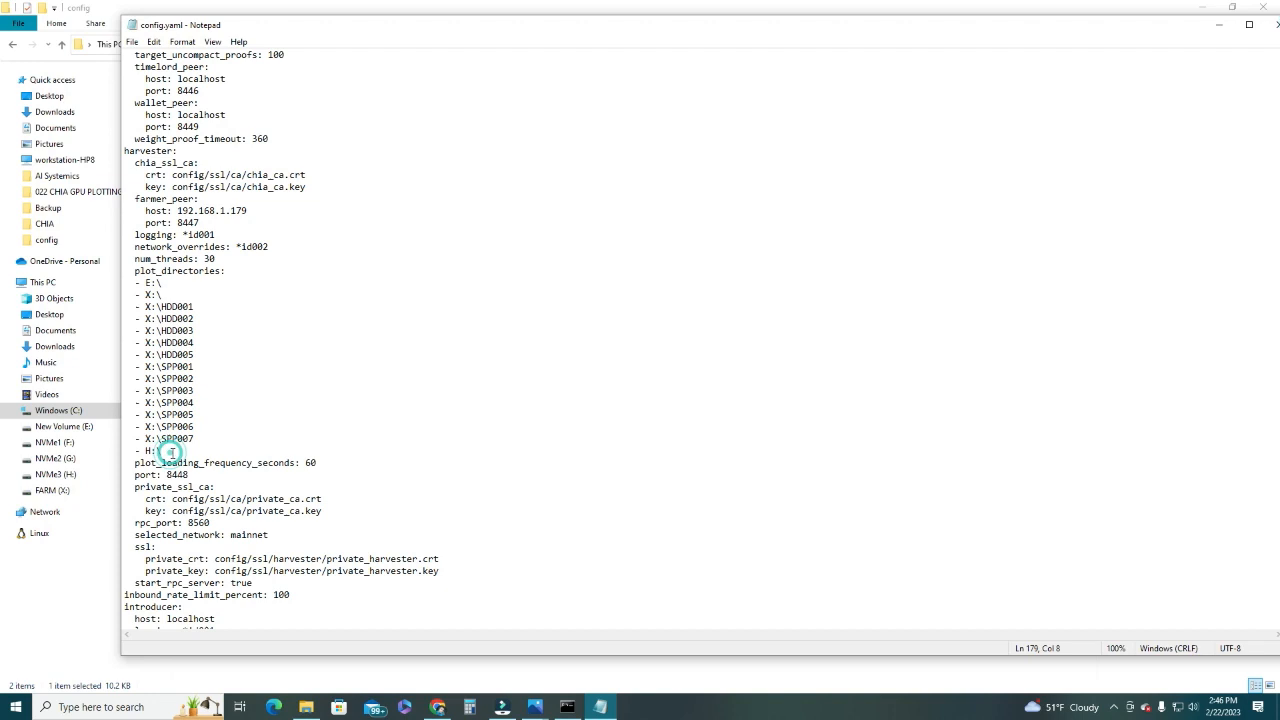
double_click(147, 450)
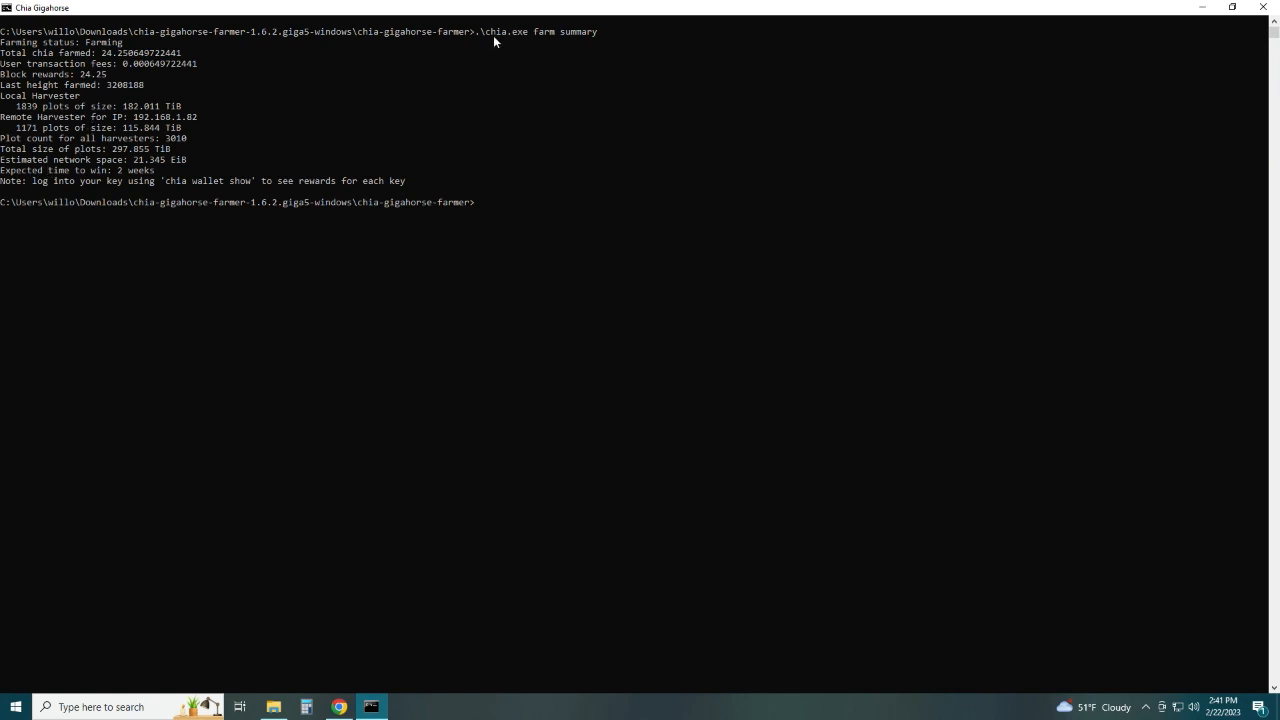
mouse_move(538, 46)
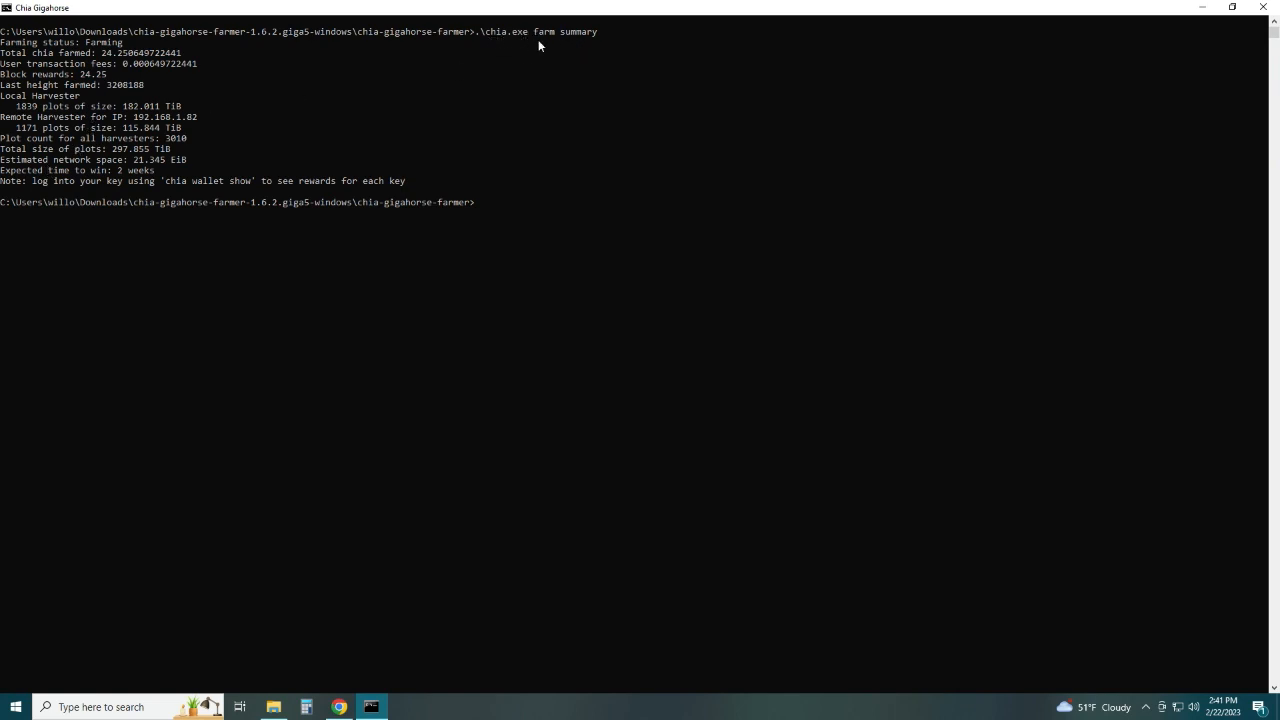
mouse_move(65, 53)
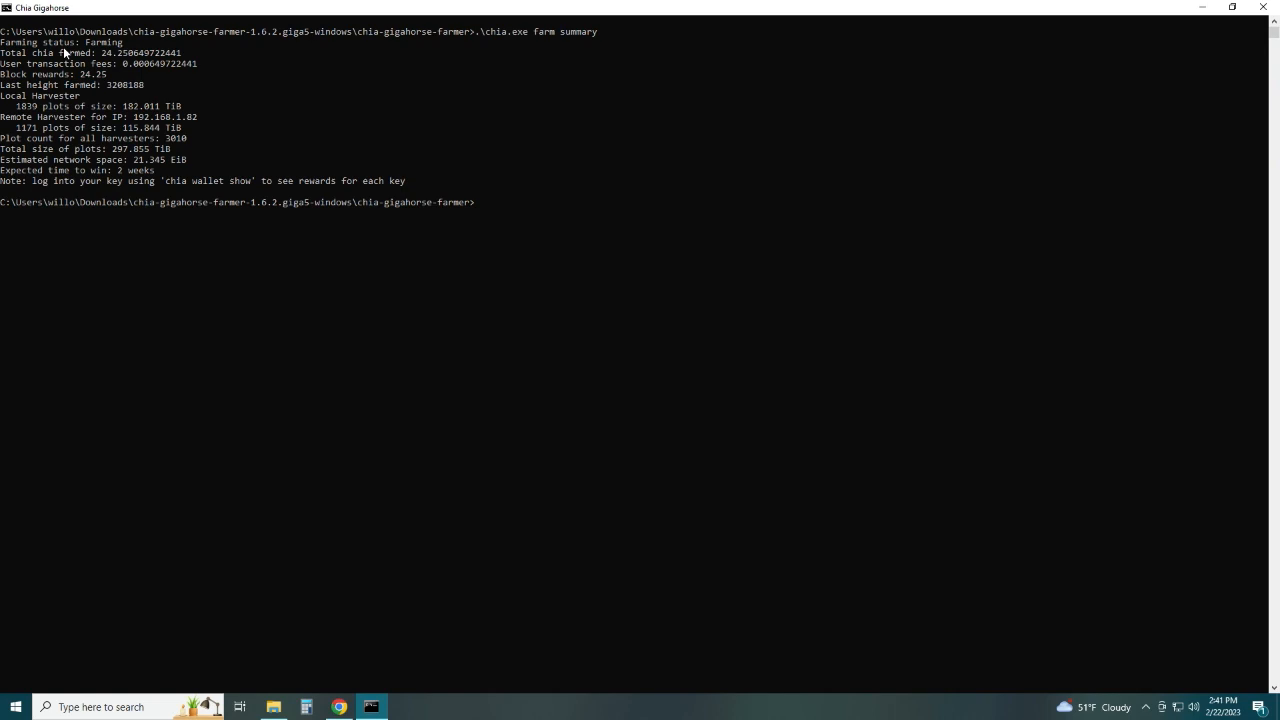
mouse_move(17, 138)
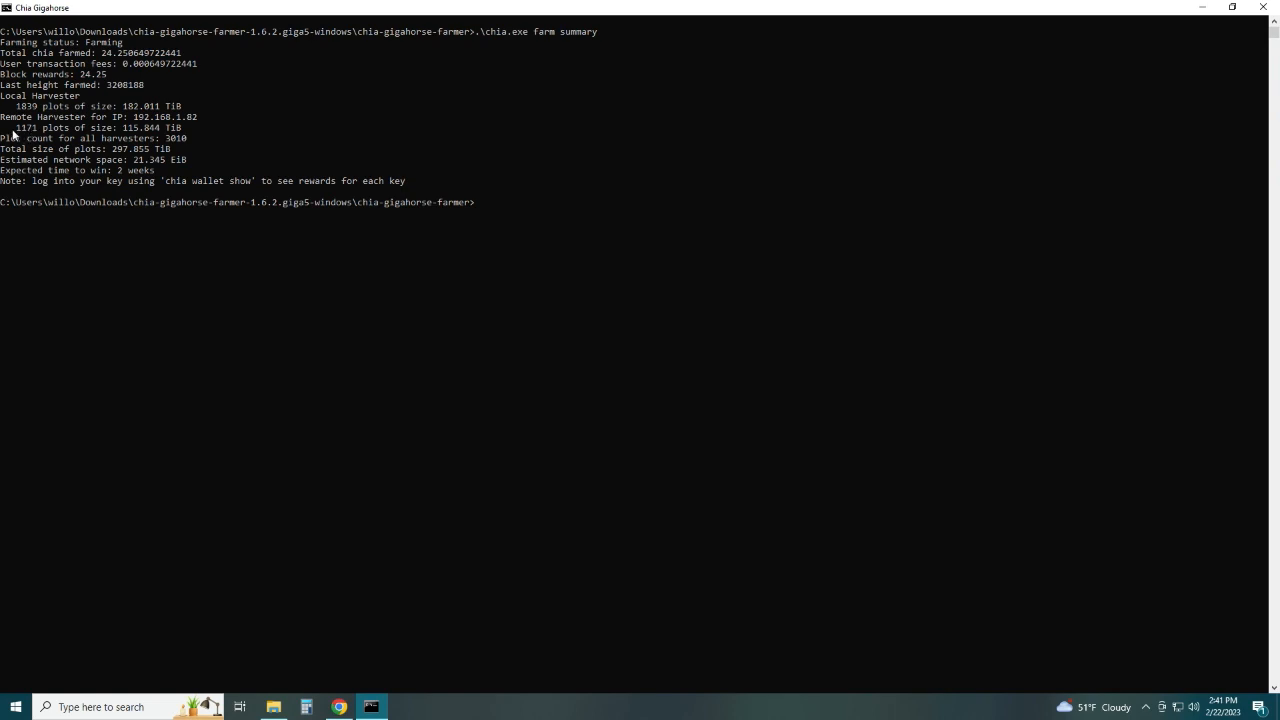
mouse_move(103, 136)
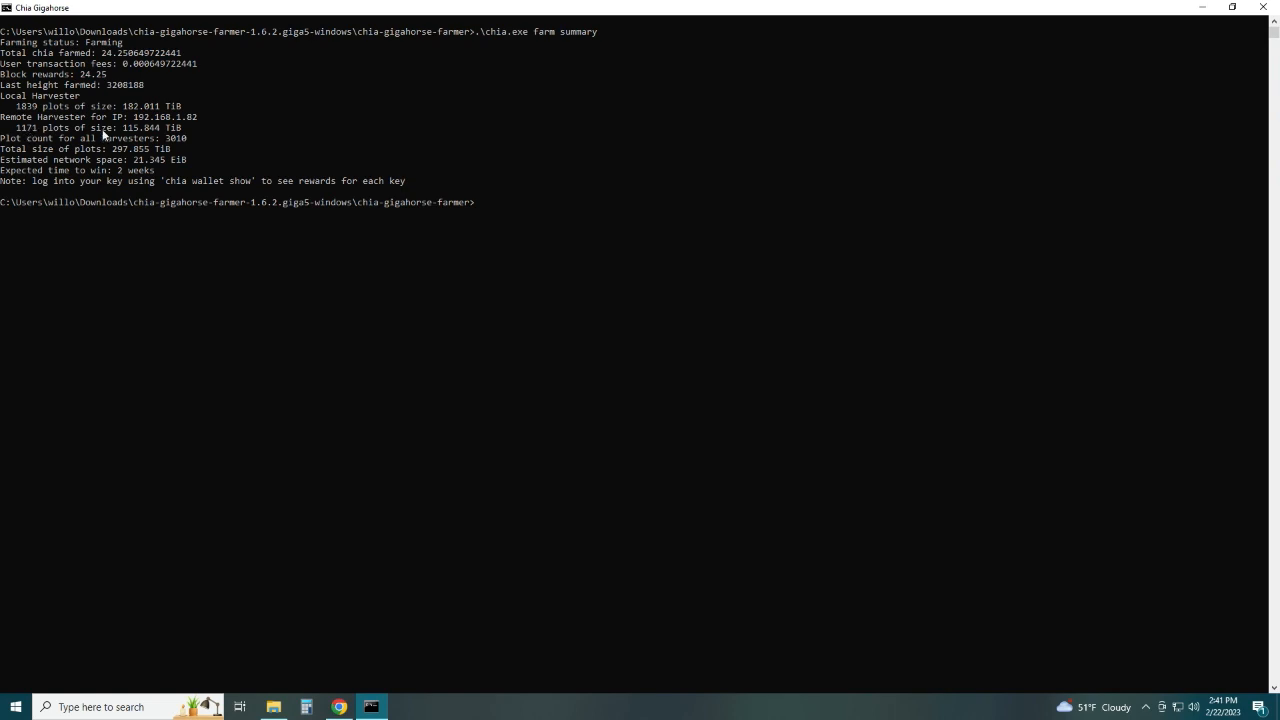
mouse_move(45, 131)
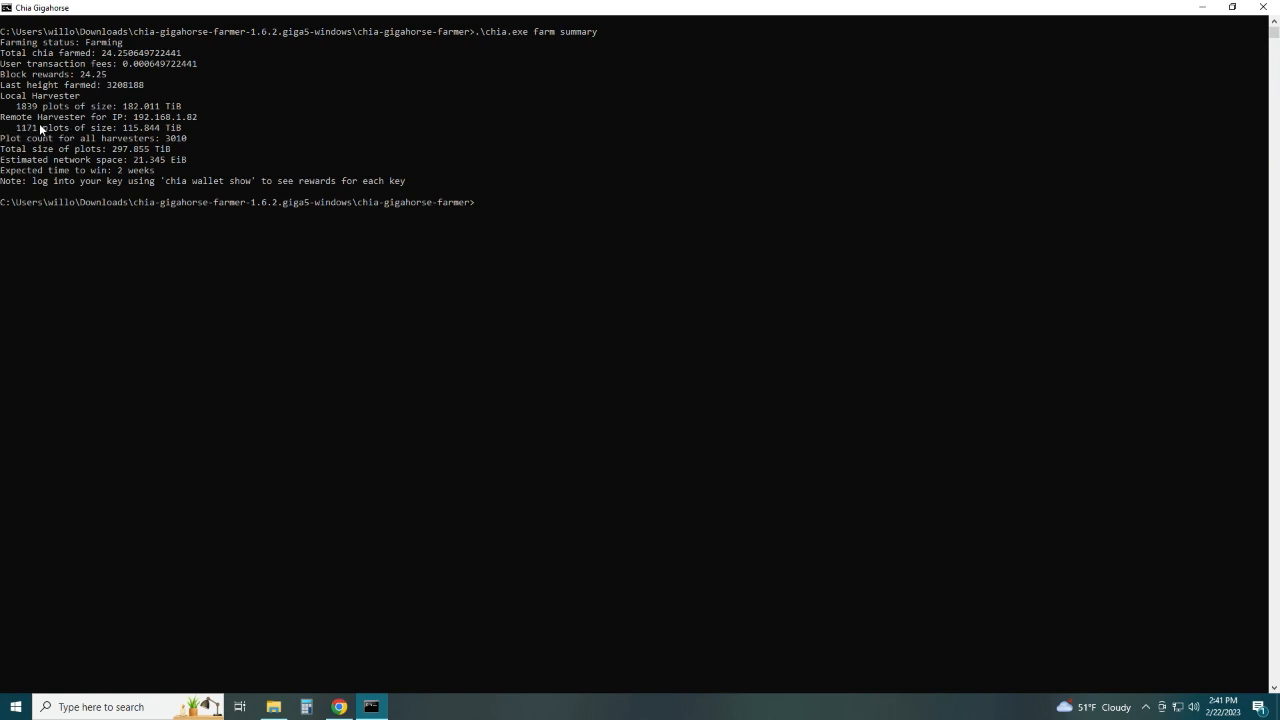
mouse_move(82, 138)
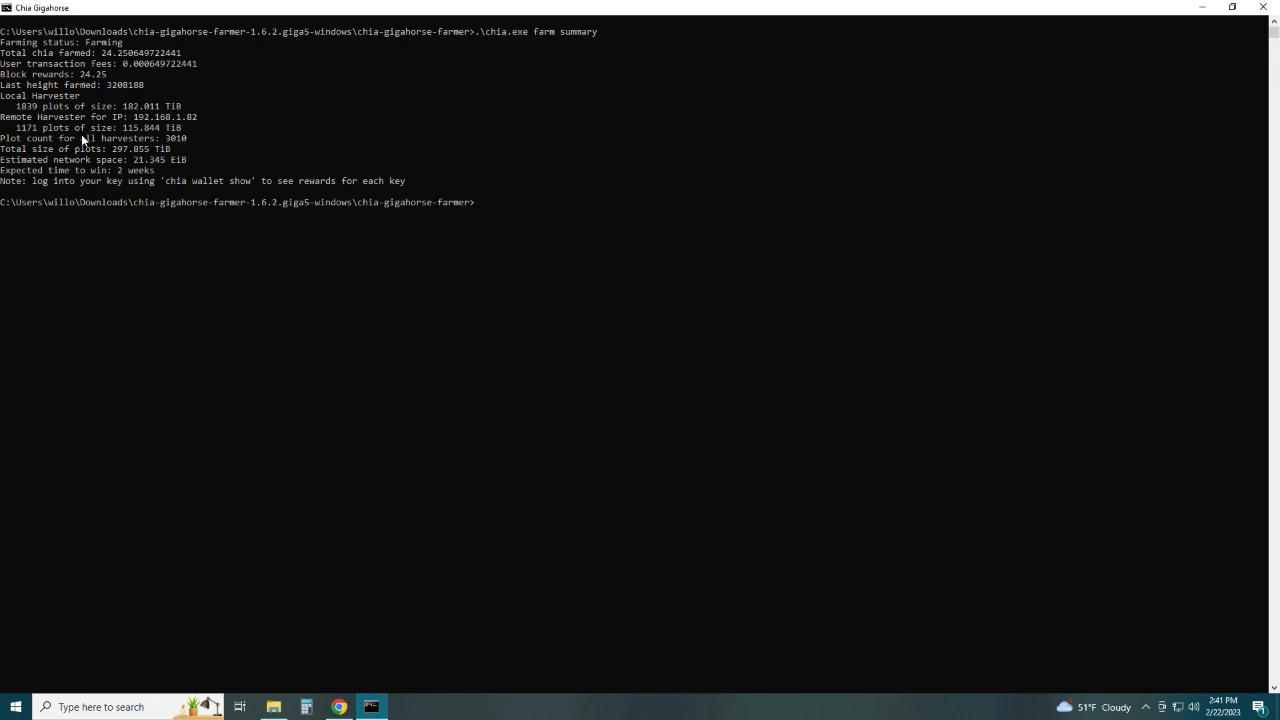
mouse_move(83, 140)
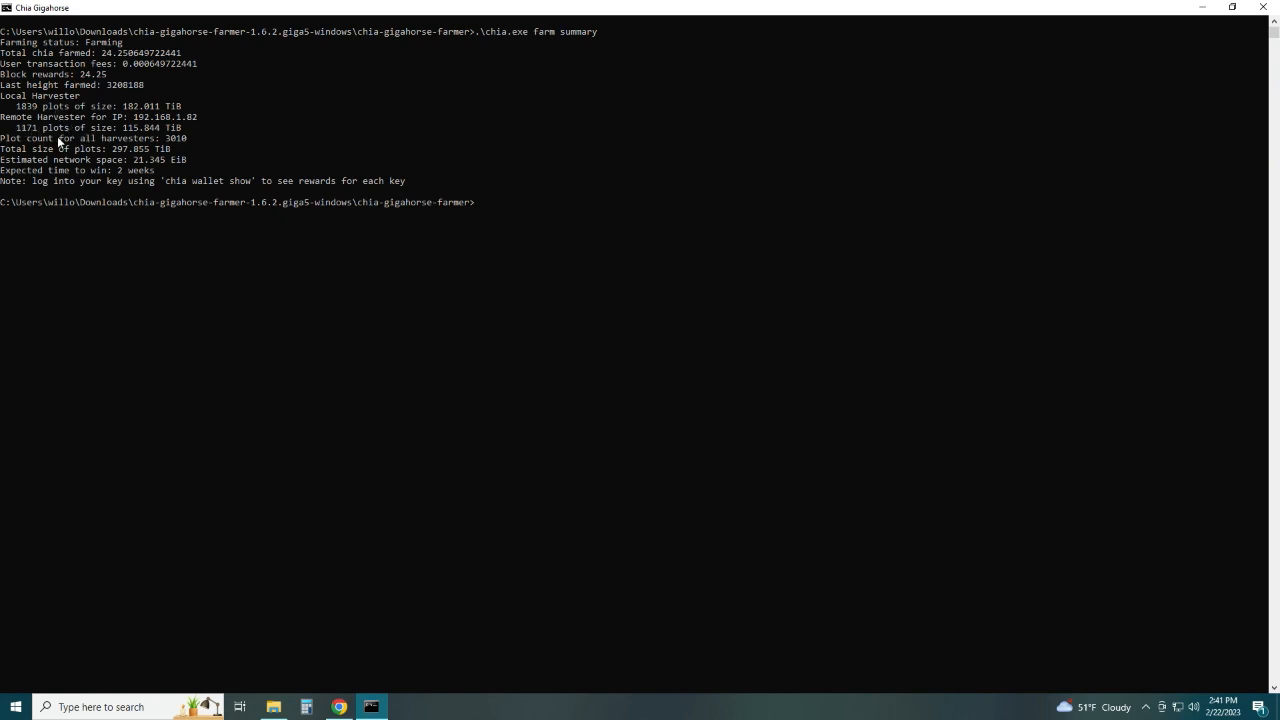
mouse_move(50, 133)
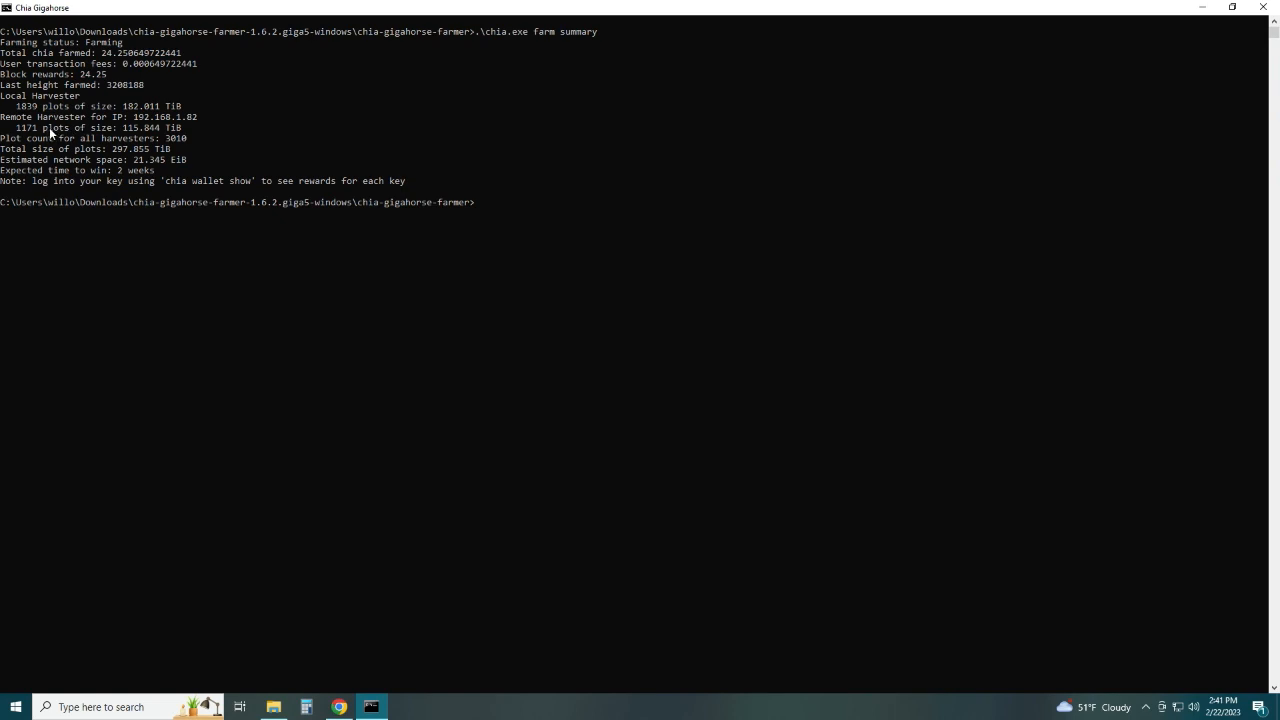
mouse_move(130, 135)
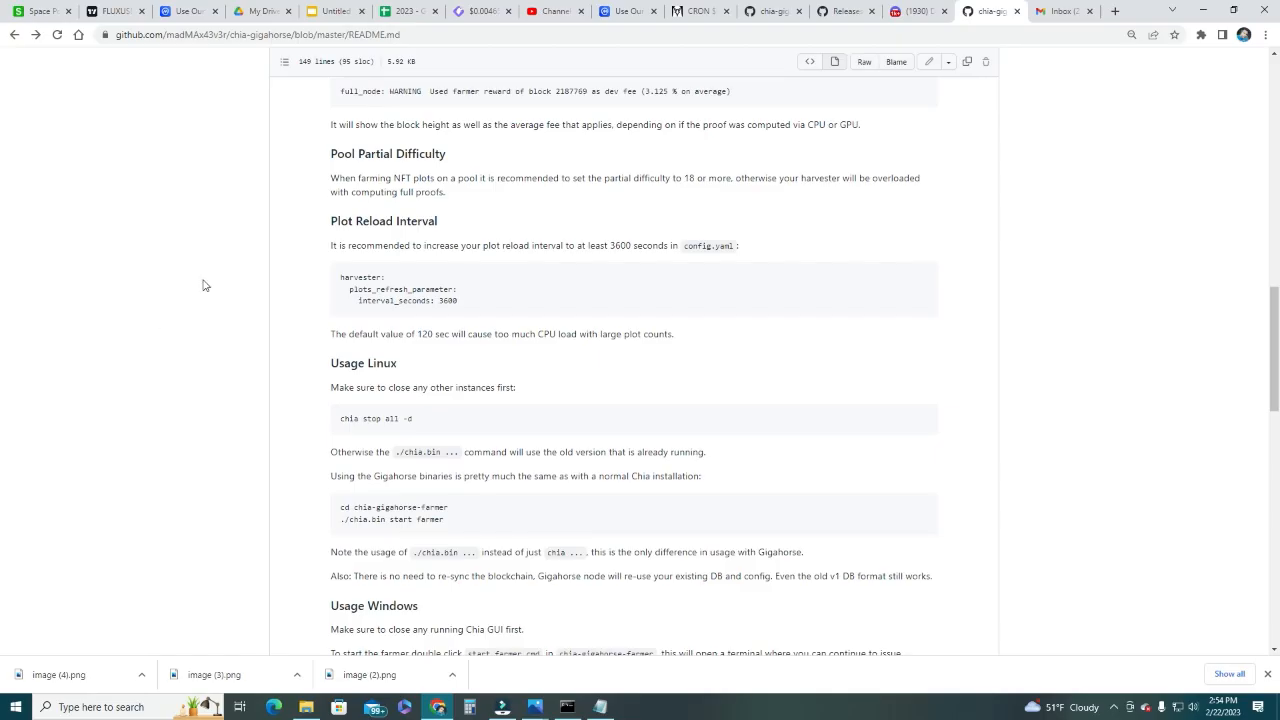
mouse_move(336, 162)
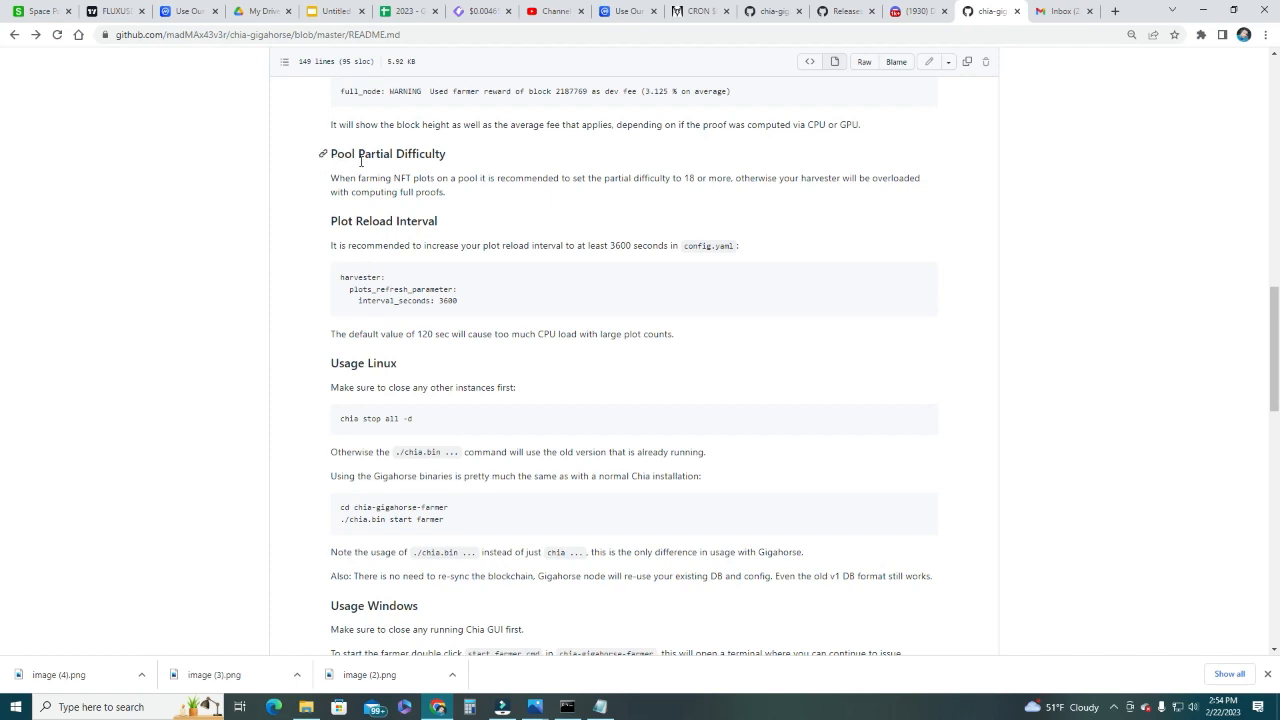
mouse_move(565, 178)
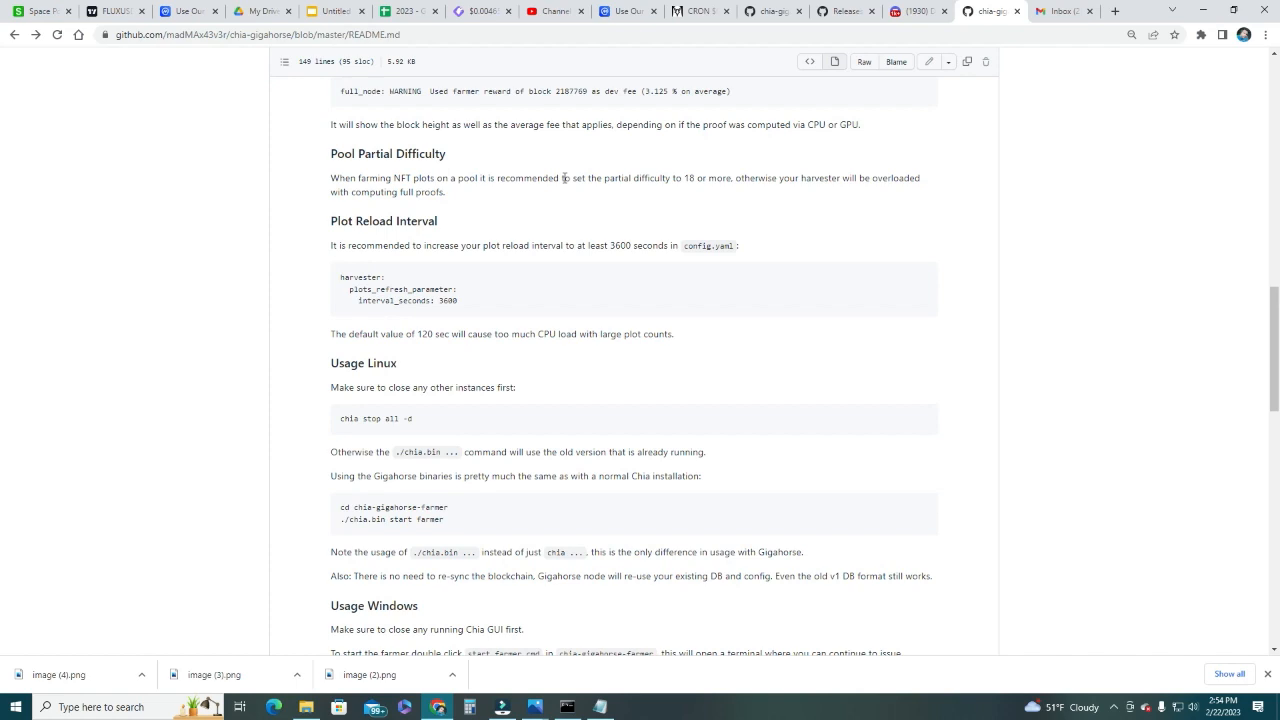
mouse_move(688, 181)
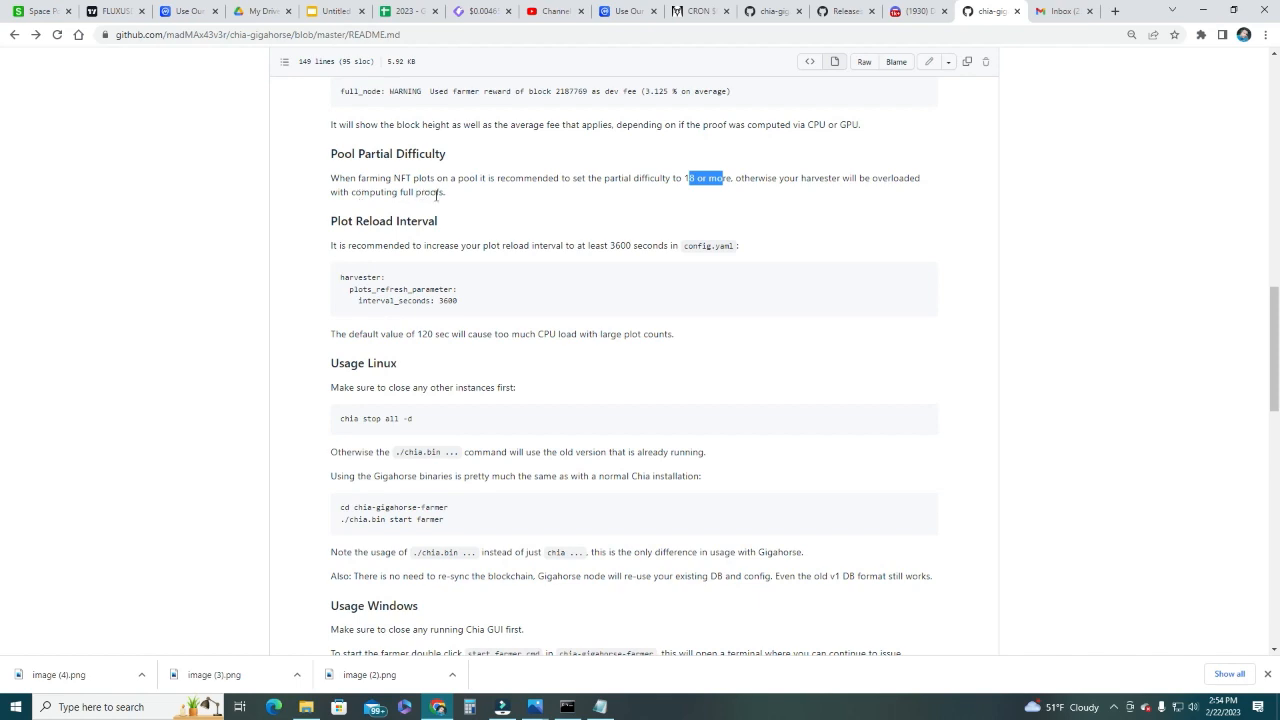
mouse_move(373, 243)
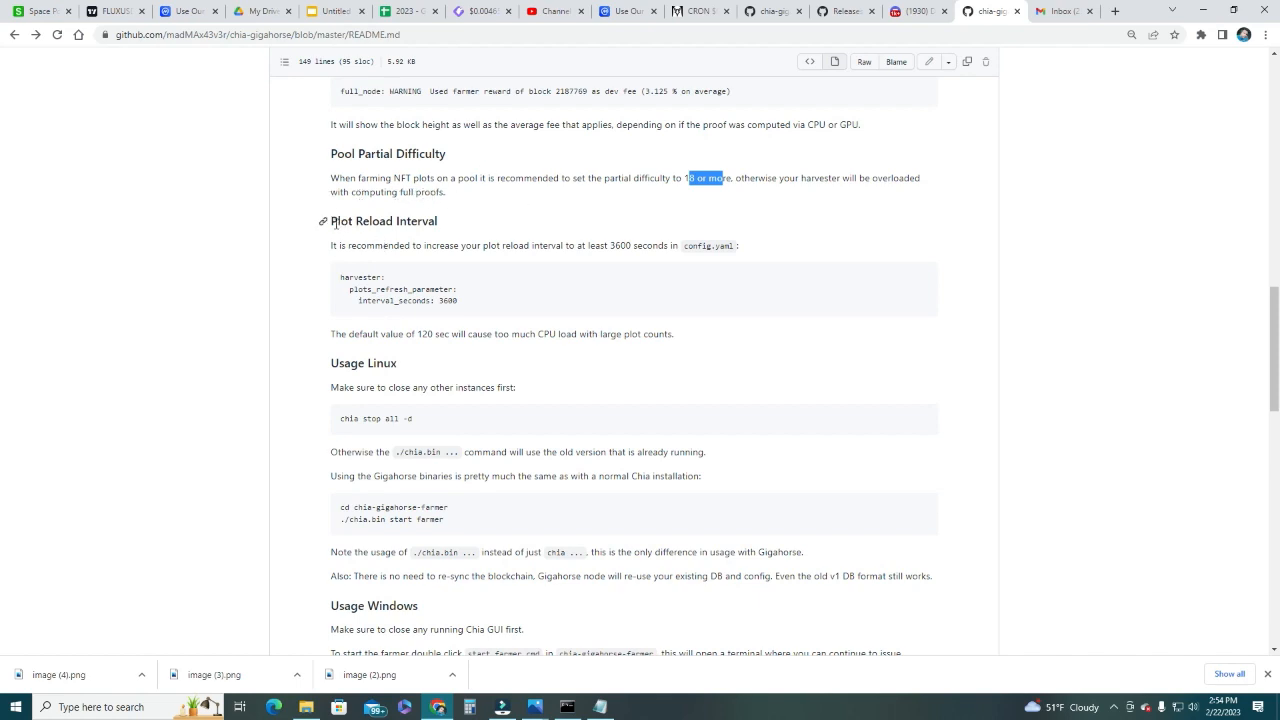
mouse_move(402, 278)
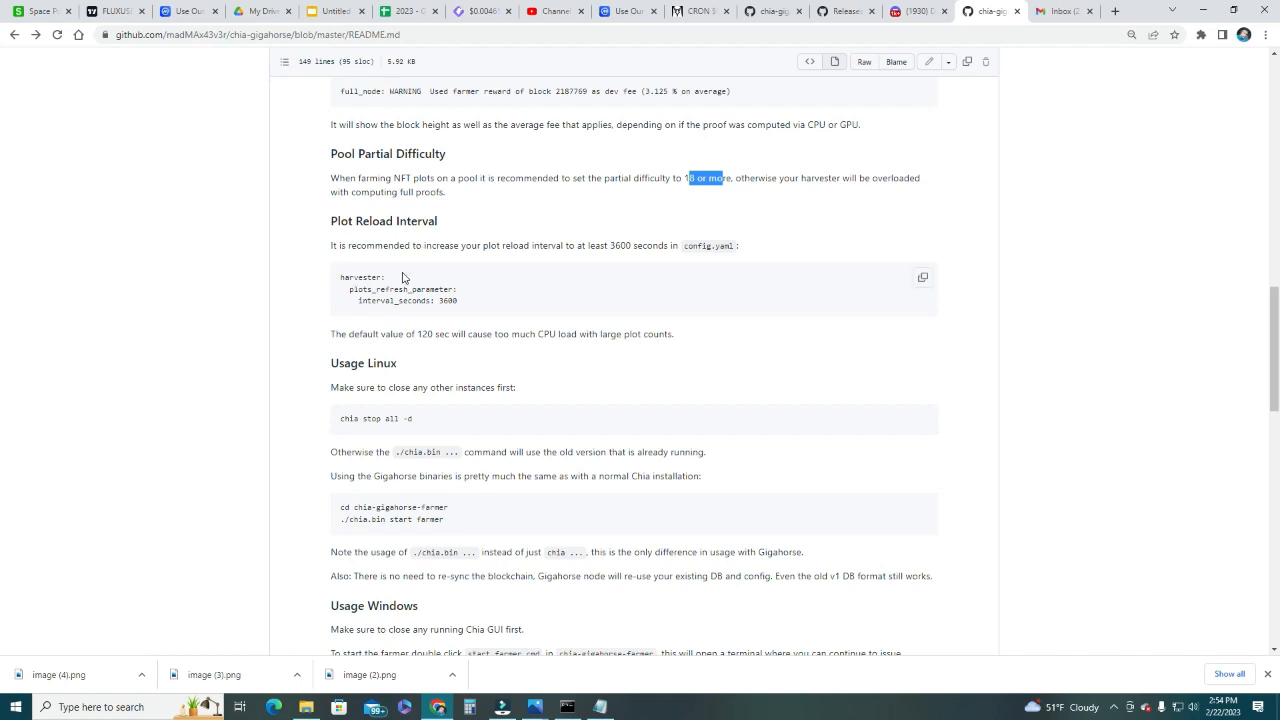
double_click(707, 245)
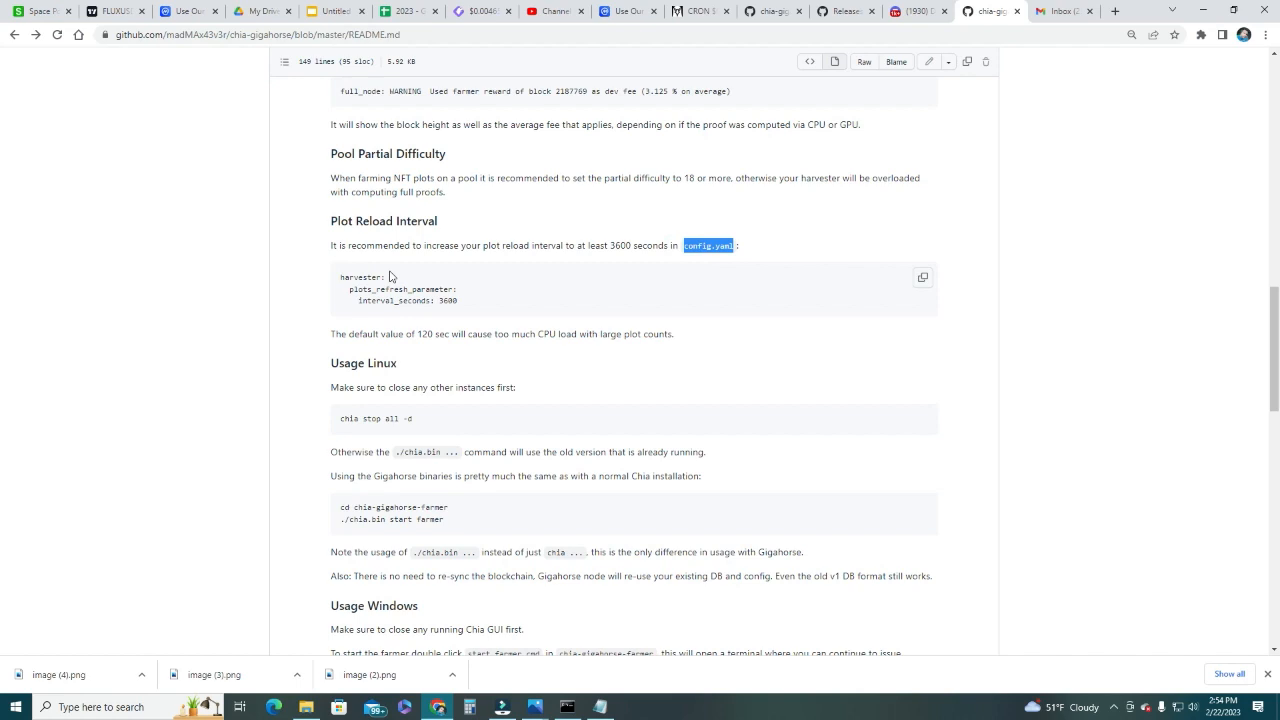
double_click(357, 277)
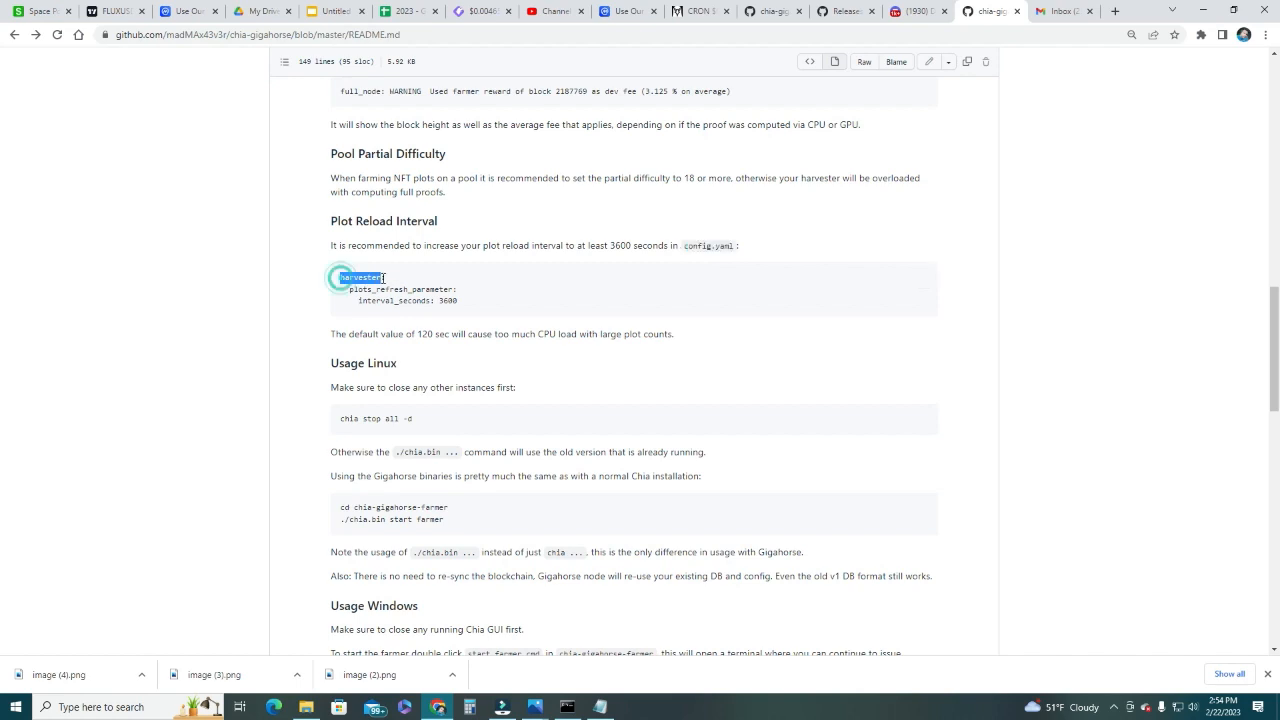
double_click(400, 289)
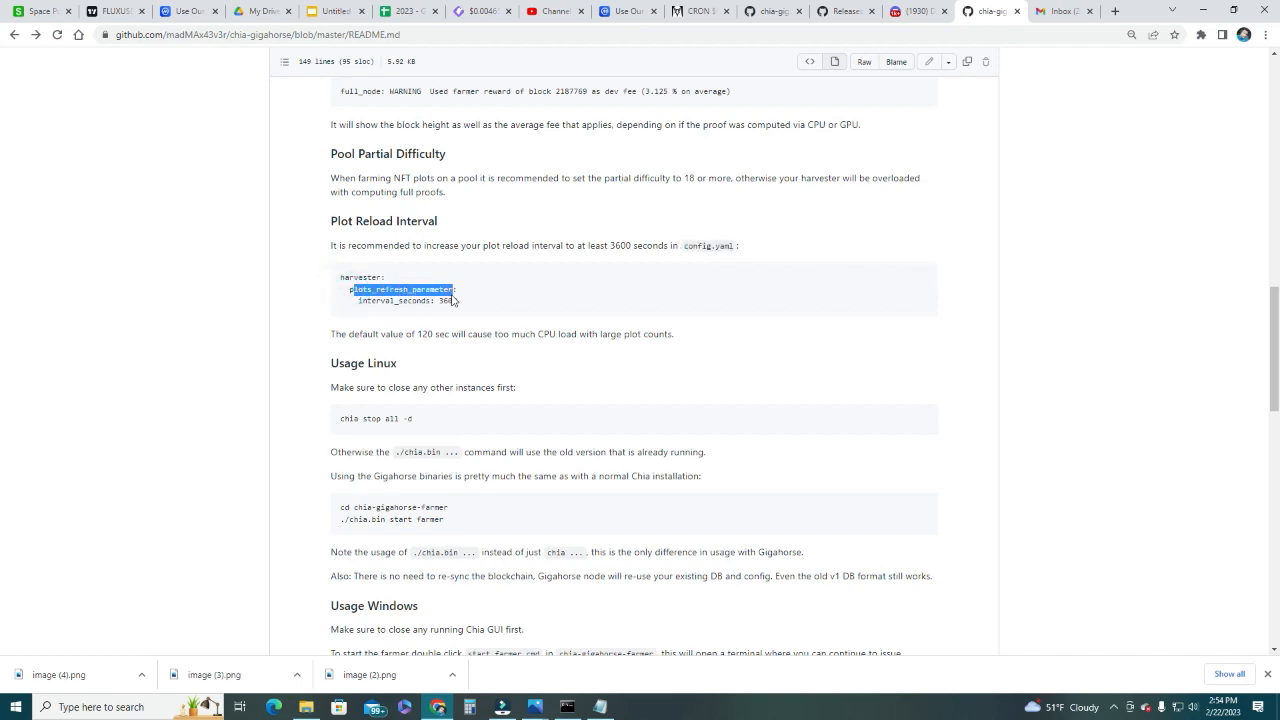
double_click(447, 301)
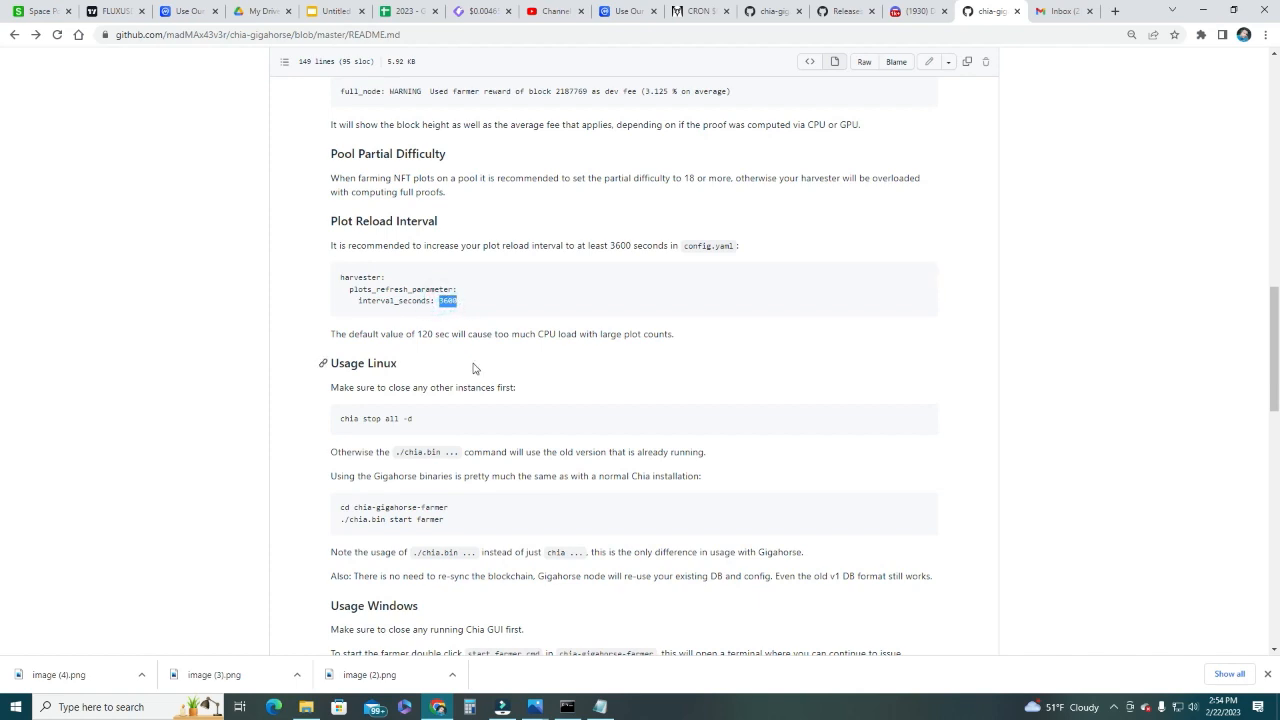
mouse_move(352, 336)
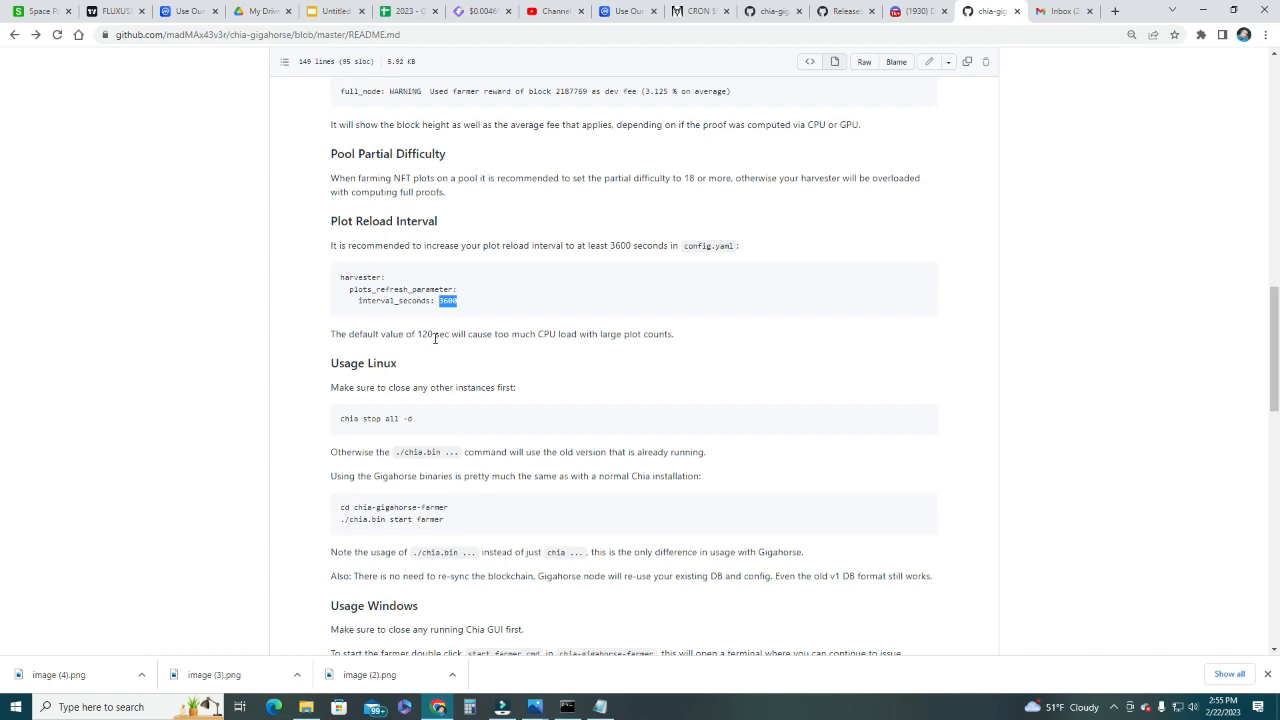
mouse_move(565, 335)
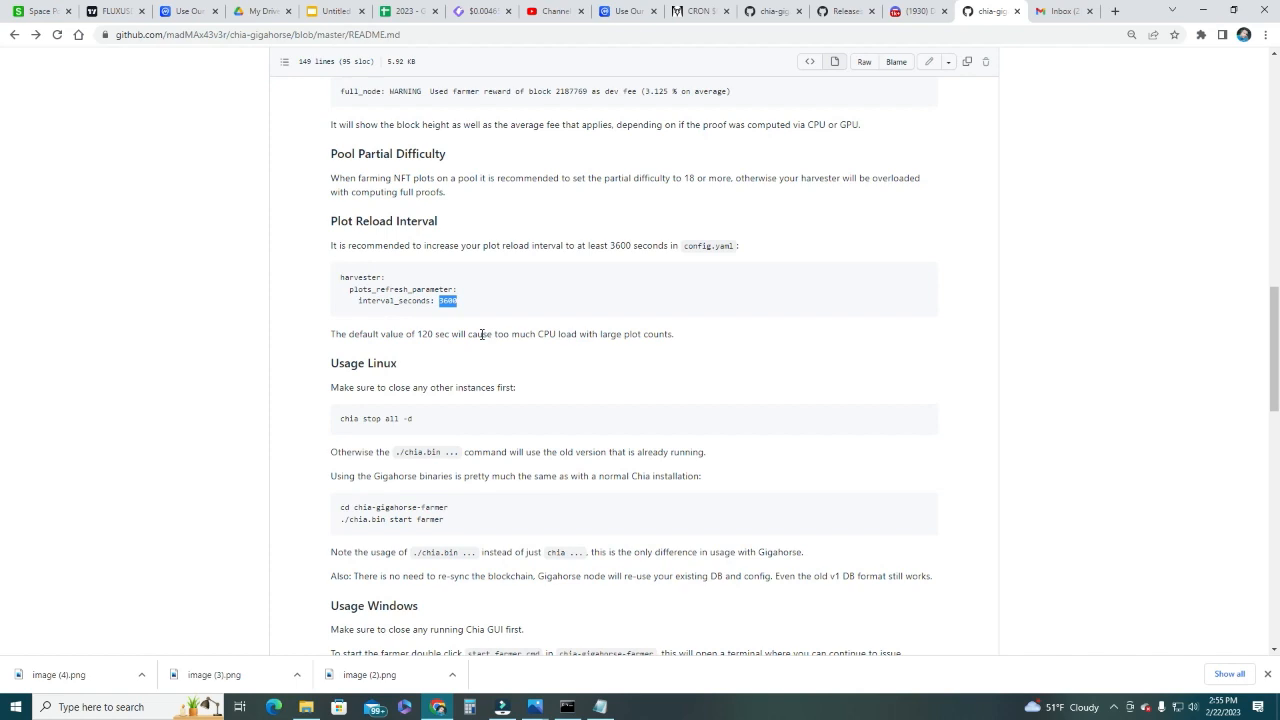
scroll(down, 3)
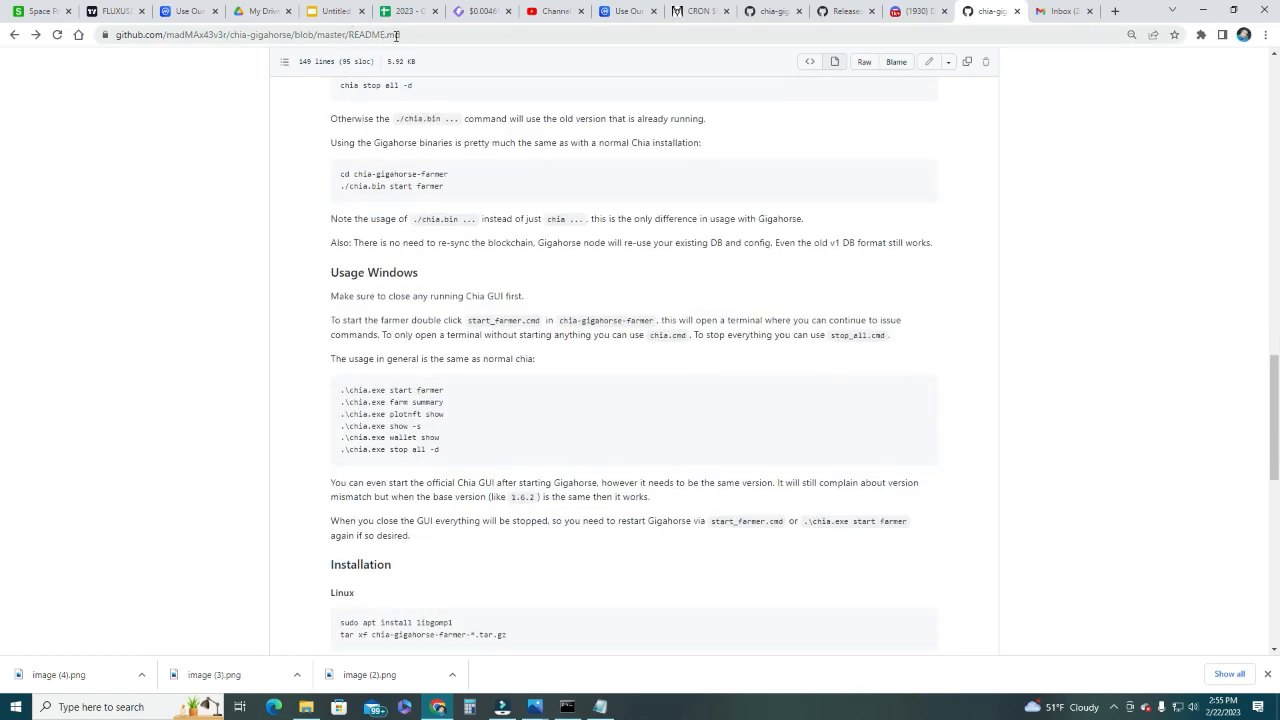
mouse_move(411, 451)
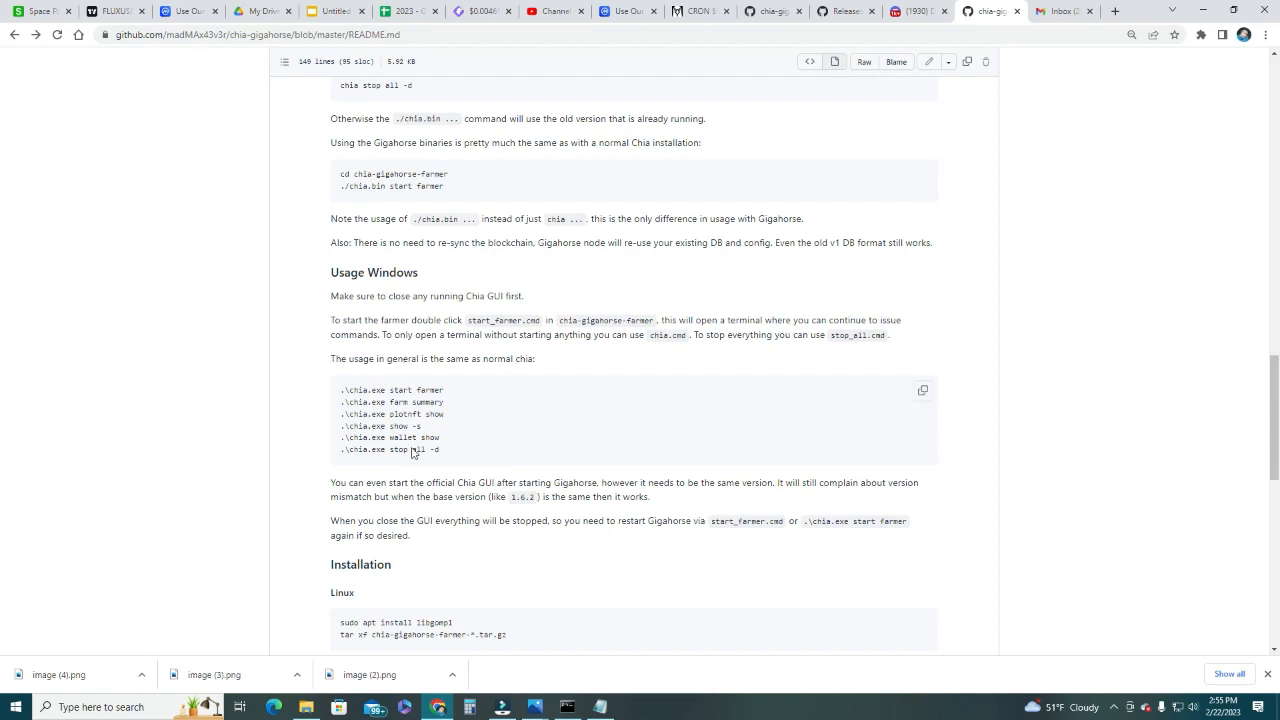
double_click(417, 390)
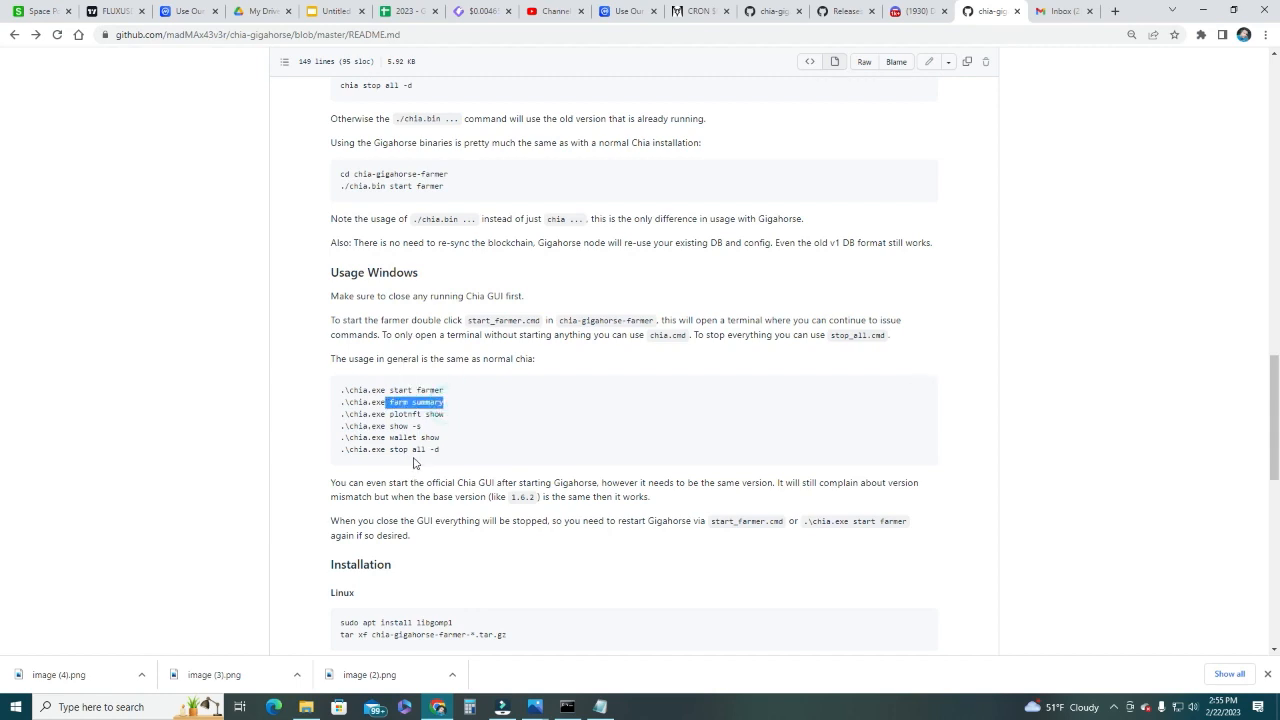
scroll(down, 3)
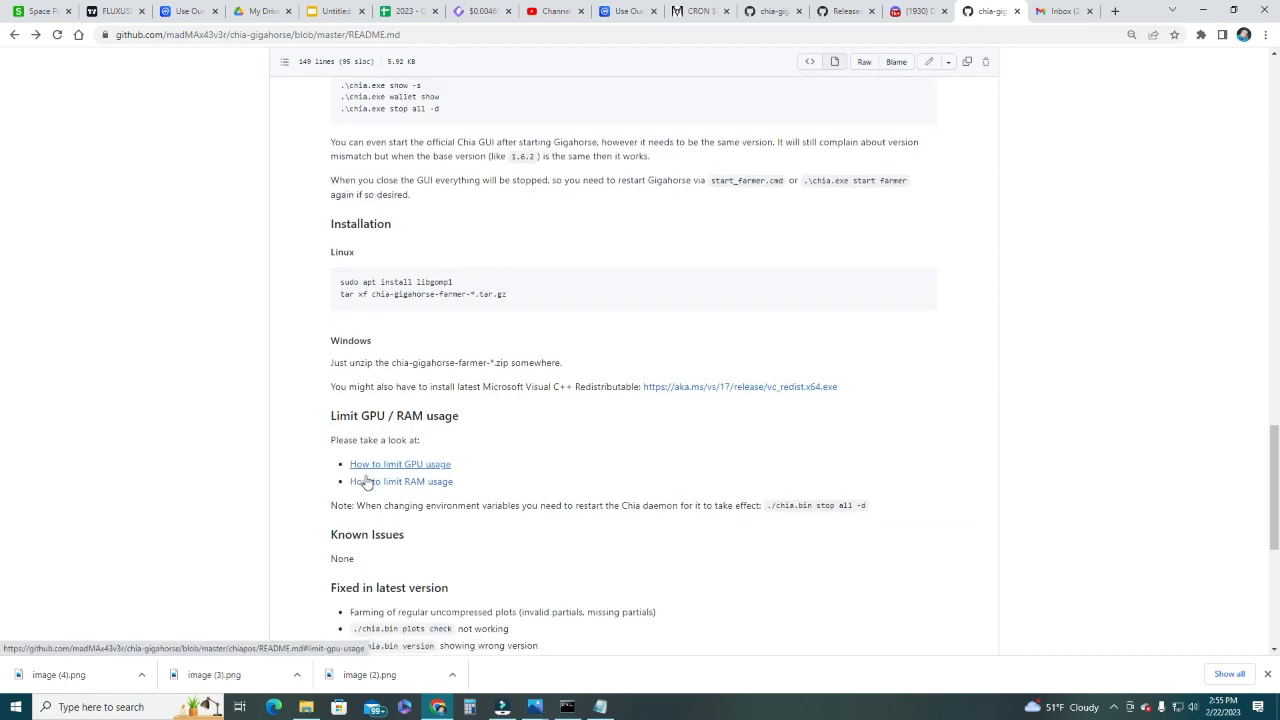
scroll(down, 3)
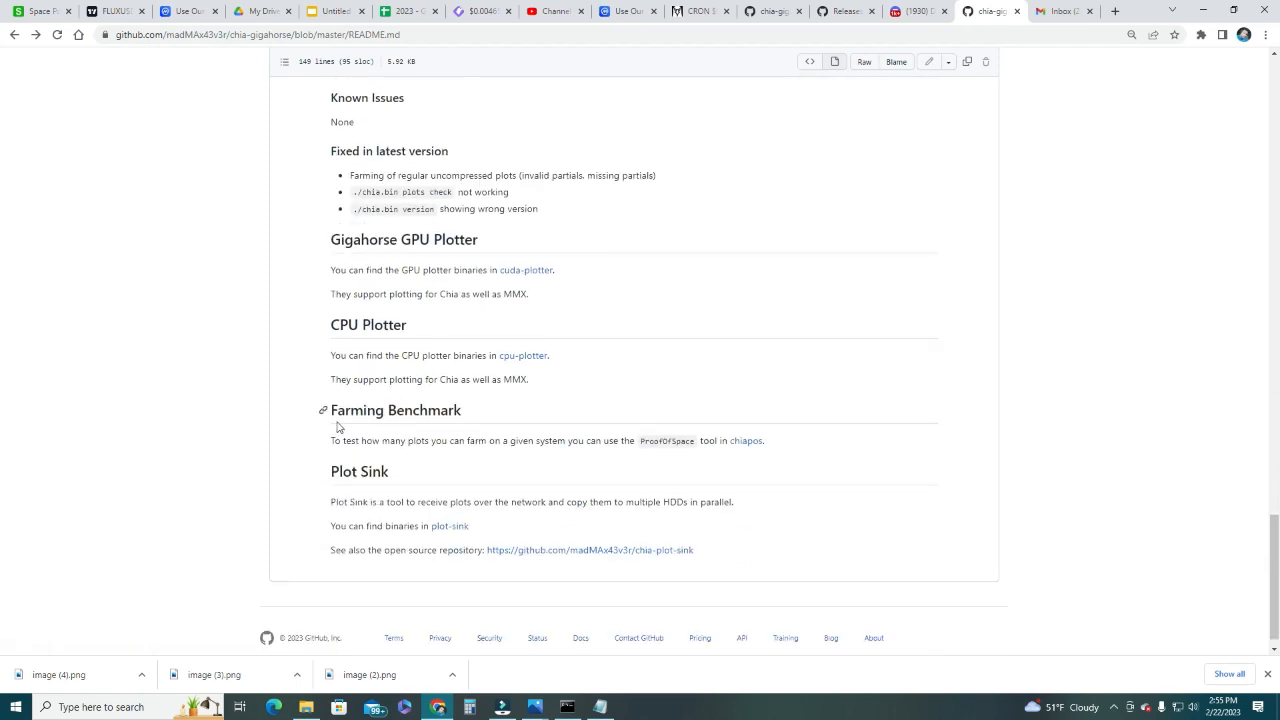
mouse_move(375, 444)
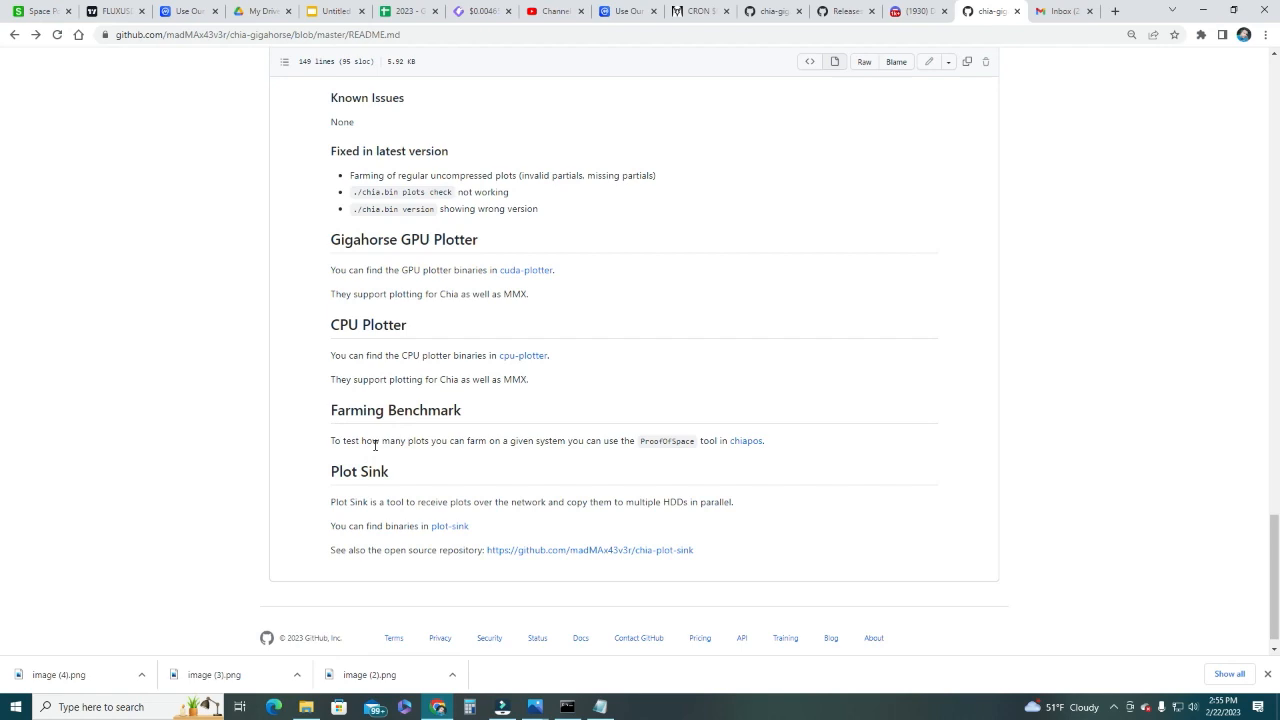
mouse_move(553, 445)
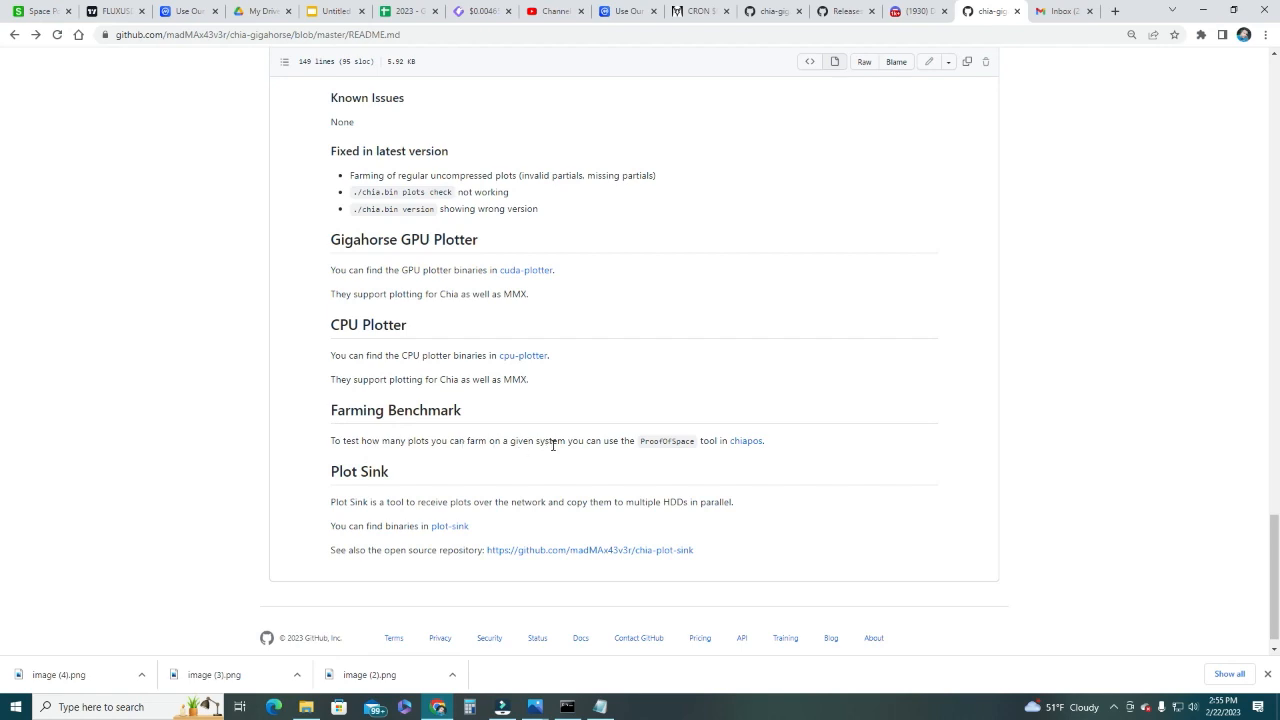
mouse_move(723, 445)
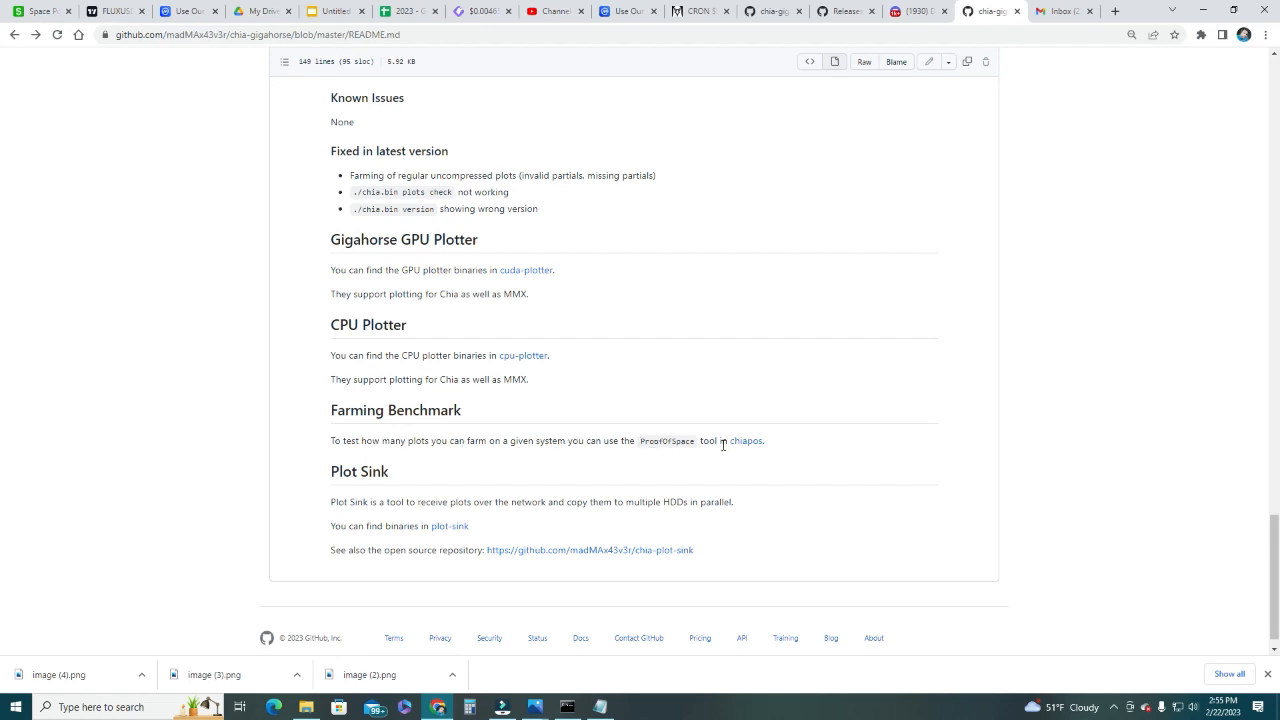
Step: Open chiapos and read its Limit GPU usage, Limit RAM usage and Checking plots sections
click(746, 441)
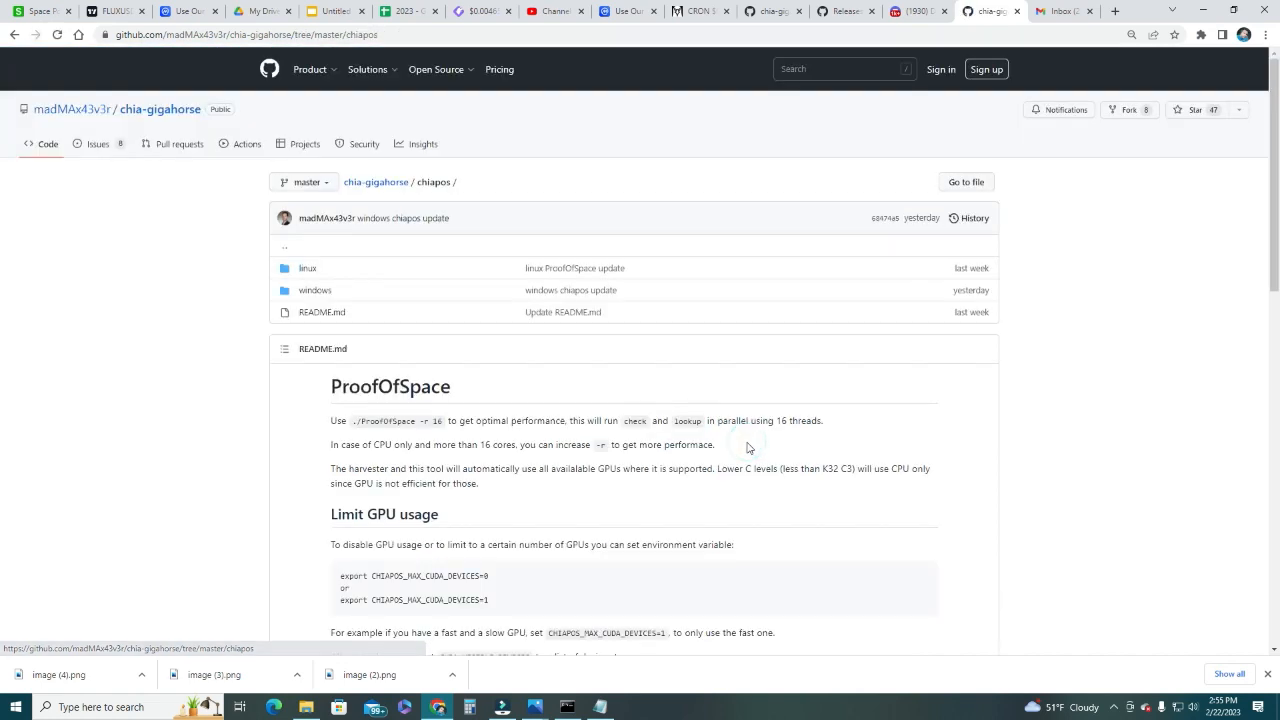
mouse_move(315, 290)
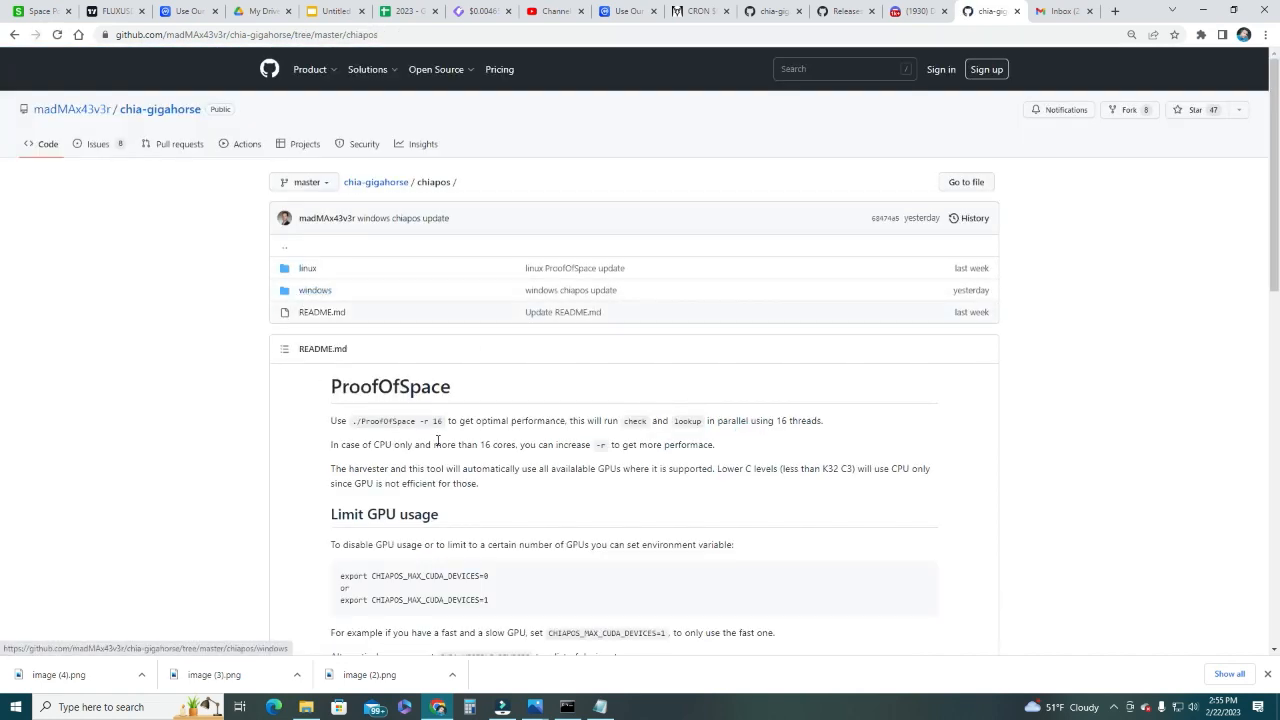
scroll(down, 3)
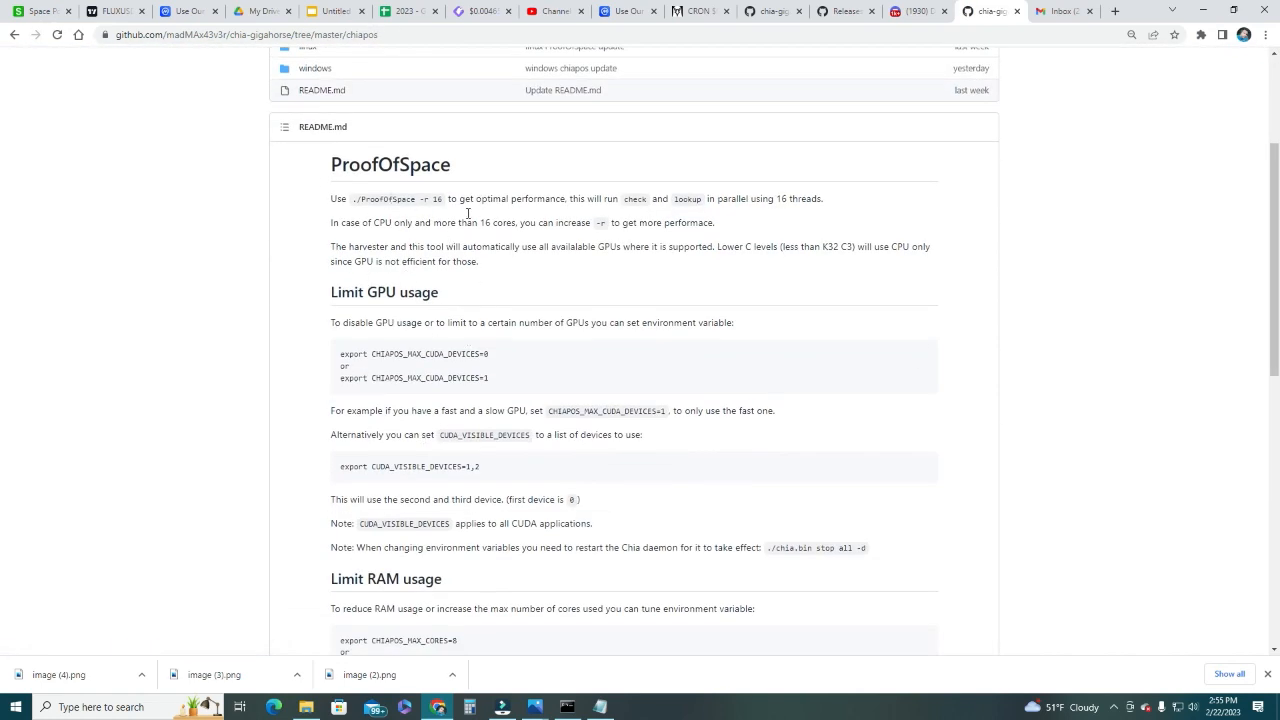
mouse_move(340, 346)
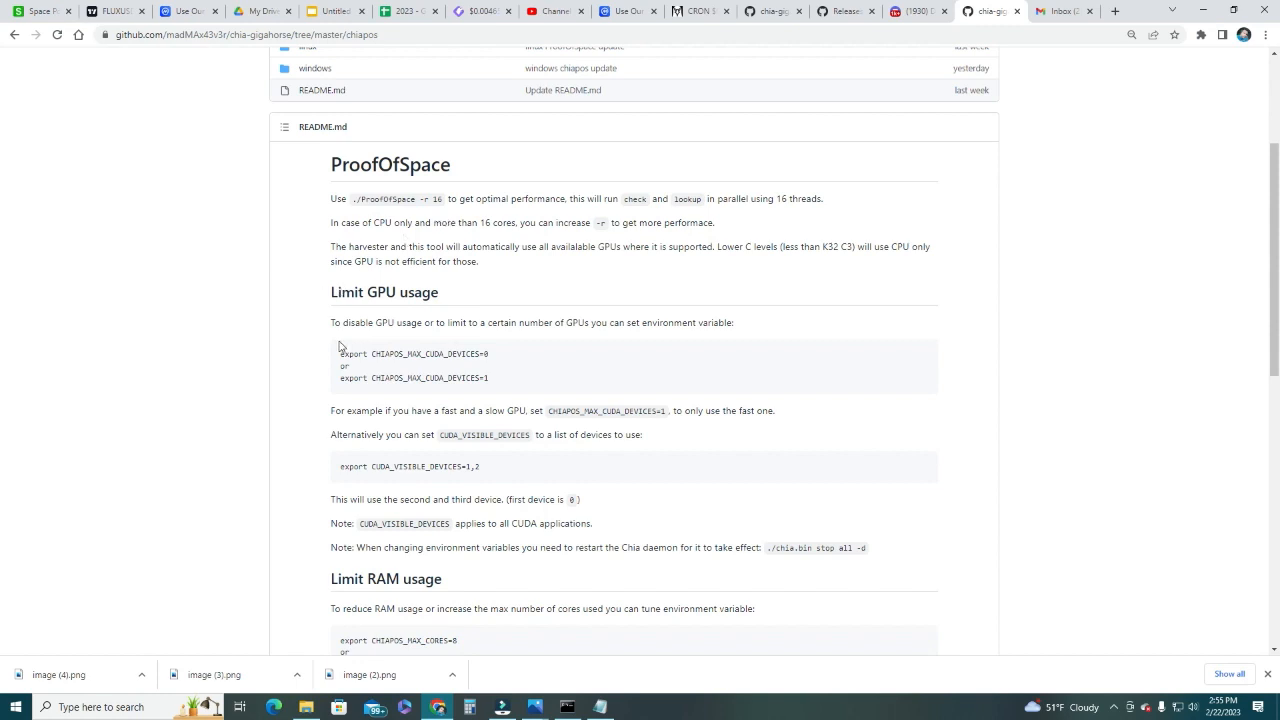
double_click(384, 291)
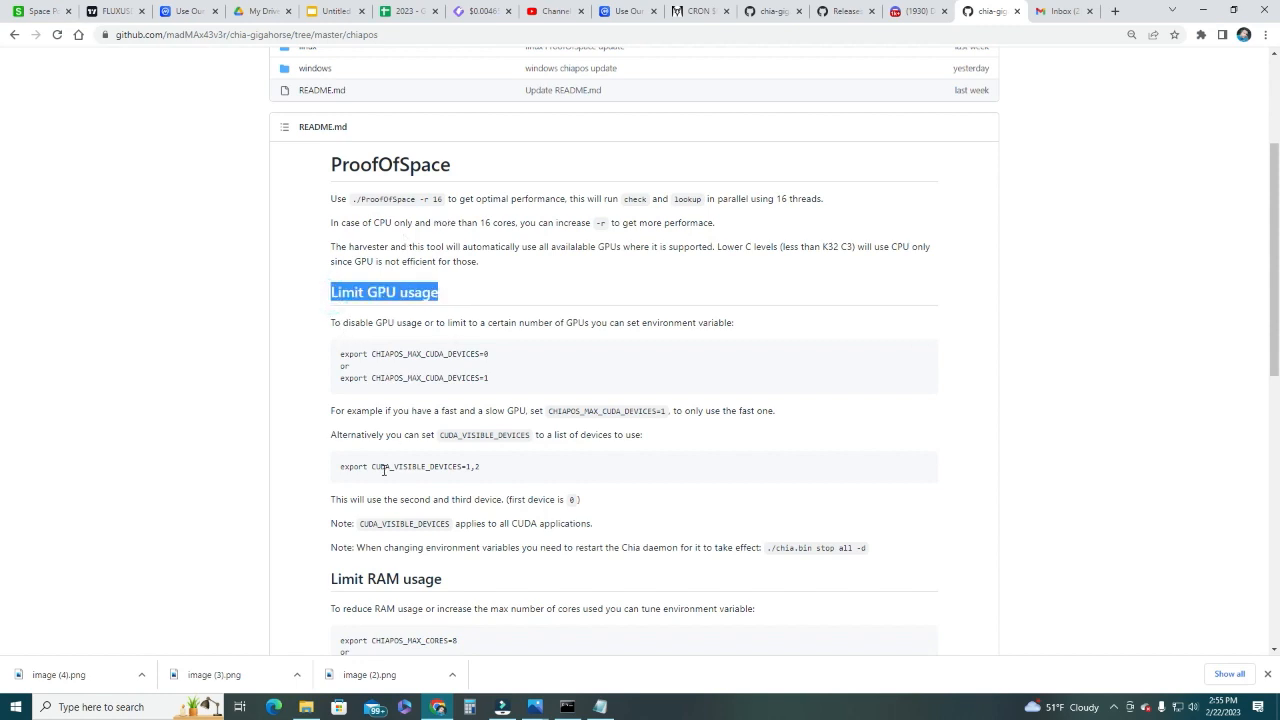
scroll(down, 3)
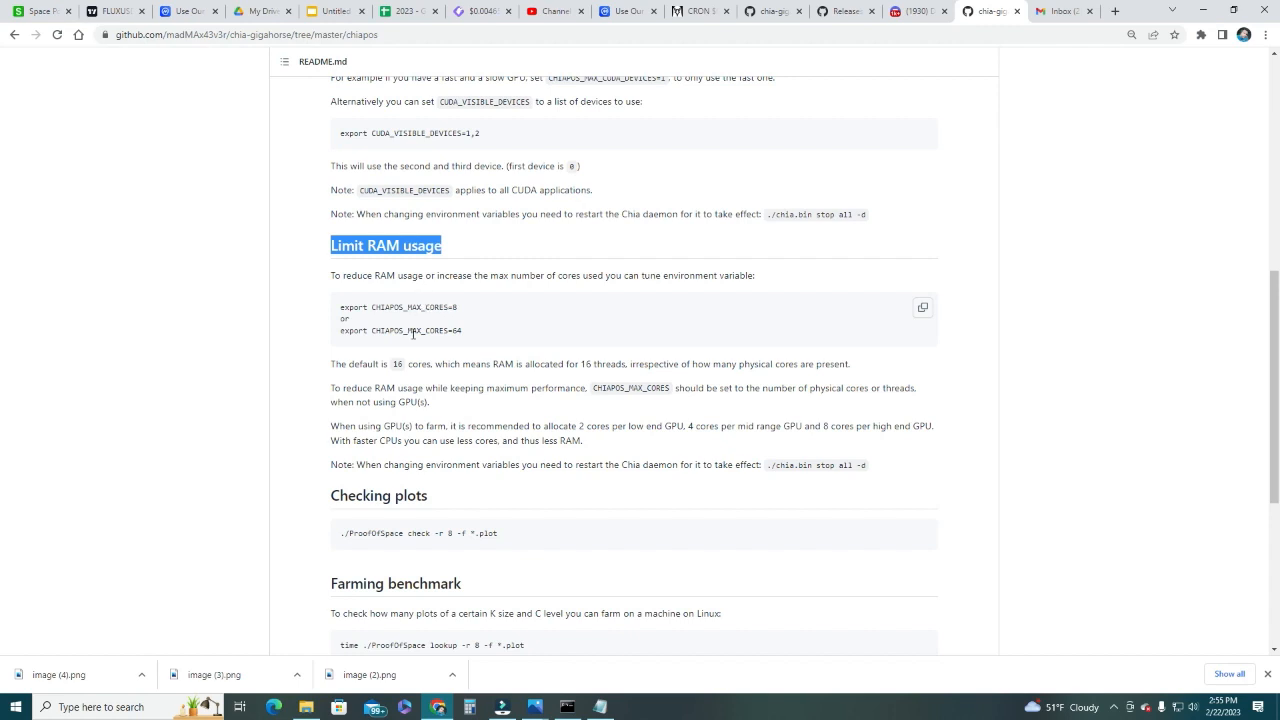
mouse_move(440, 466)
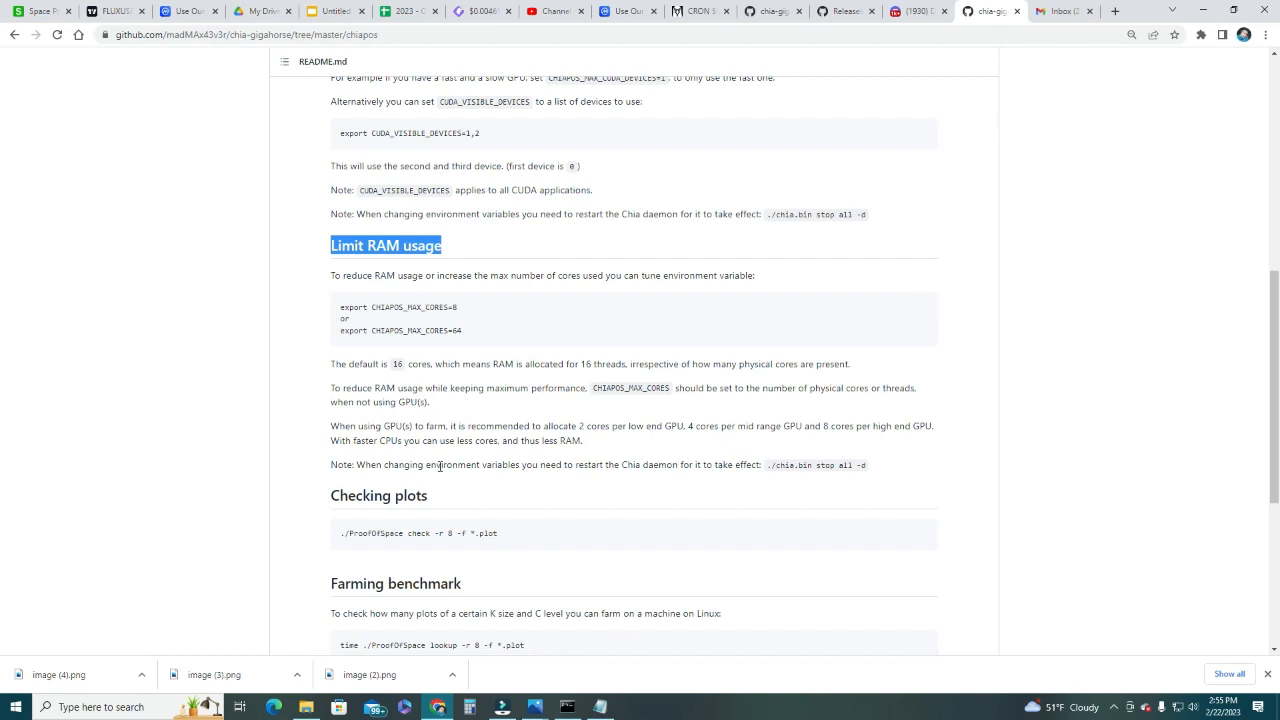
scroll(down, 3)
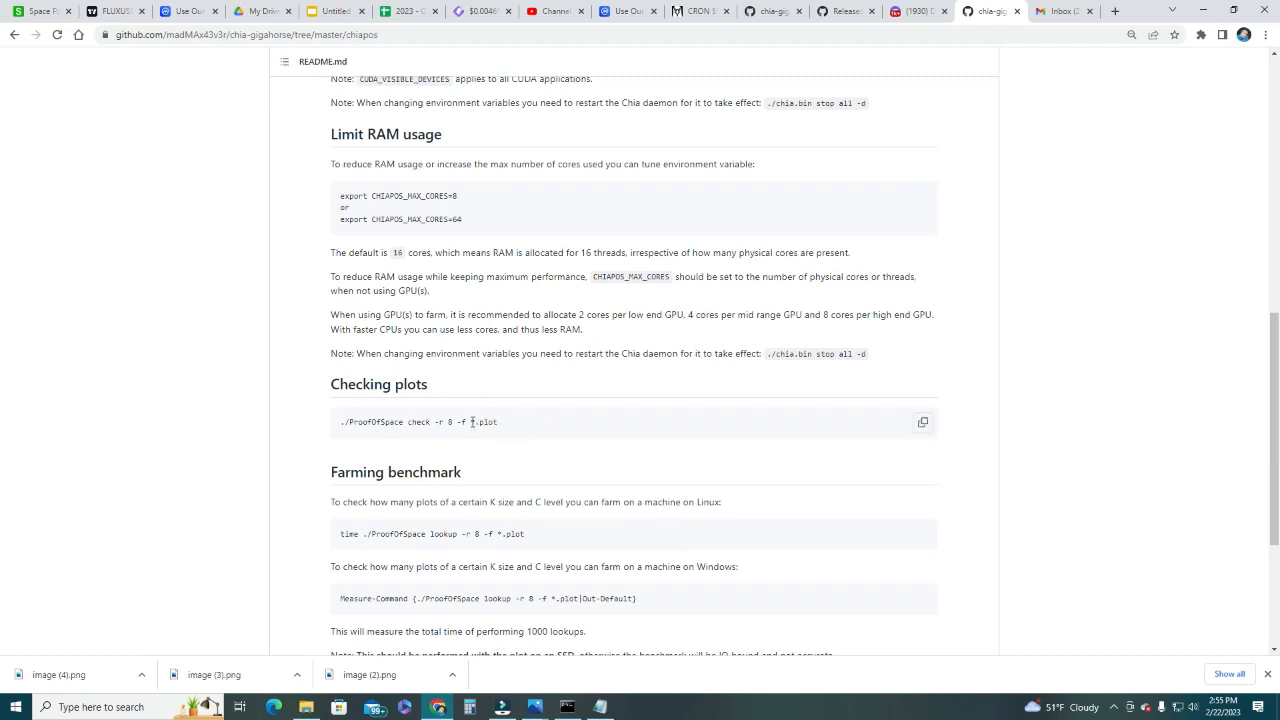
double_click(473, 421)
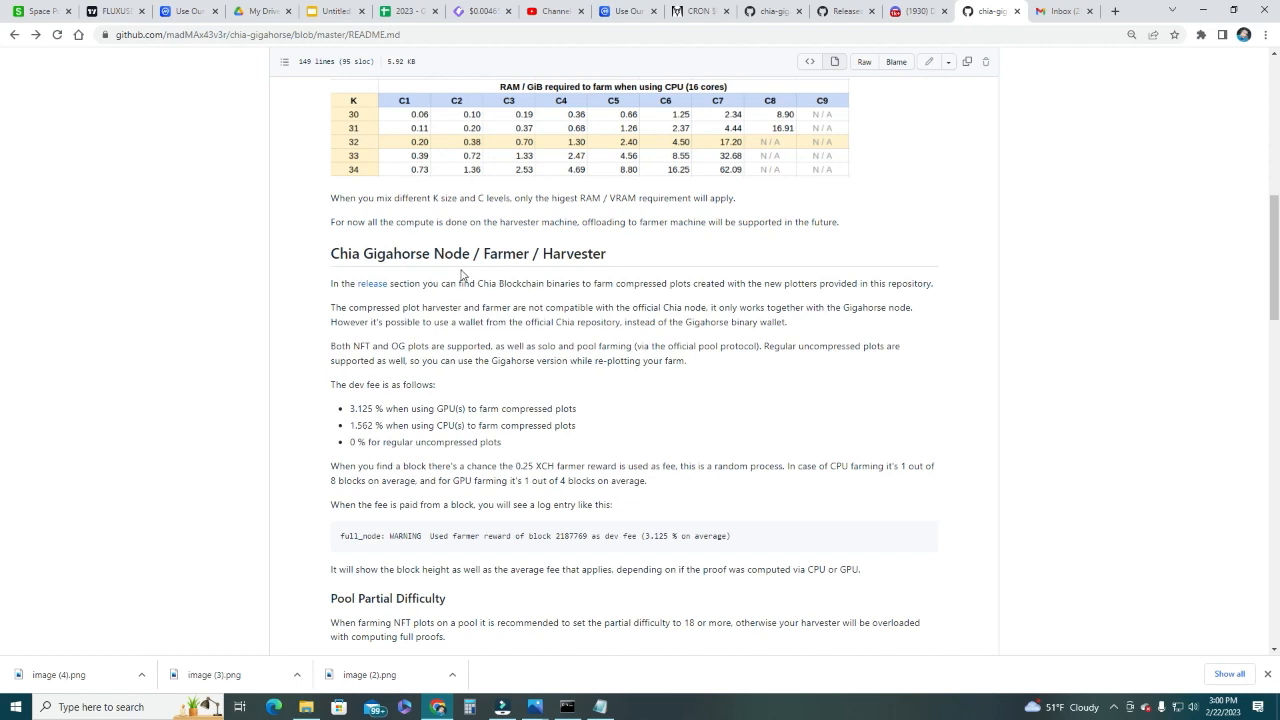
mouse_move(513, 274)
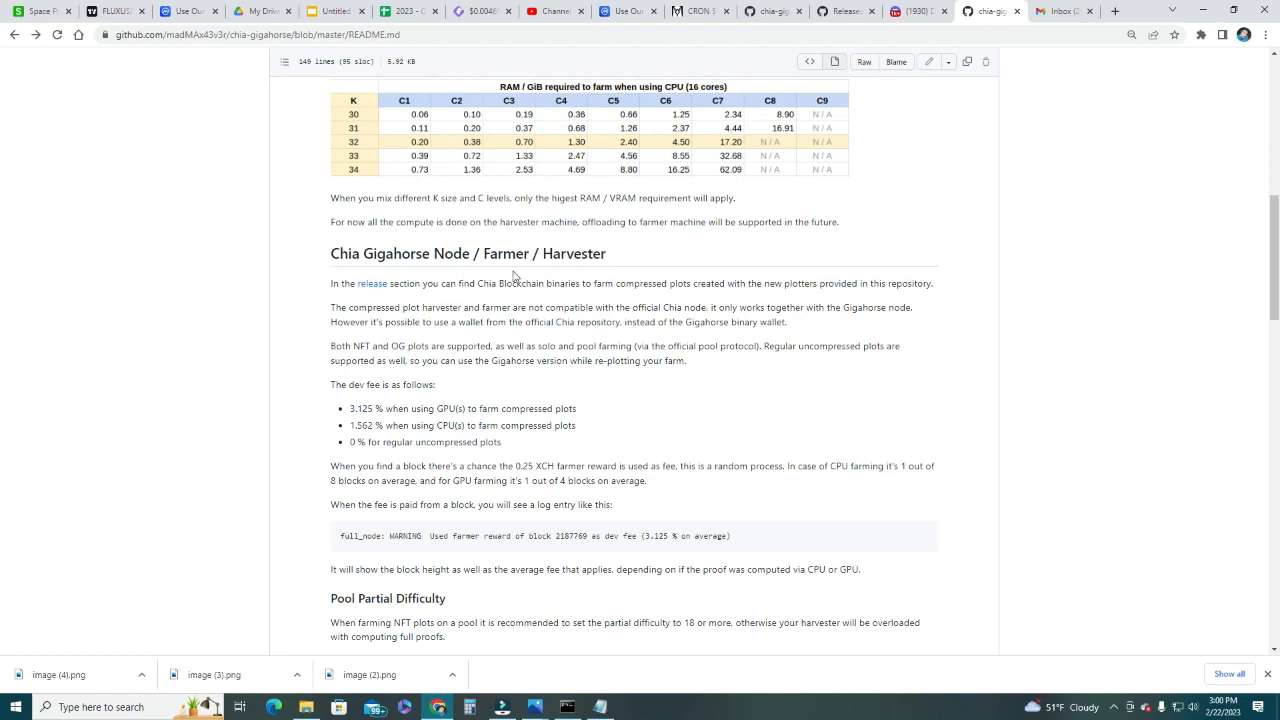